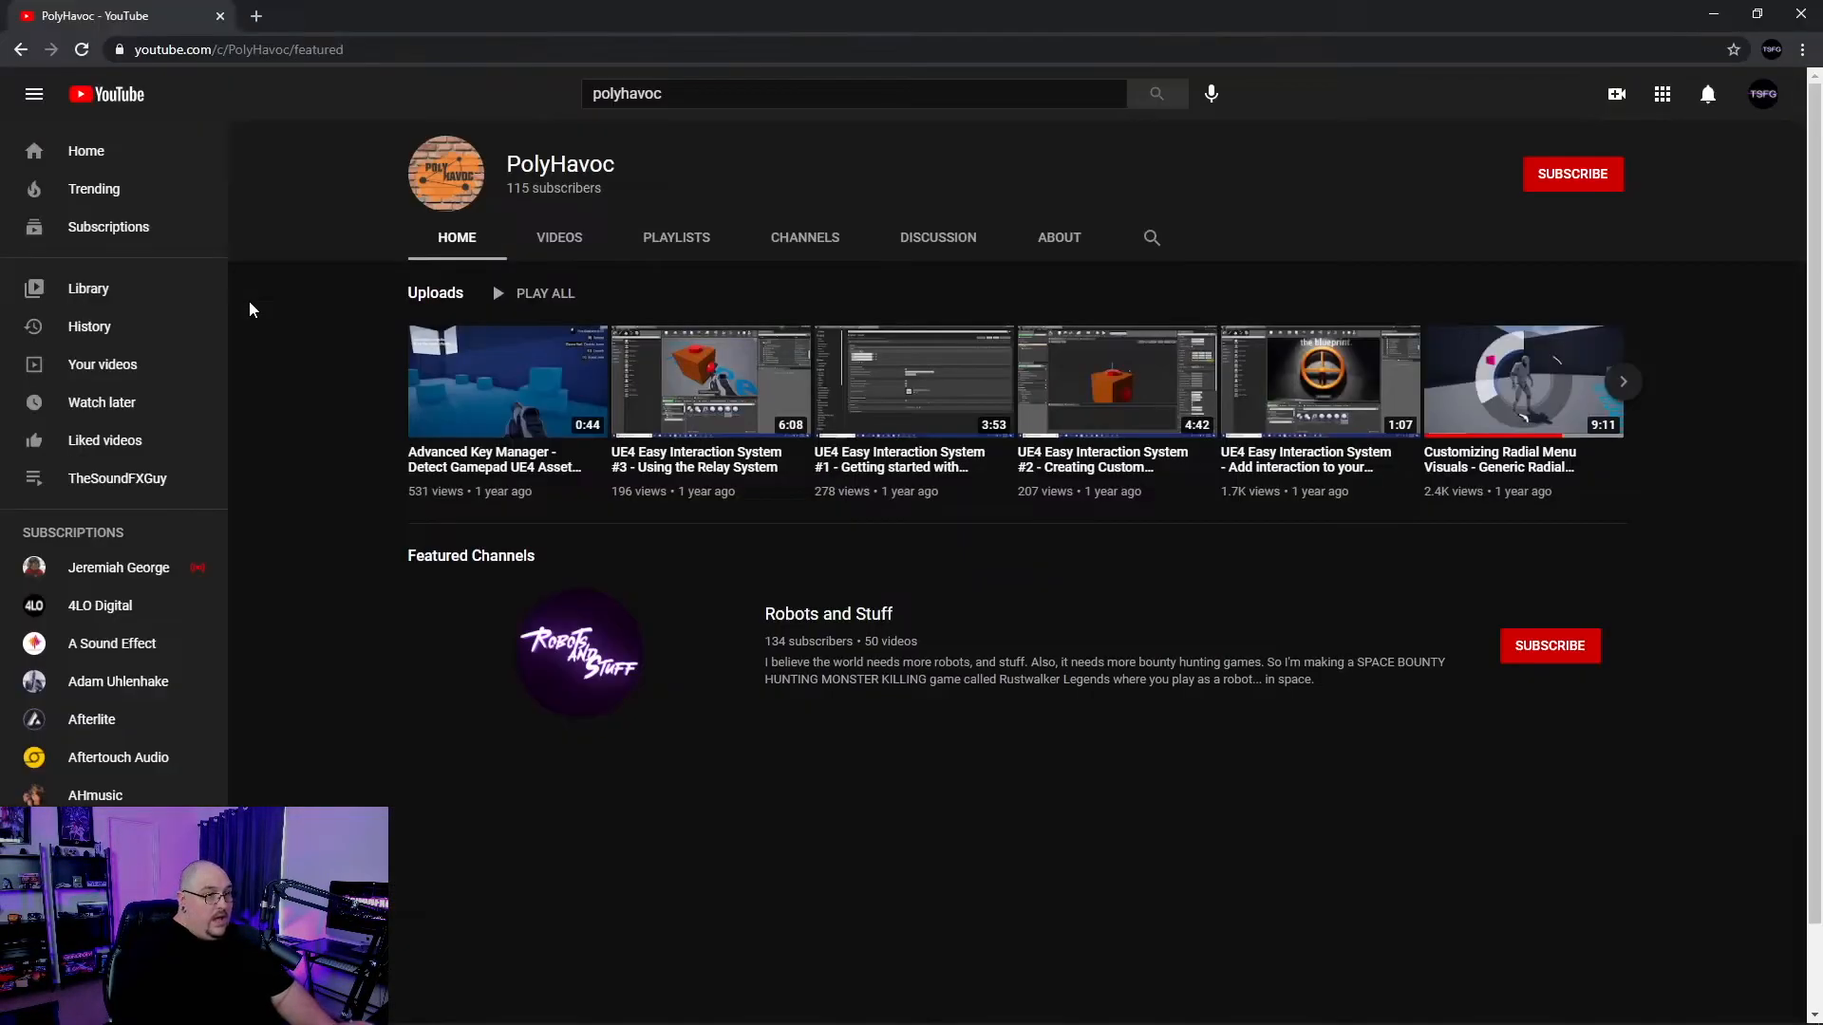
- Show the PolyHavoc channel's playlists, including Generic Radial Menus, then return to Unreal
left_click(675, 237)
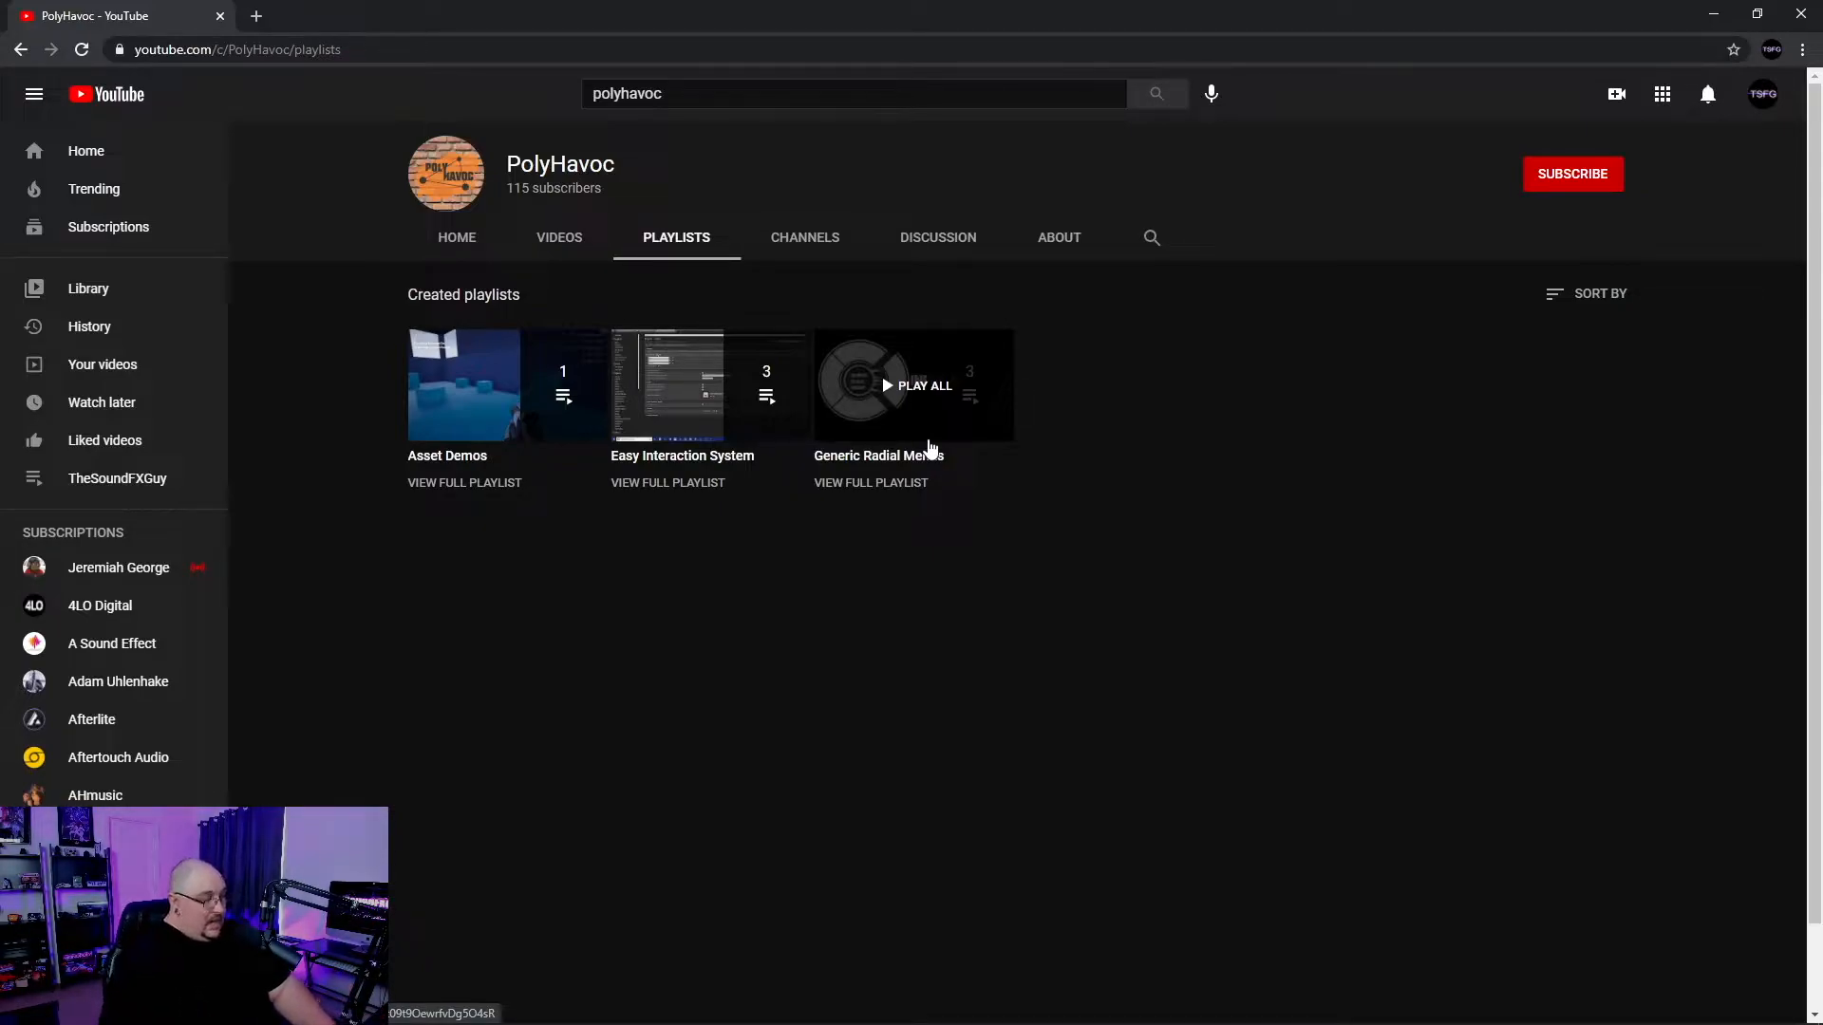
key("alt+tab")
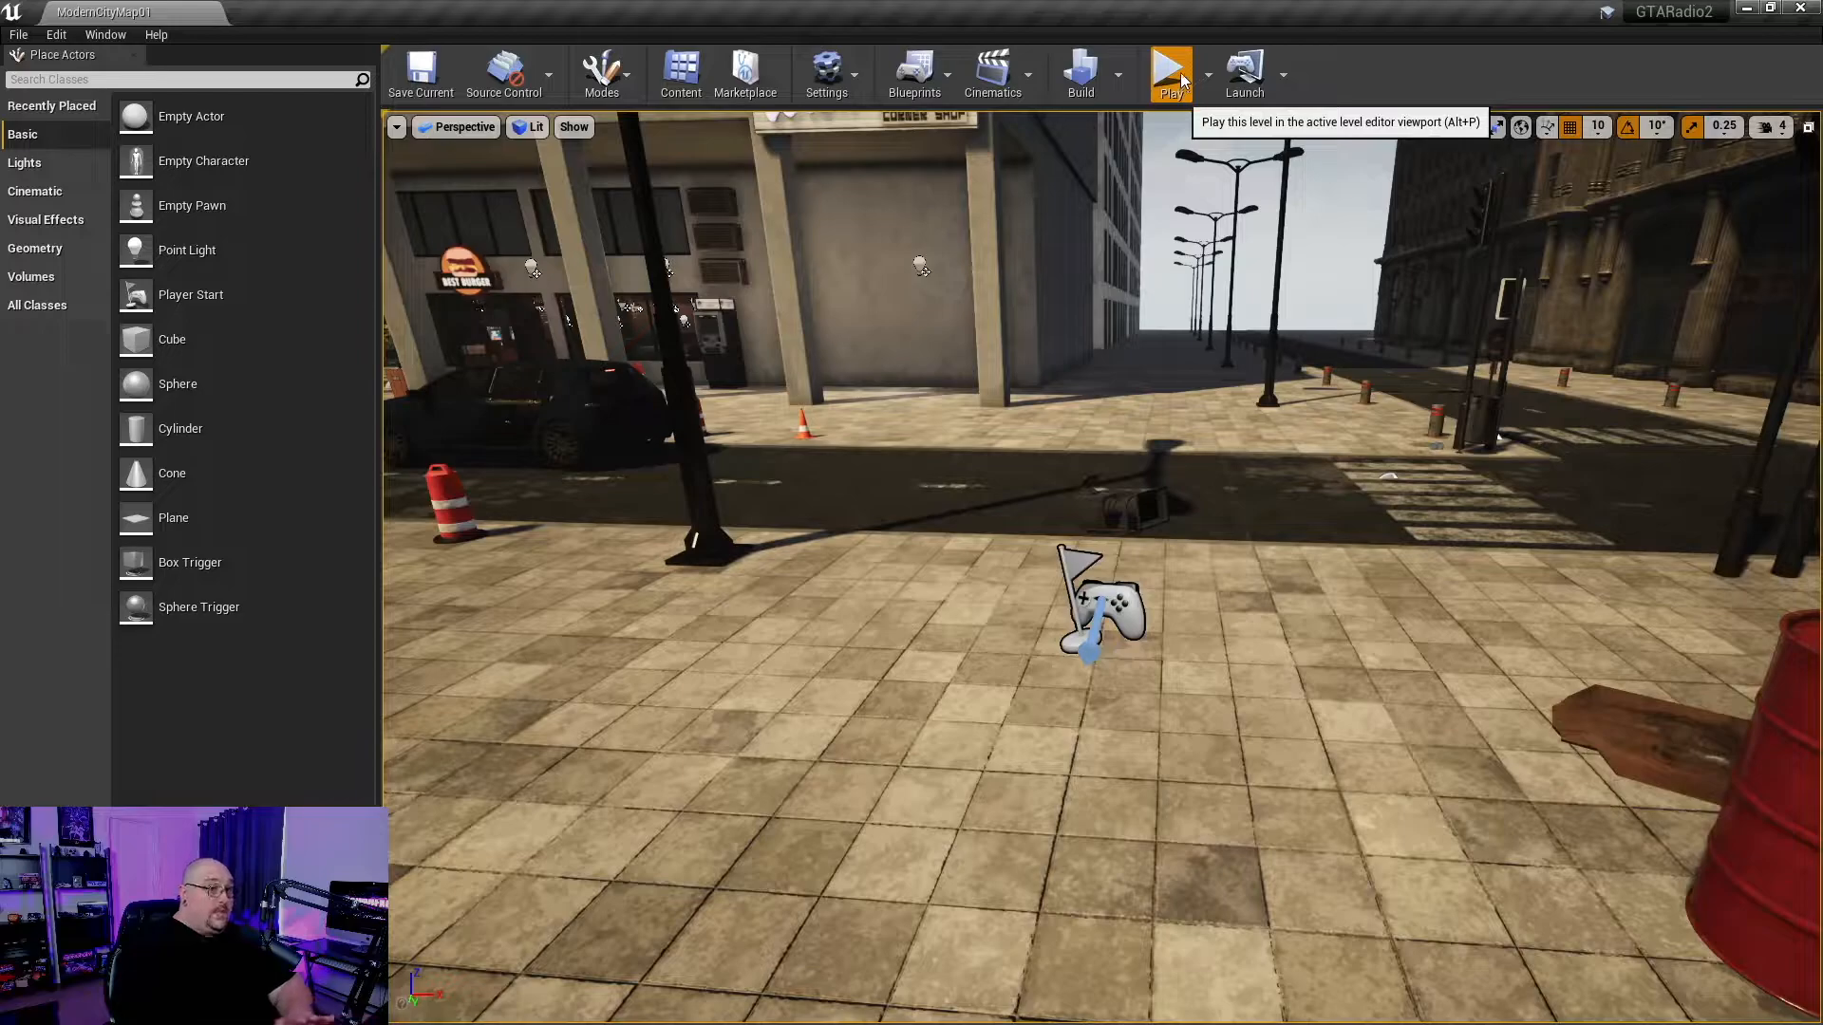
- Play-test the radio demo level with the mannequin character, then stop play
left_click(1170, 73)
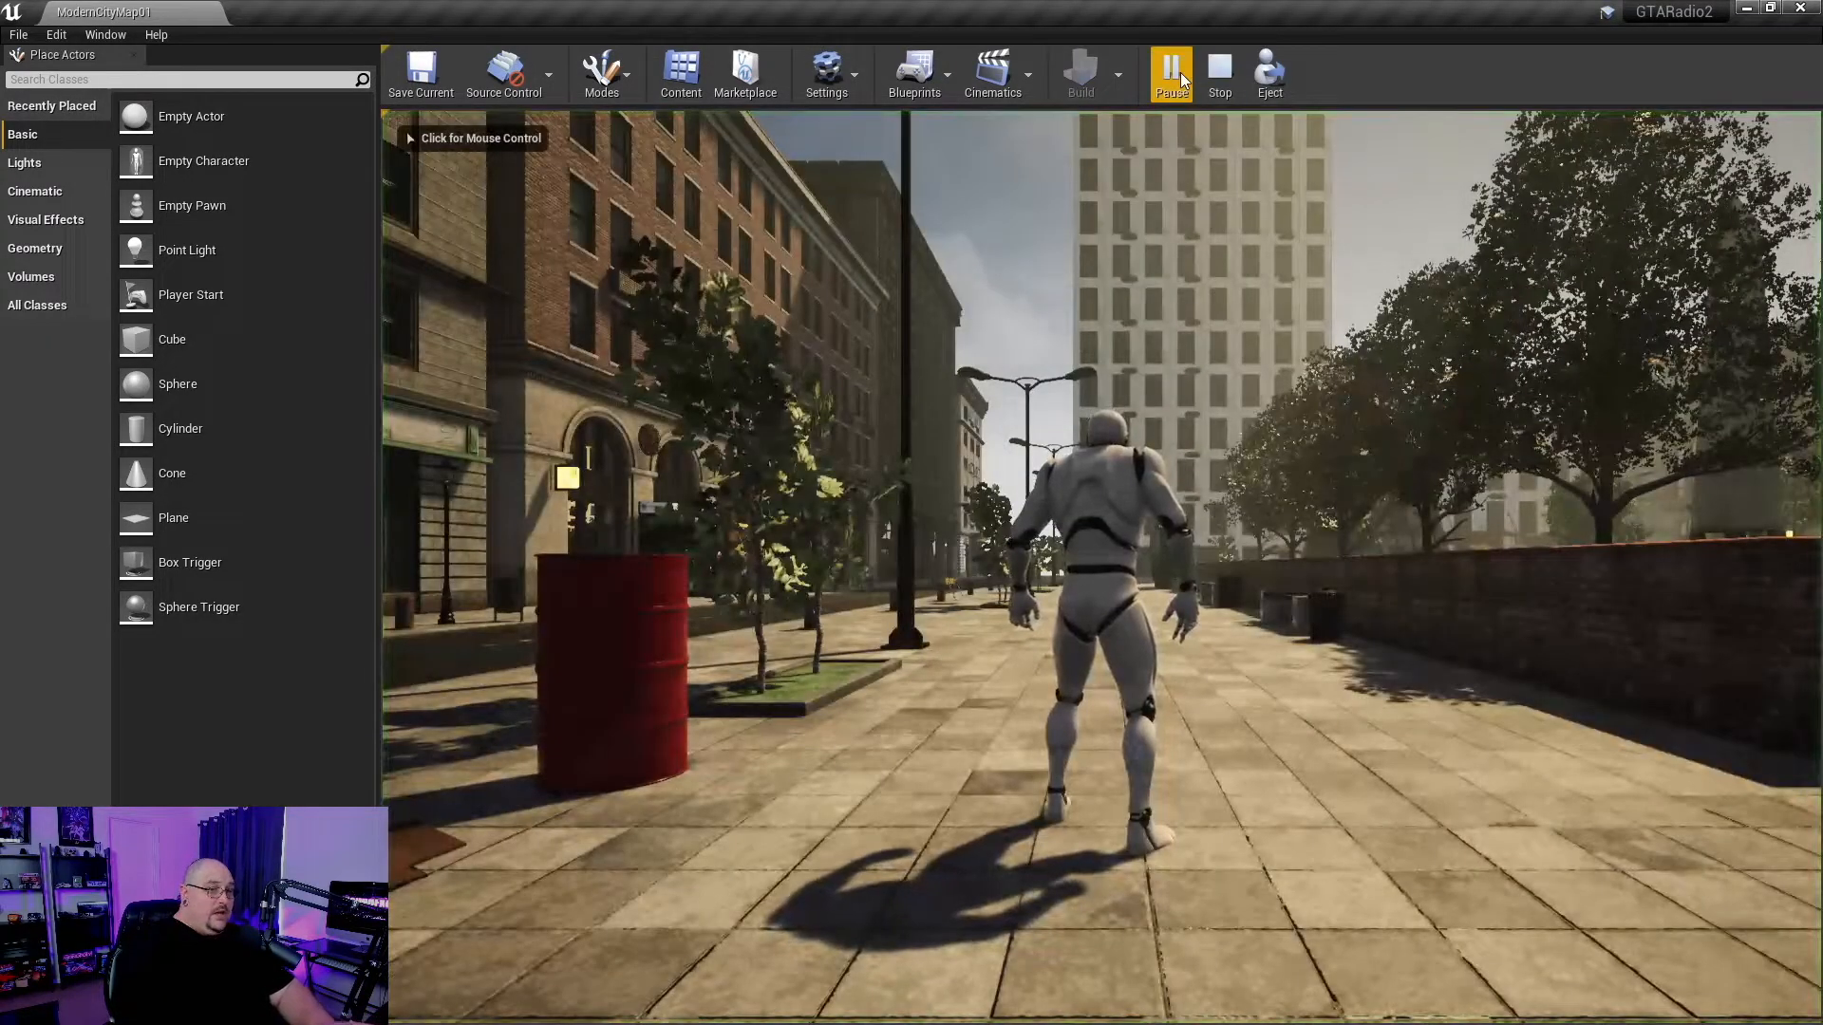
left_click(1170, 72)
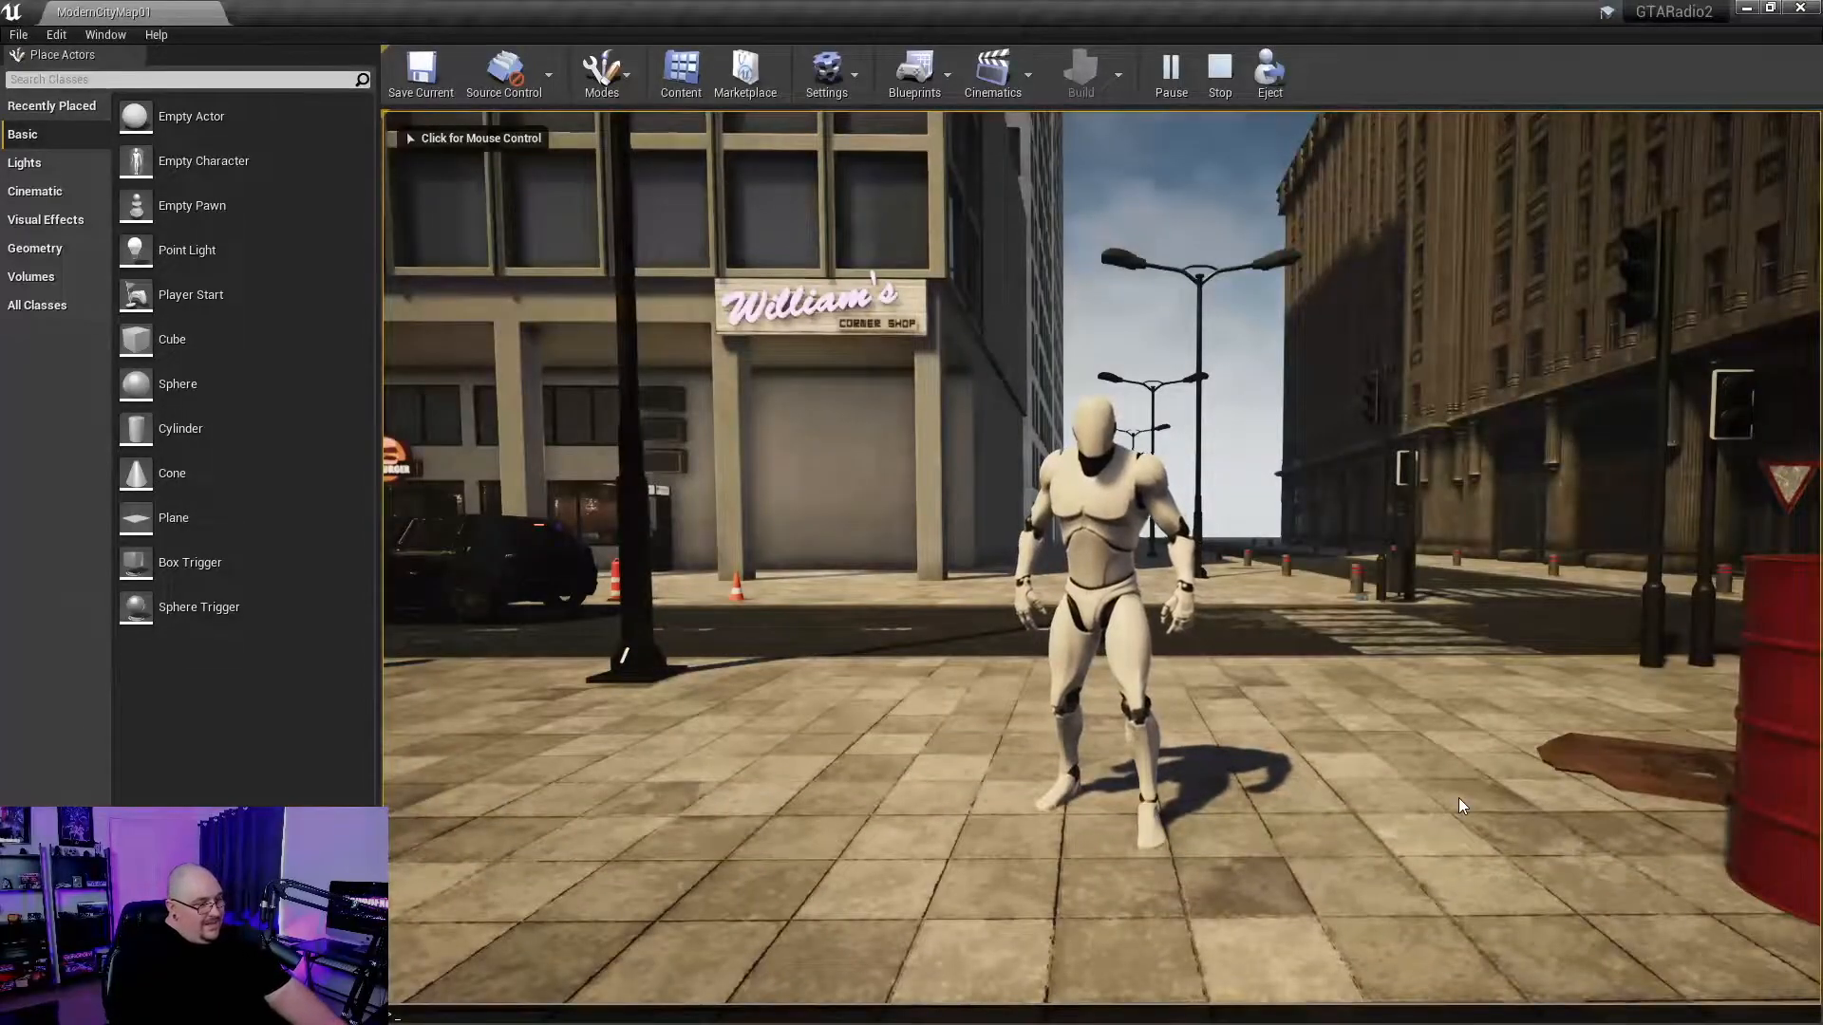
left_click(1218, 72)
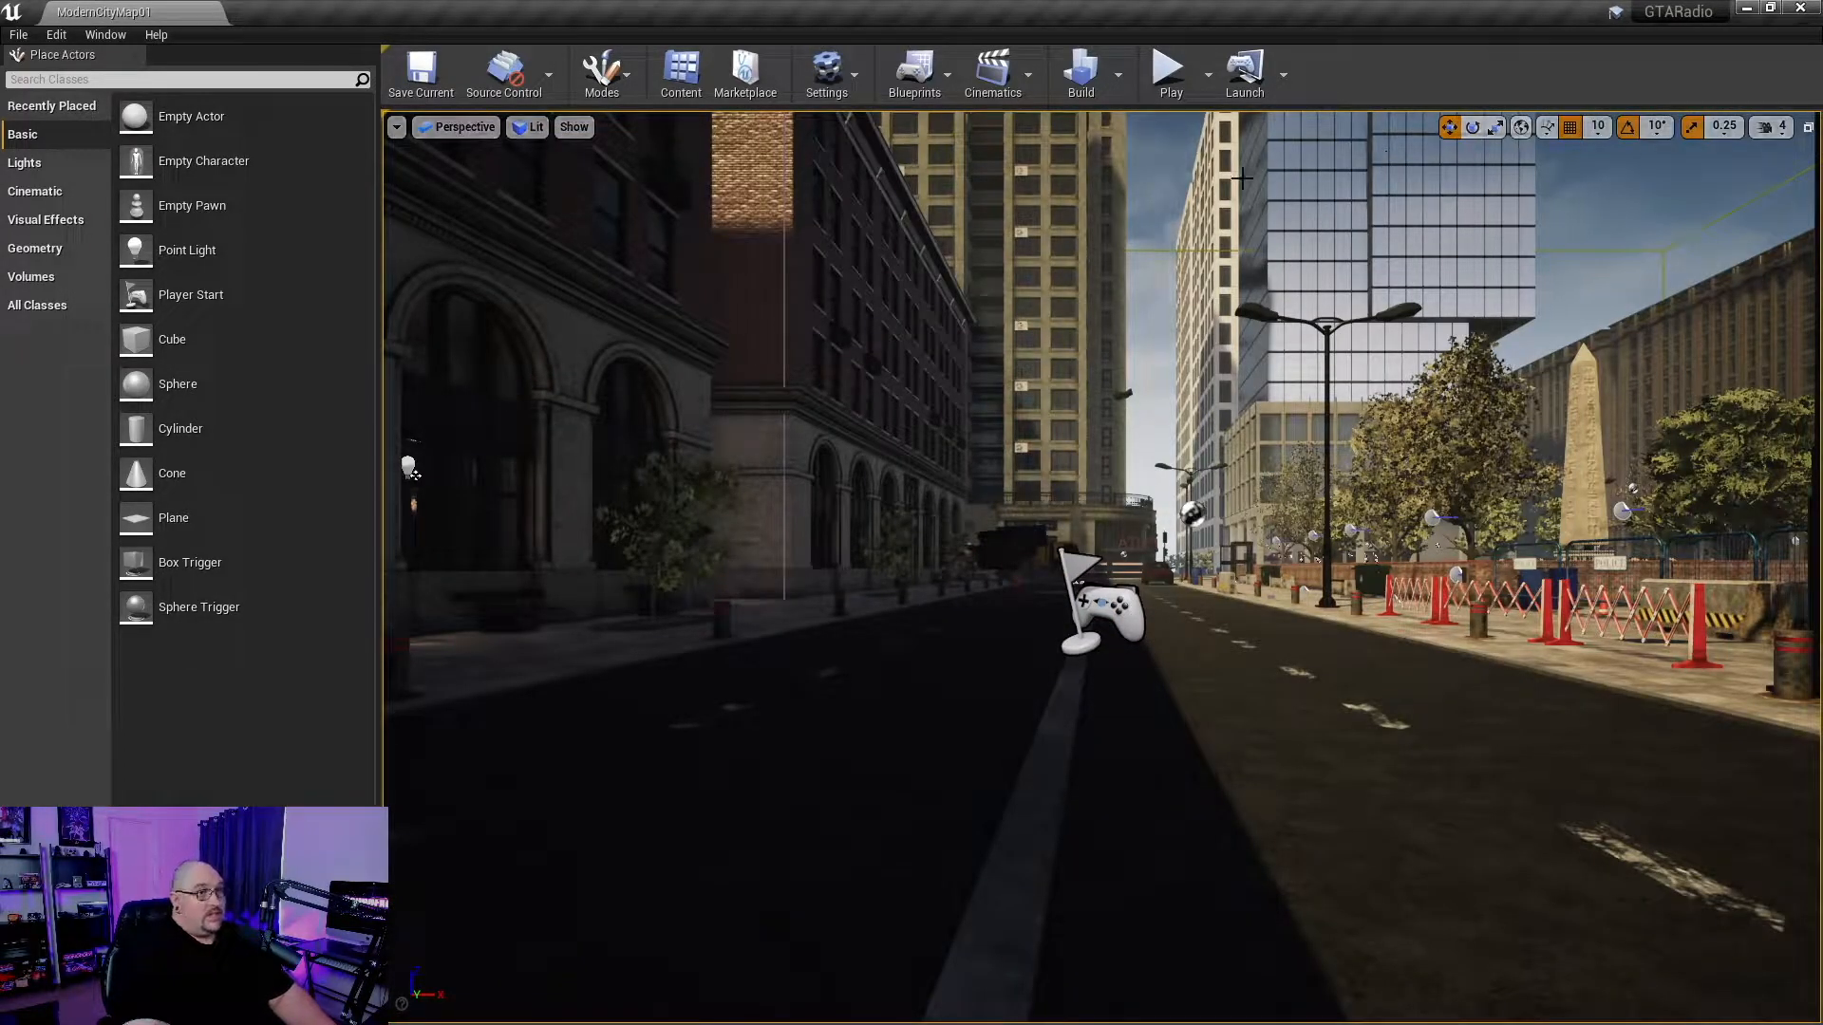
mouse_move(1169, 69)
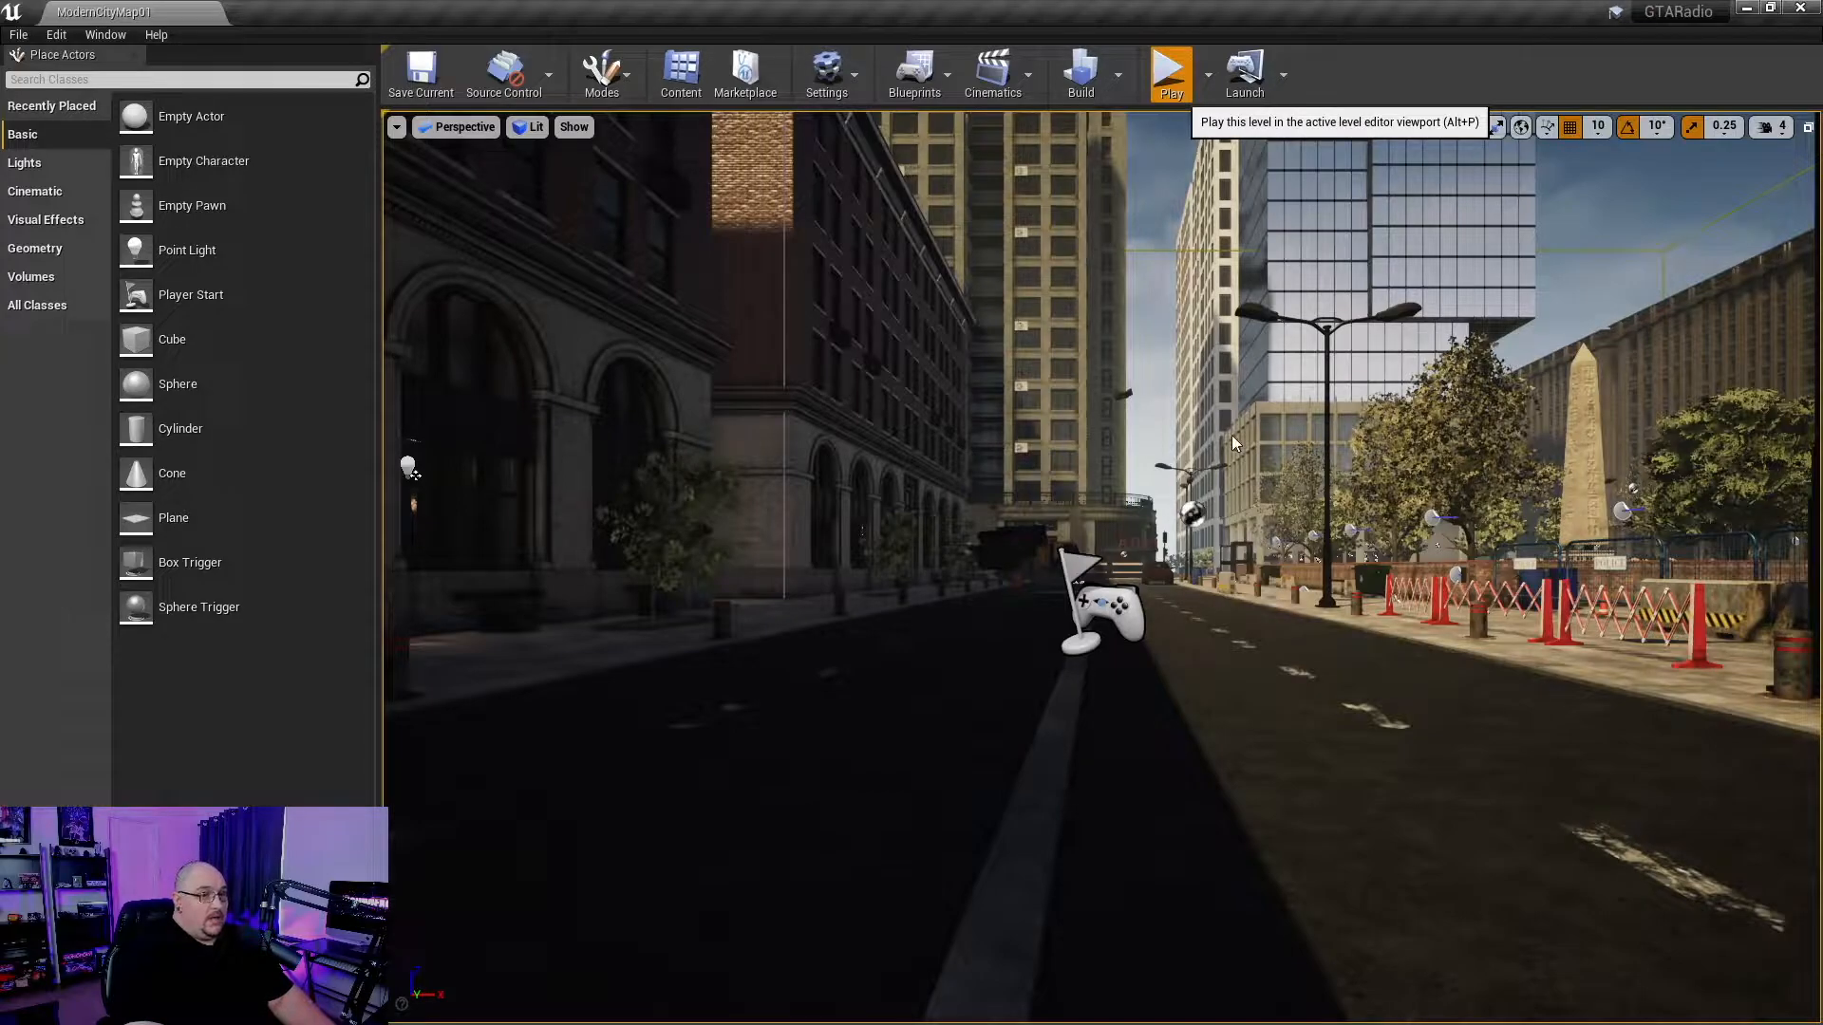
- Open the GTARadio project folder from Documents > Unreal Projects in File Explorer
left_click(1170, 69)
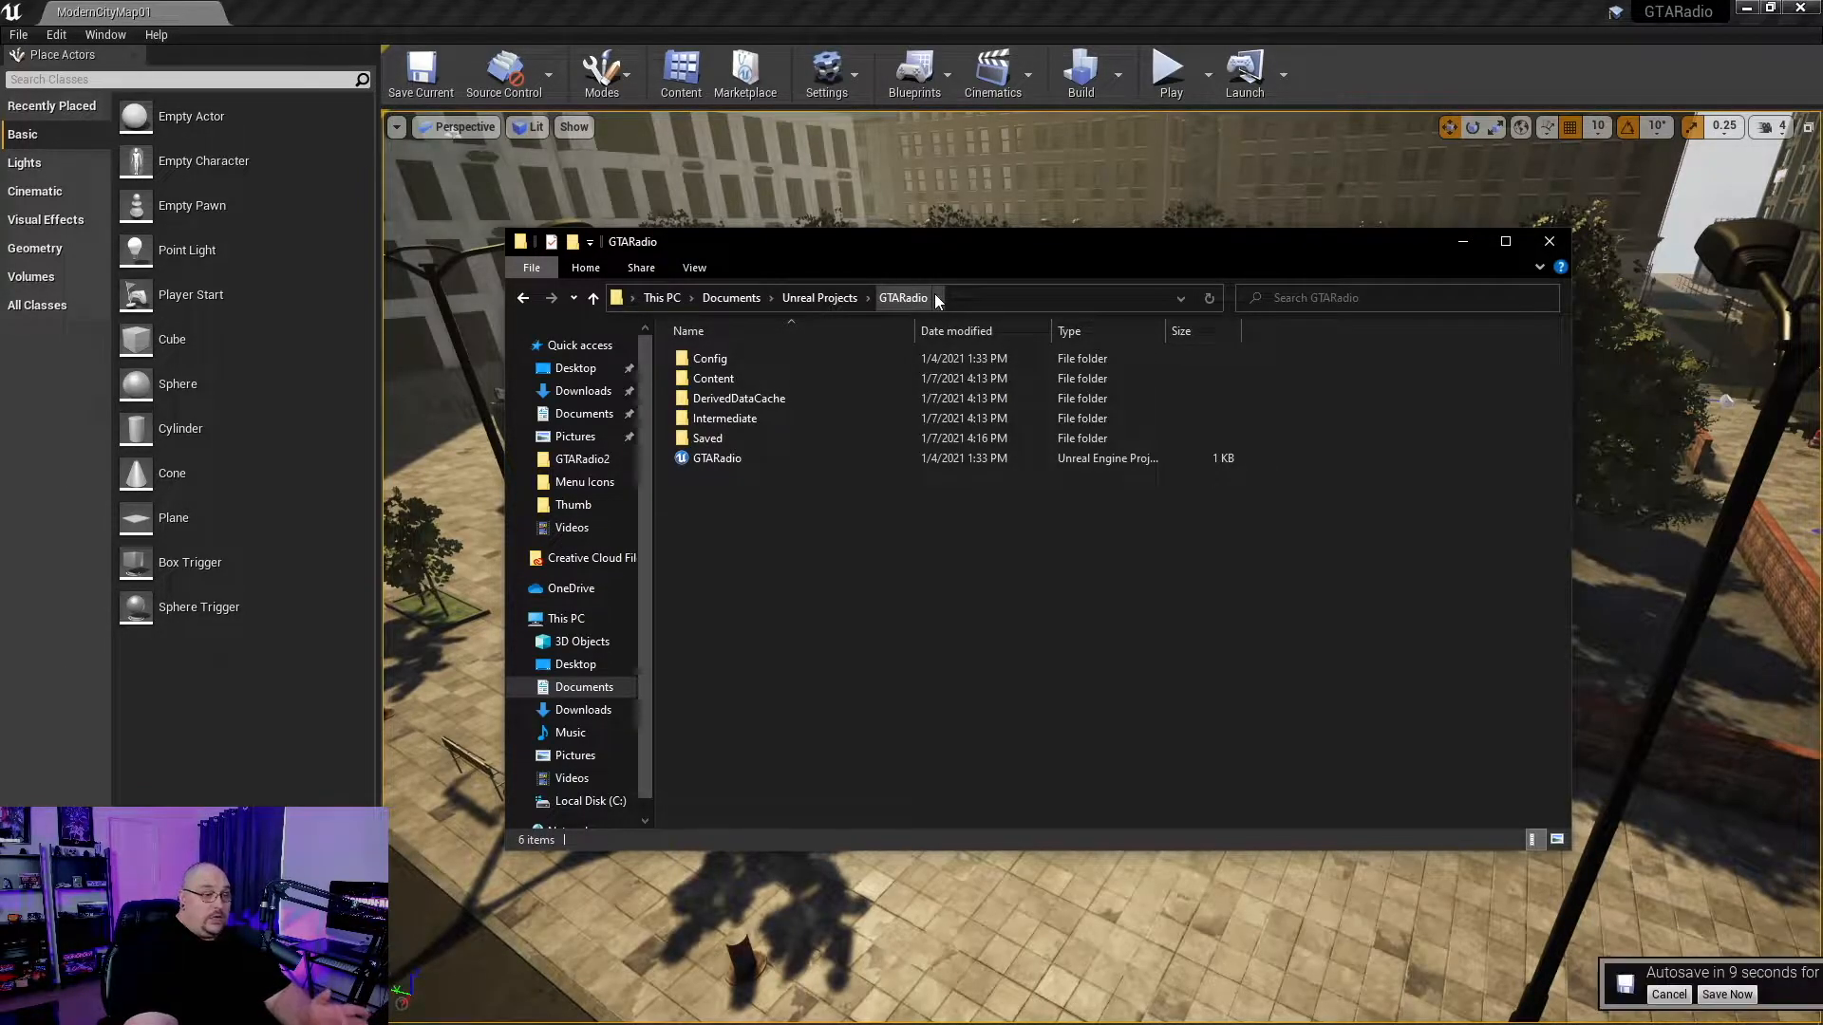
- Make a Movies folder inside Content and open it for the WAV music tracks
double_click(714, 378)
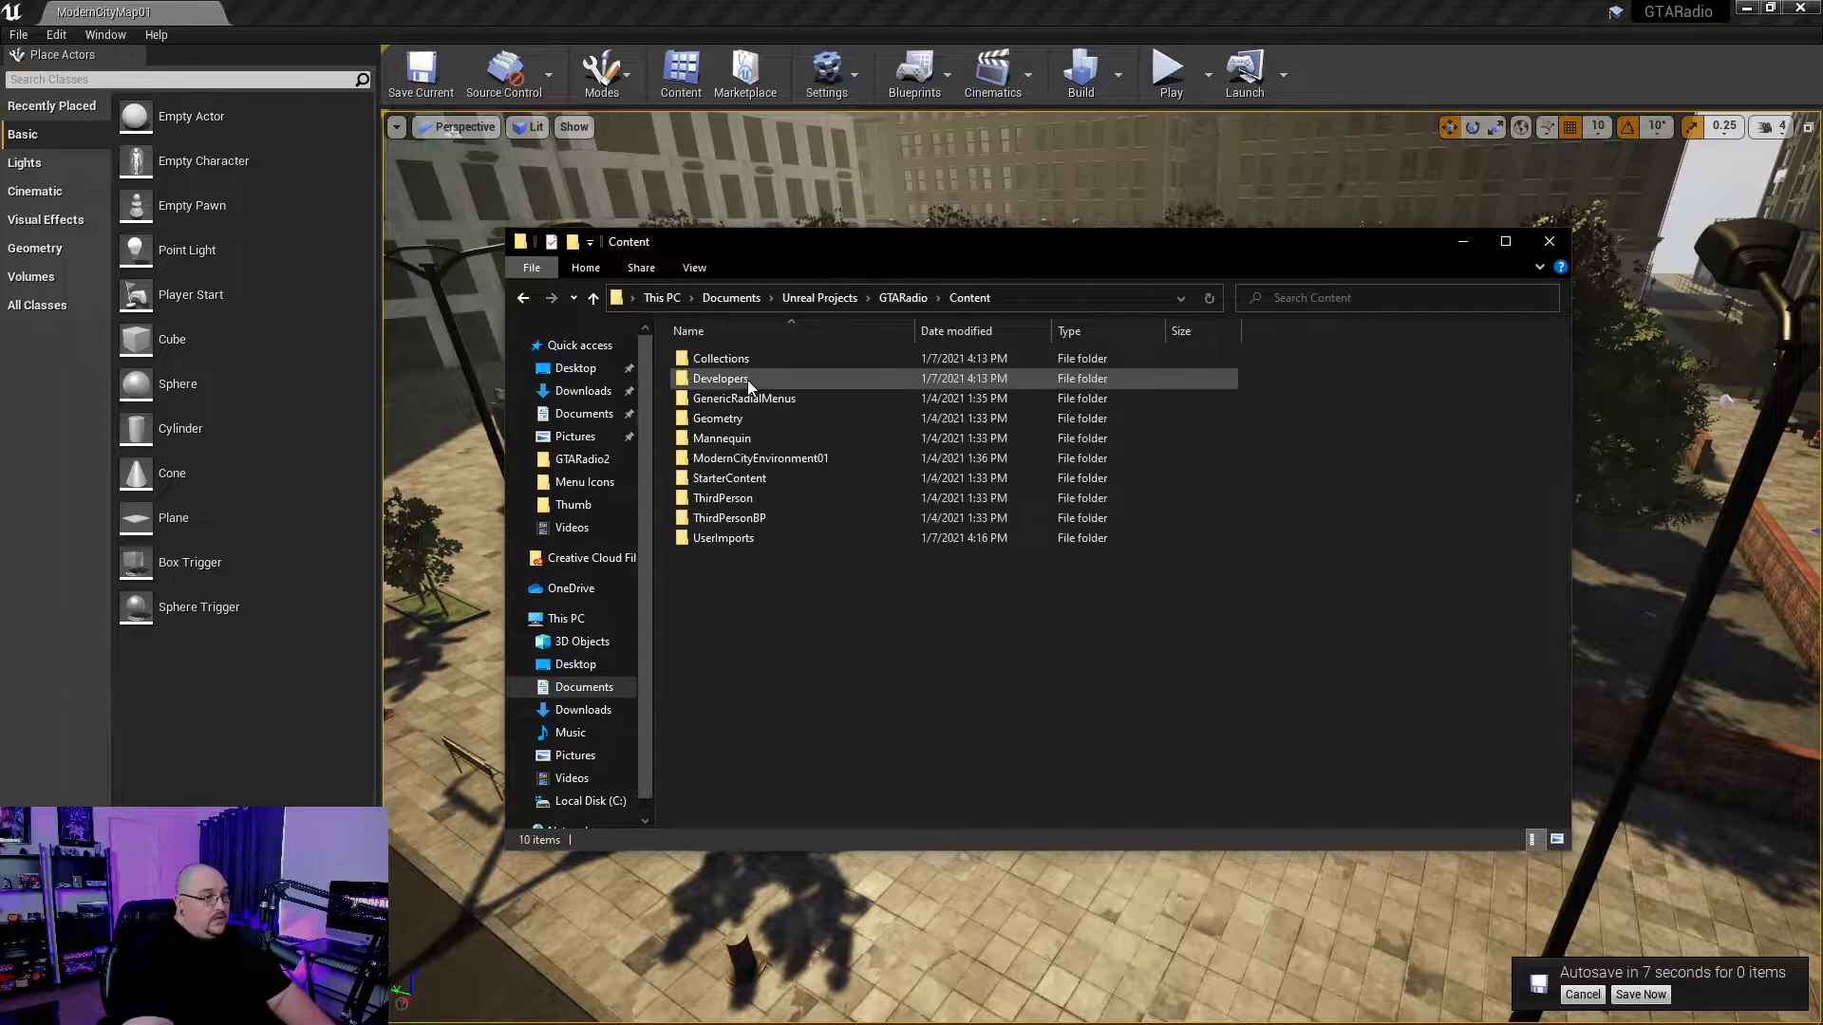
right_click(848, 628)
type("Movies")
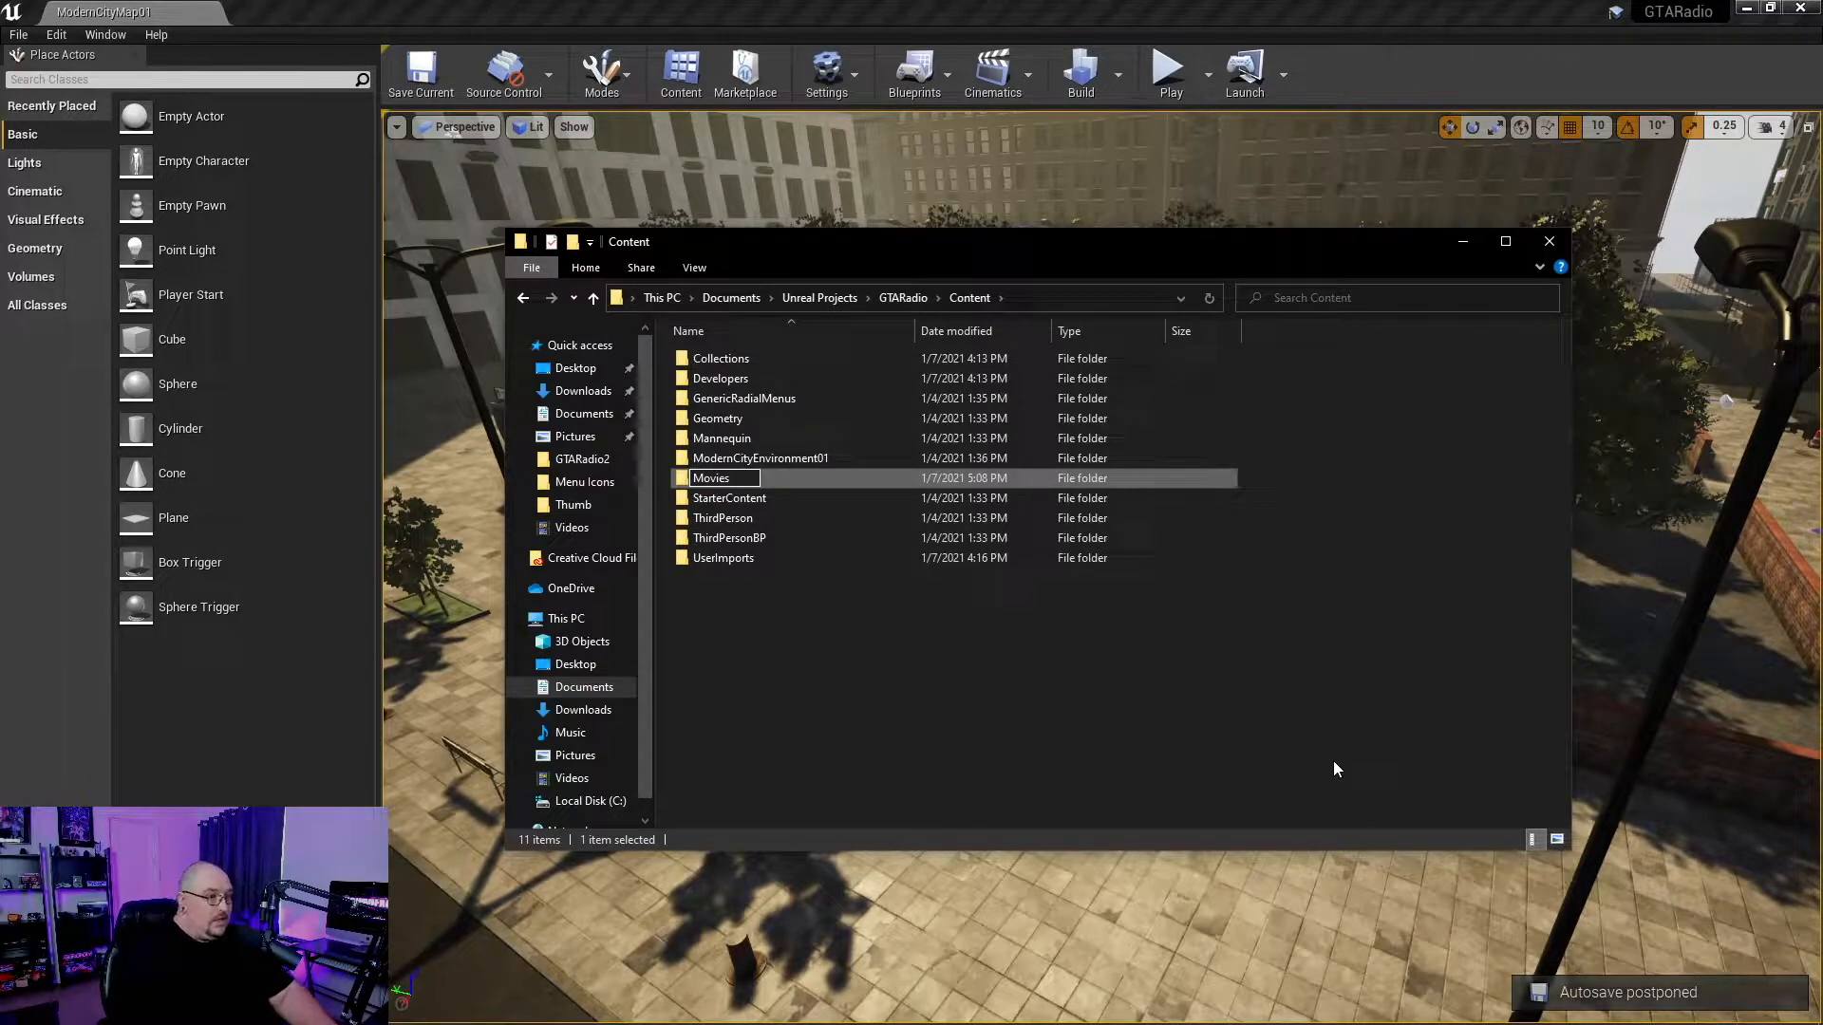
left_click(762, 589)
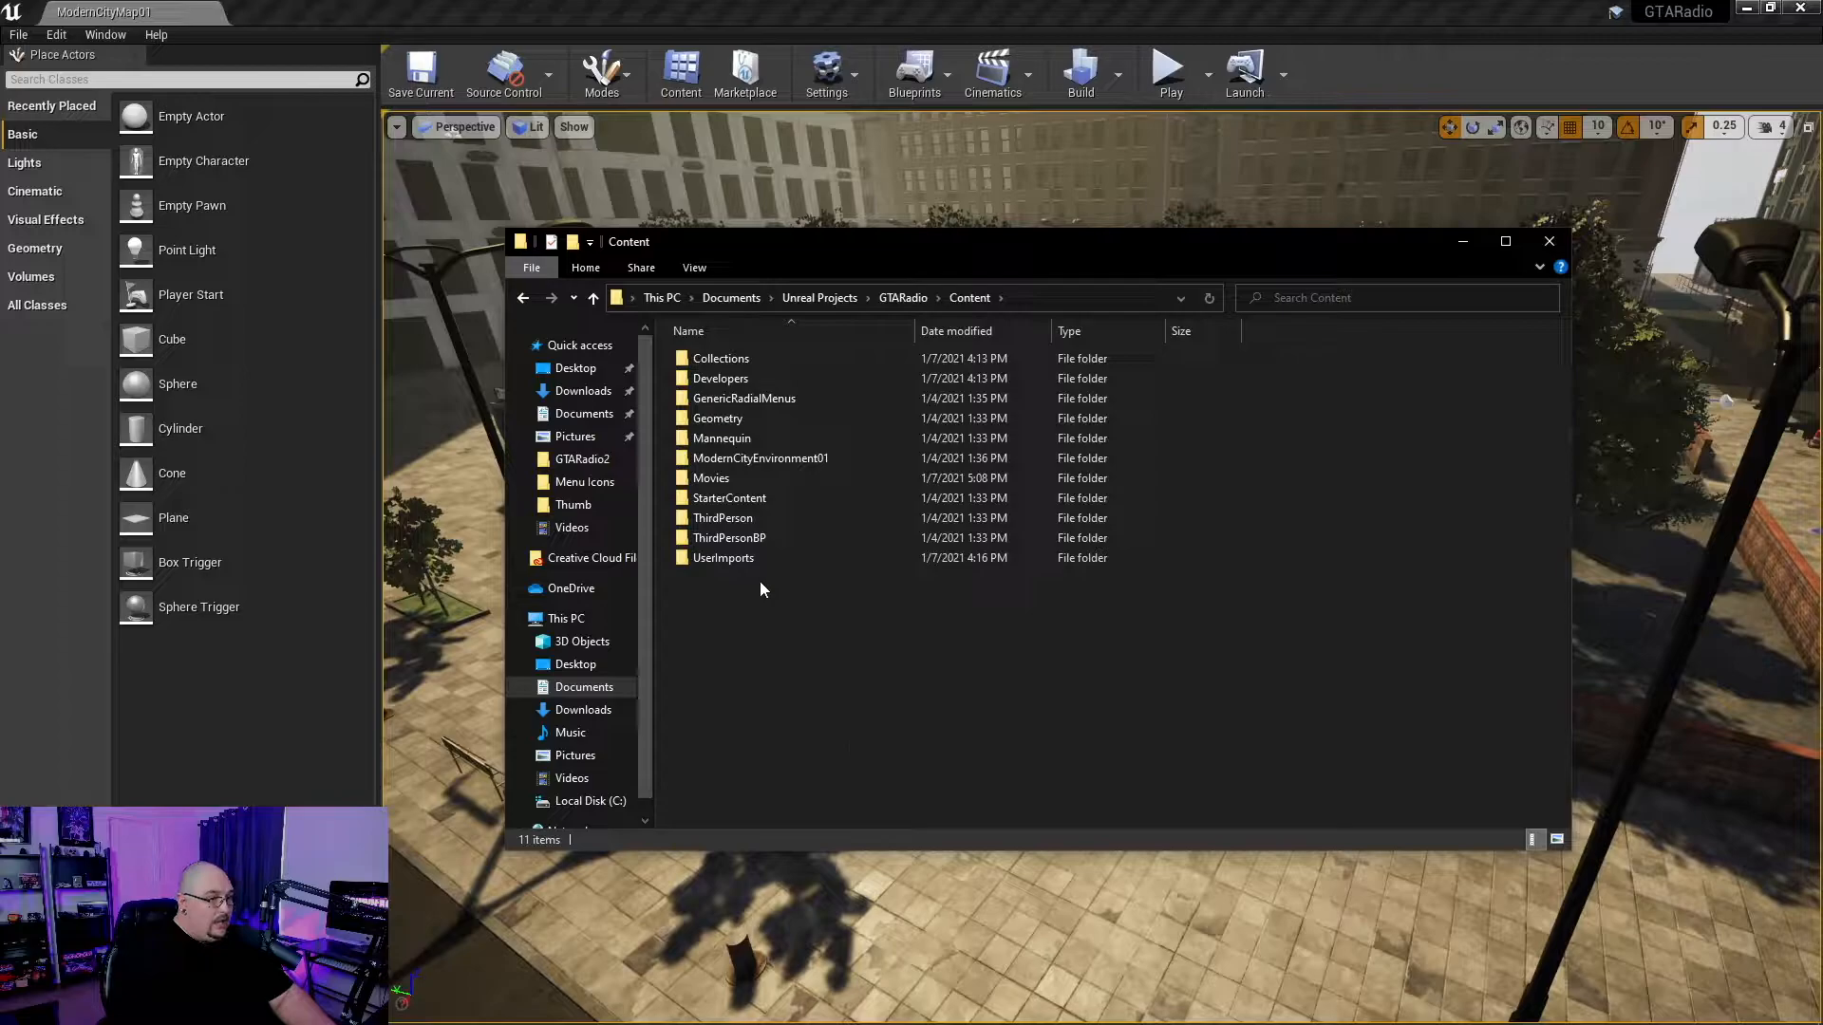
left_click(711, 477)
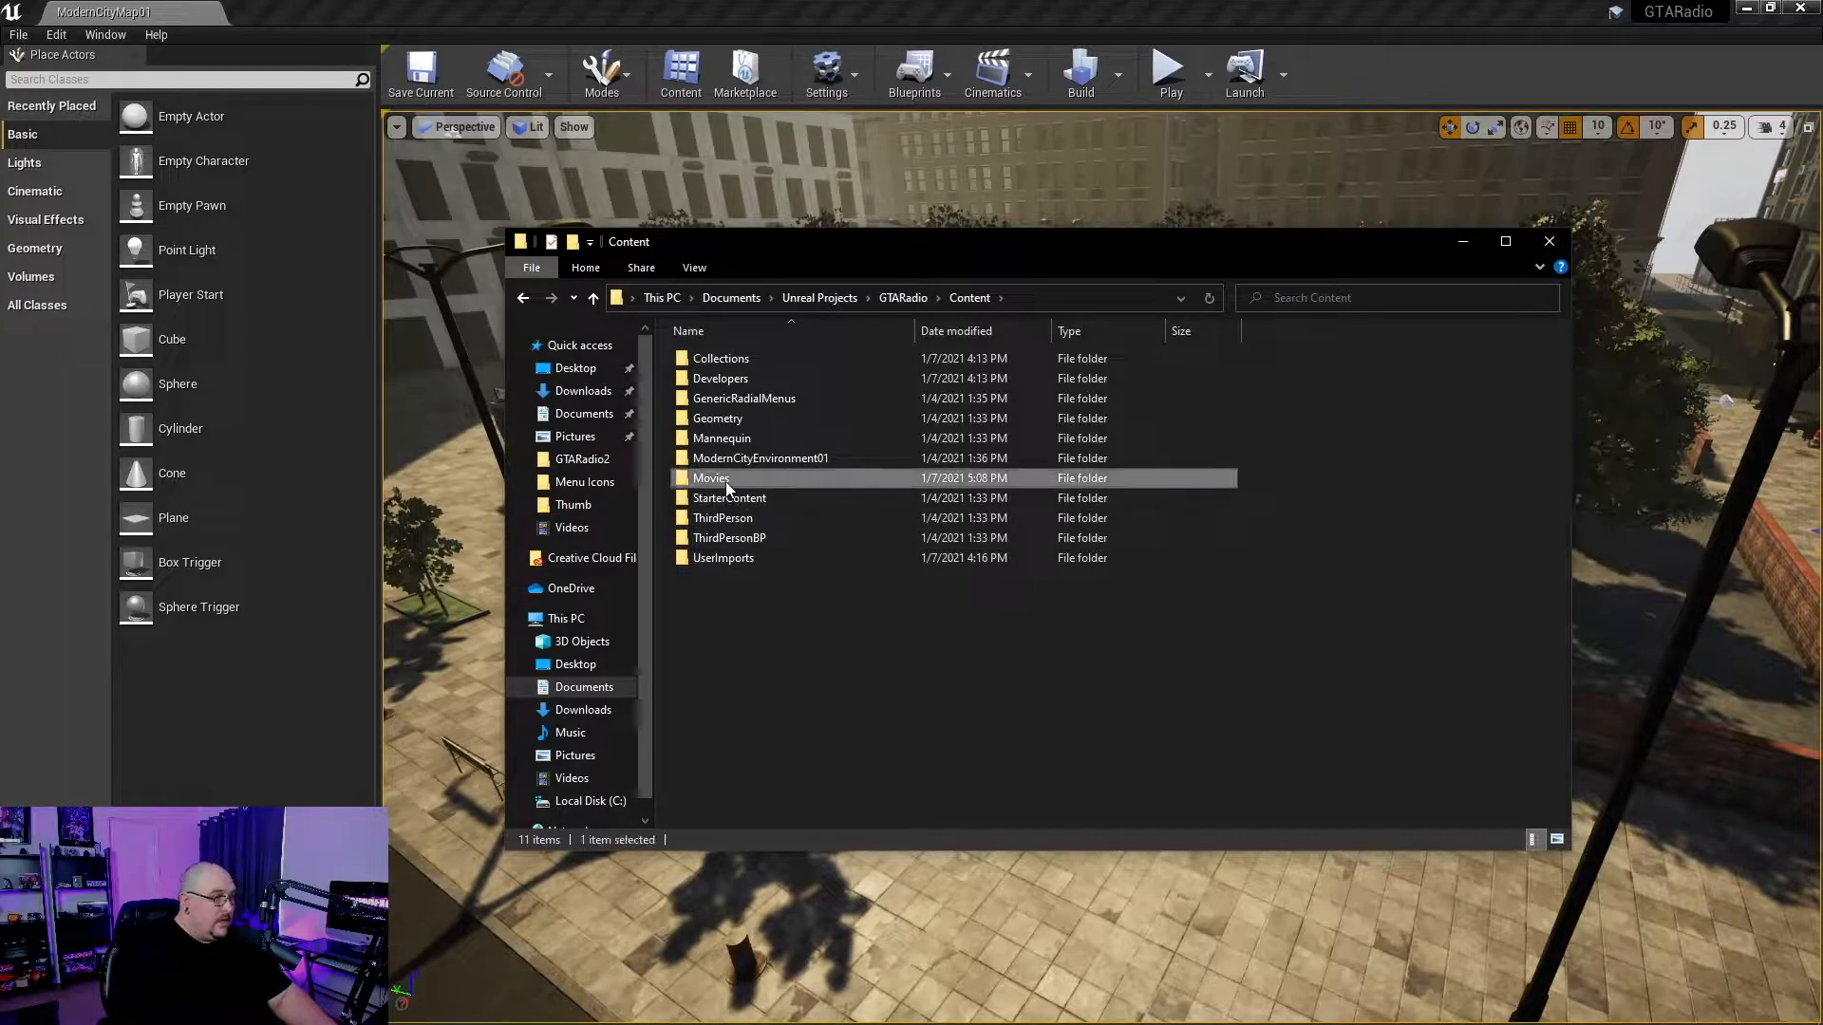
double_click(710, 477)
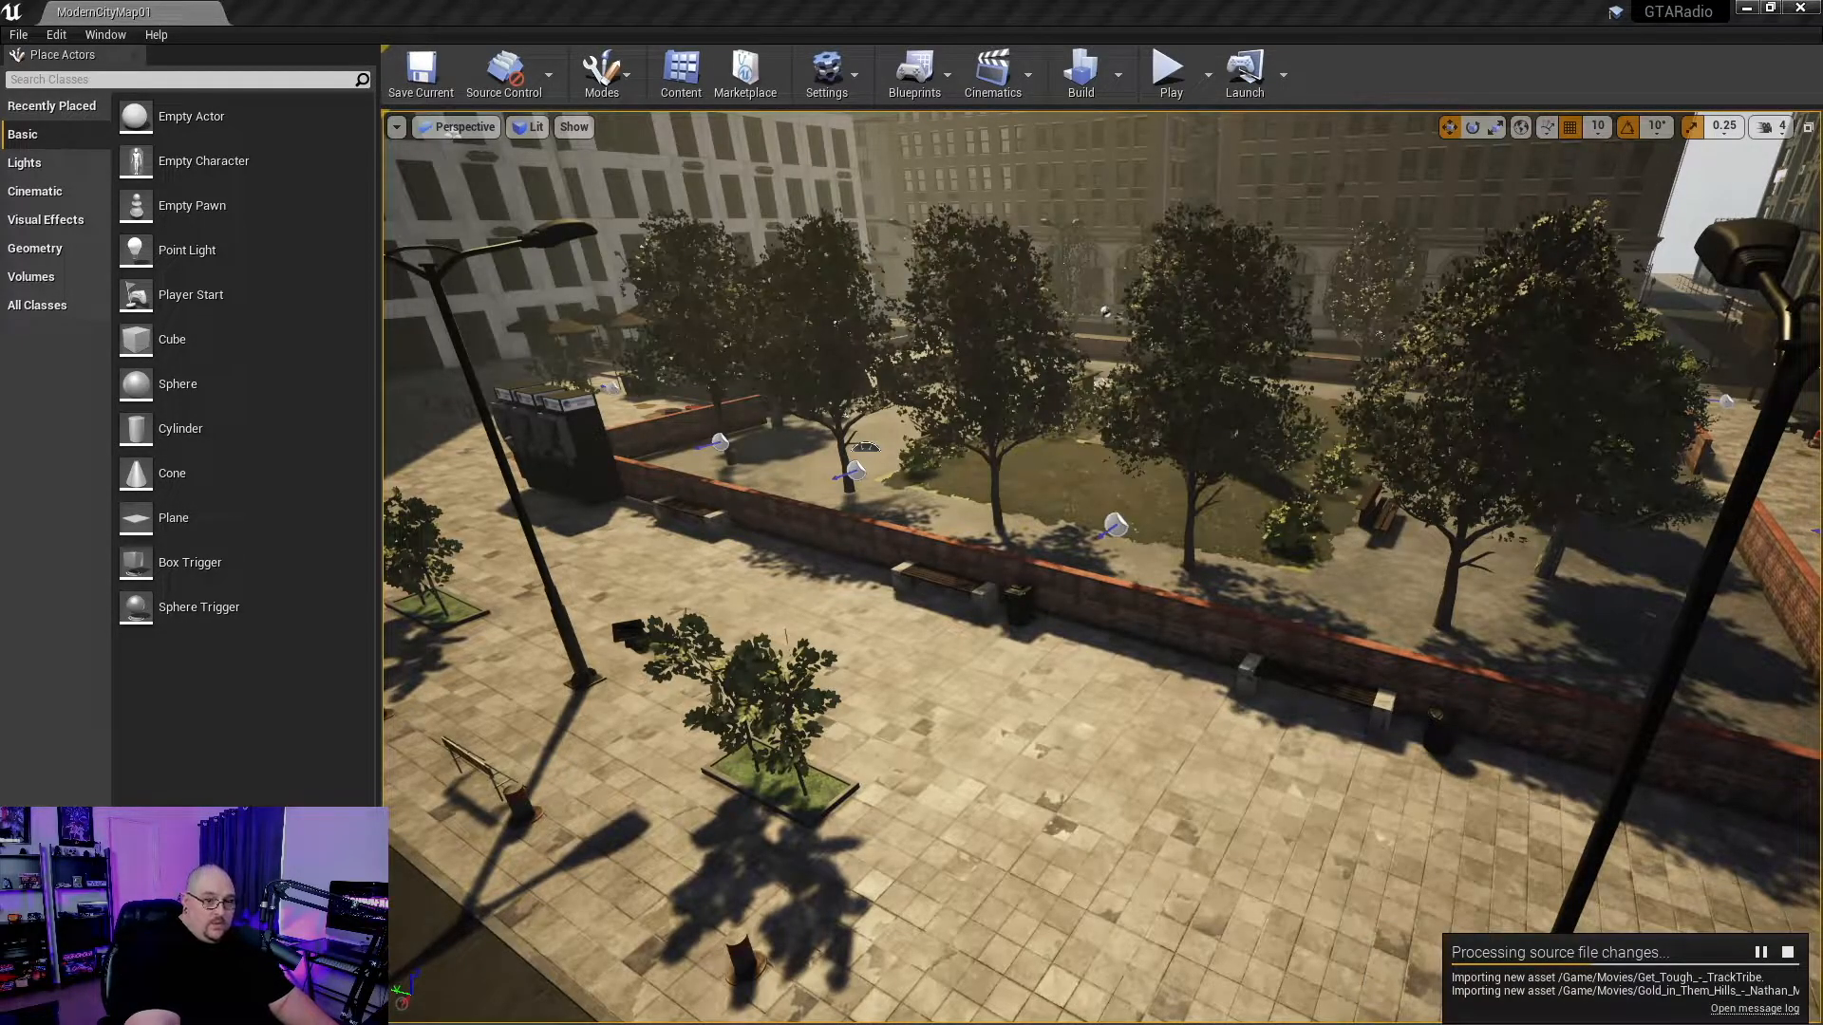
- Review the five imported tracks in Movies, then open the UserImports folder
left_click(680, 70)
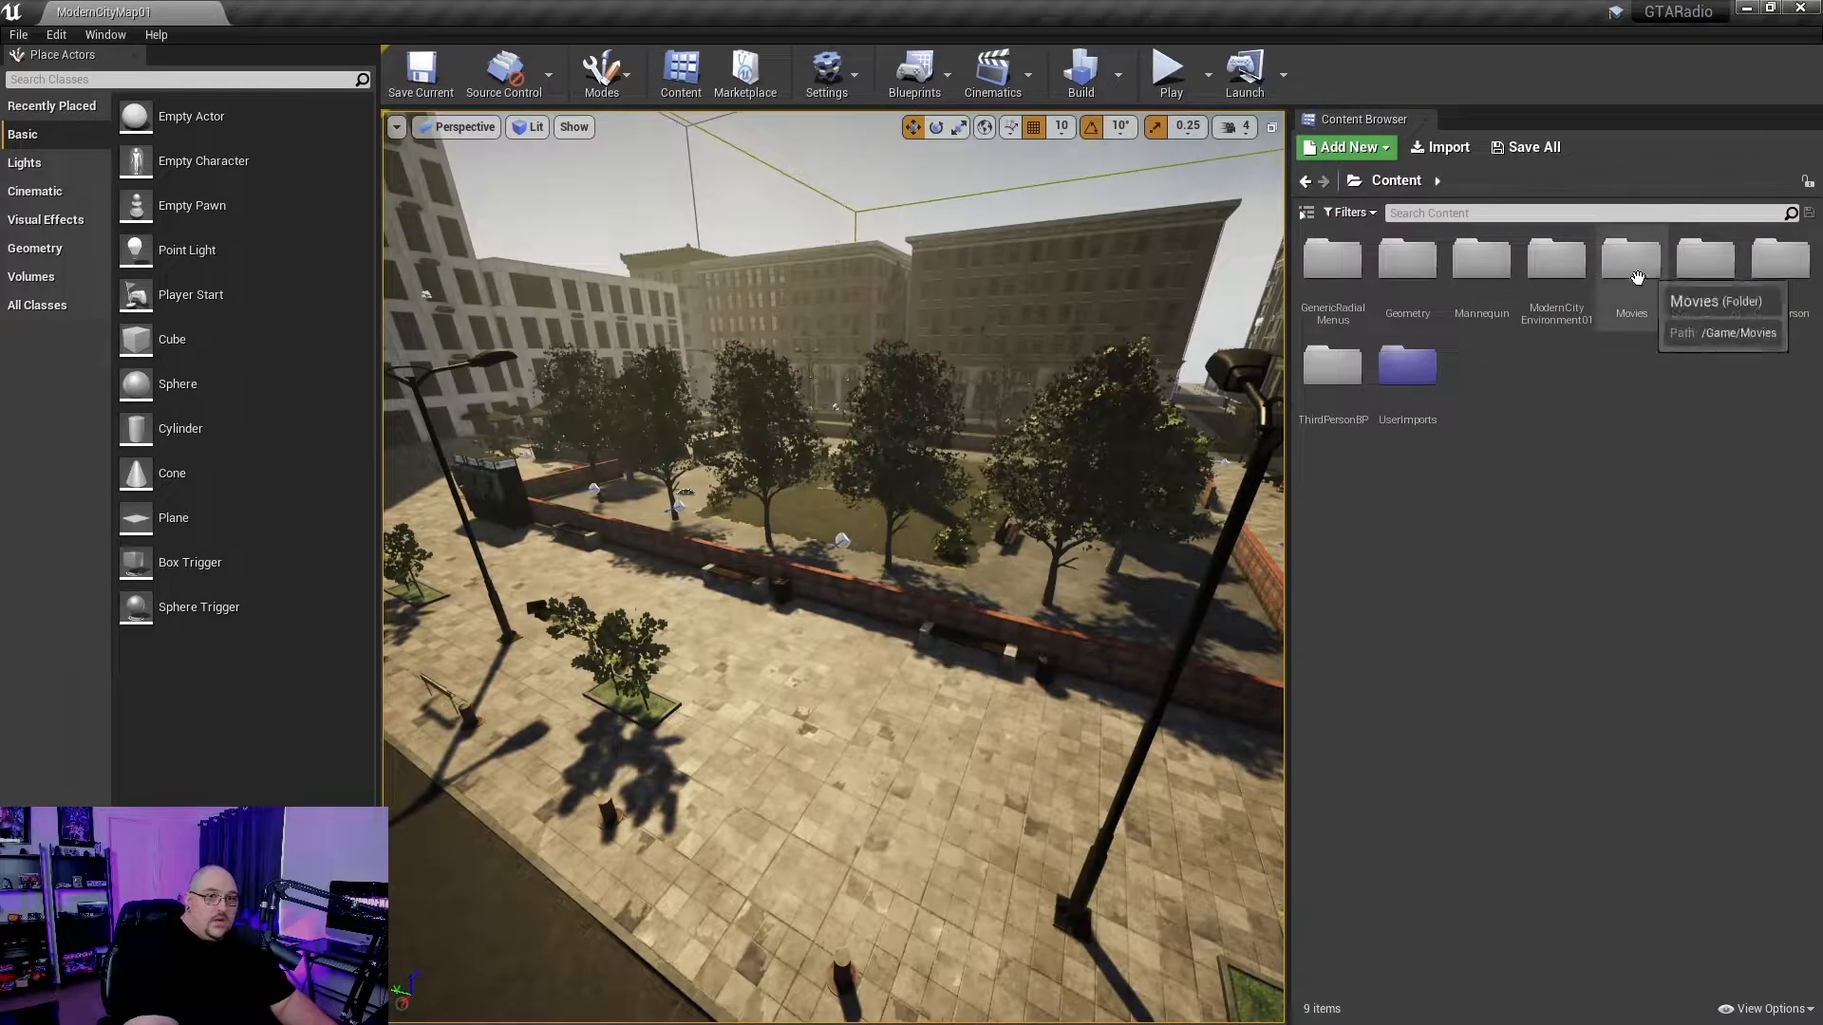
double_click(1630, 259)
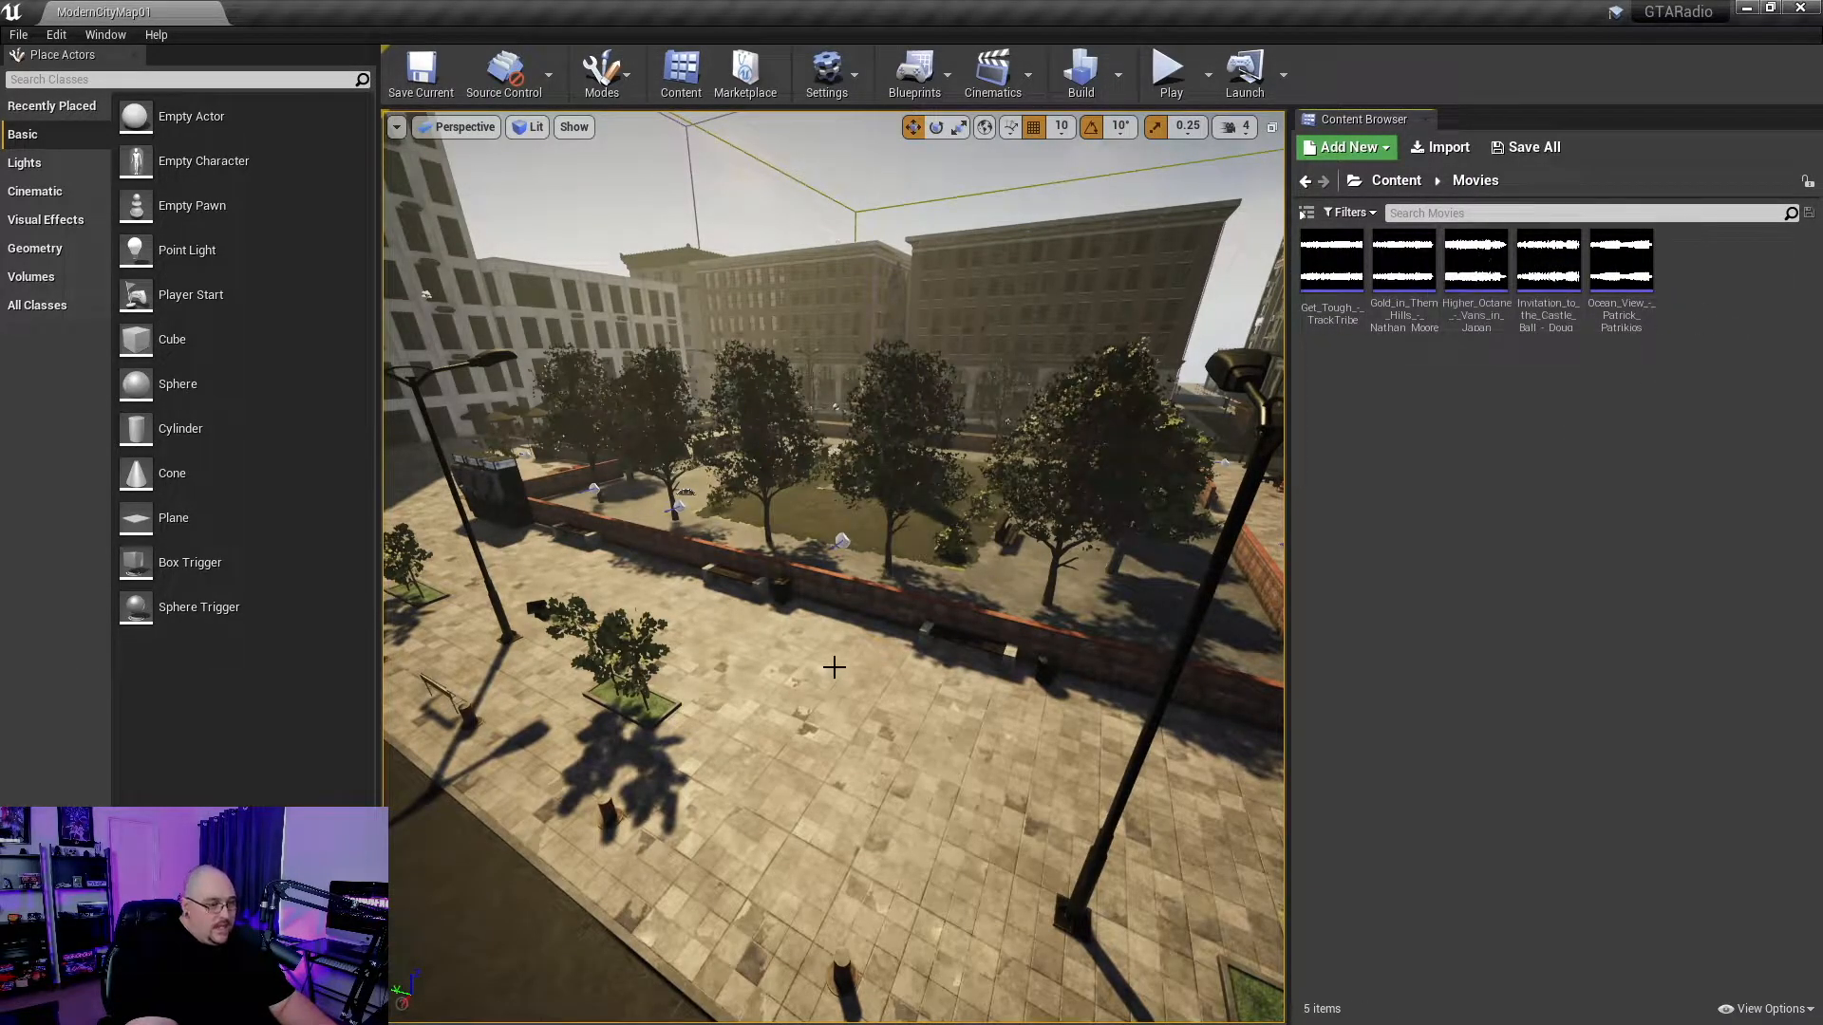
key("alt+tab")
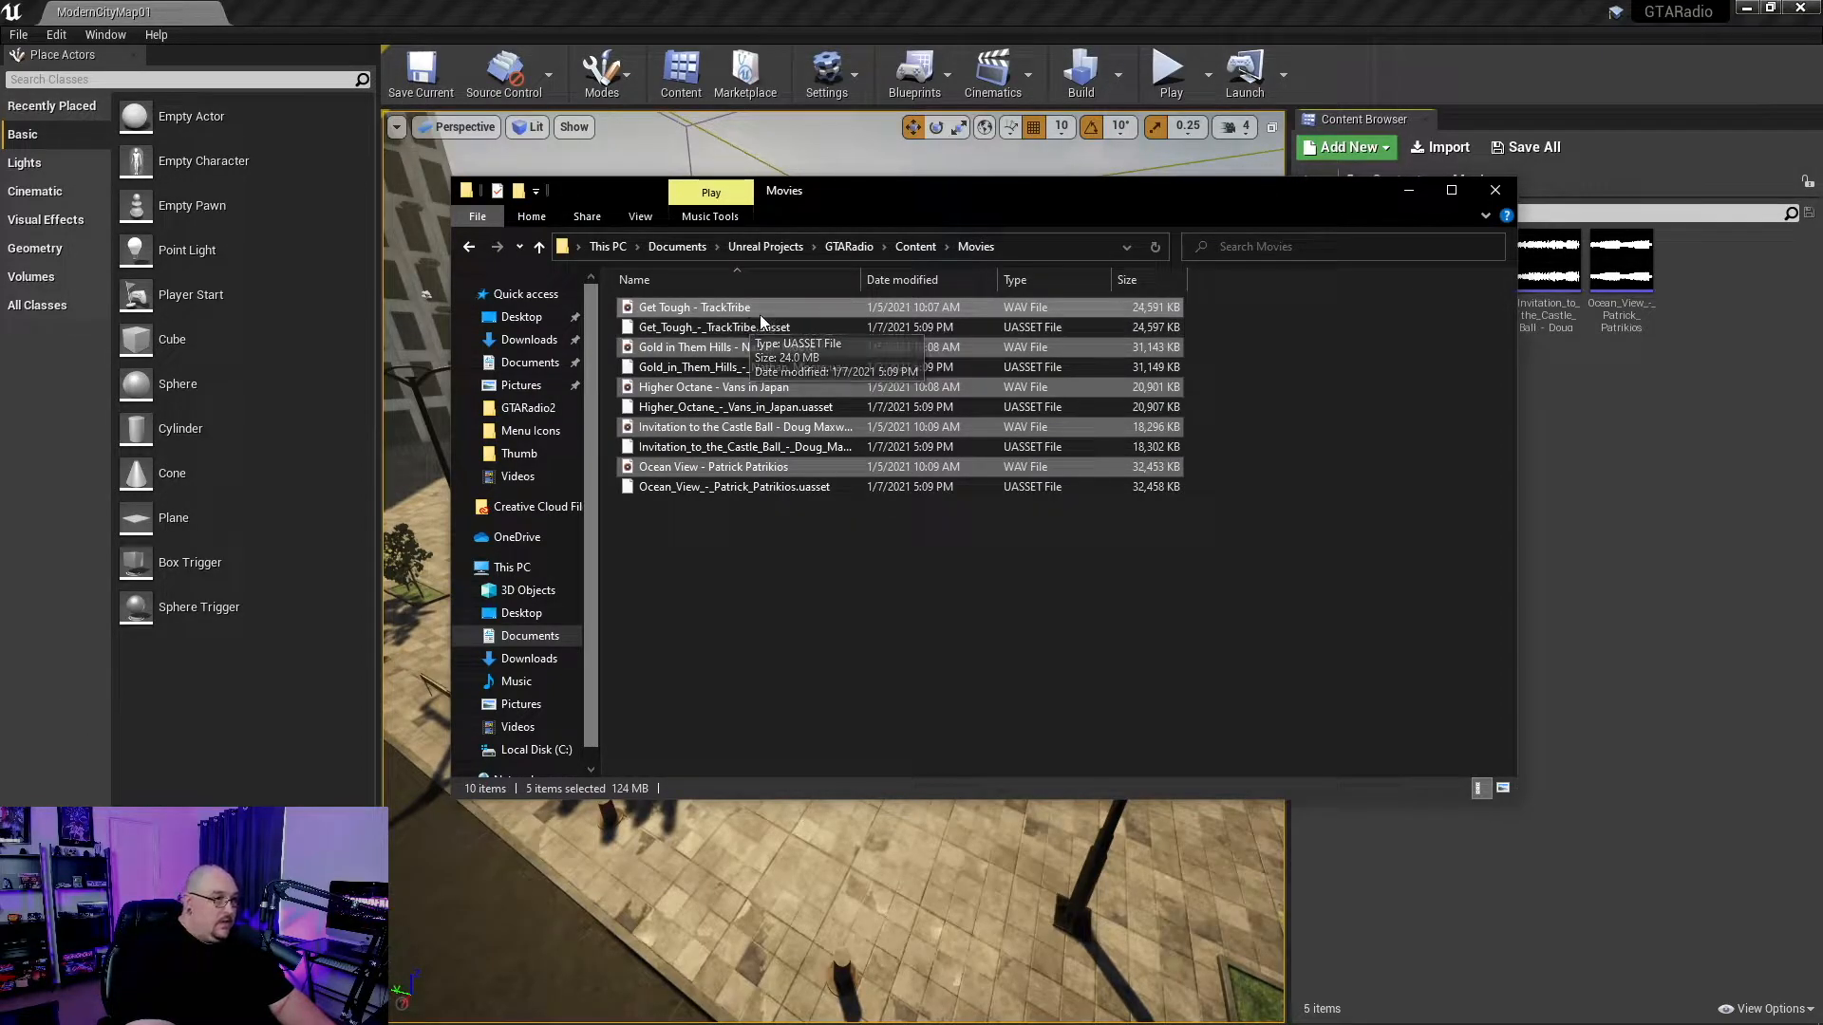
mouse_move(1243, 361)
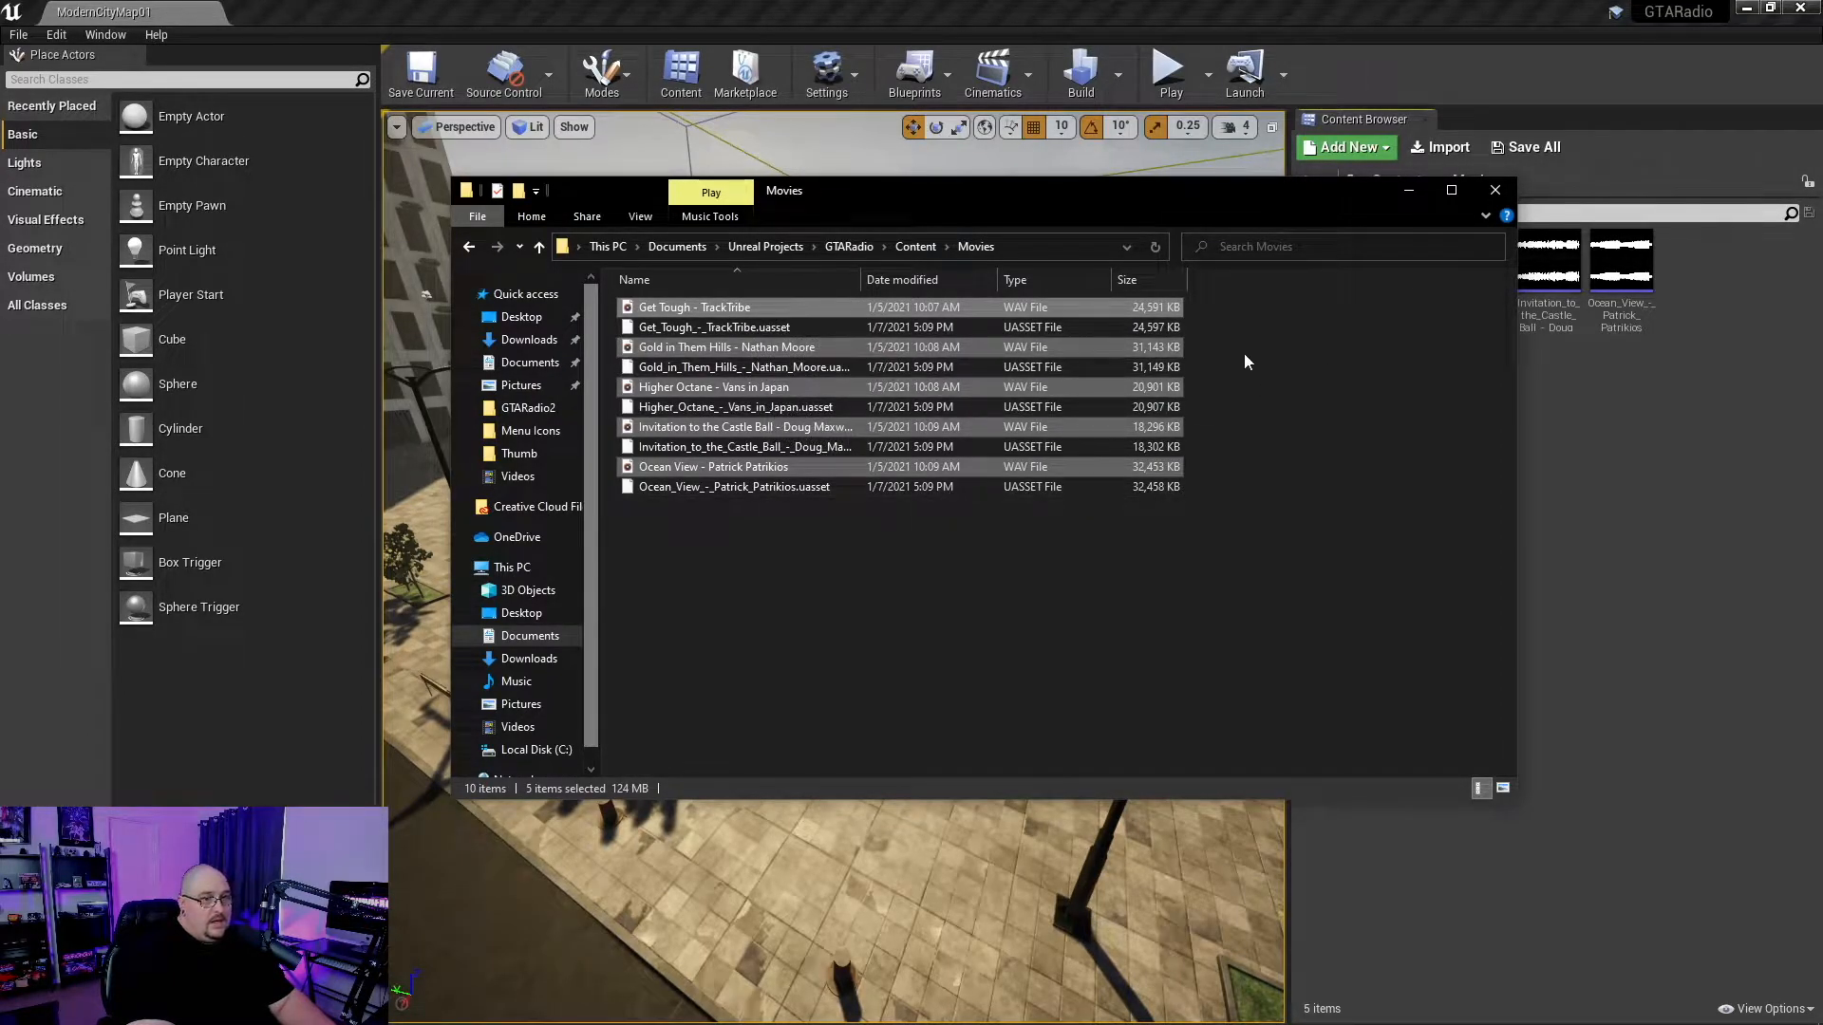
left_click(1495, 190)
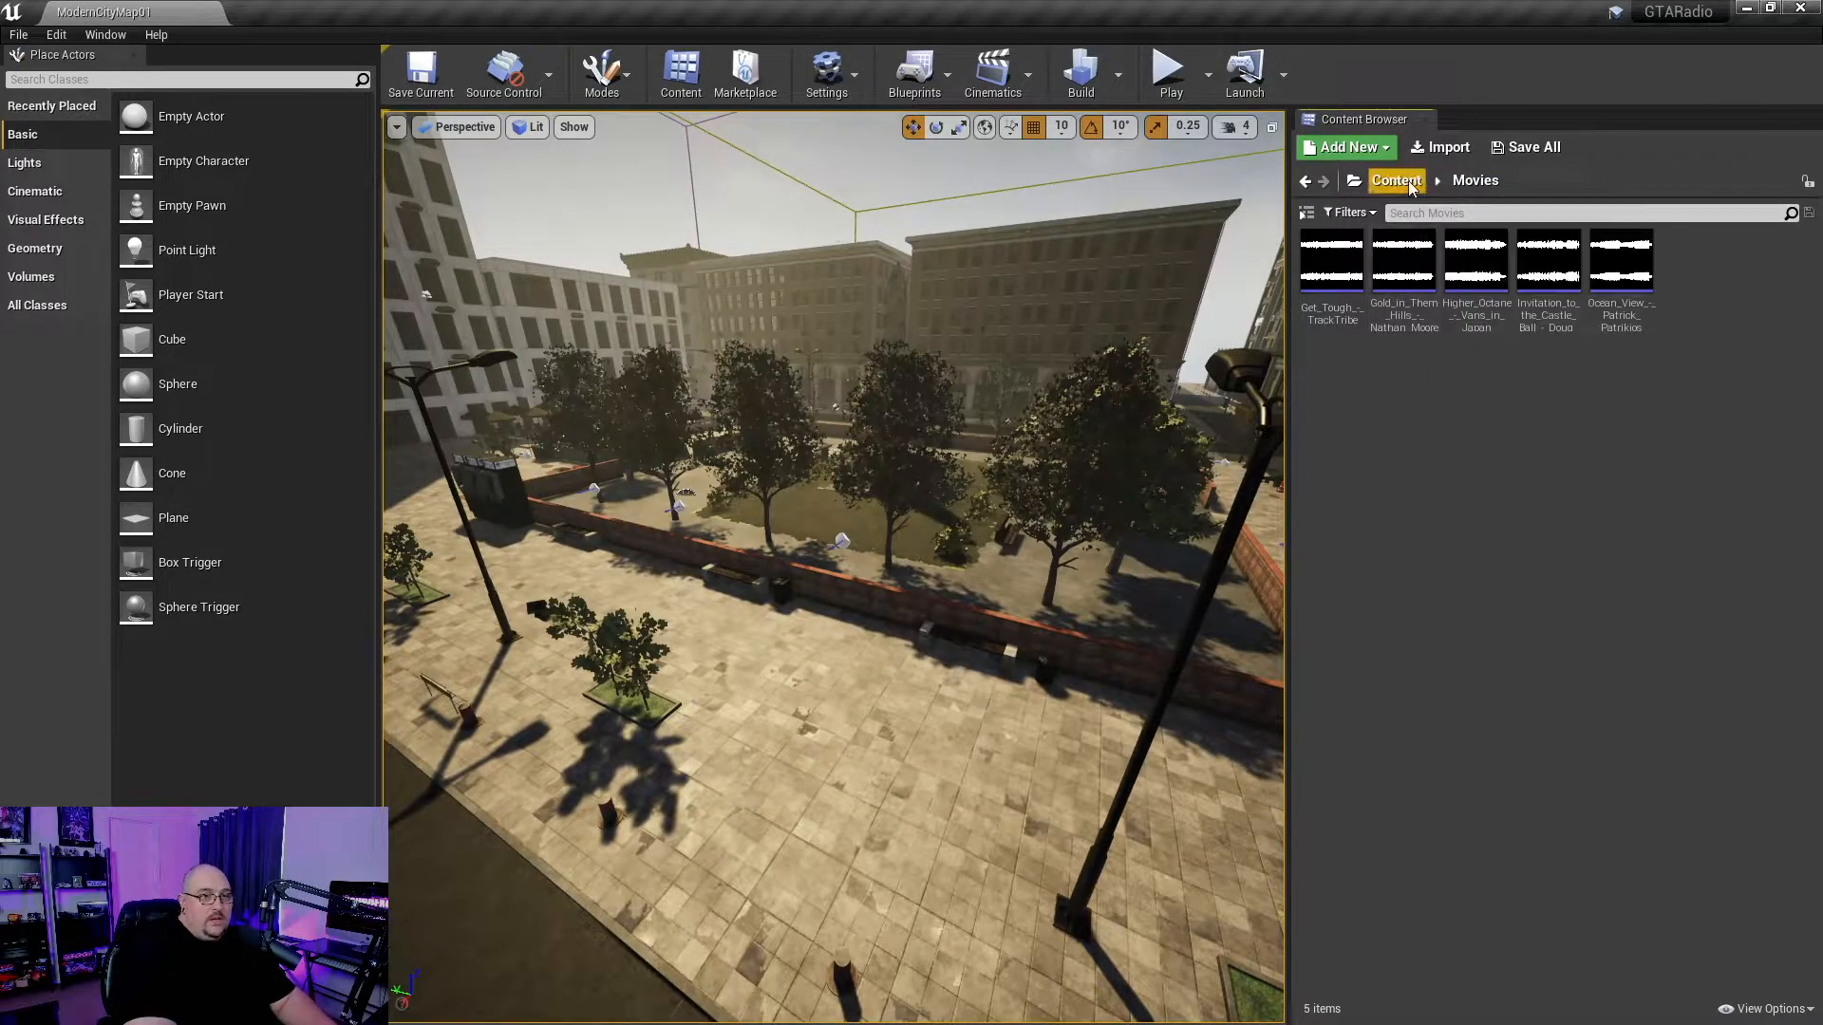
left_click(1395, 180)
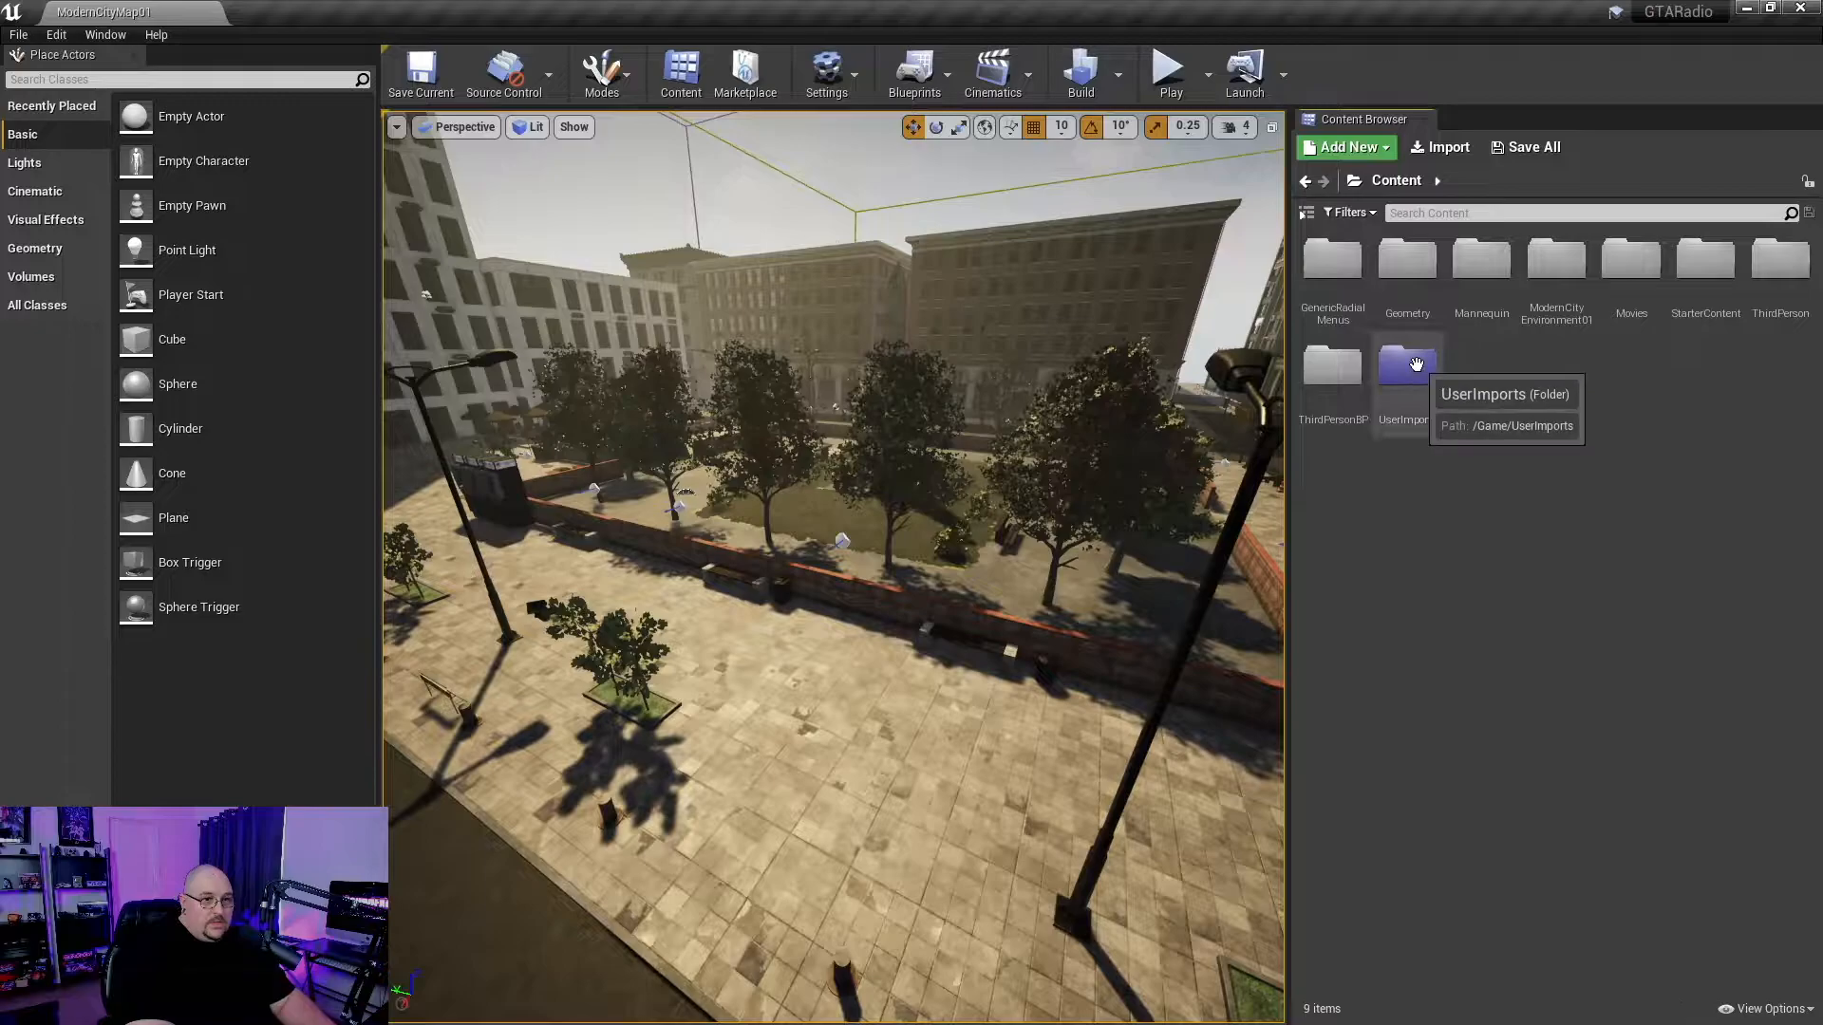
mouse_move(1407, 393)
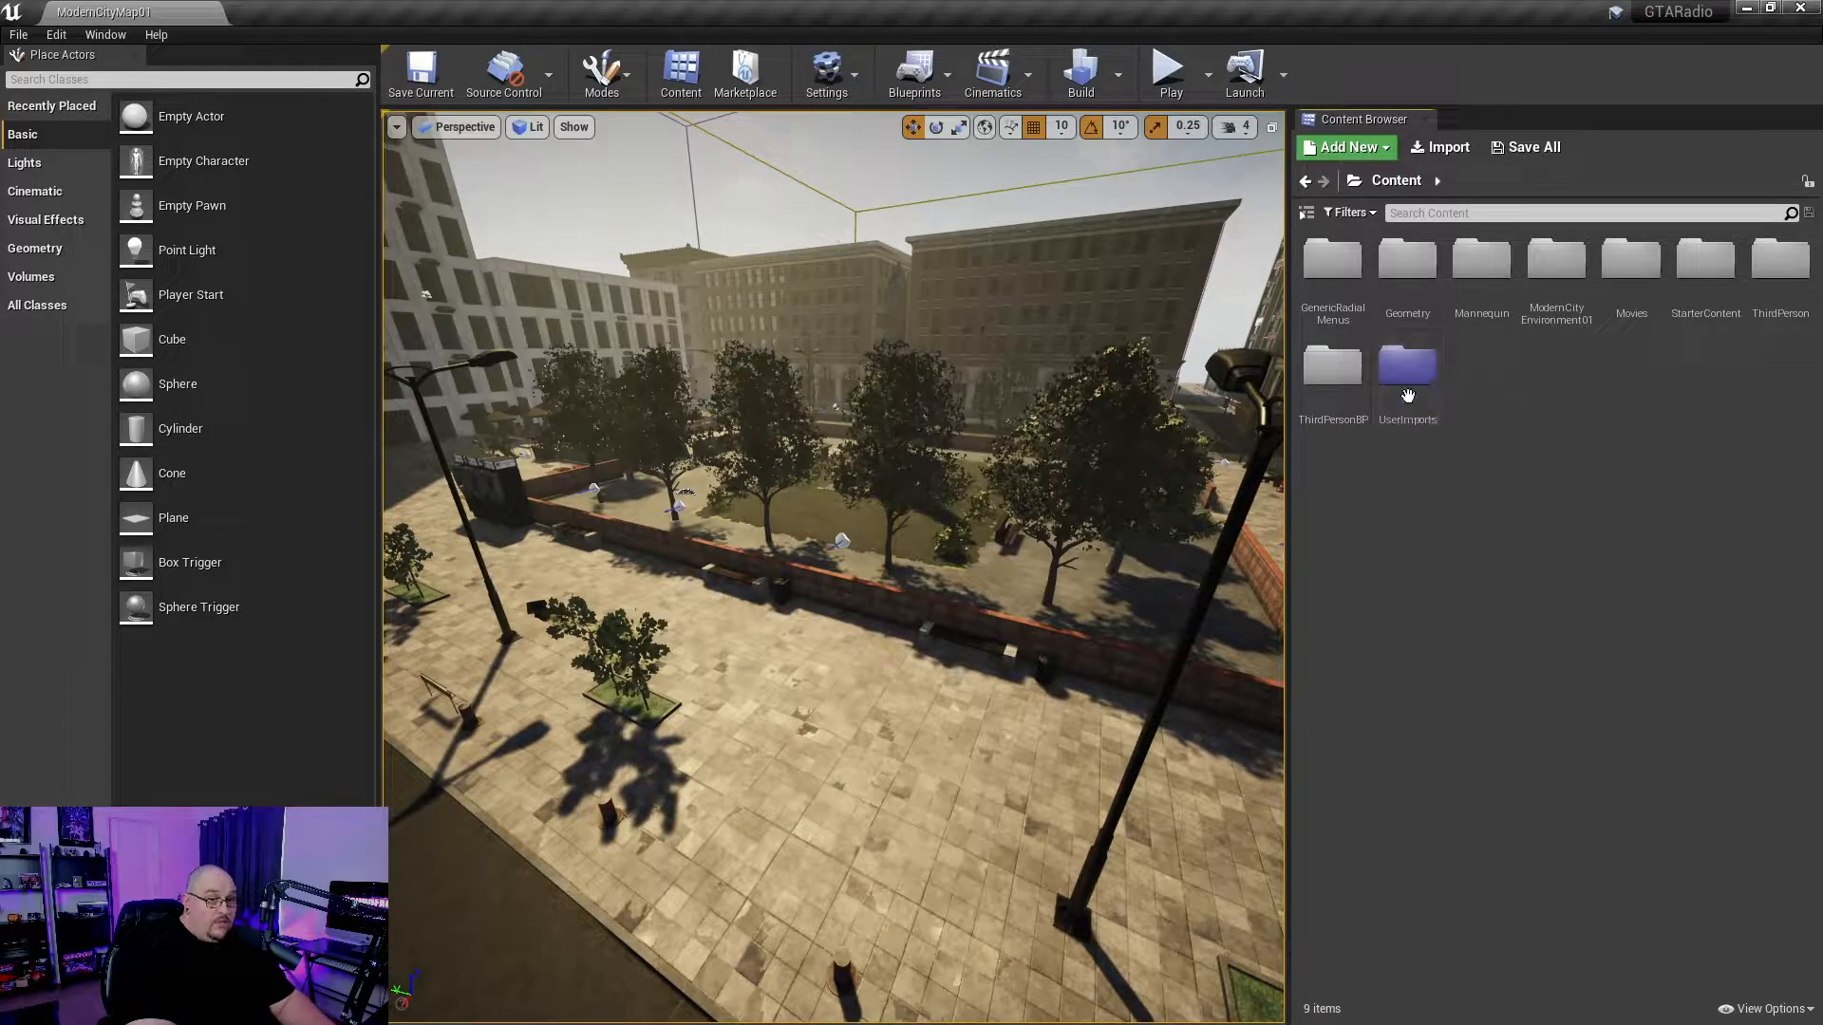
double_click(1406, 366)
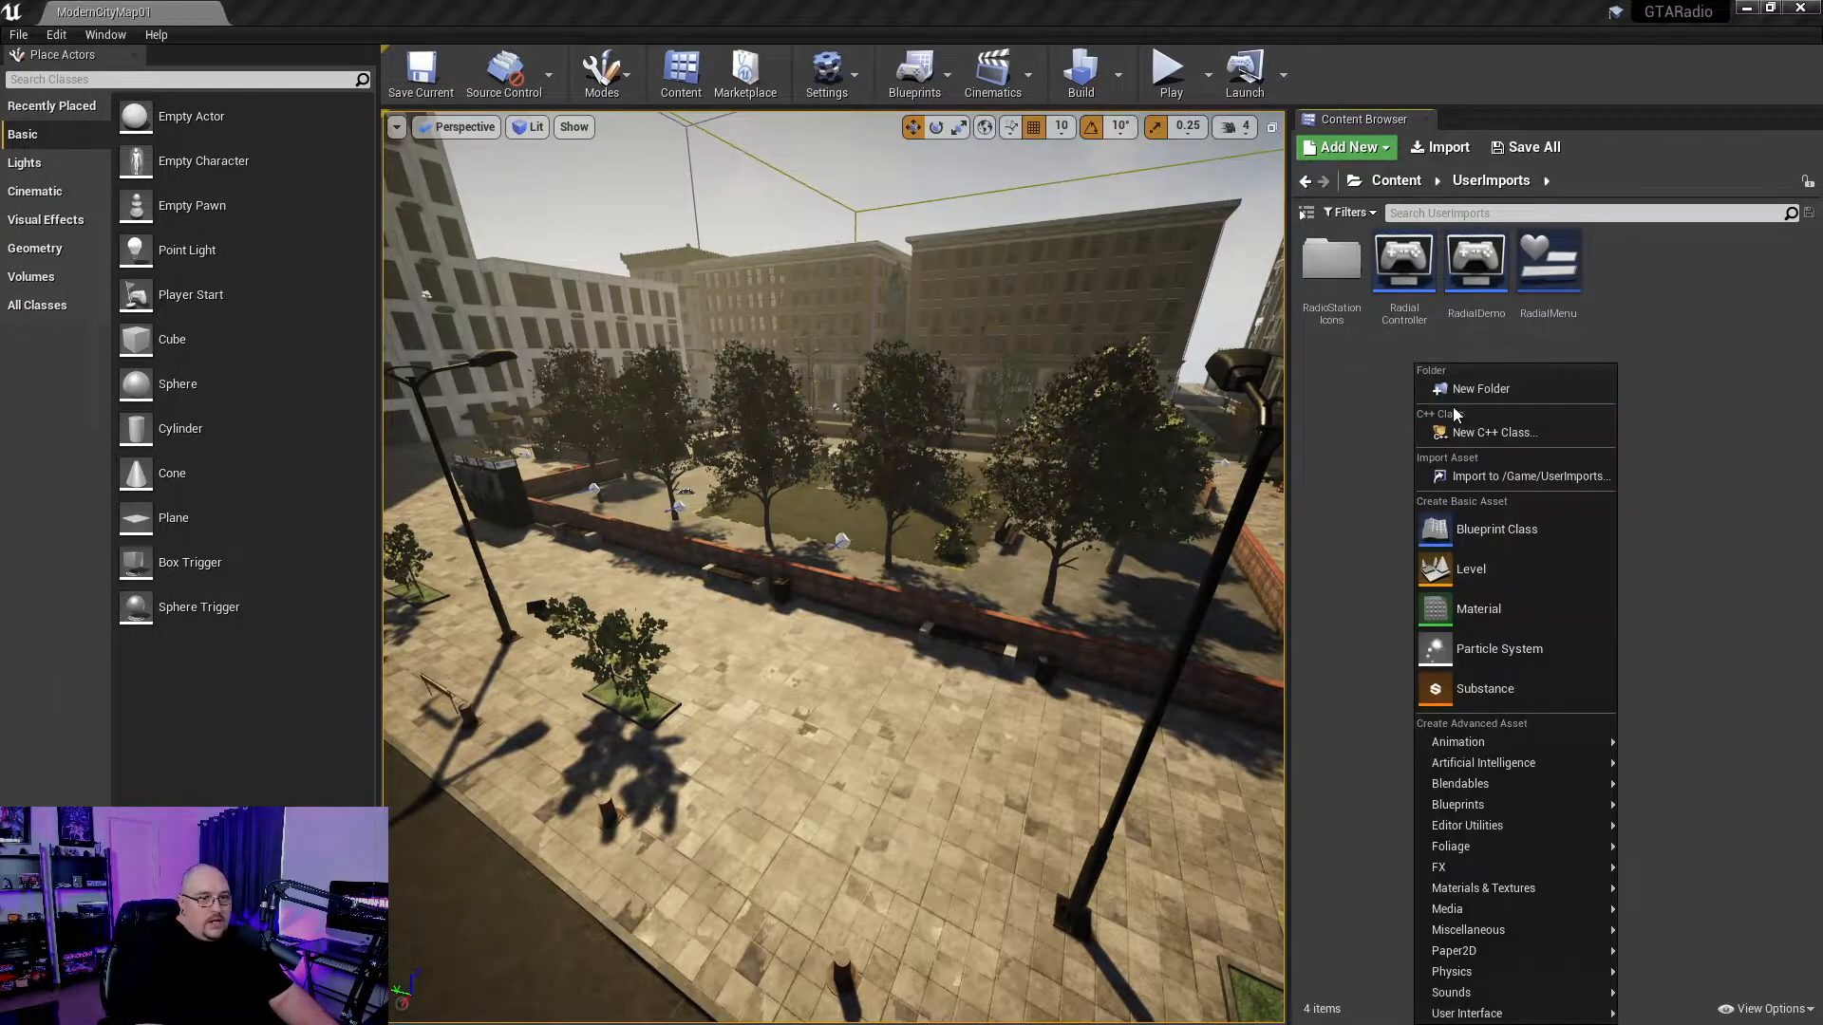
- Create and open a Radio_Data folder in UserImports, adding File Media Source assets
left_click(1481, 388)
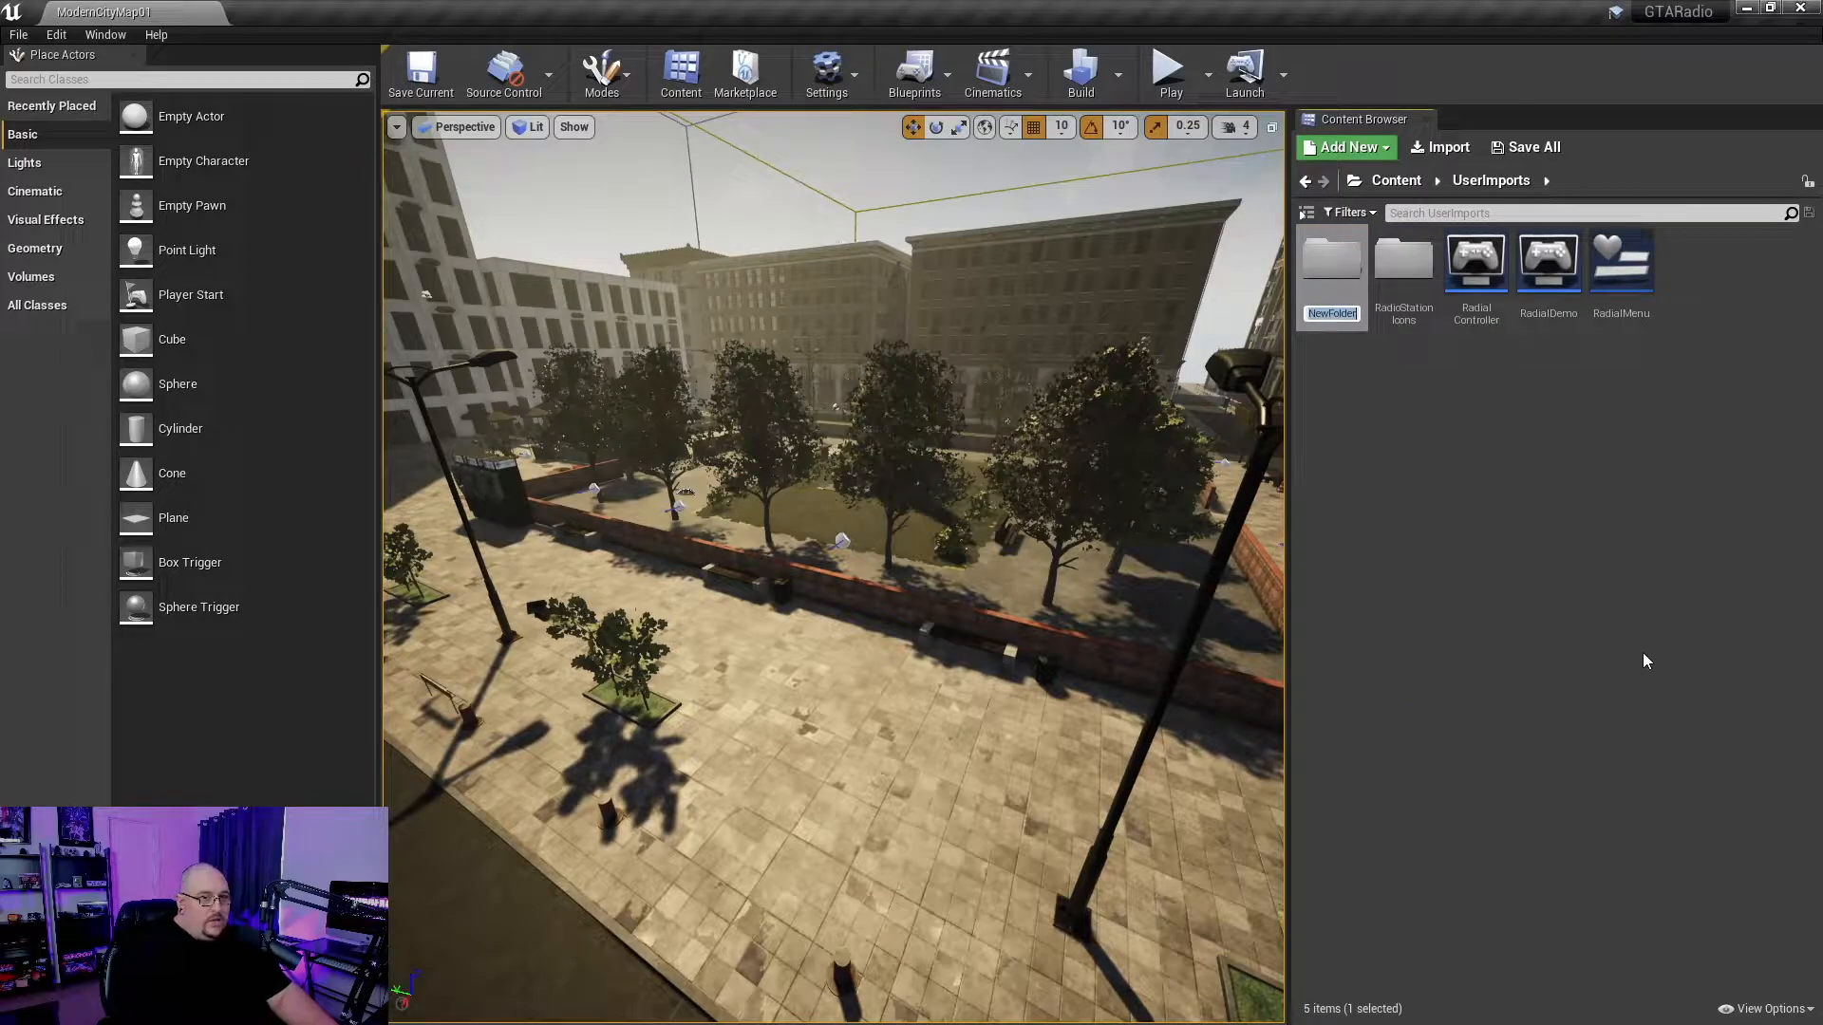
type("Ral")
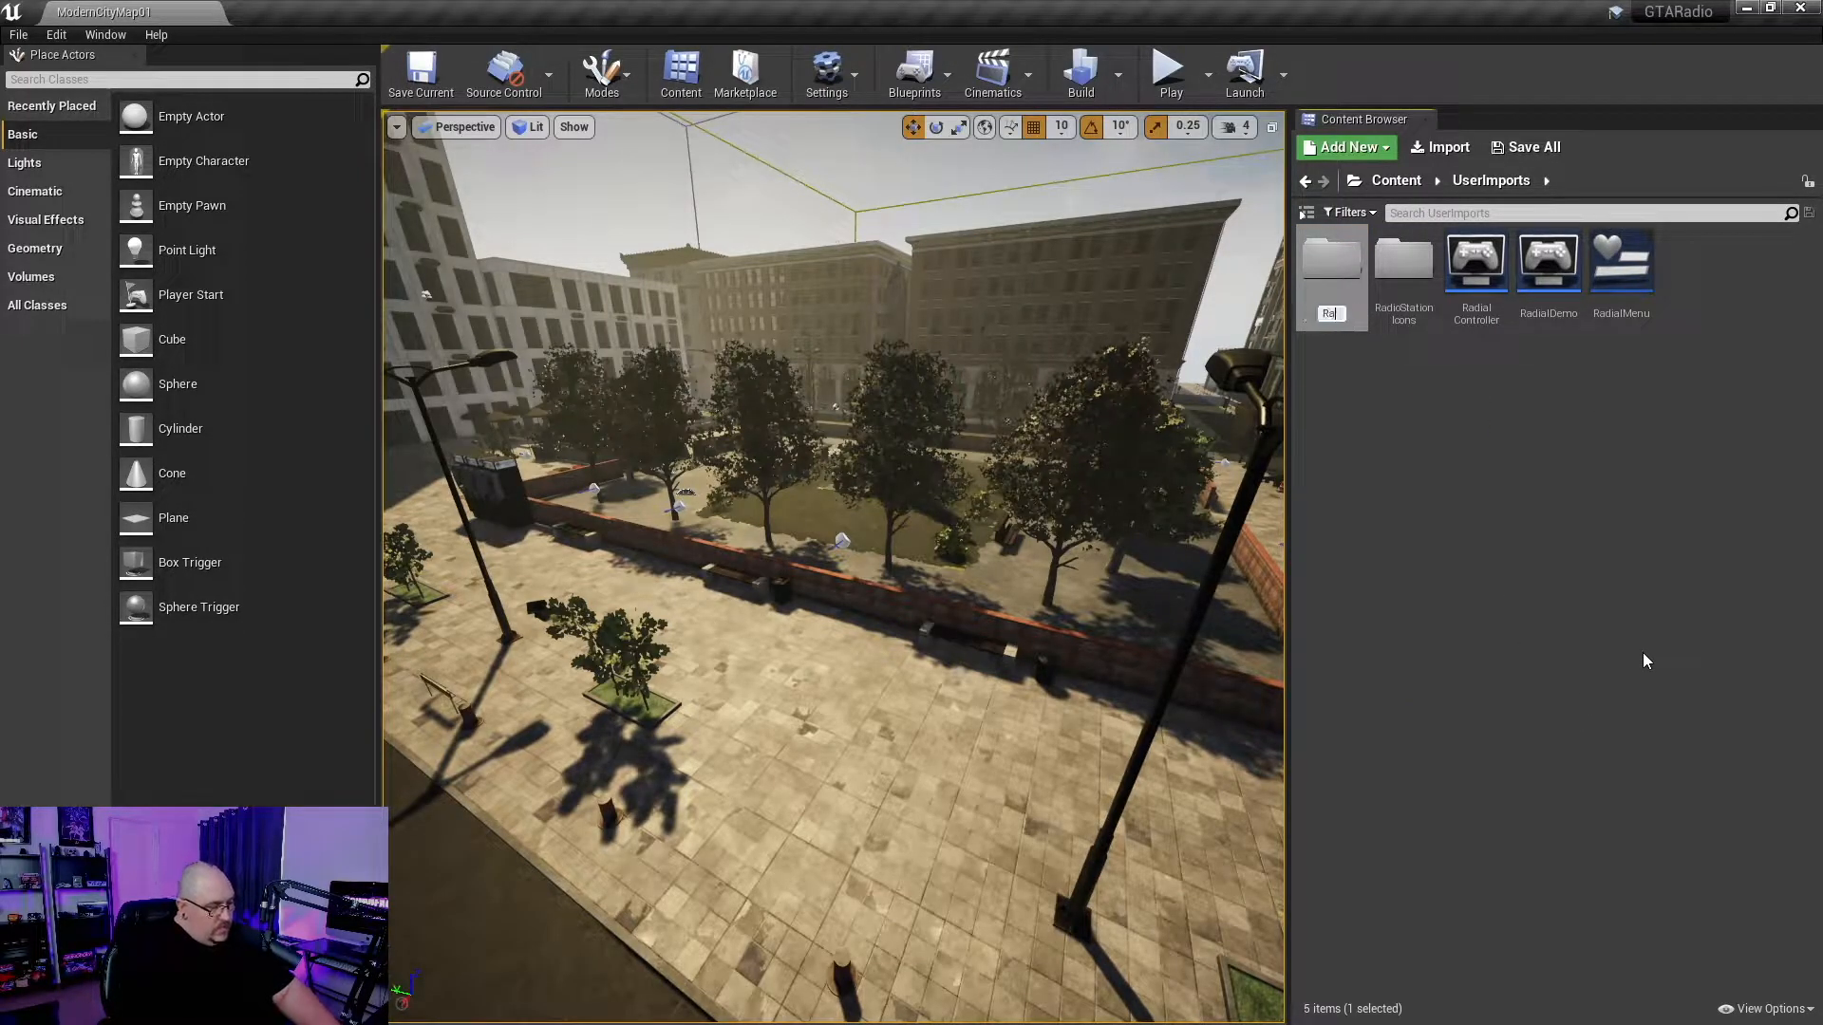
type("Radio_")
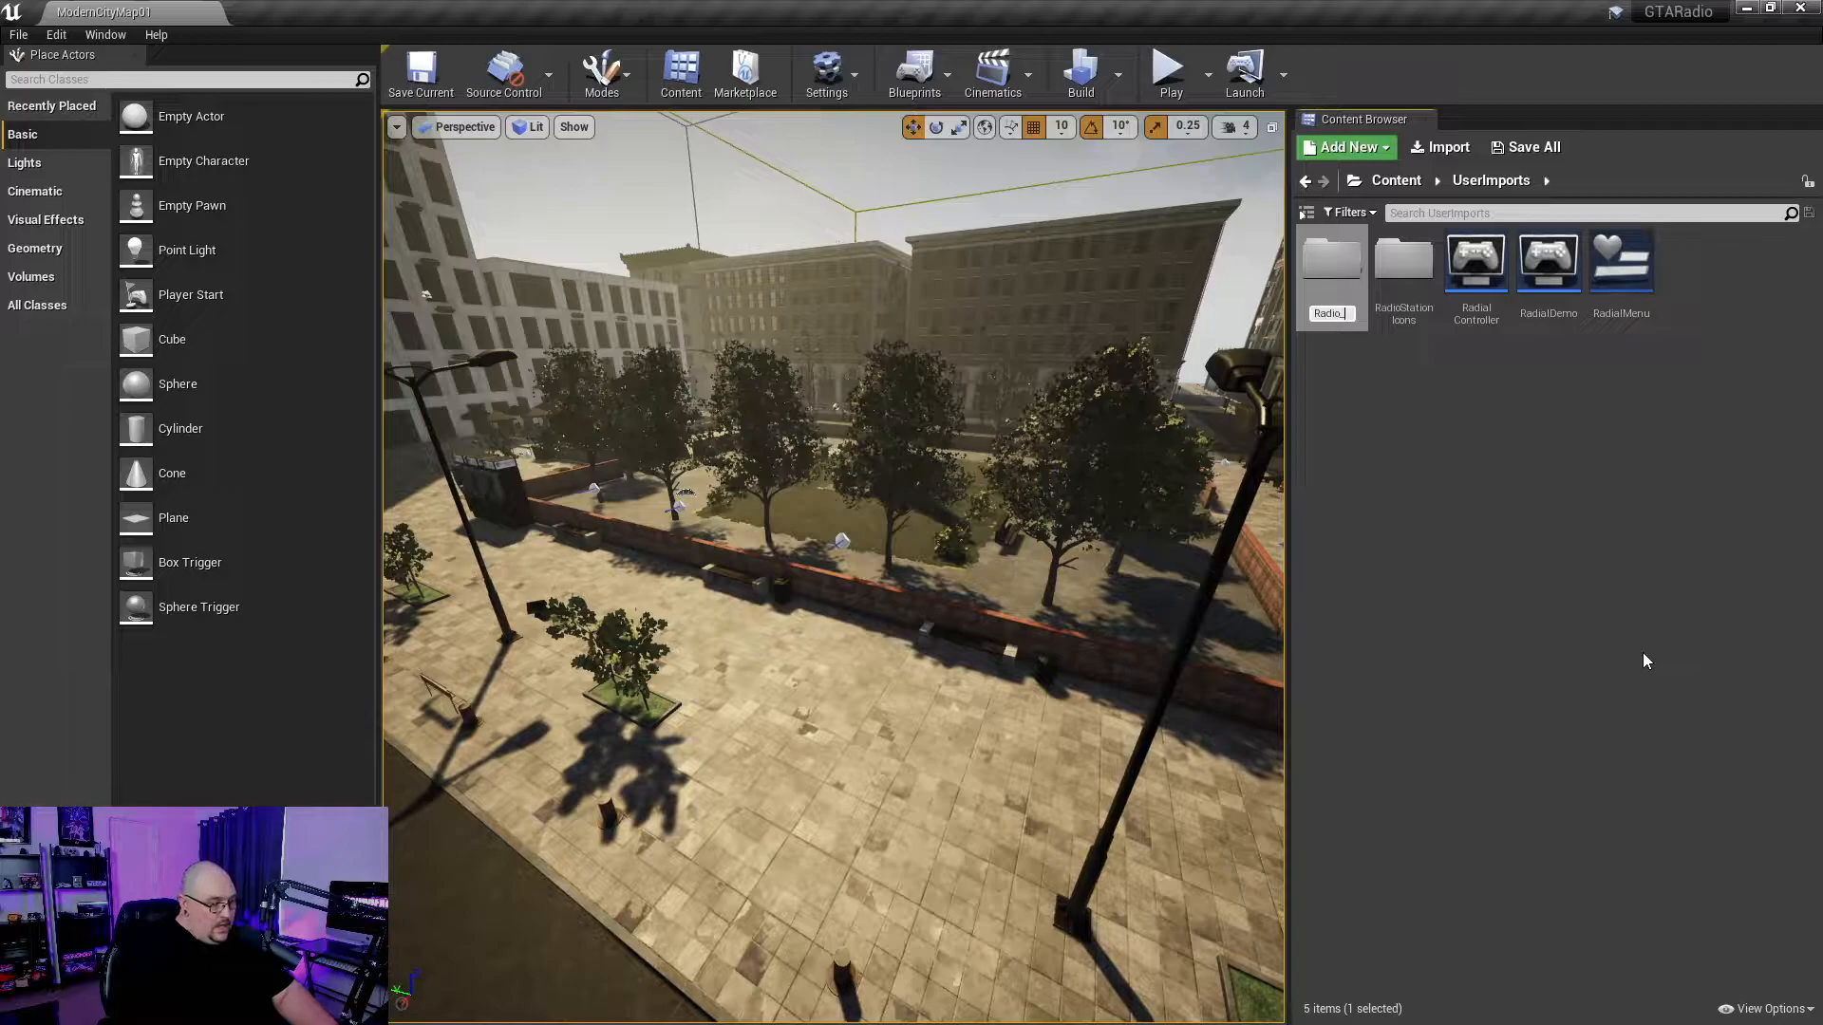
double_click(1331, 258)
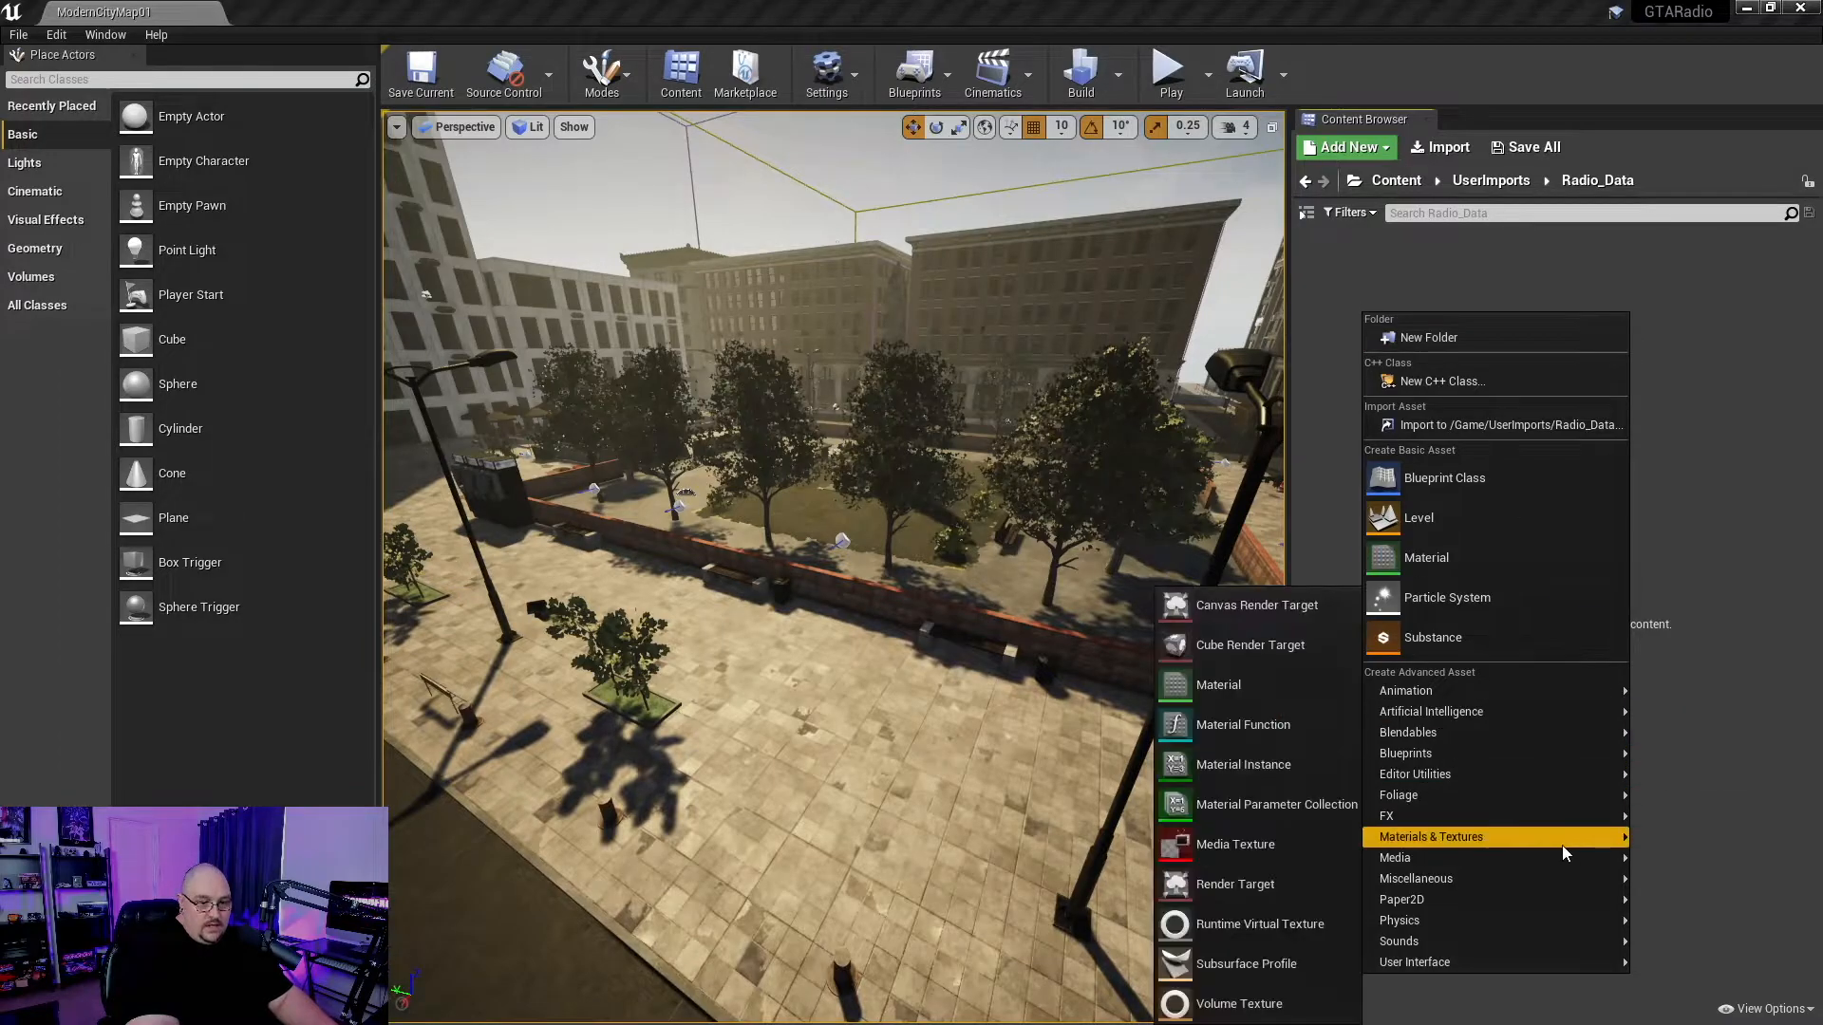
mouse_move(1394, 858)
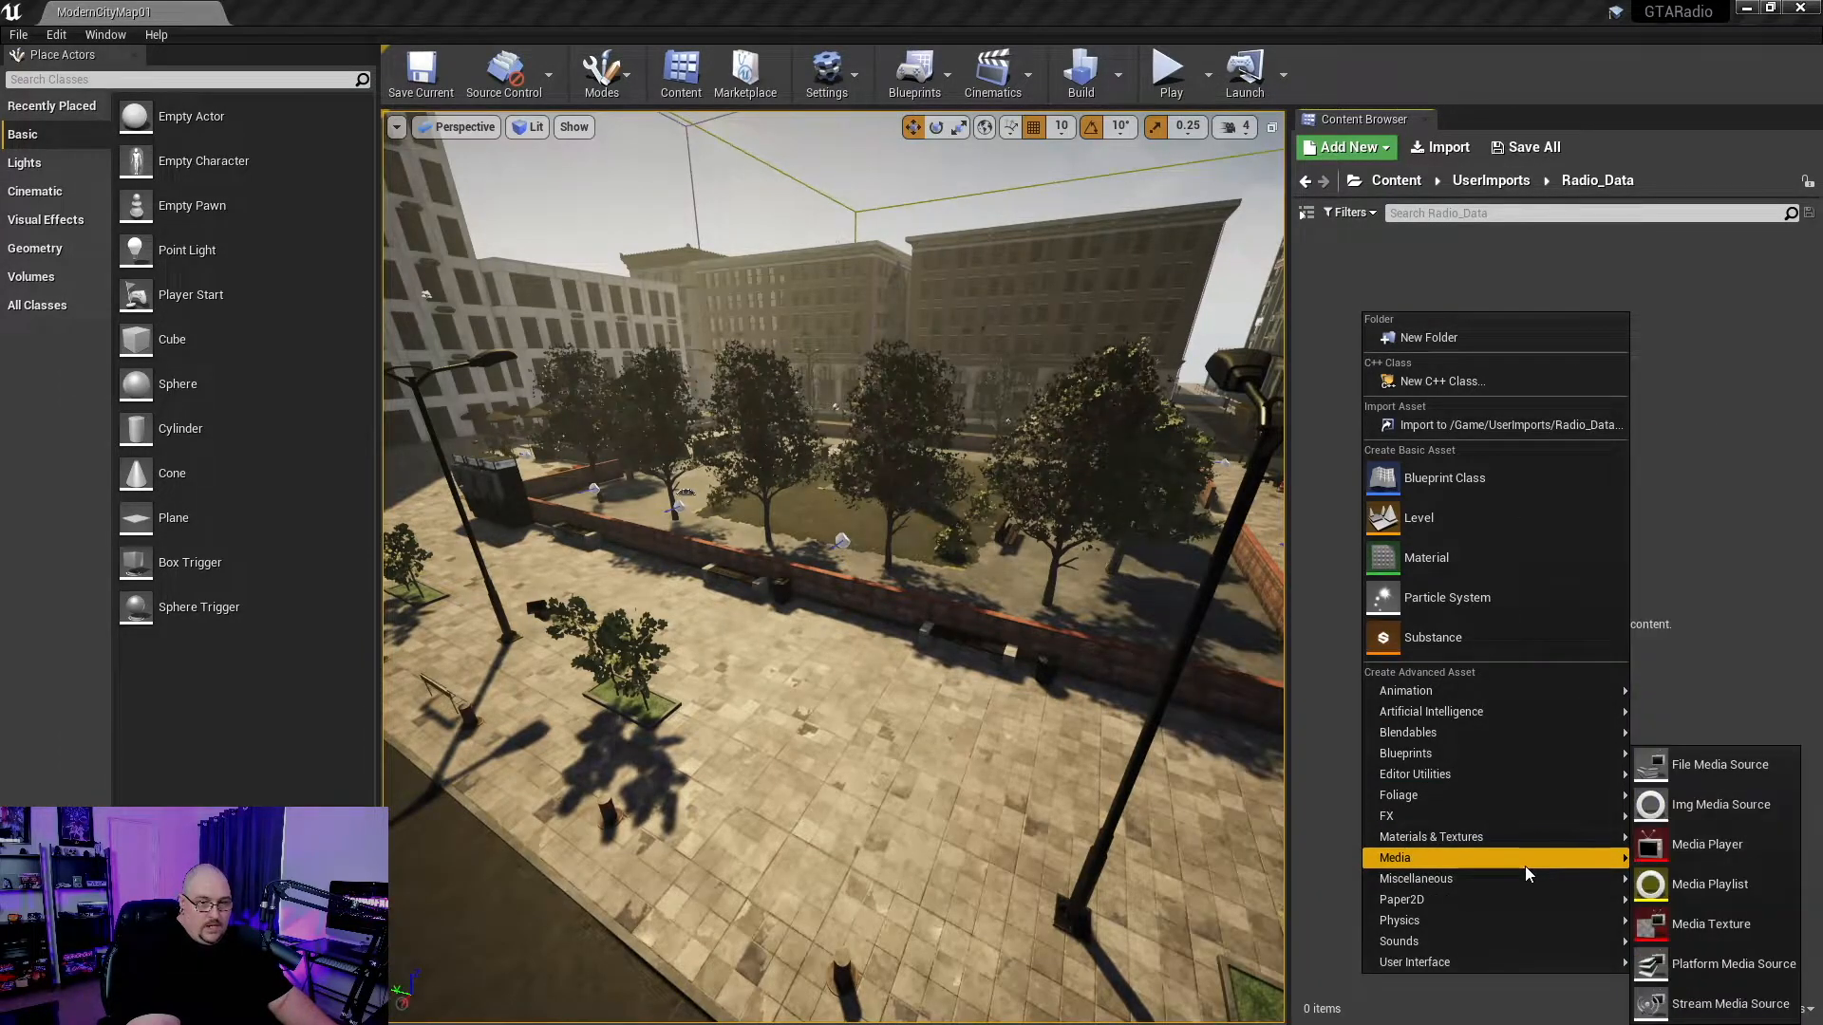
left_click(1718, 763)
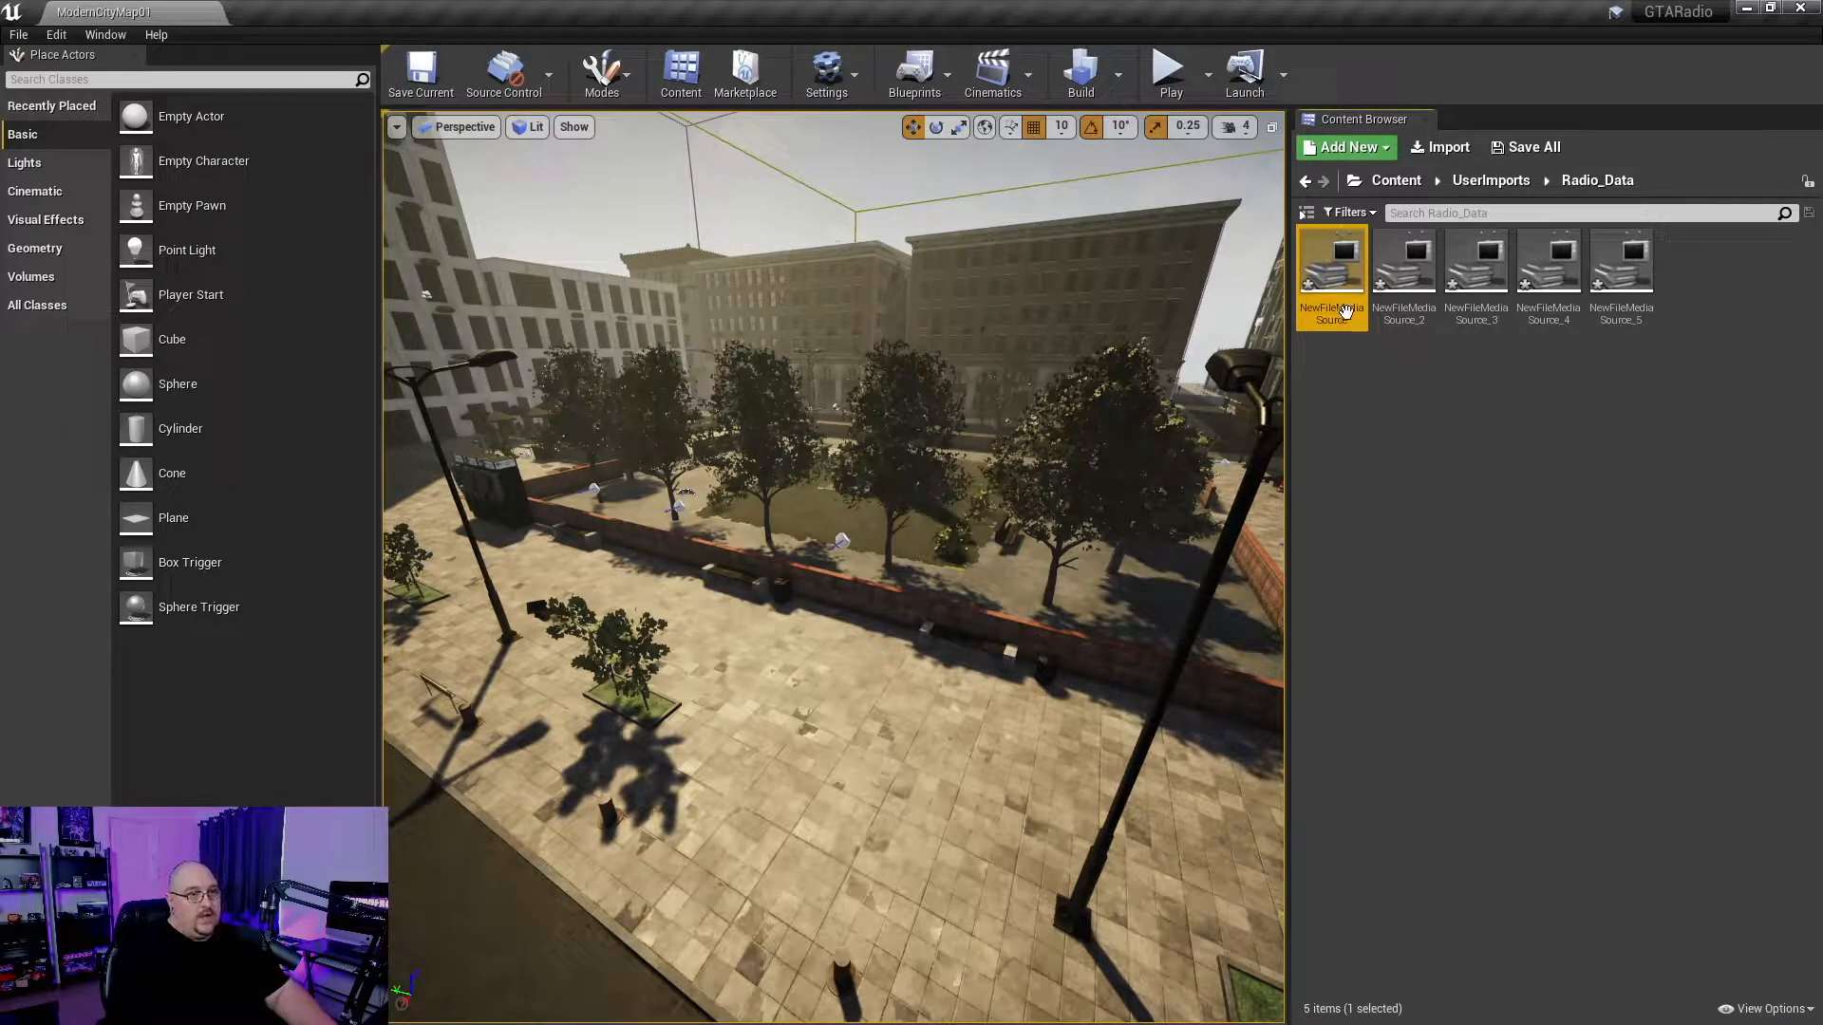
- Assign the Get Tough and Ocean View WAV files to their media sources
double_click(1331, 250)
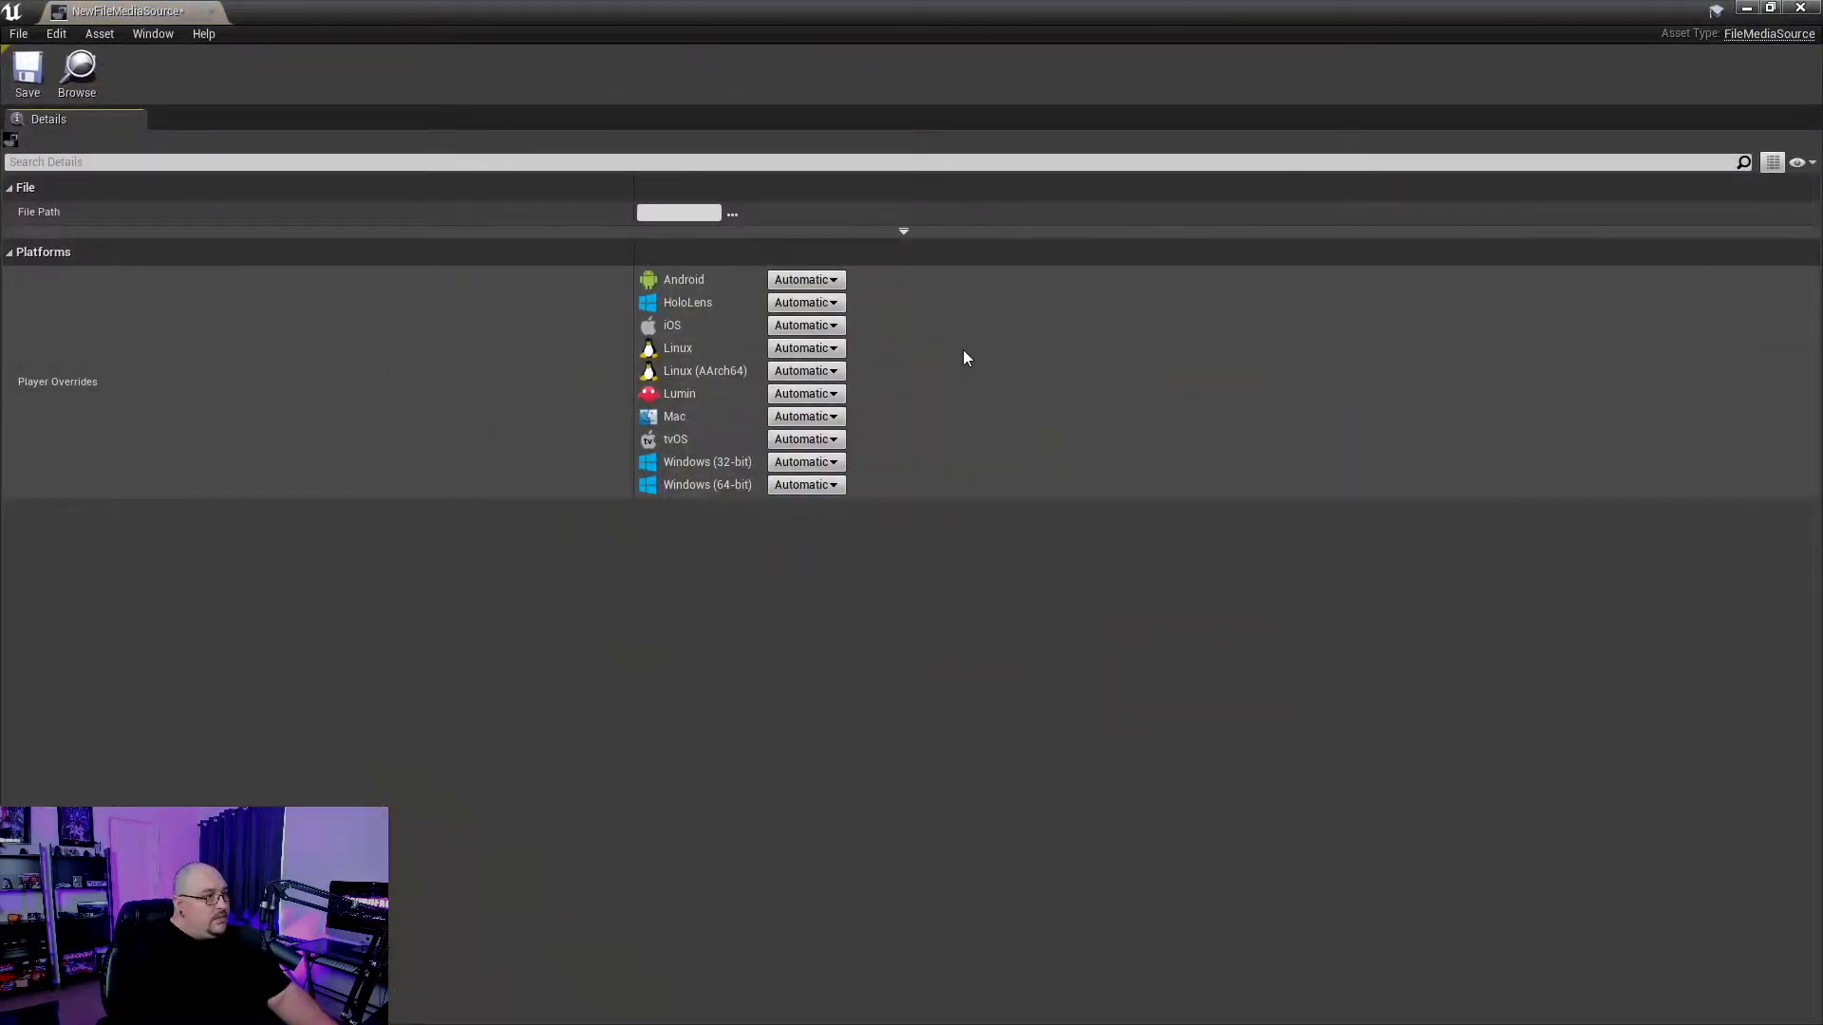
left_click(731, 214)
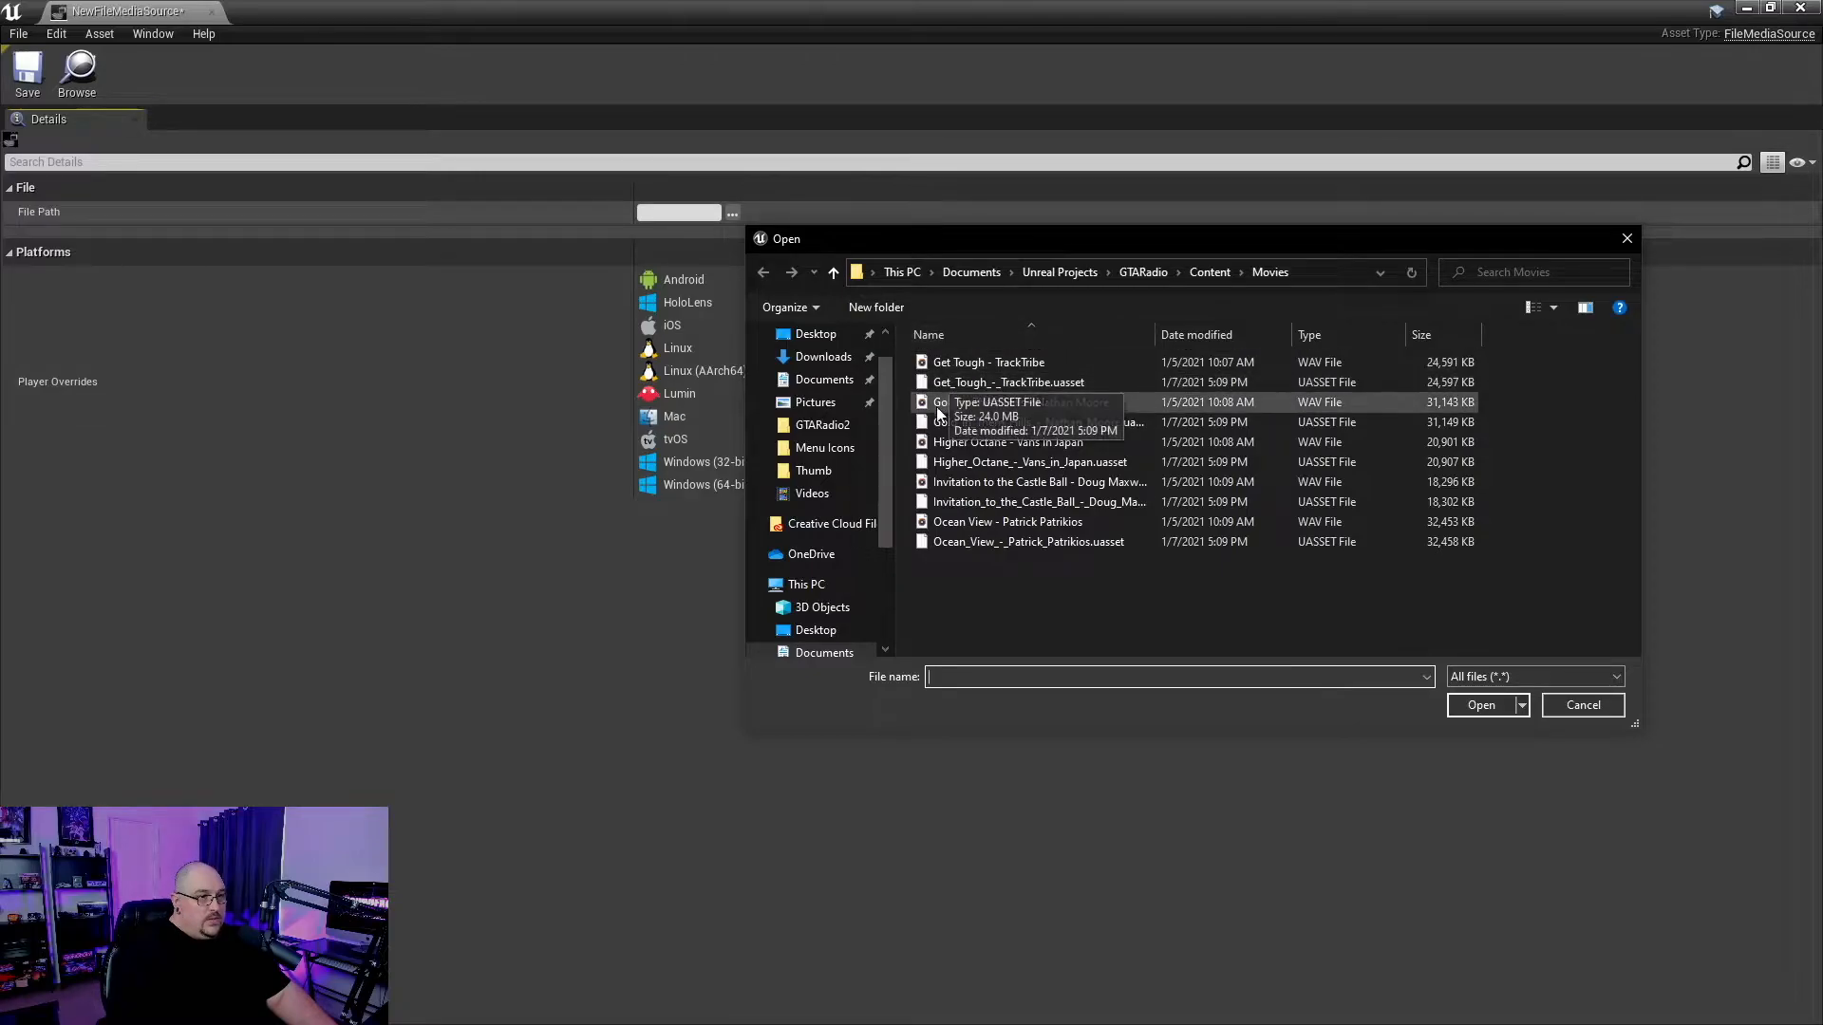
mouse_move(1103, 368)
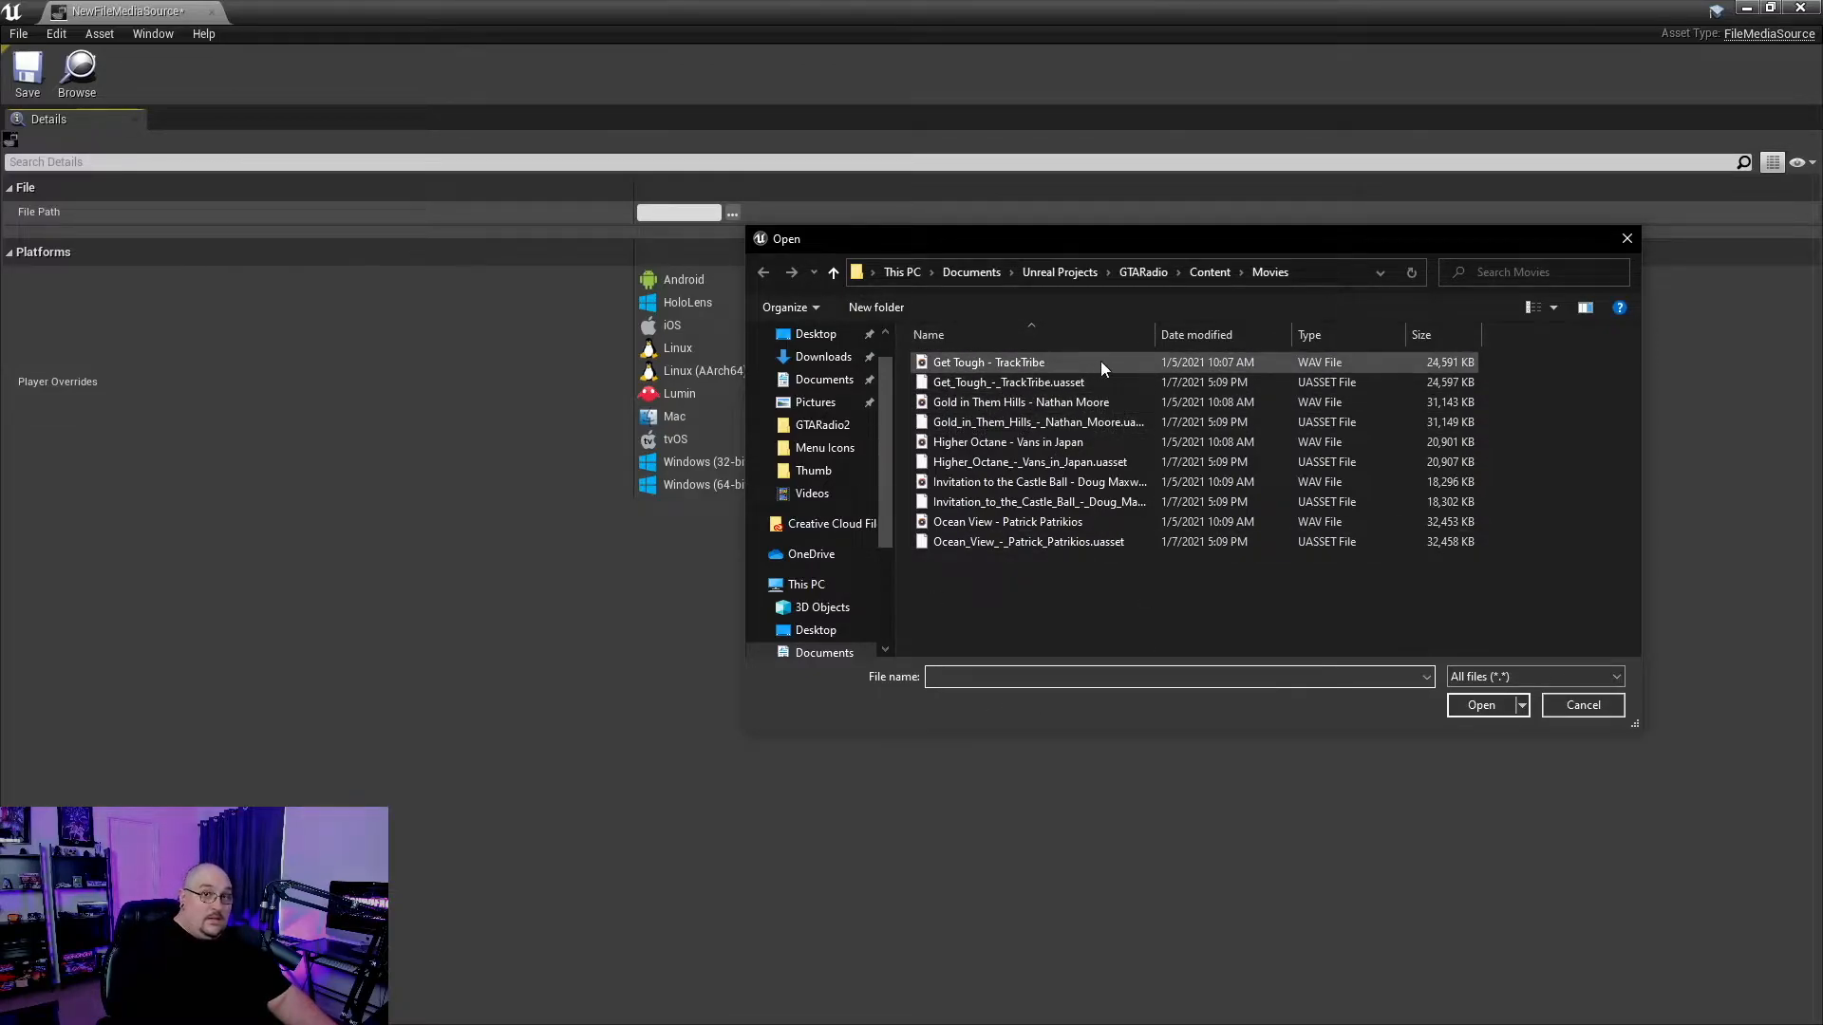
mouse_move(1004, 362)
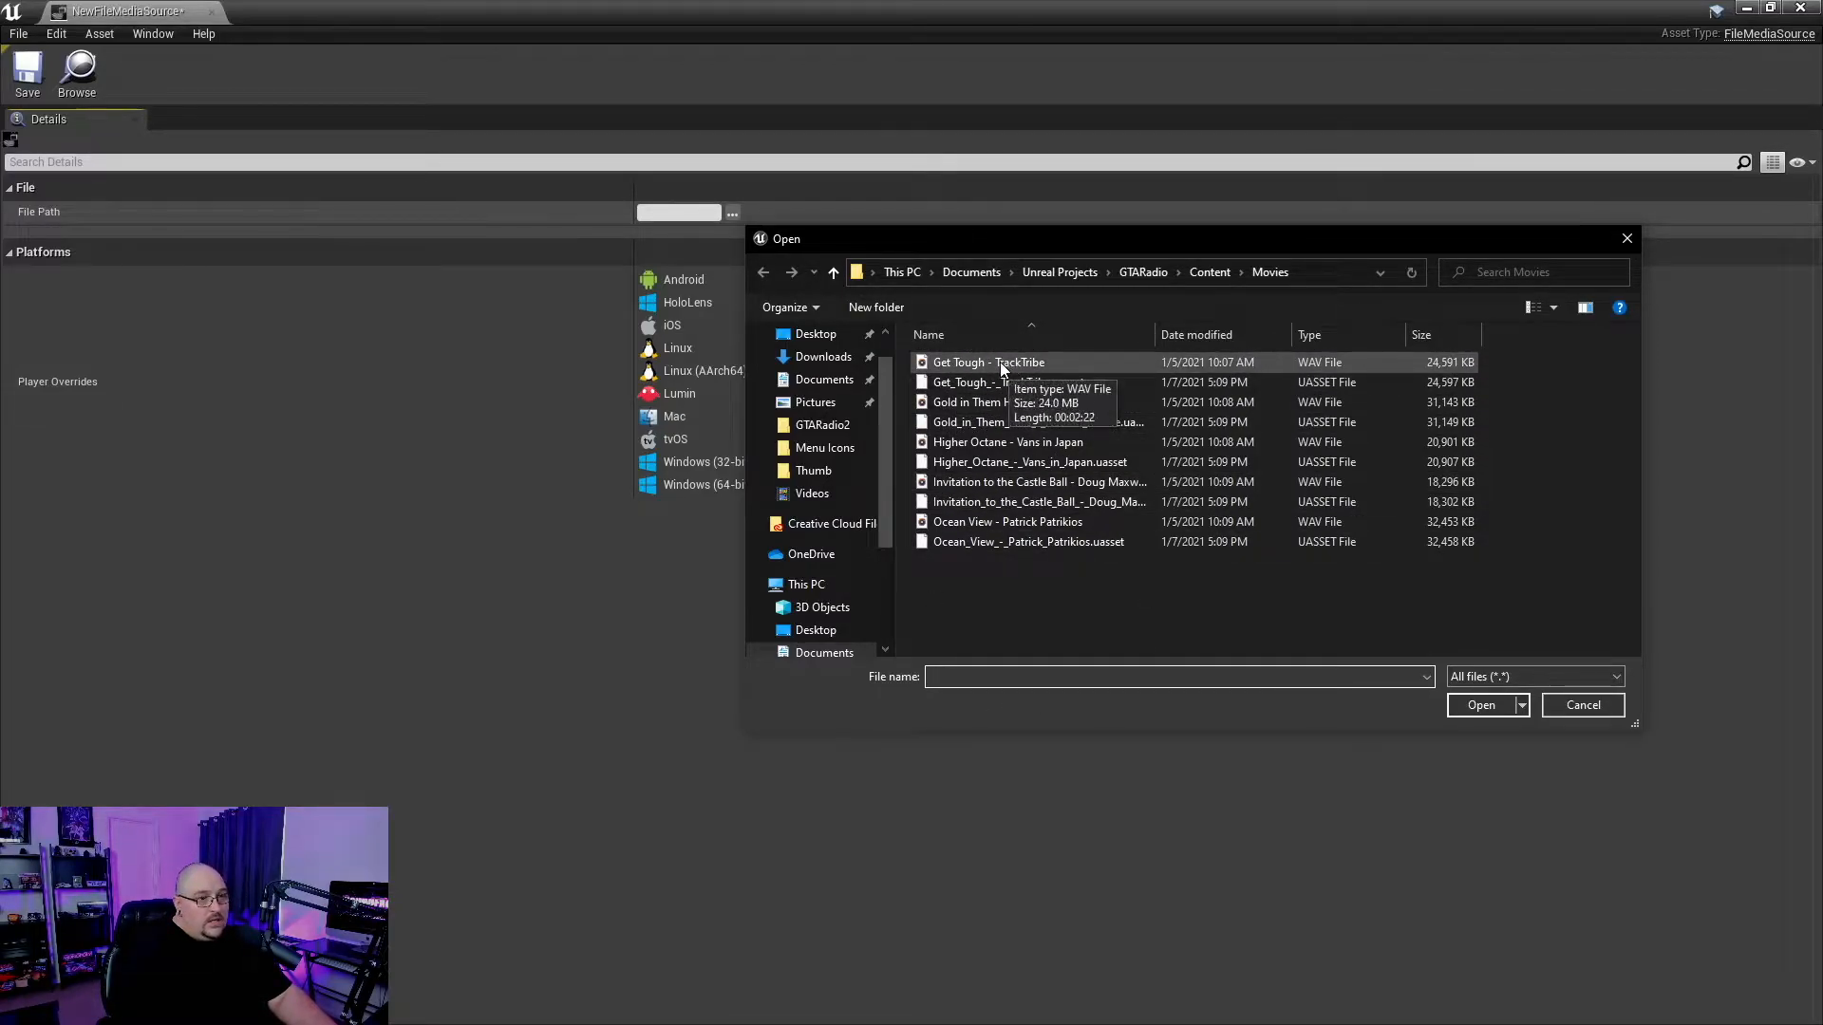
left_click(1481, 704)
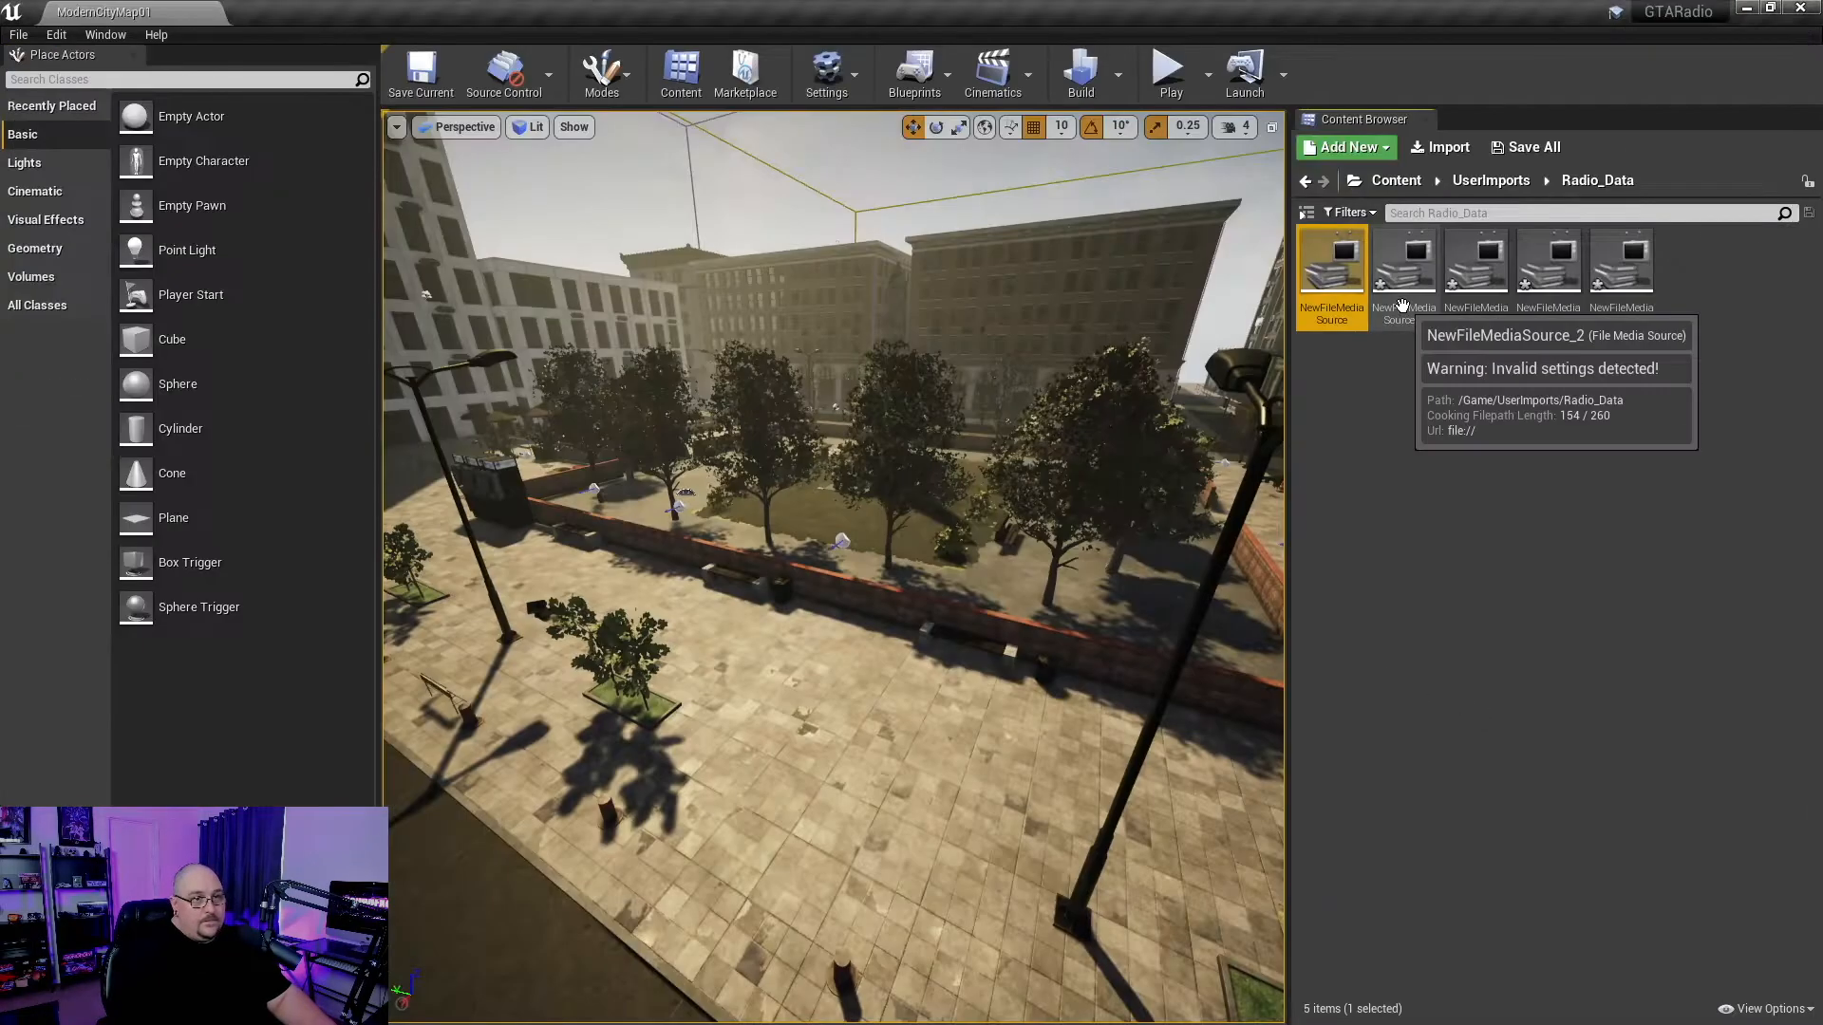
double_click(1331, 255)
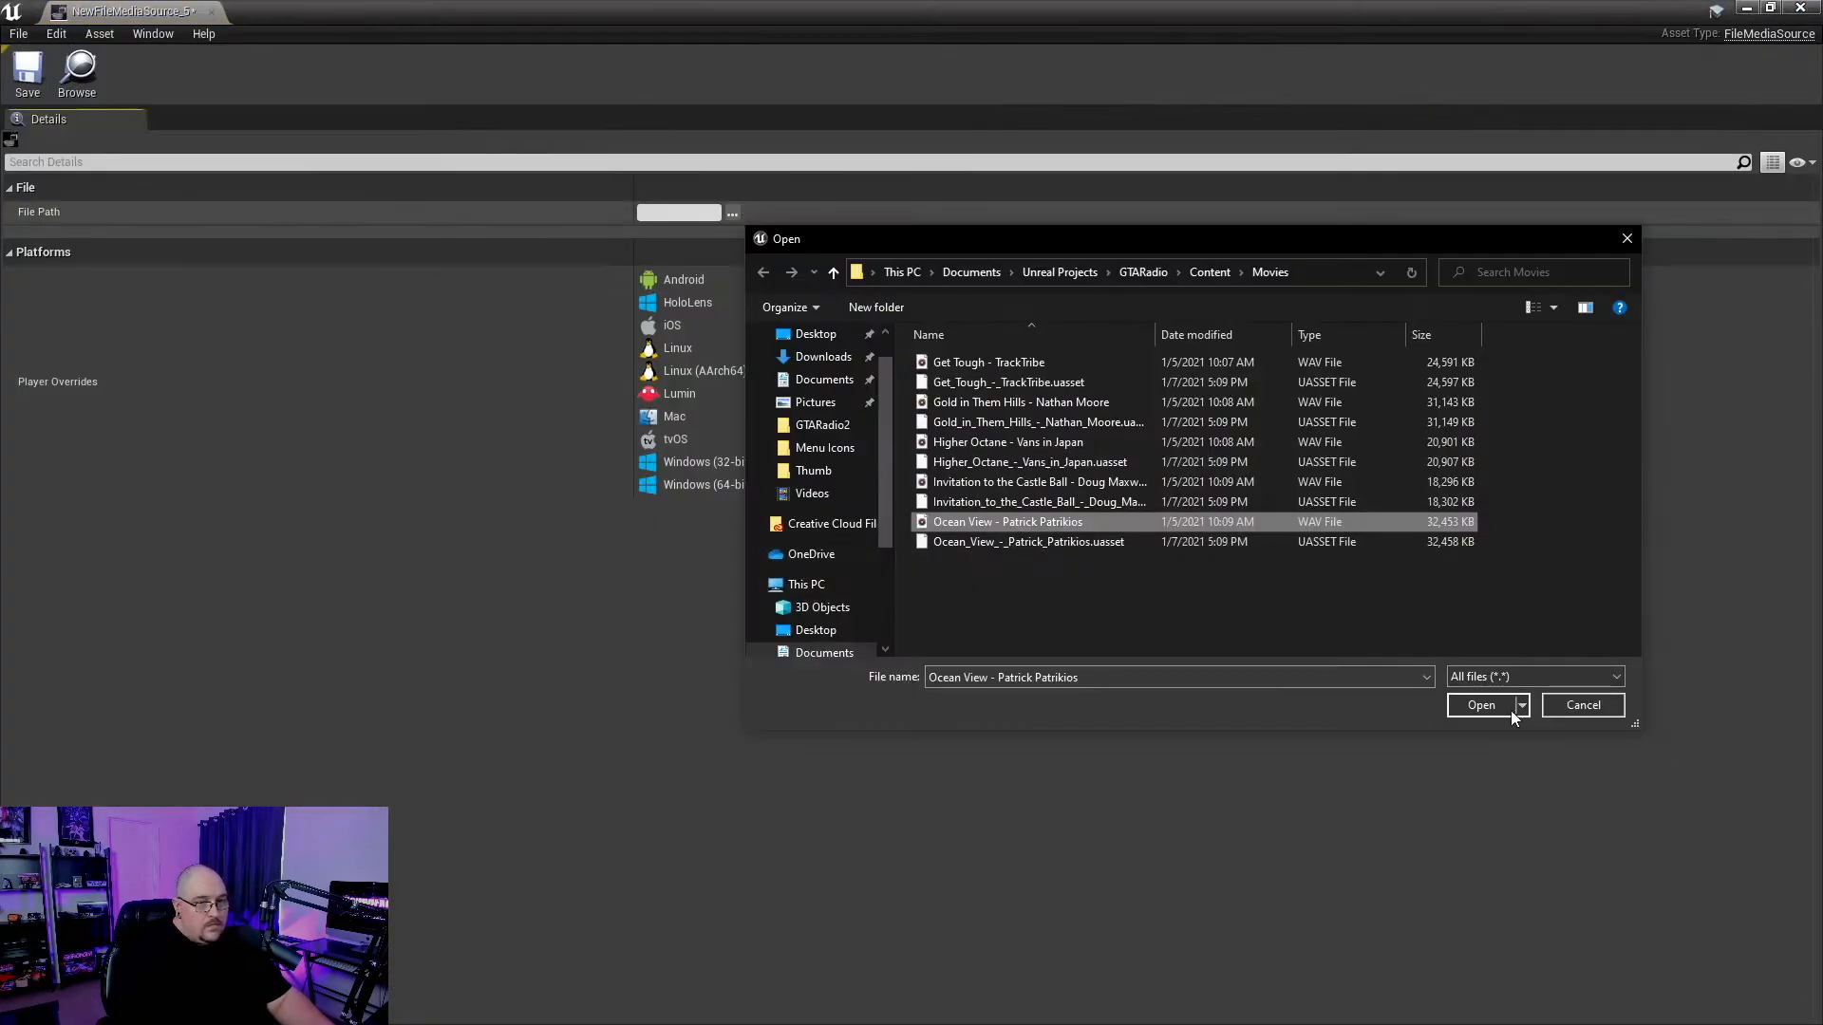
left_click(1480, 705)
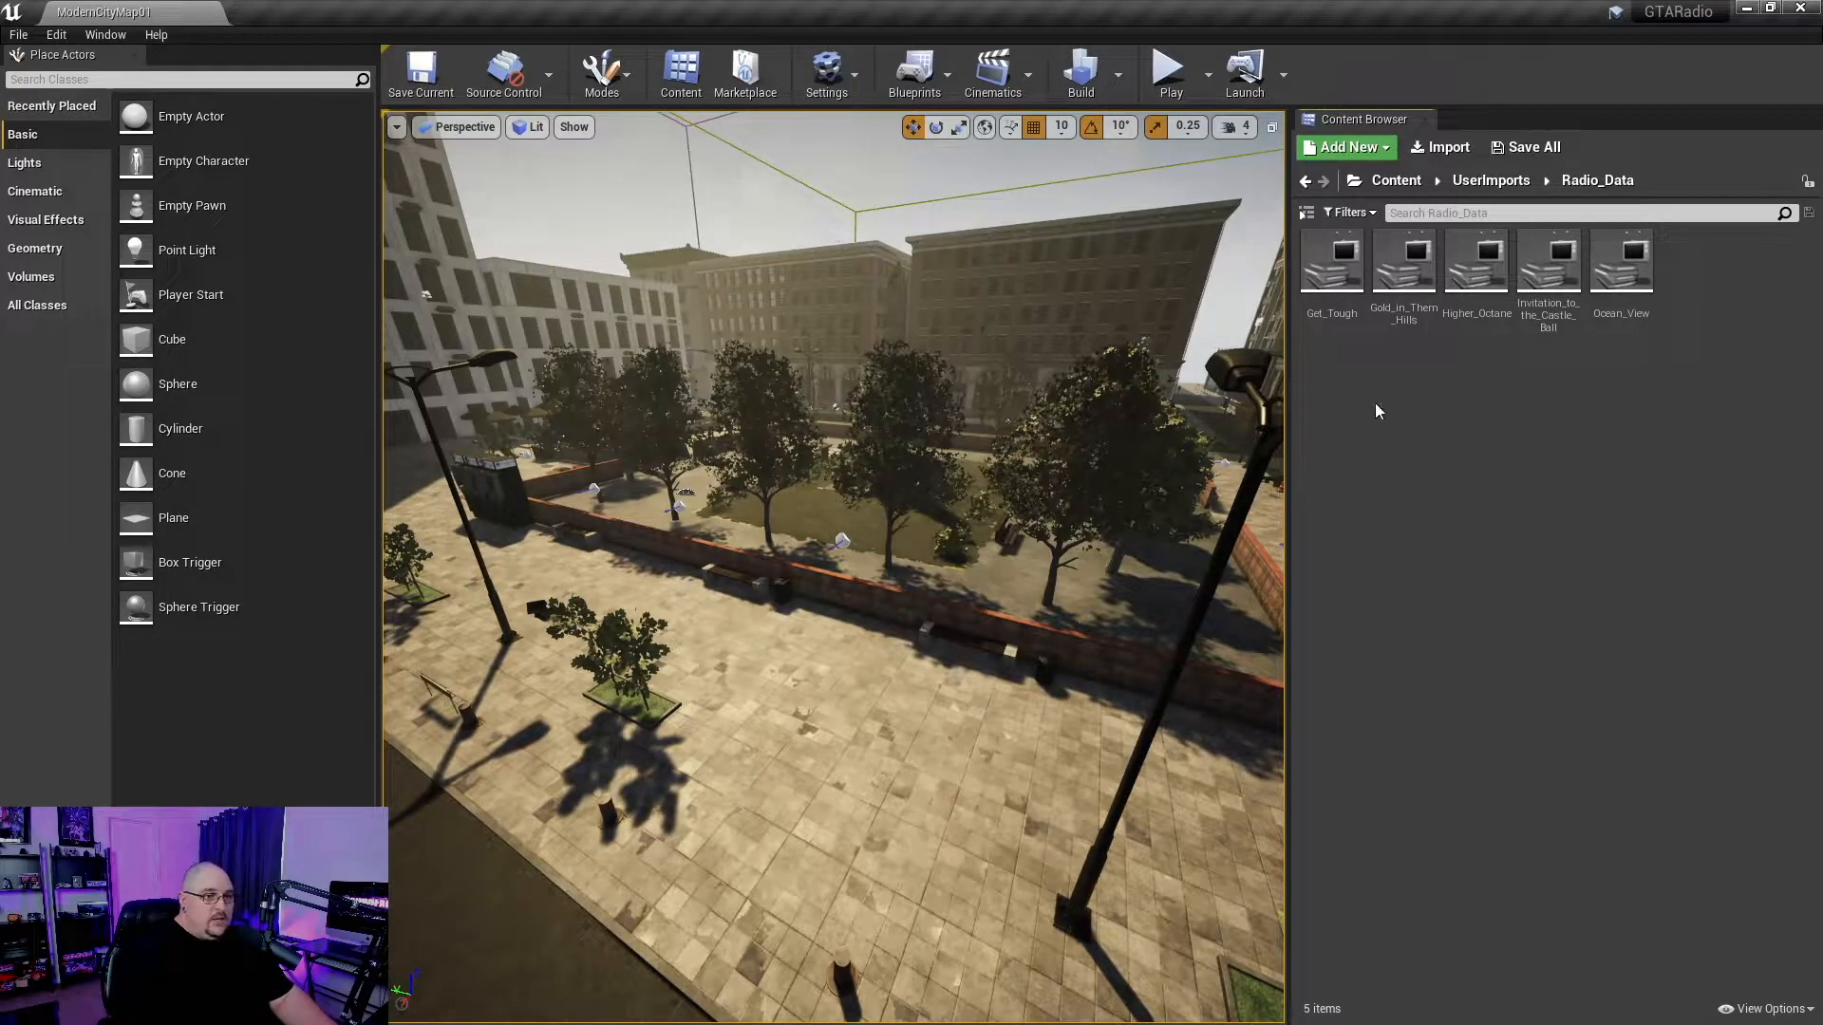
- Add a Media Playlist asset named Radio_PL in Radio_Data
left_click(1345, 148)
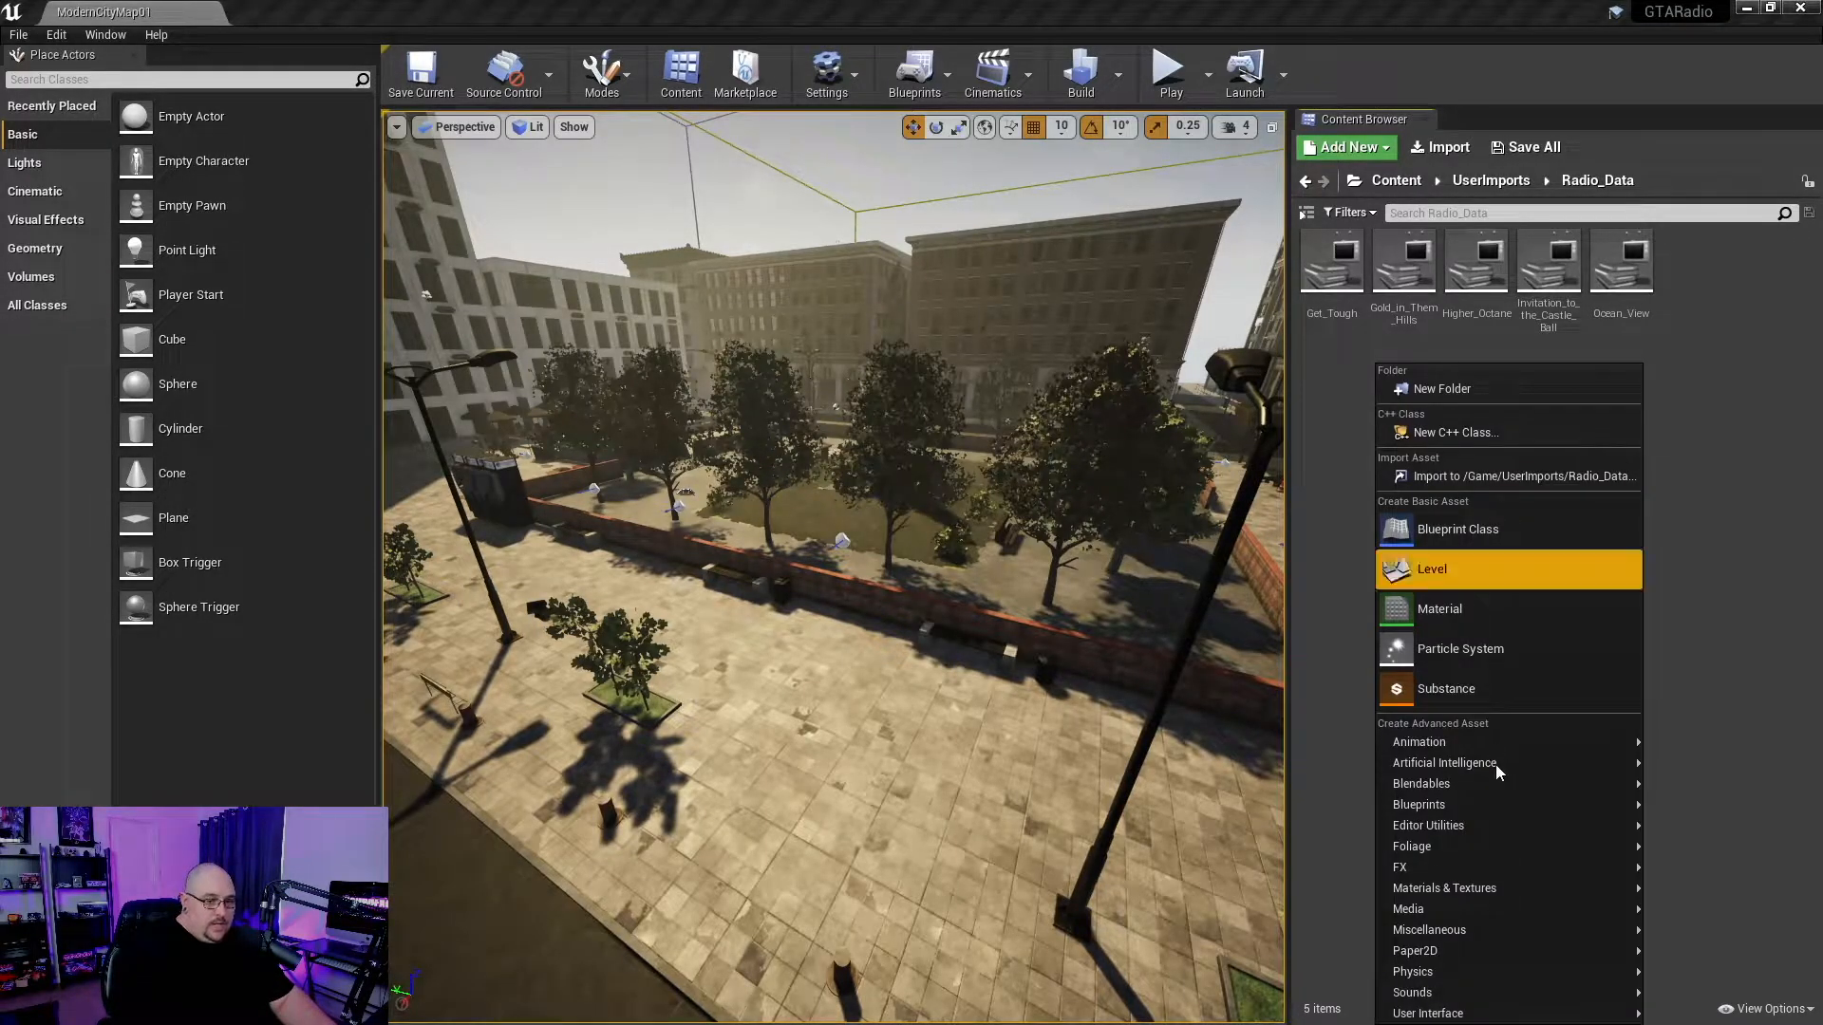
mouse_move(1443, 907)
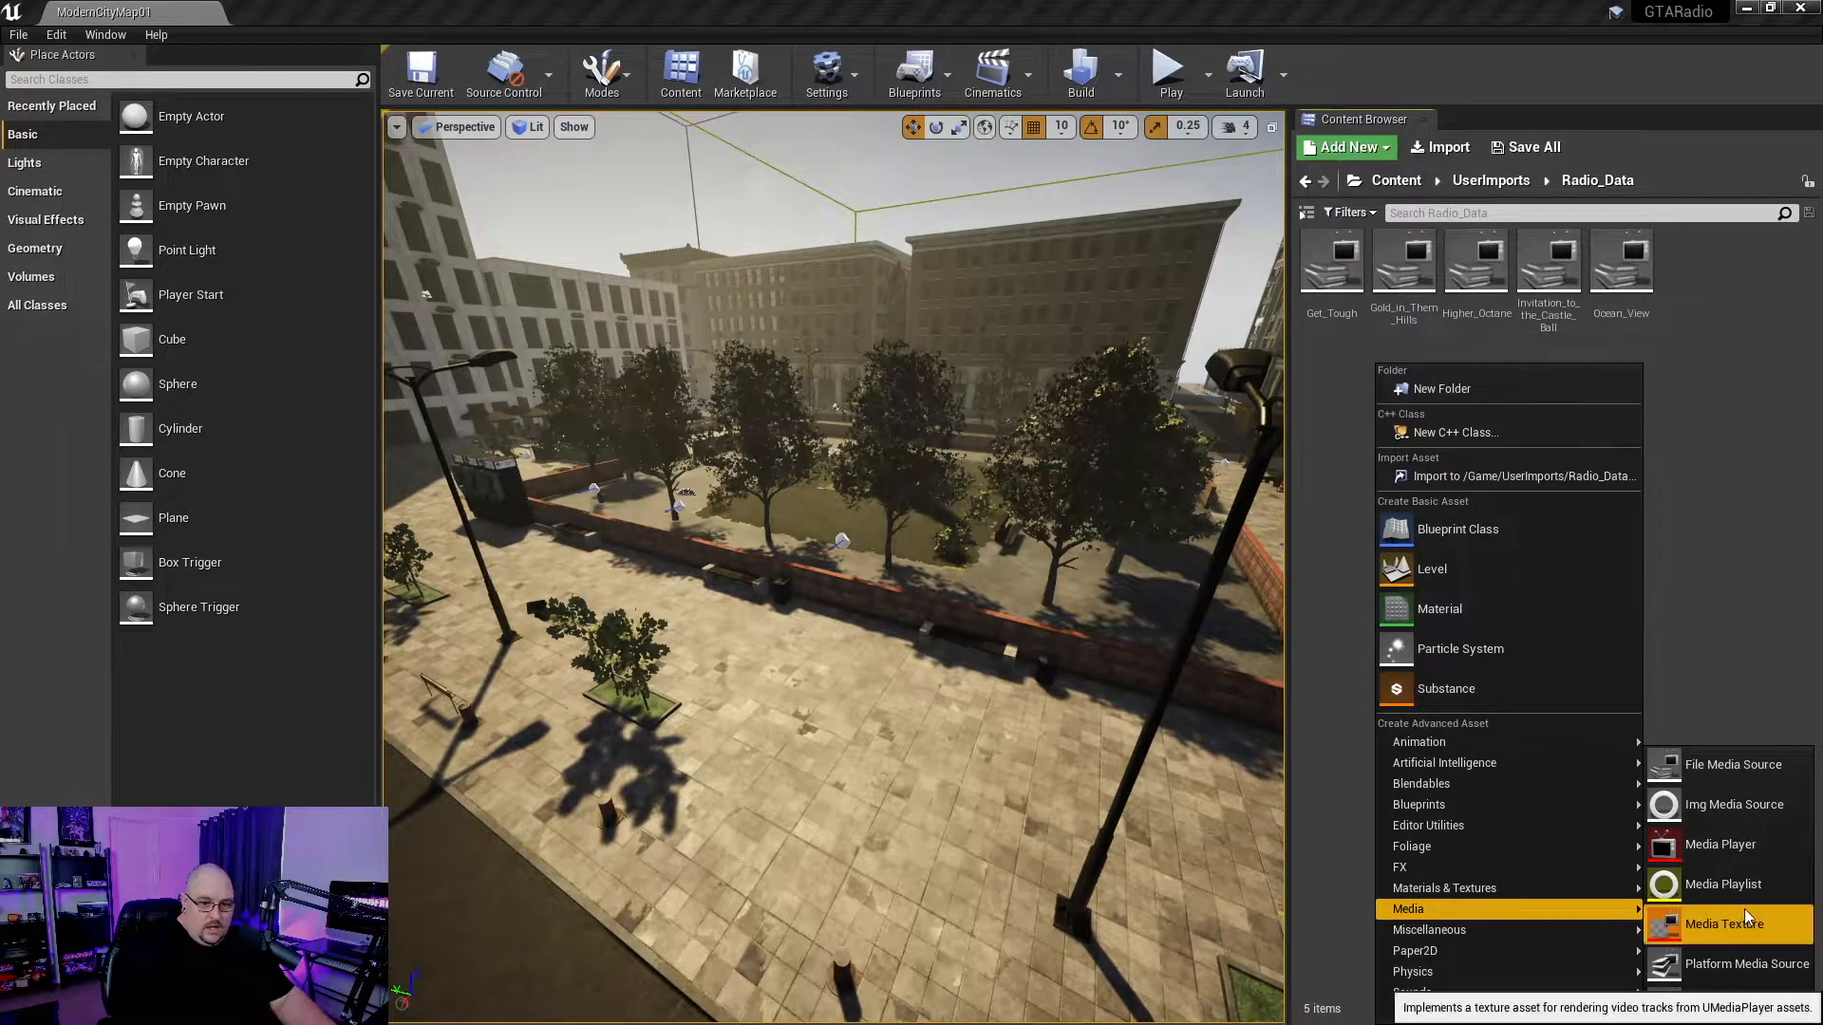
mouse_move(1720, 844)
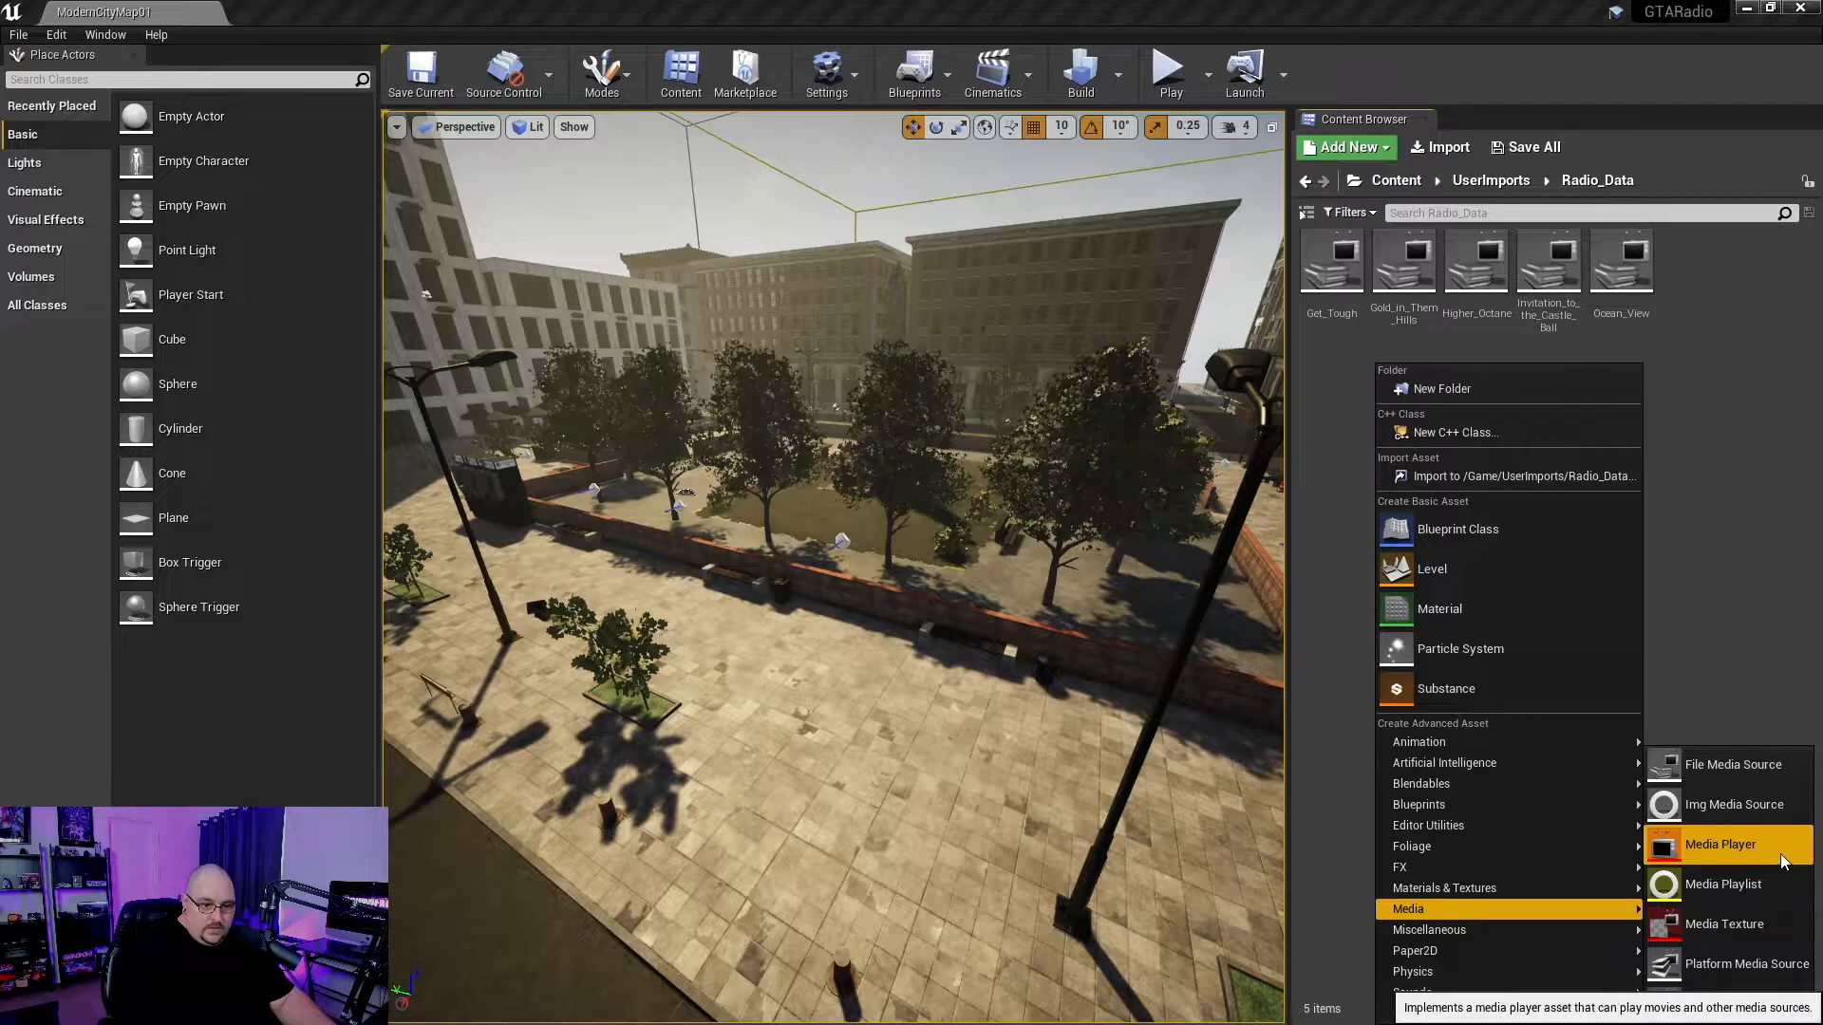
left_click(1723, 884)
type("Radio_PL")
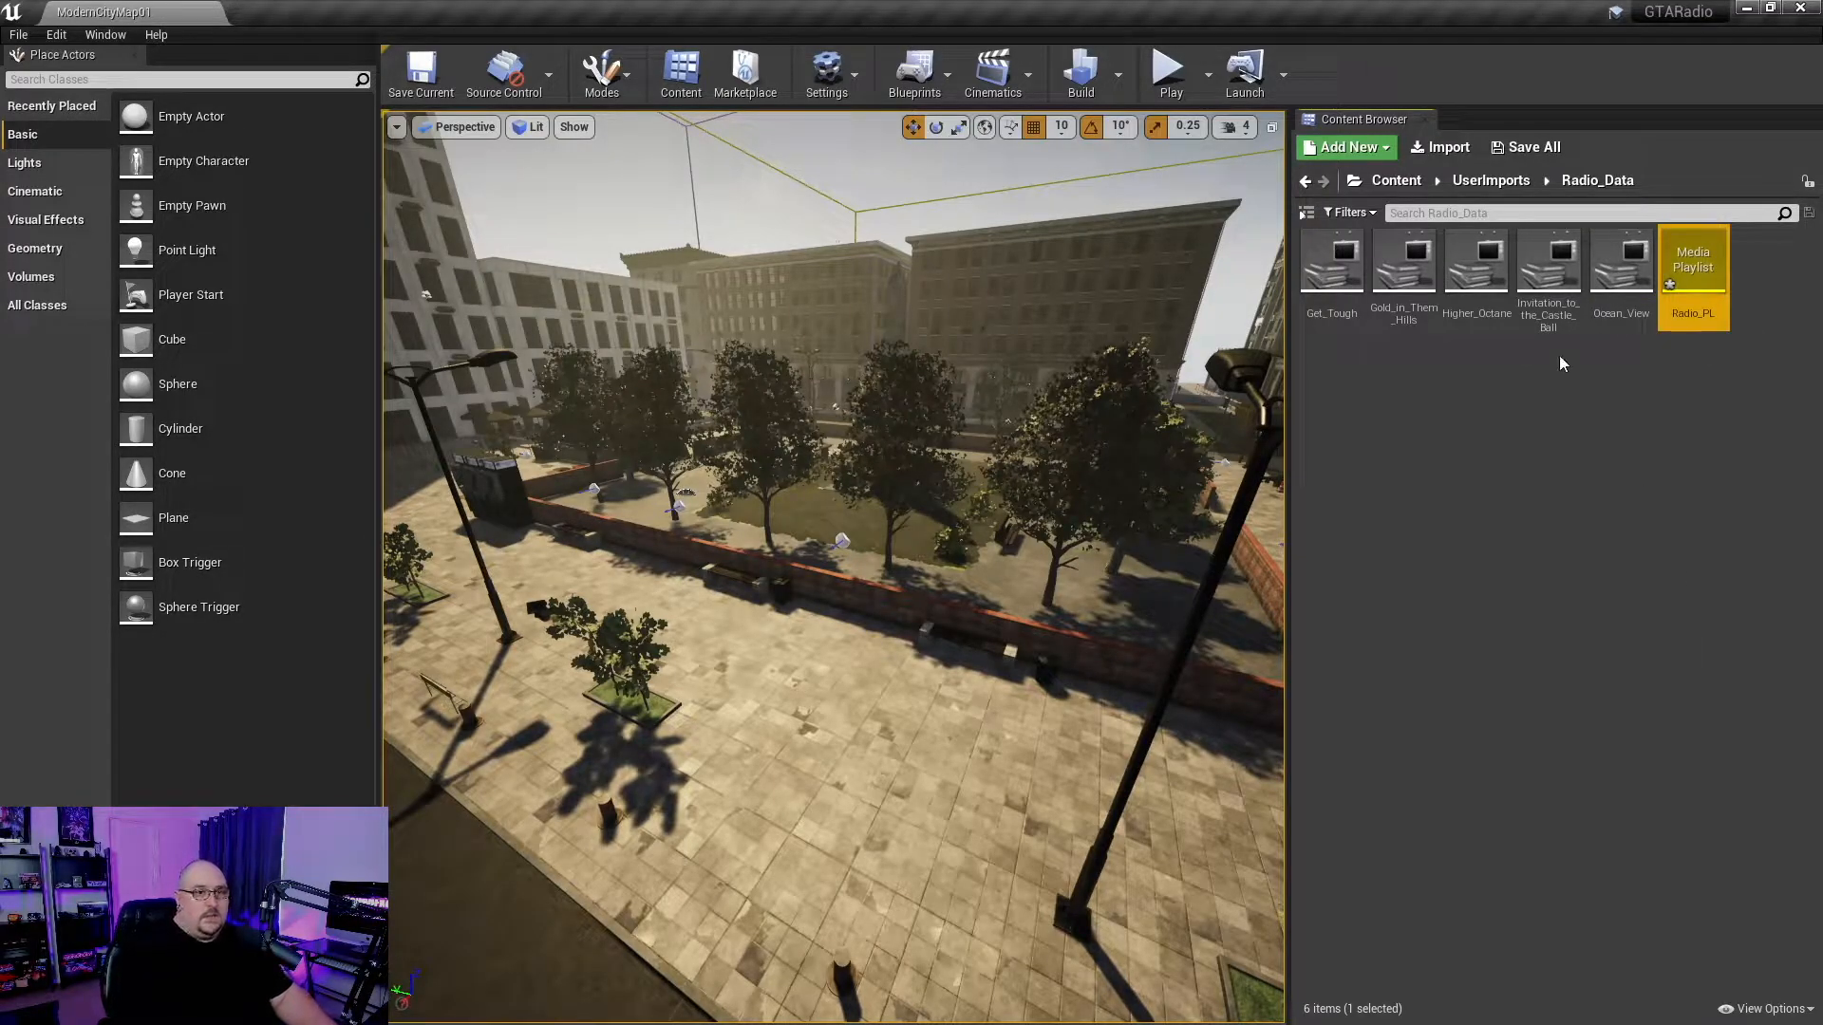
- Open Radio_PL and add Gold_in_Them_Hills and Invitation_to_the_Castle_Ball following the track list
double_click(1693, 262)
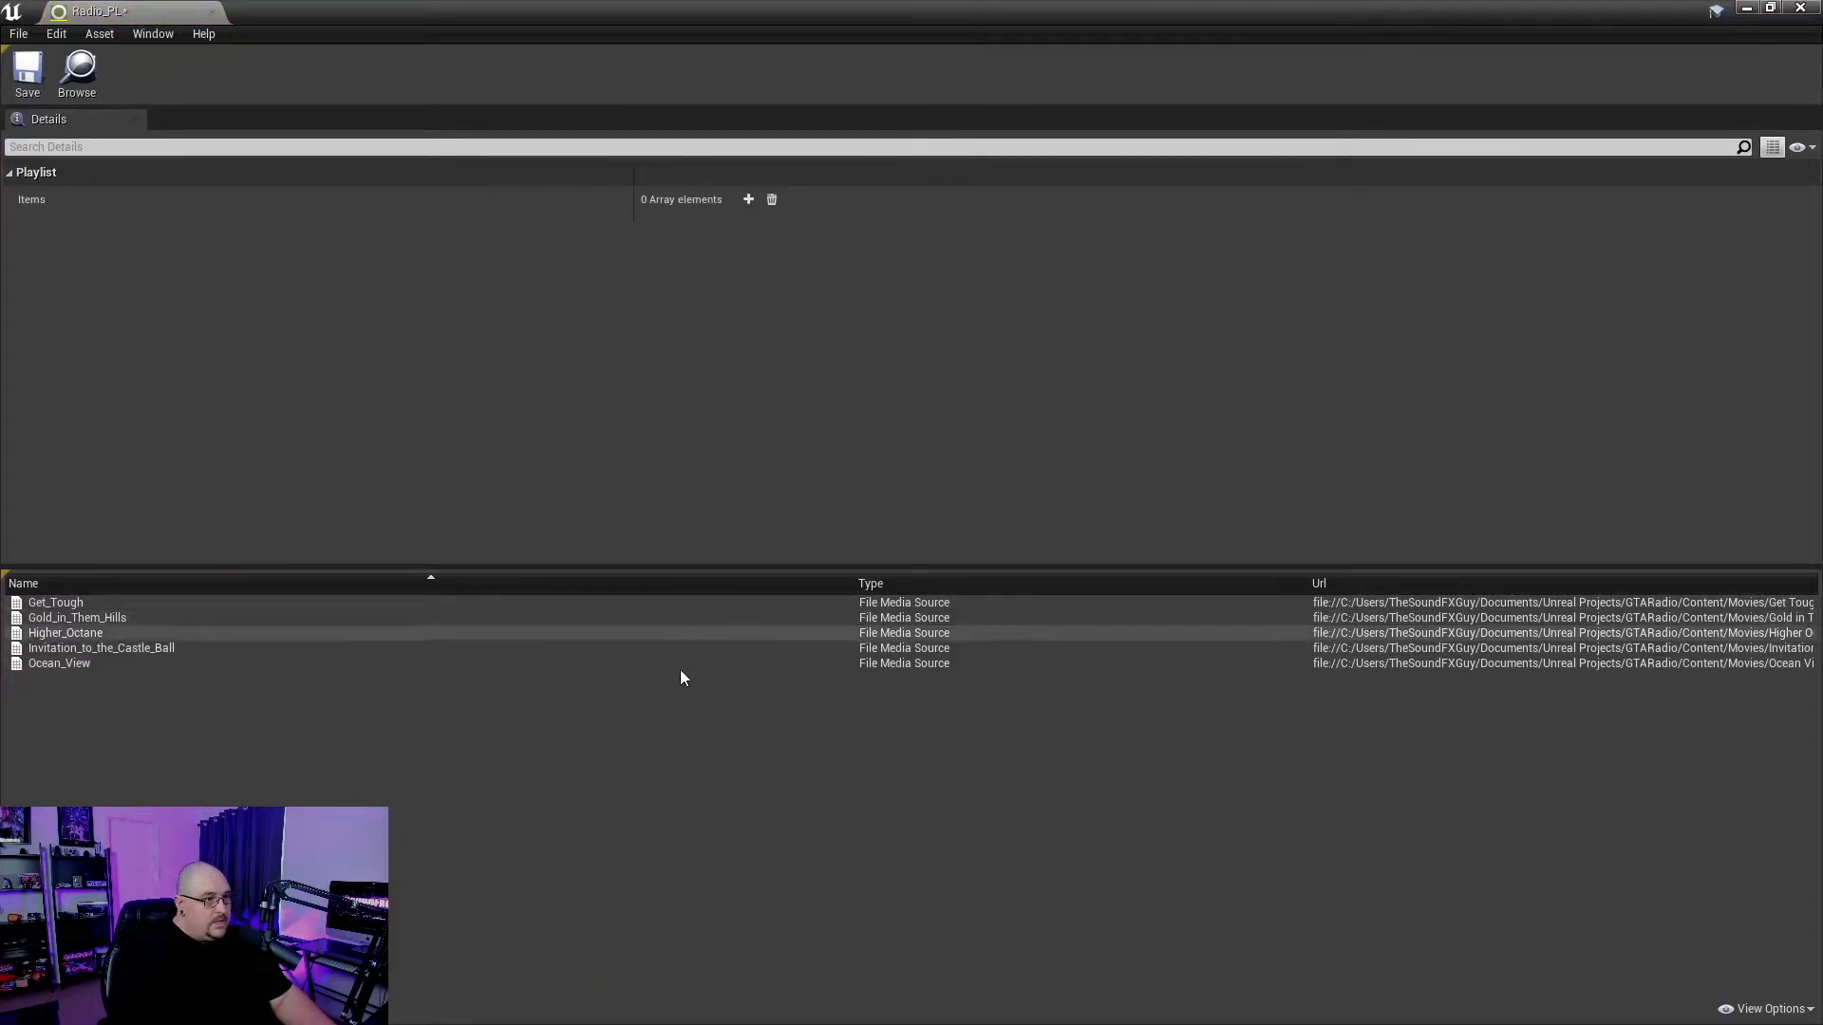
mouse_move(764, 601)
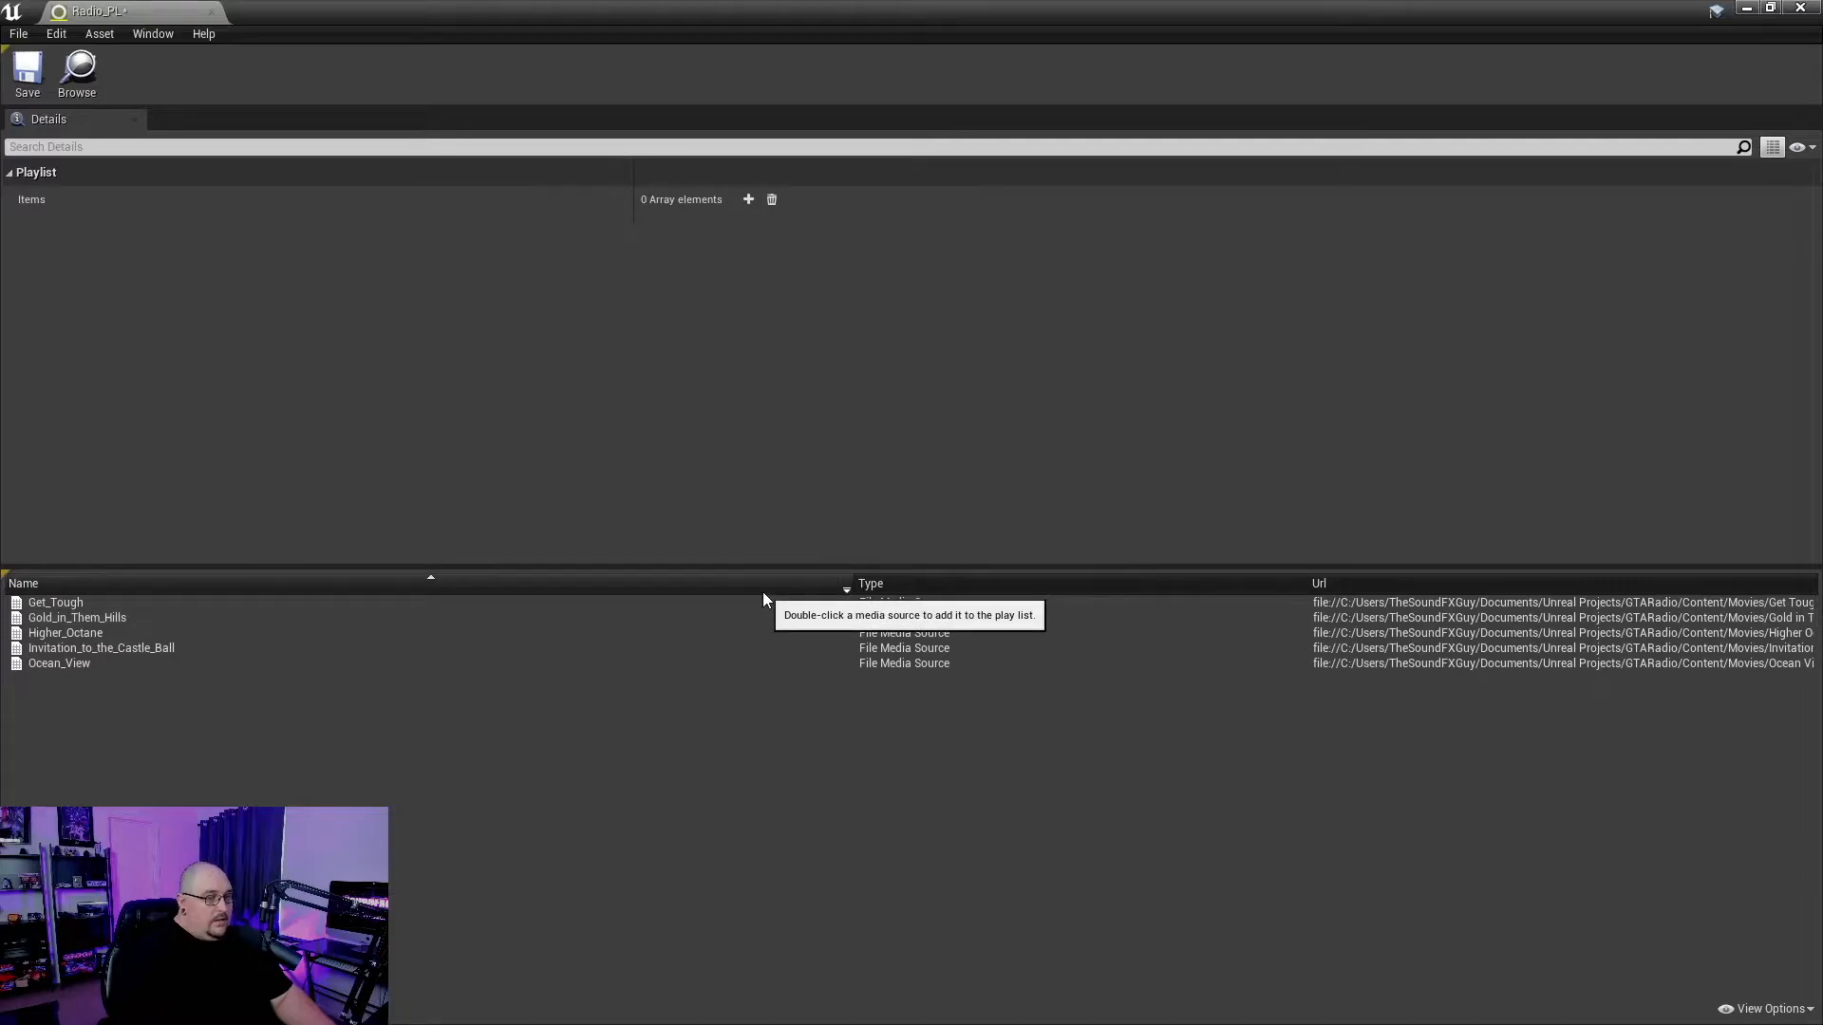
key("alt+tab")
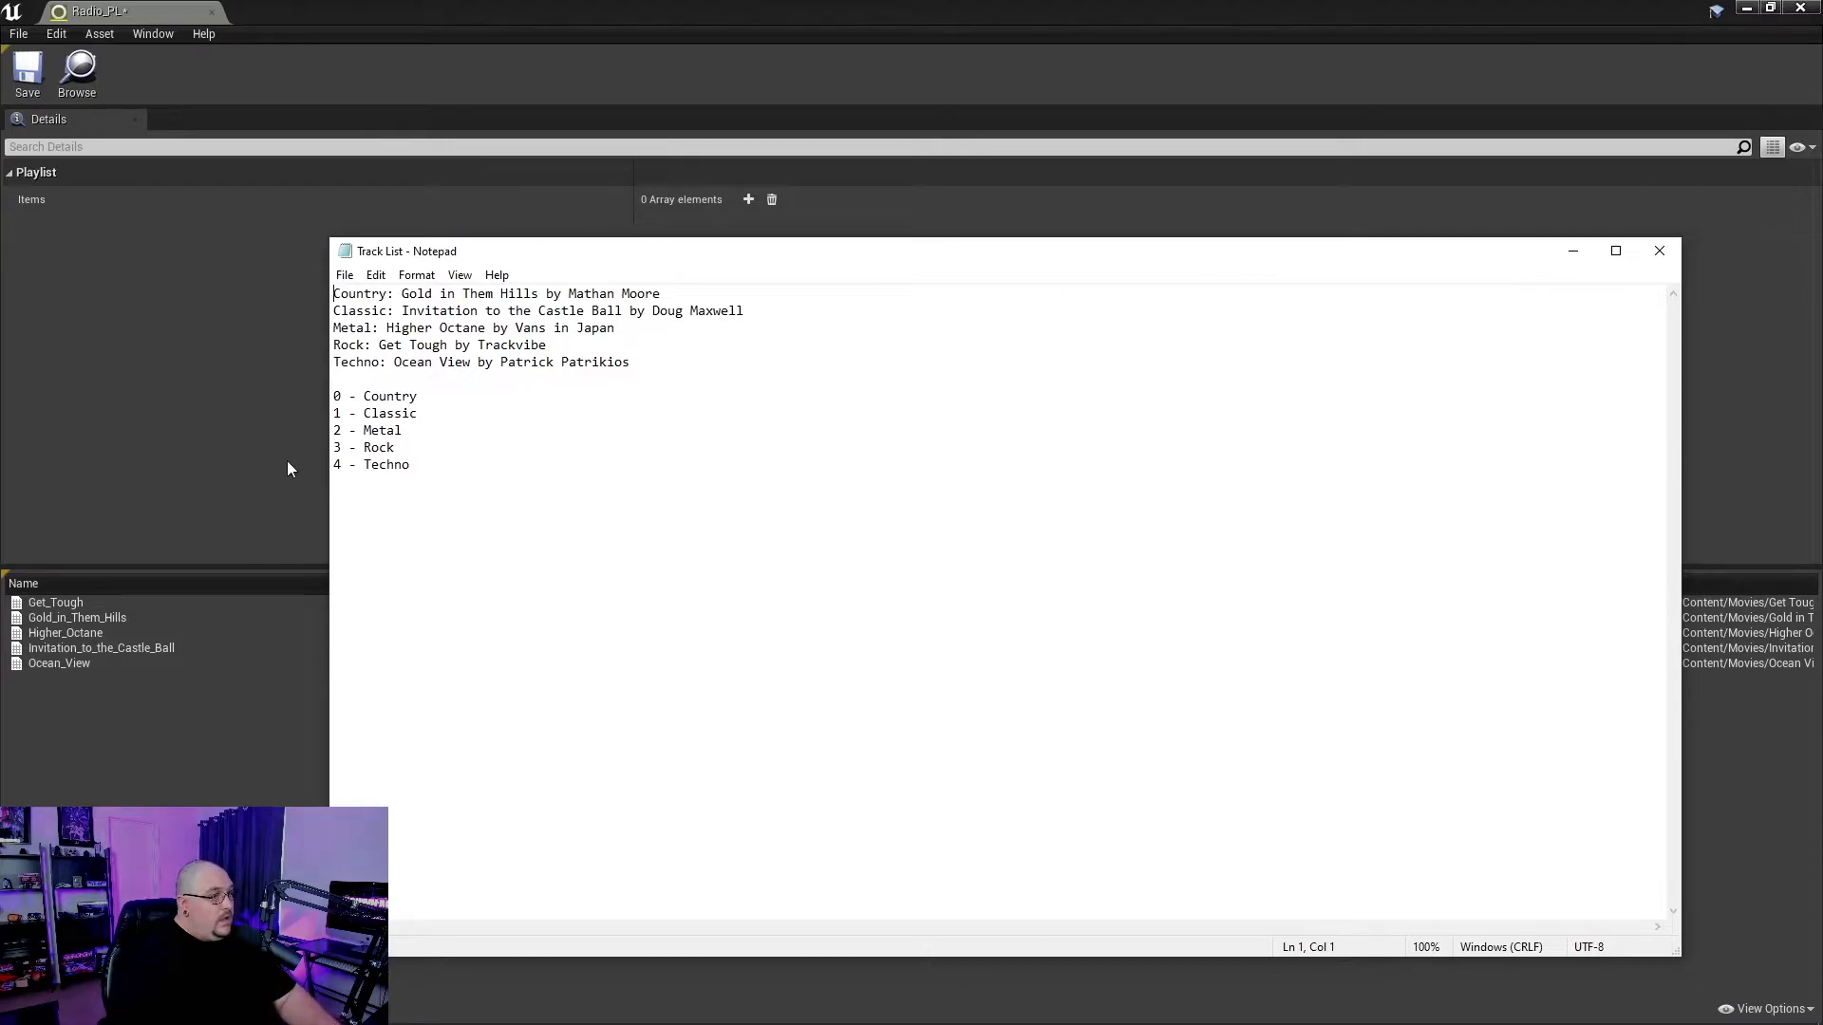
mouse_move(439, 427)
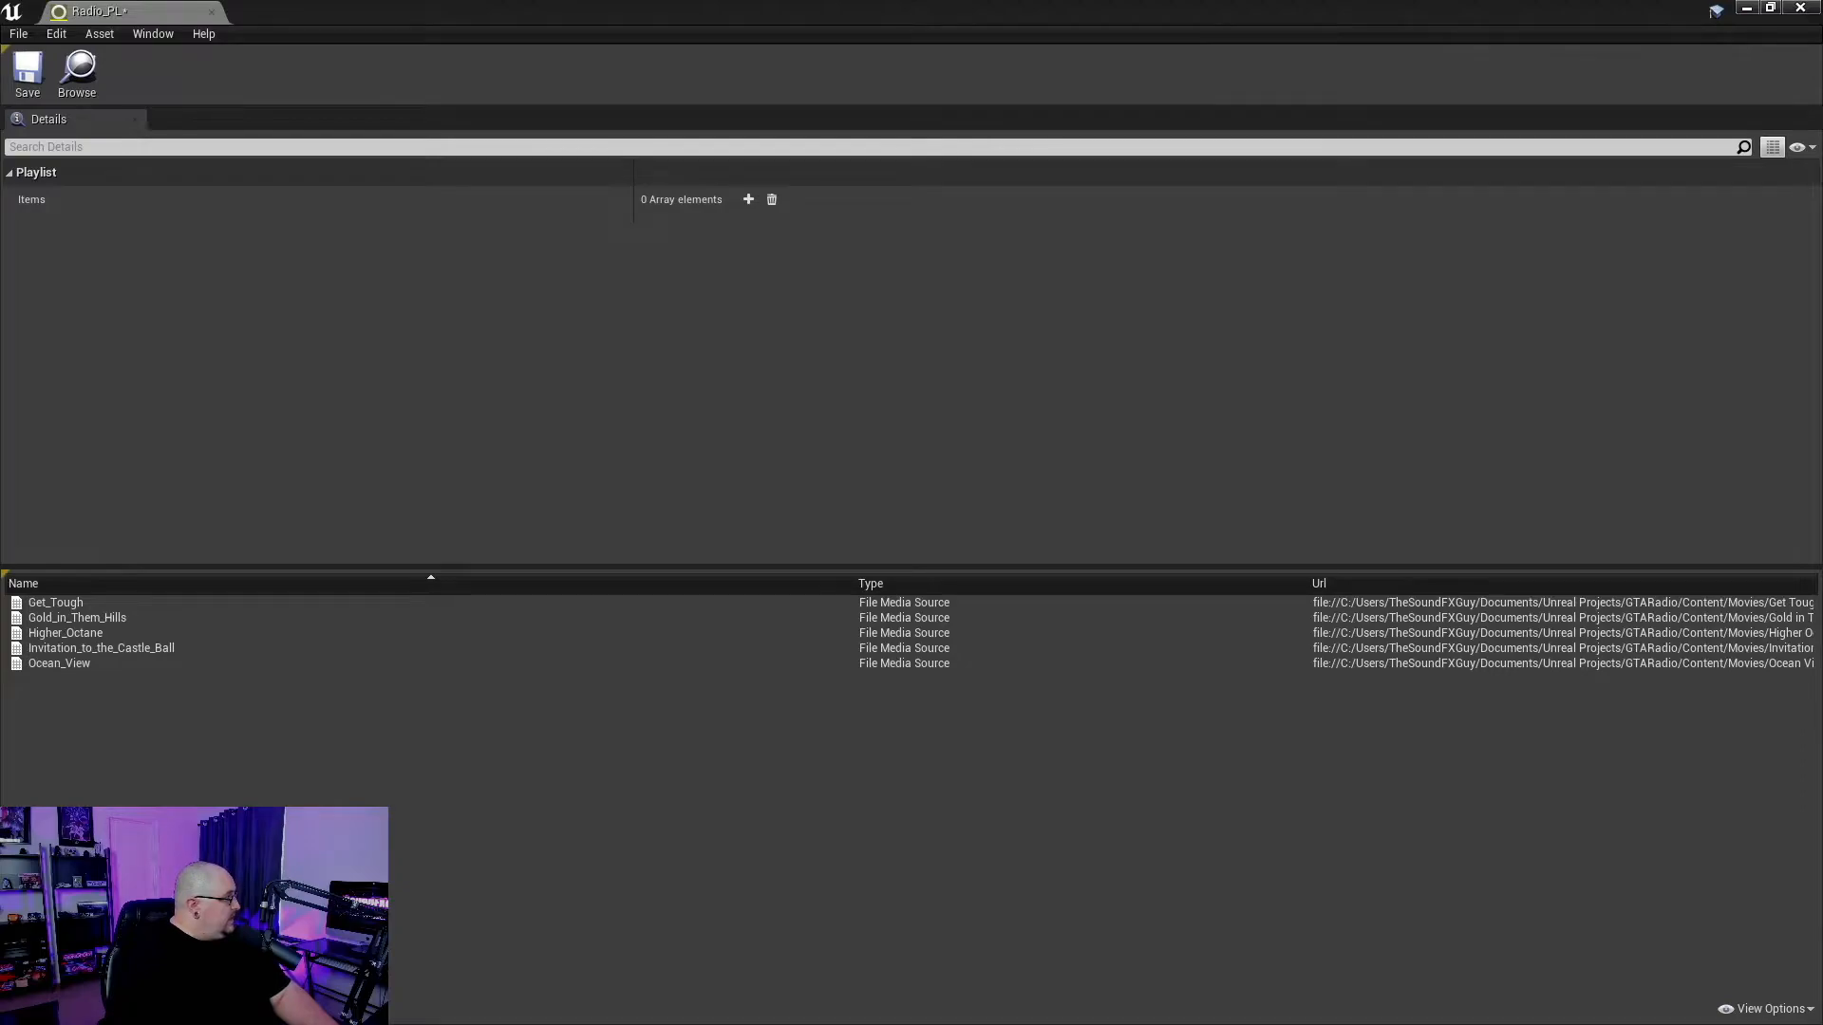
mouse_move(76, 617)
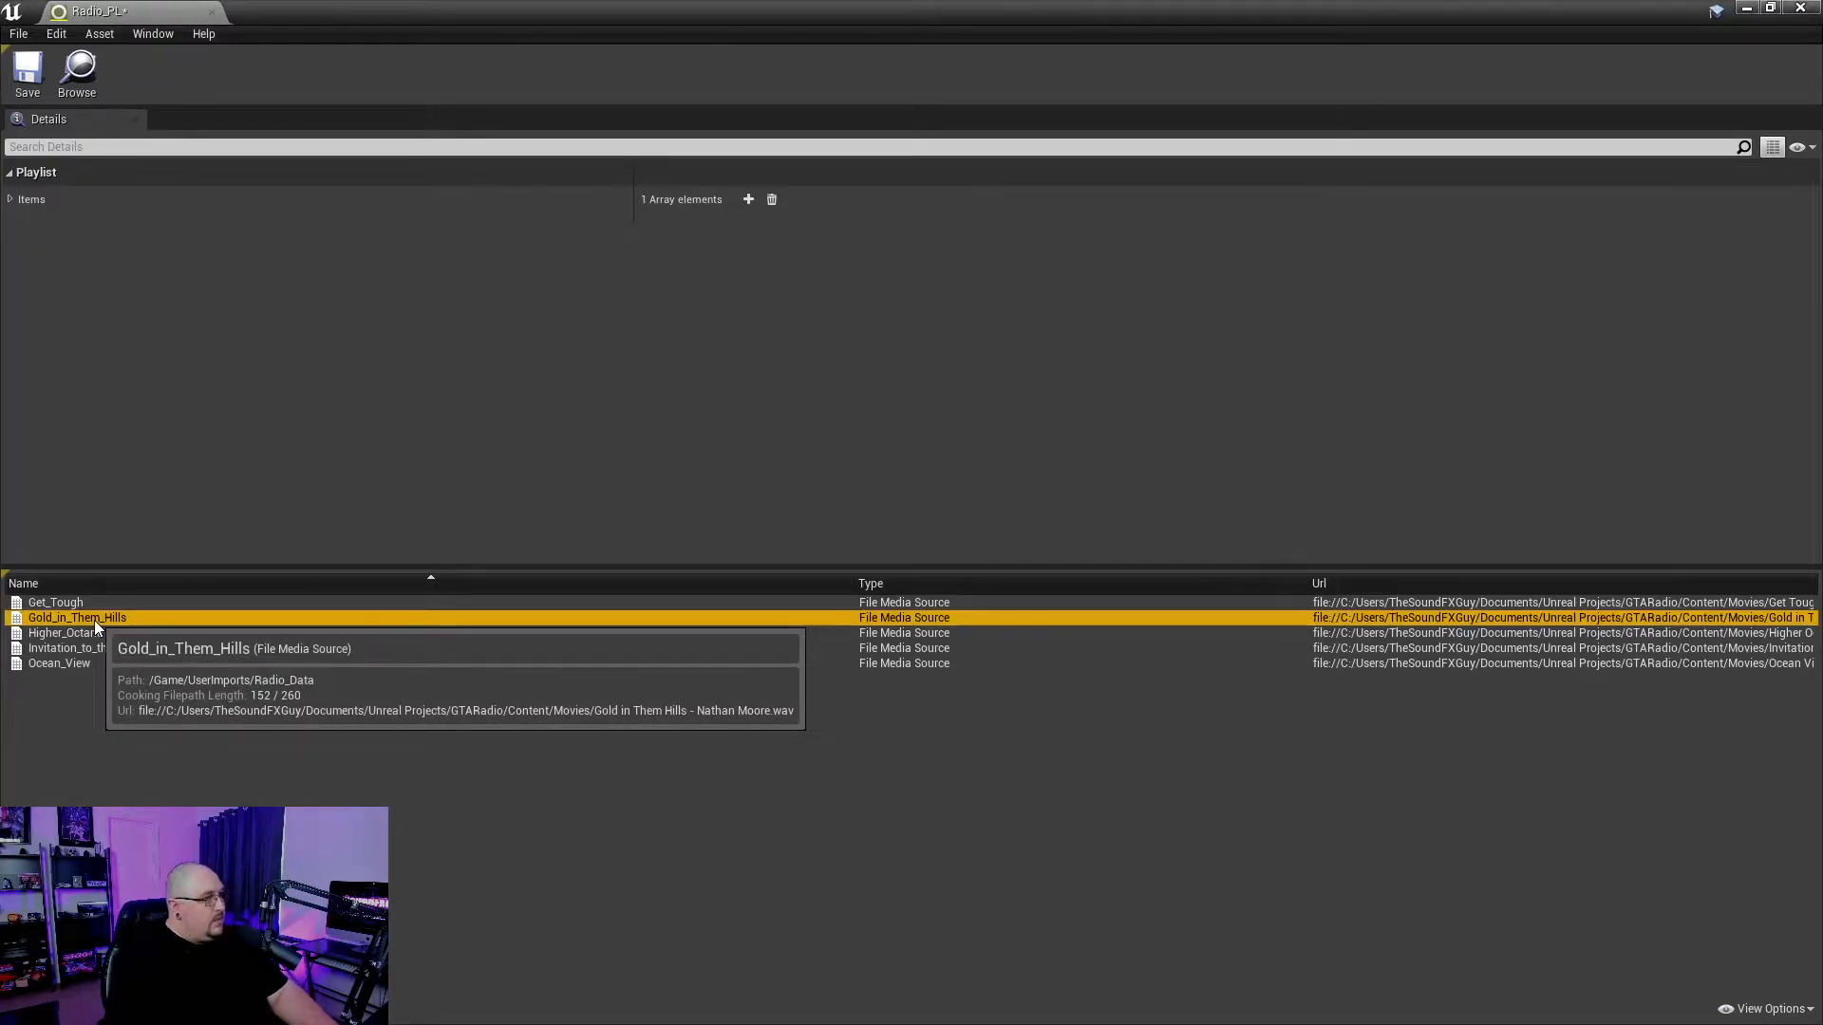
left_click(9, 198)
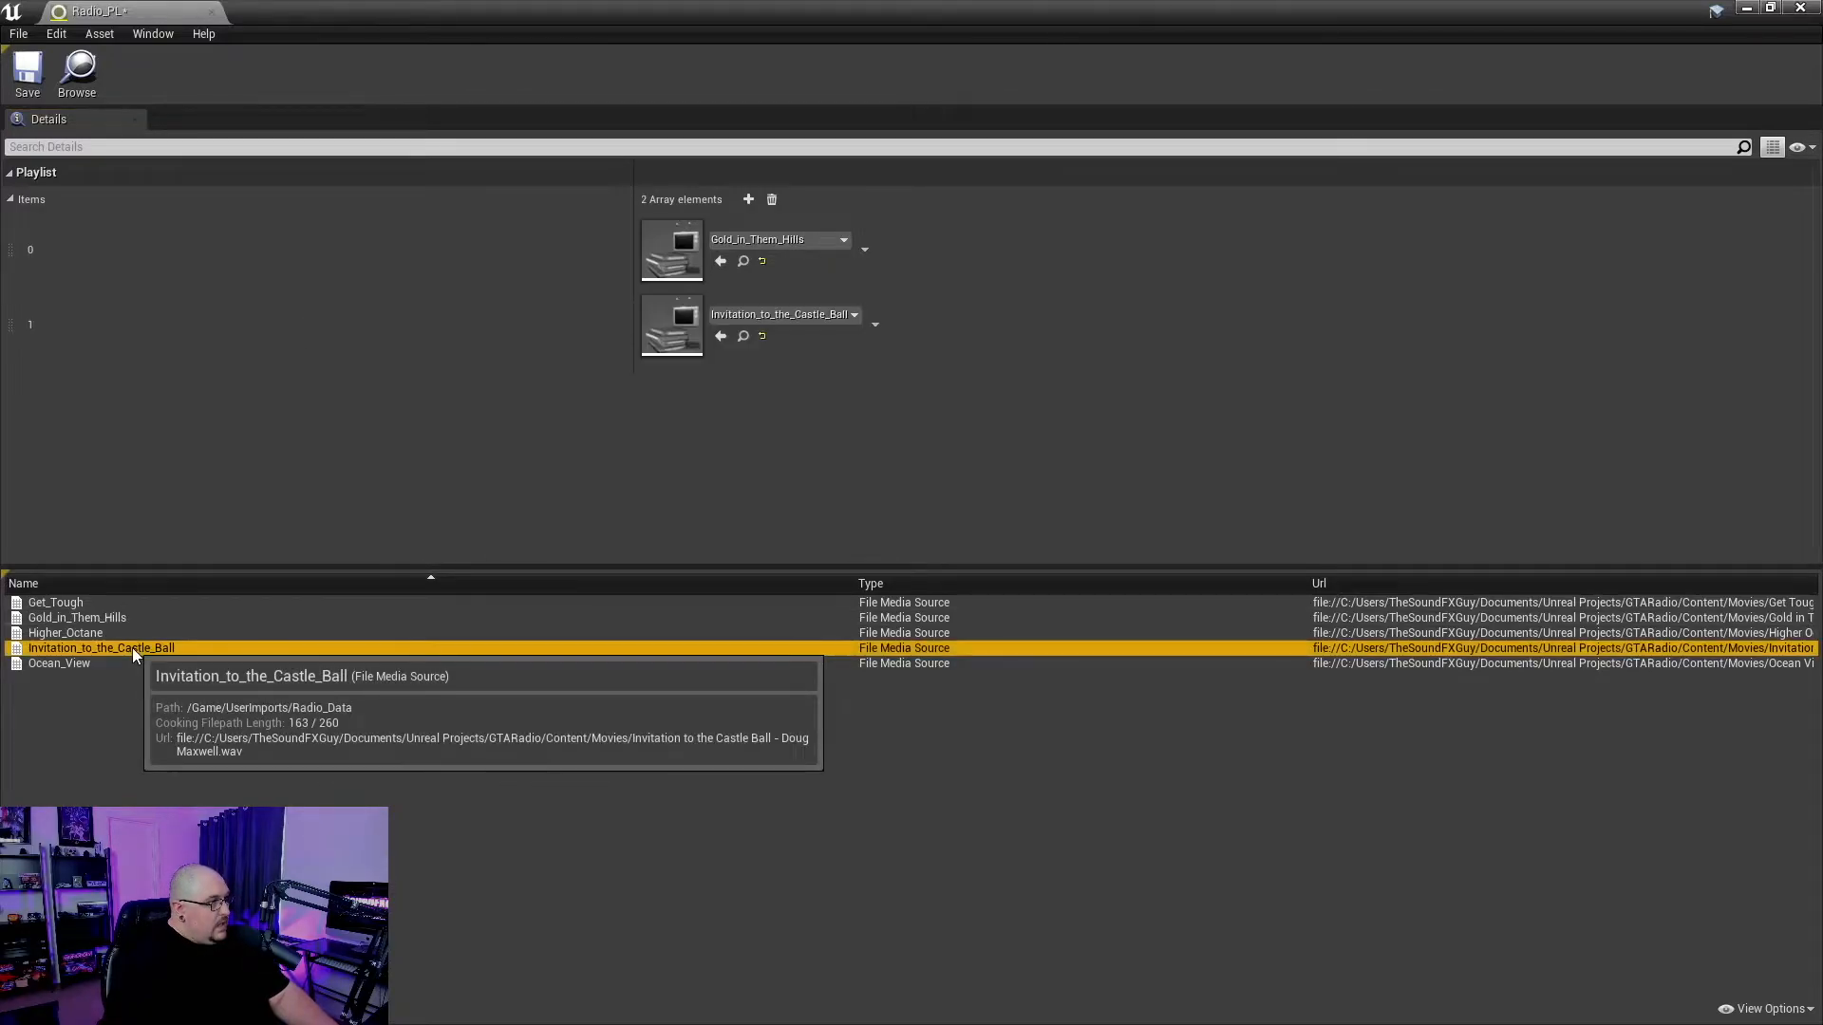
mouse_move(421, 493)
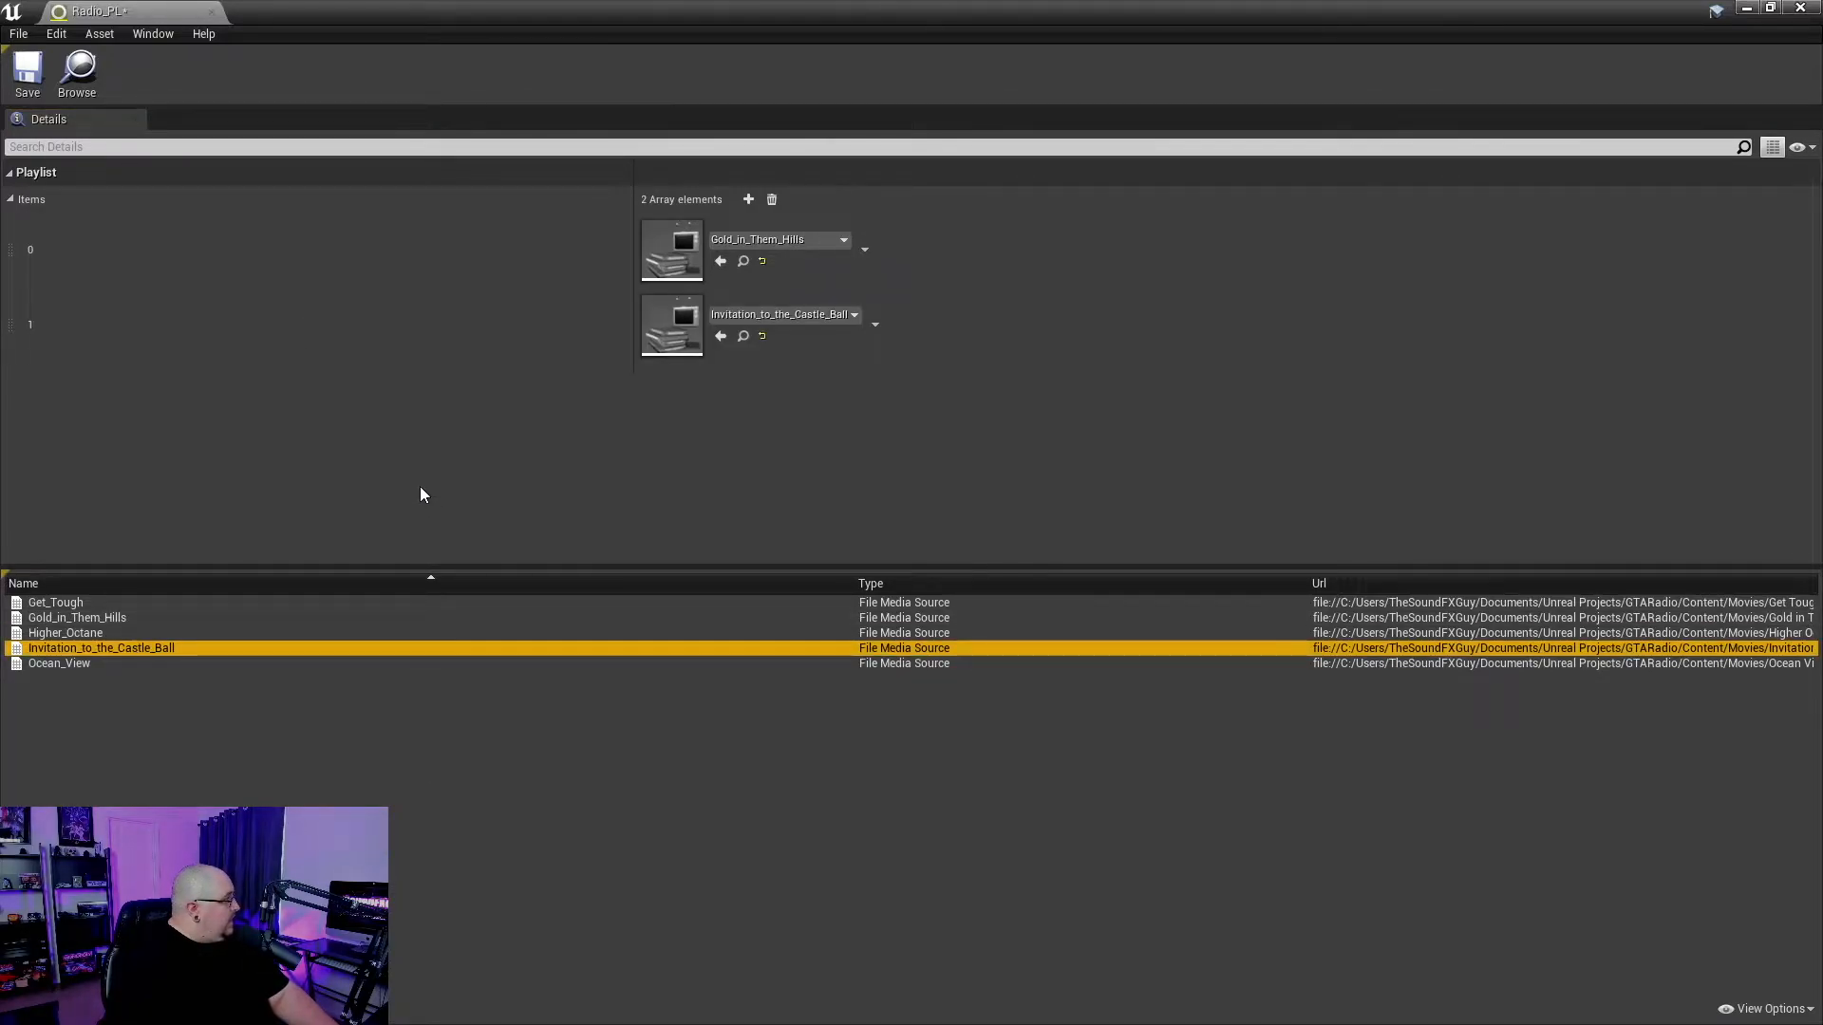
mouse_move(79, 677)
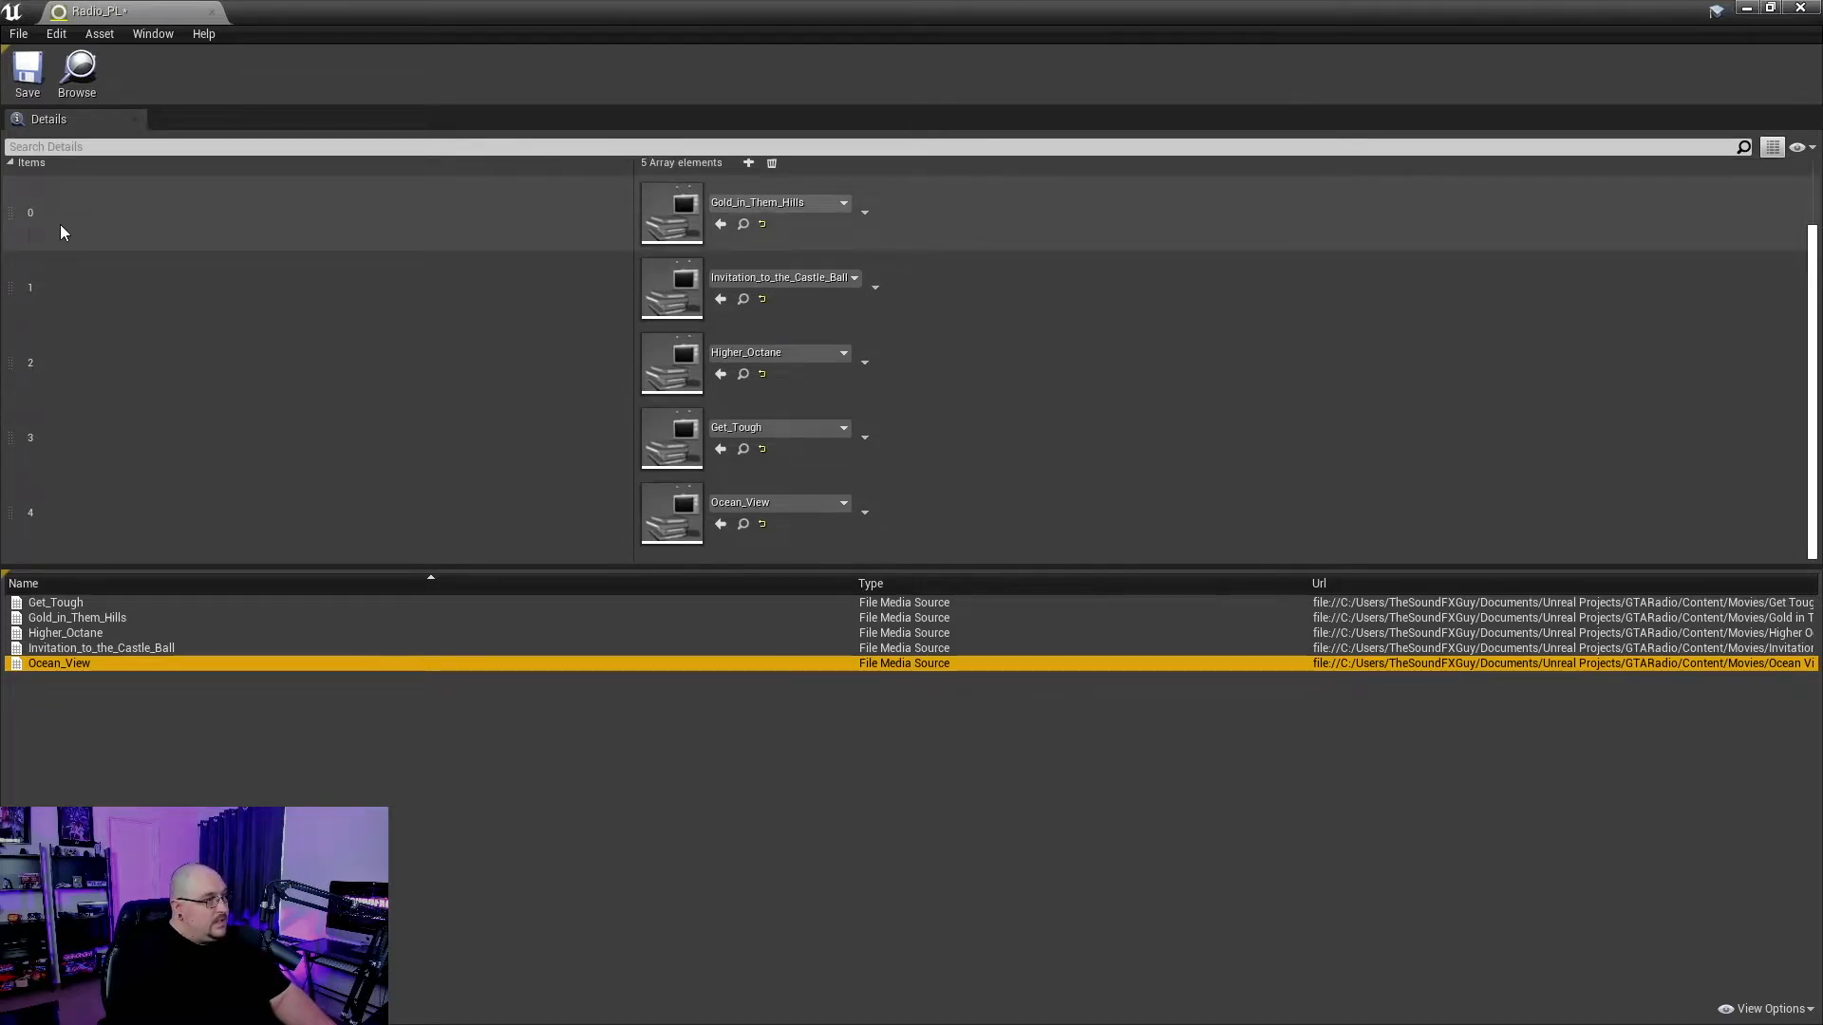
mouse_move(103, 299)
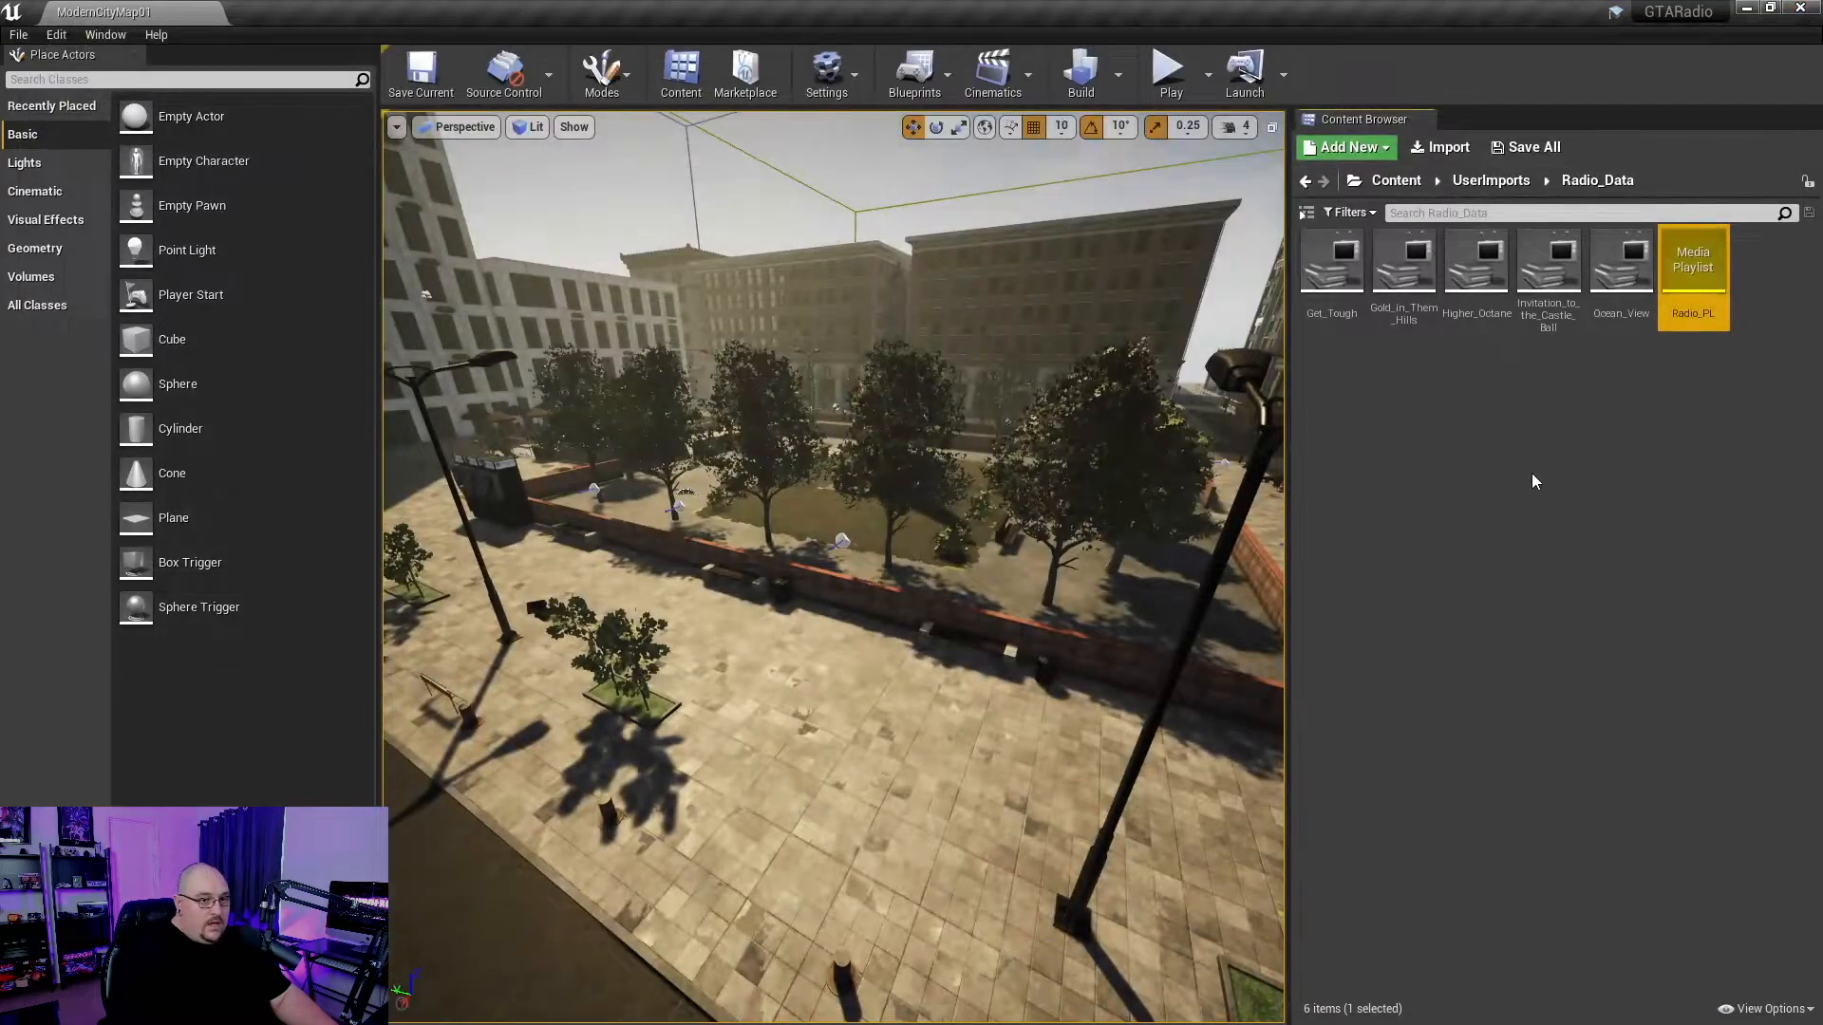
- Make a Media Player named Radio_Player with Video output MediaTexture left unchecked
left_click(1344, 146)
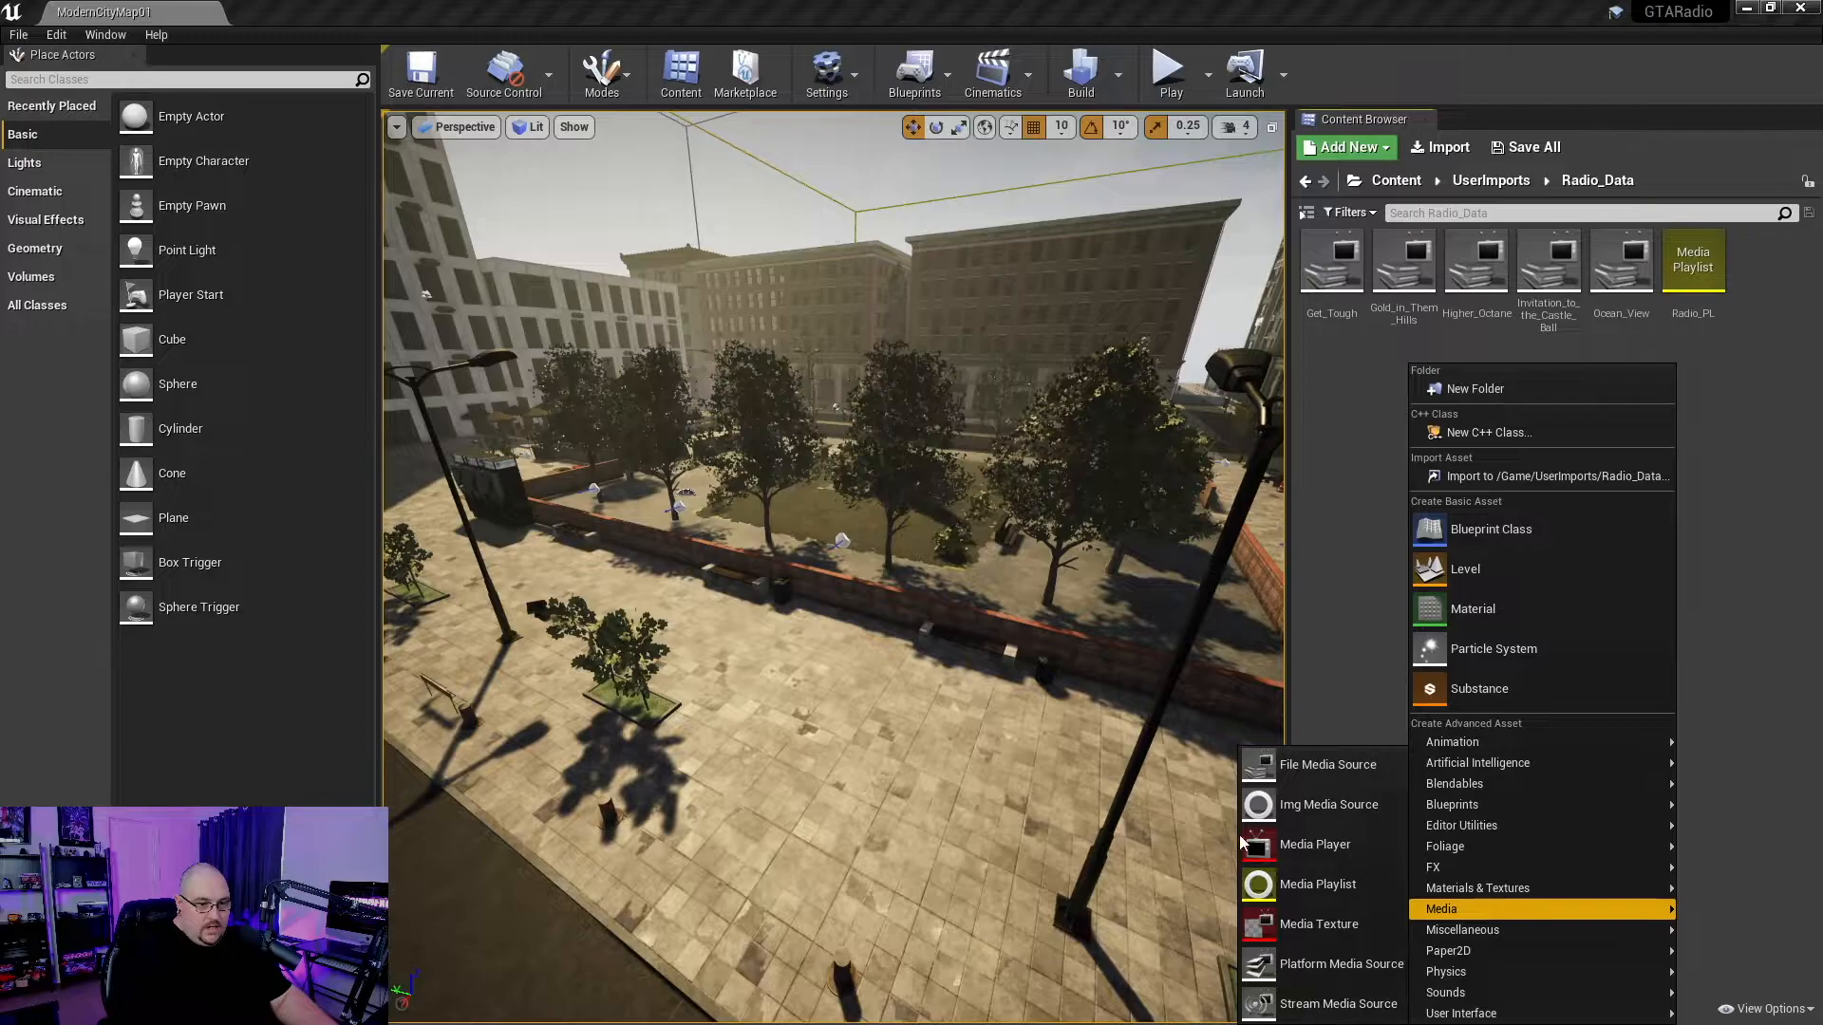
left_click(1315, 844)
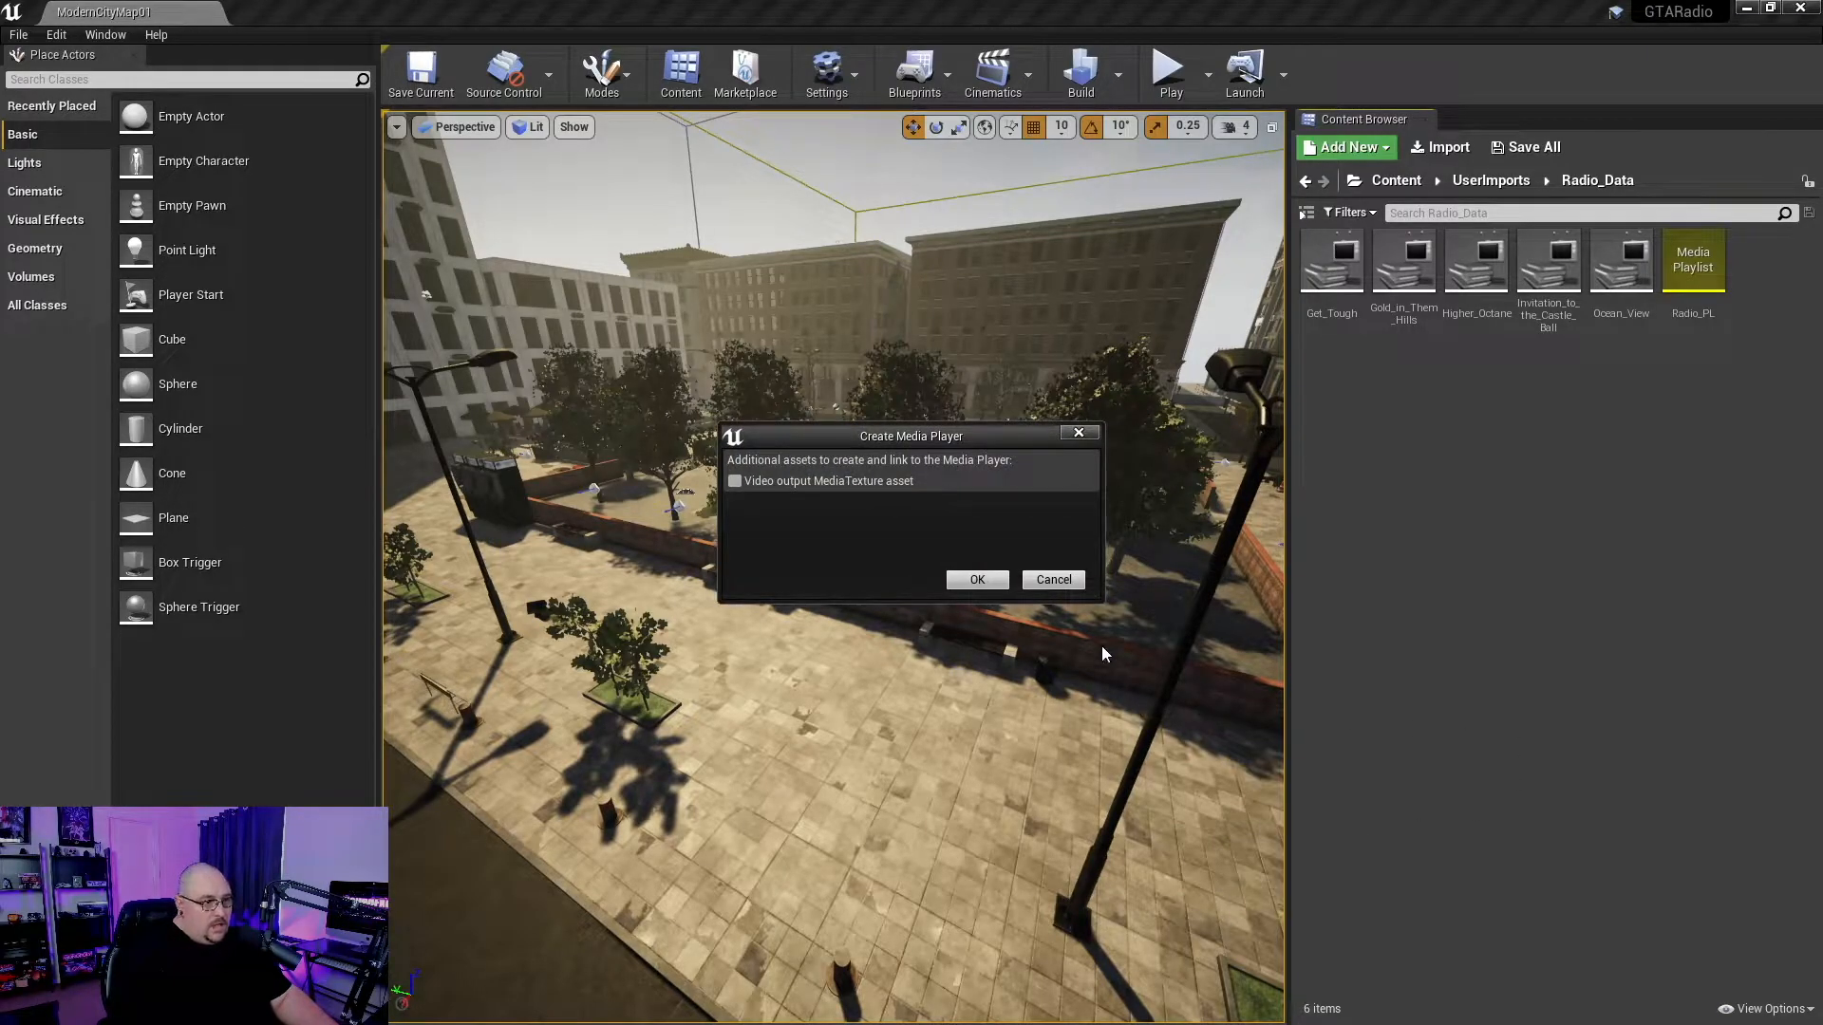
left_click(977, 579)
type("Radio_Player")
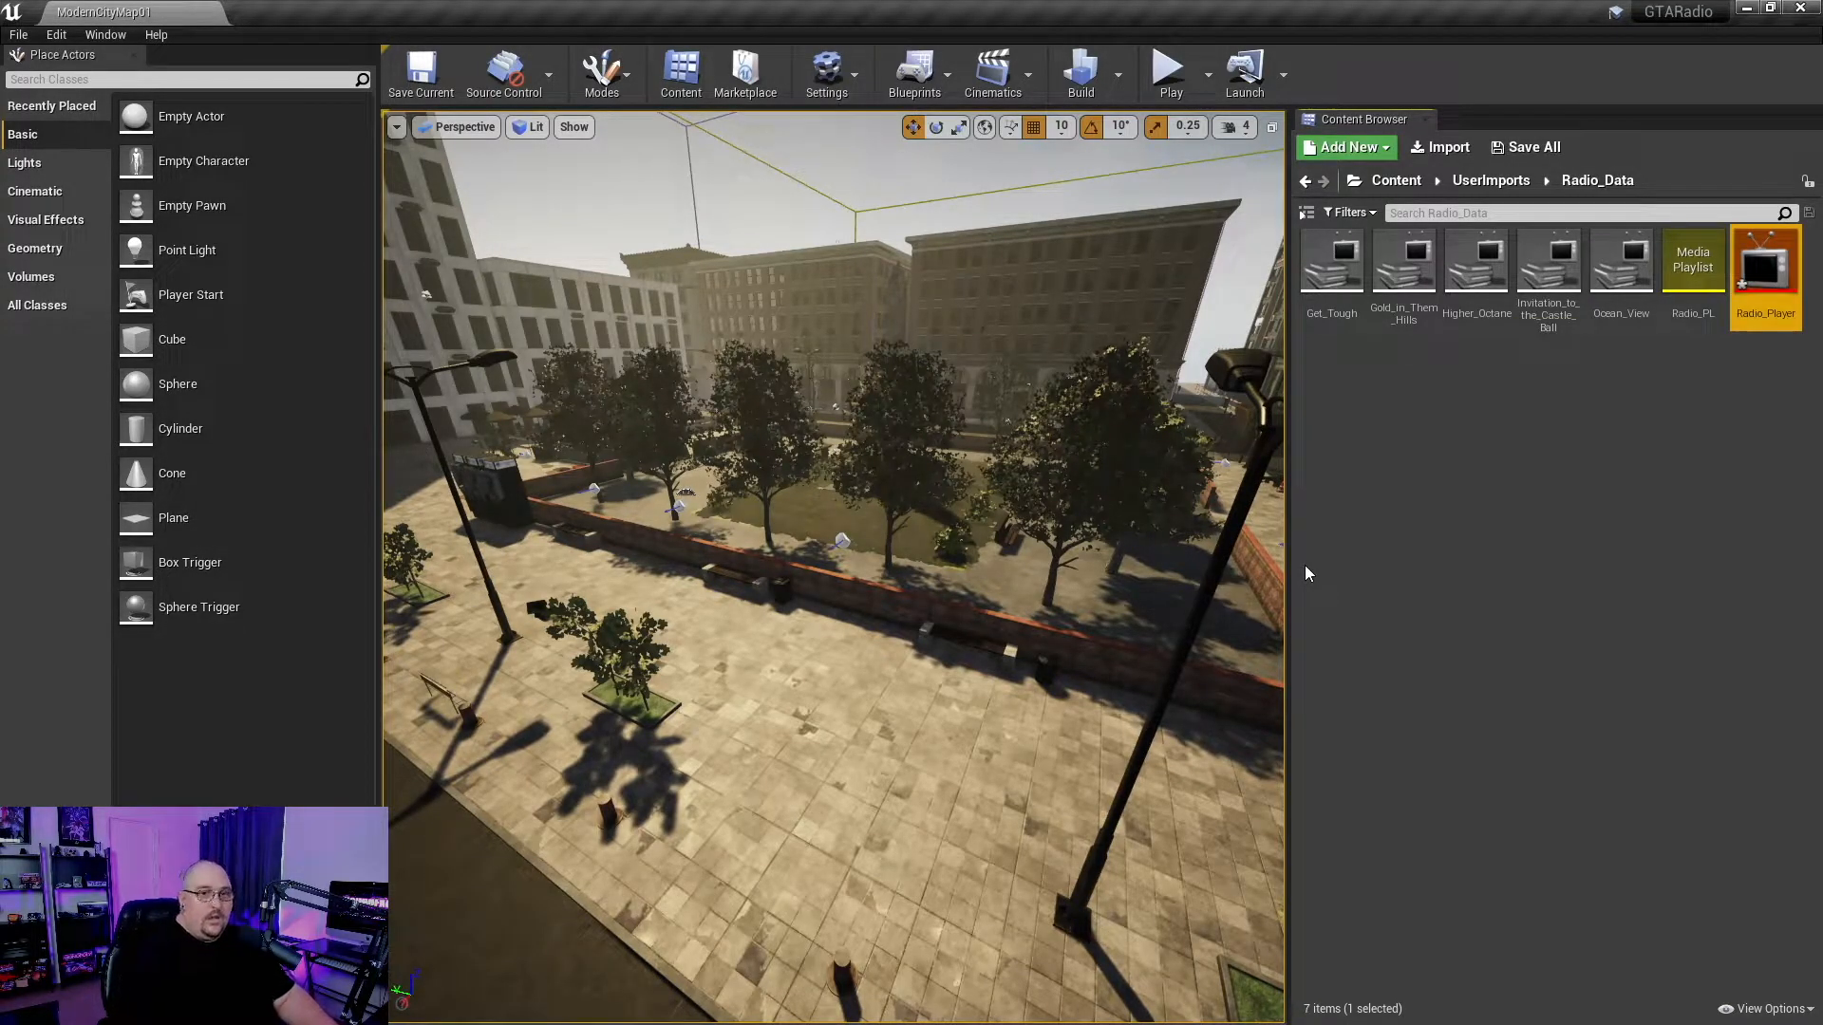
double_click(1765, 267)
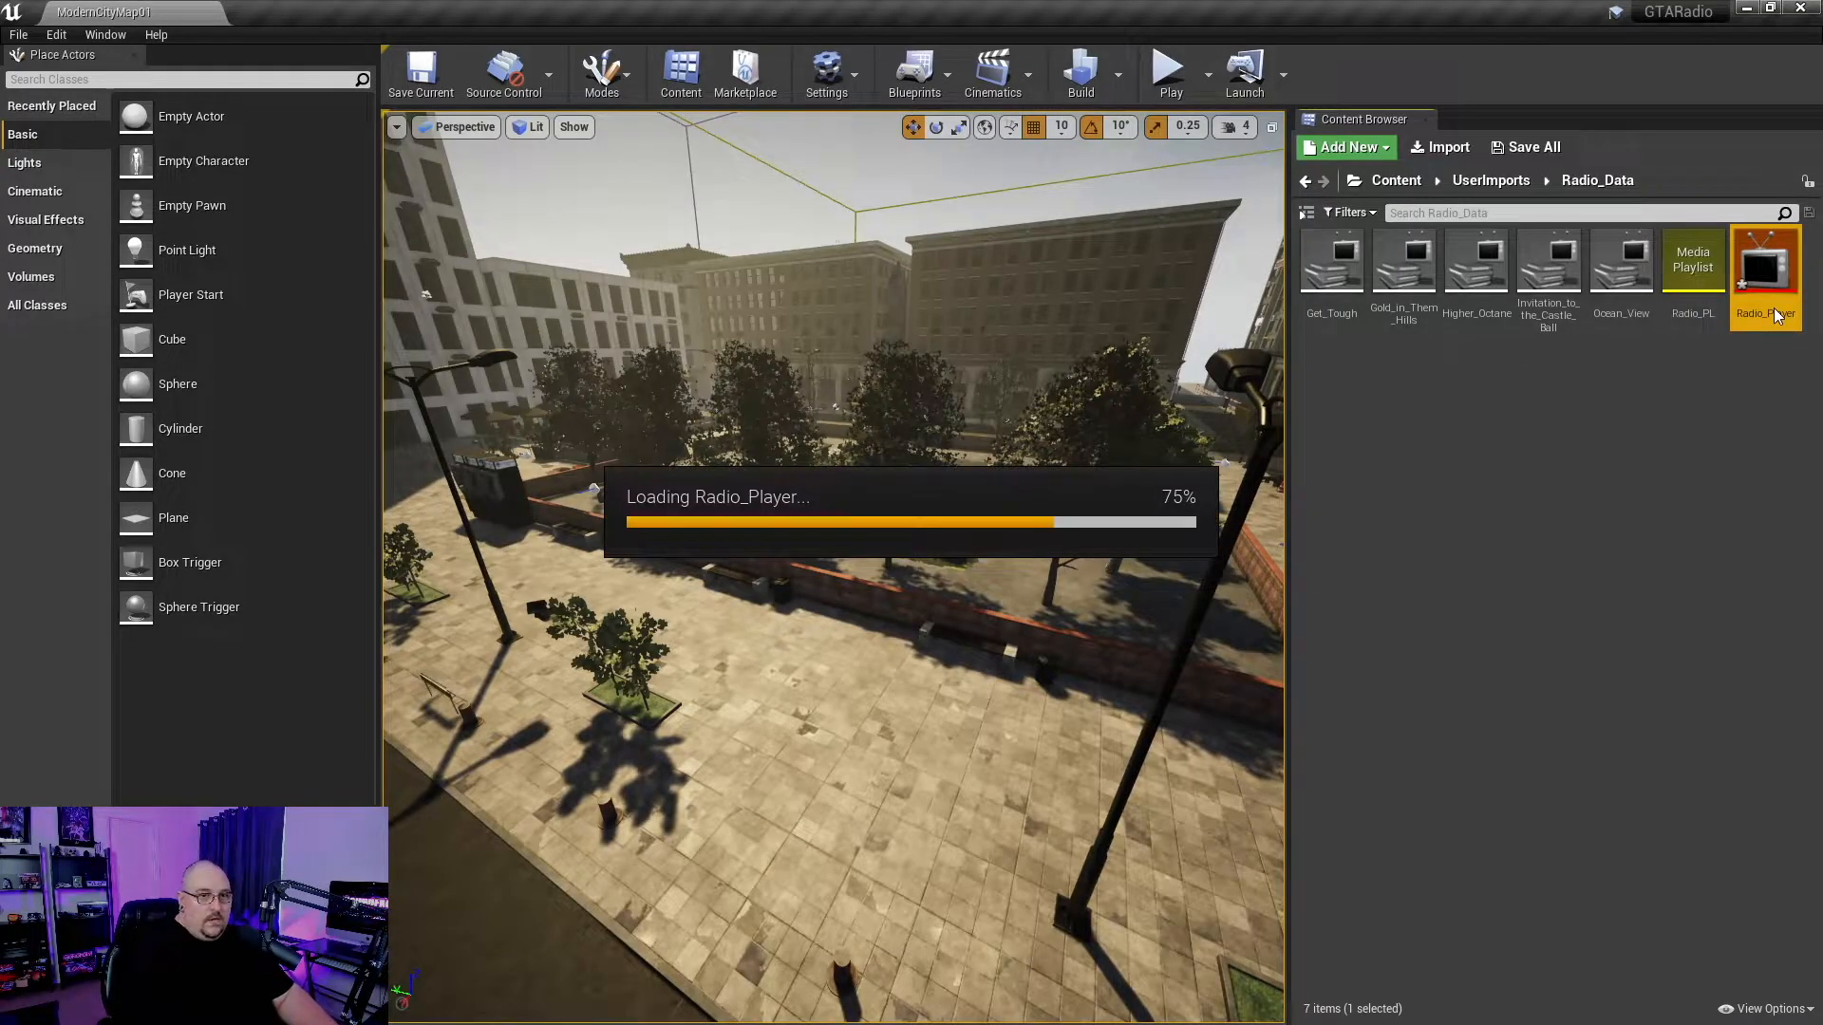
double_click(1765, 268)
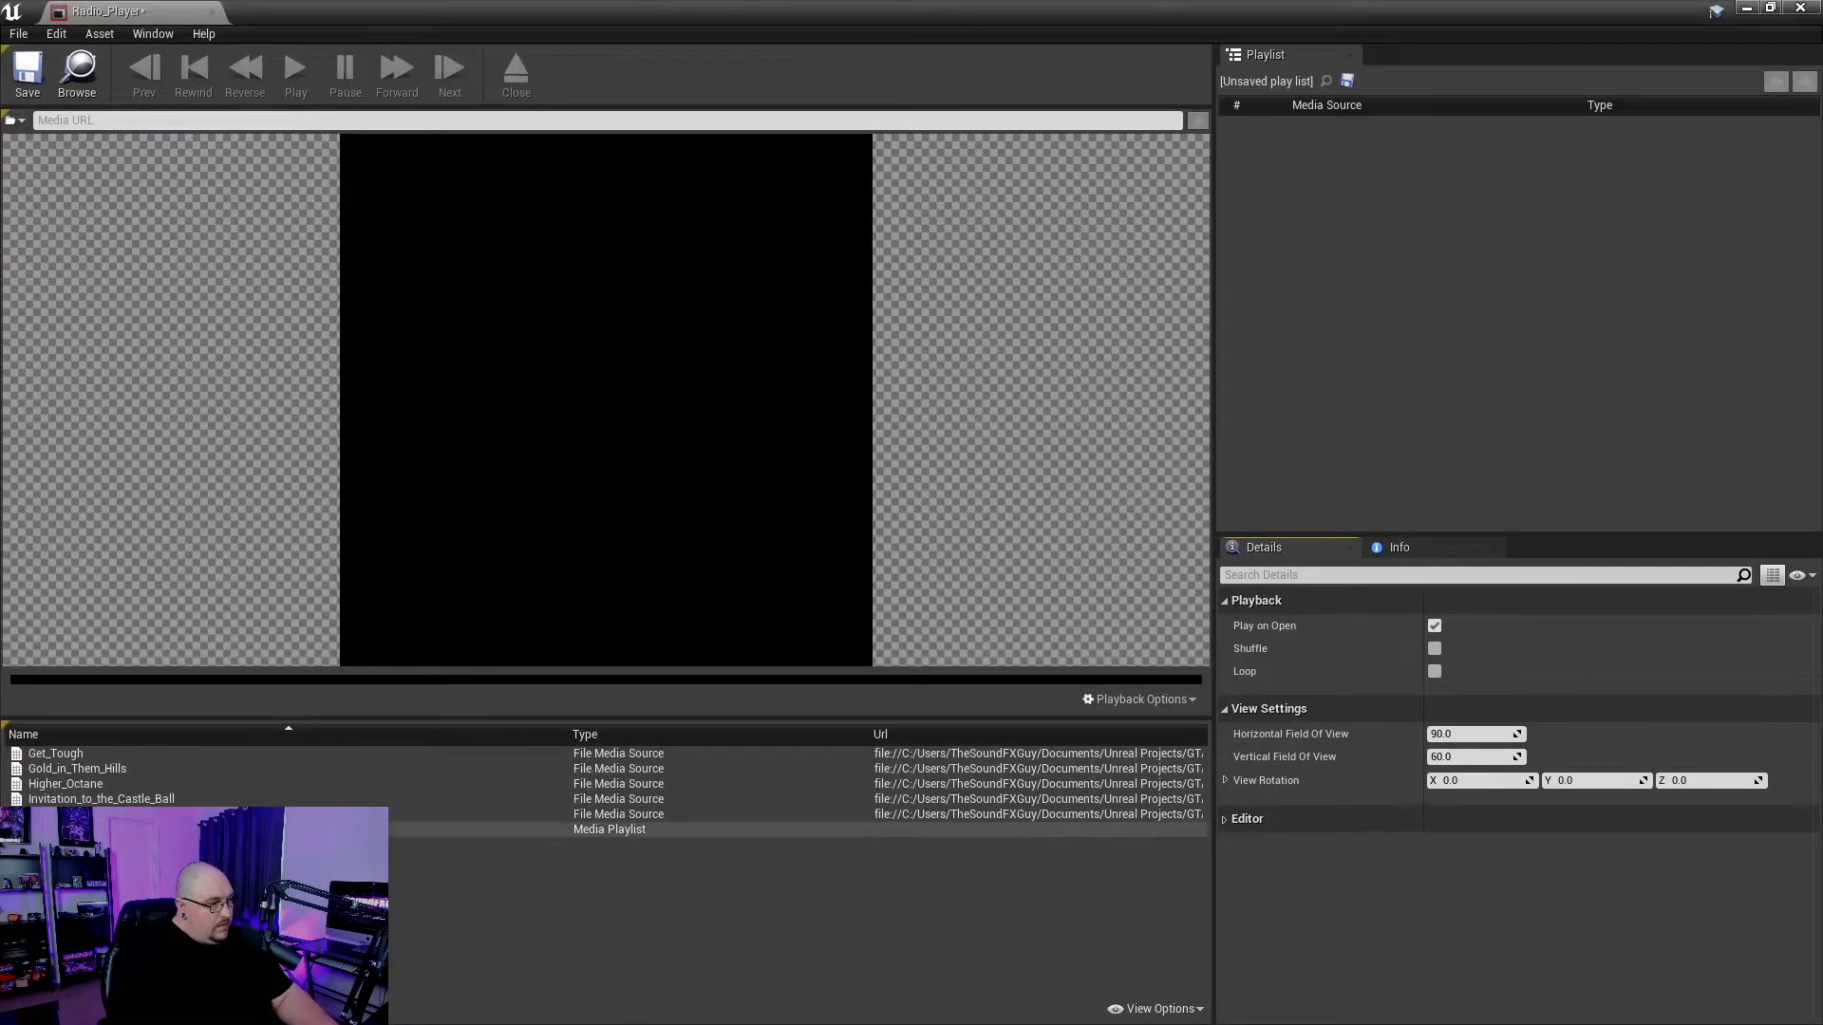
double_click(610, 828)
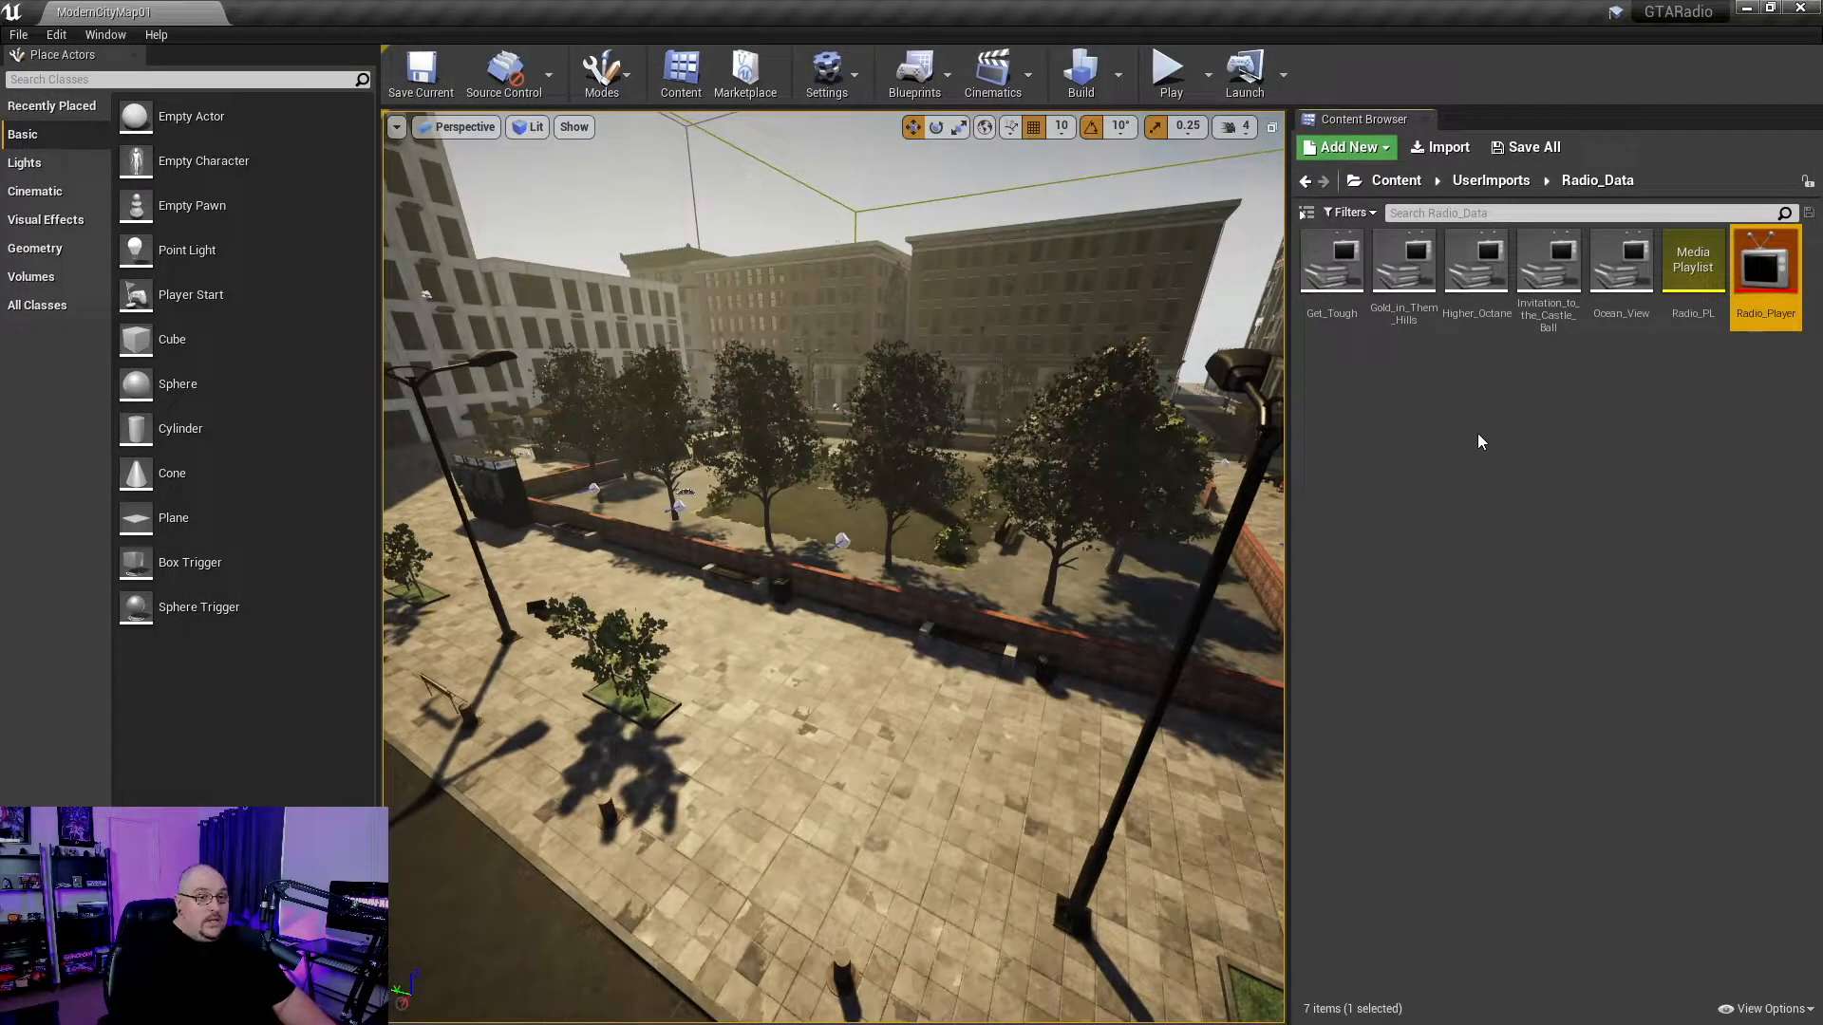
- Create an Actor blueprint class named Radio_BP in Radio_Data and open it
left_click(1344, 146)
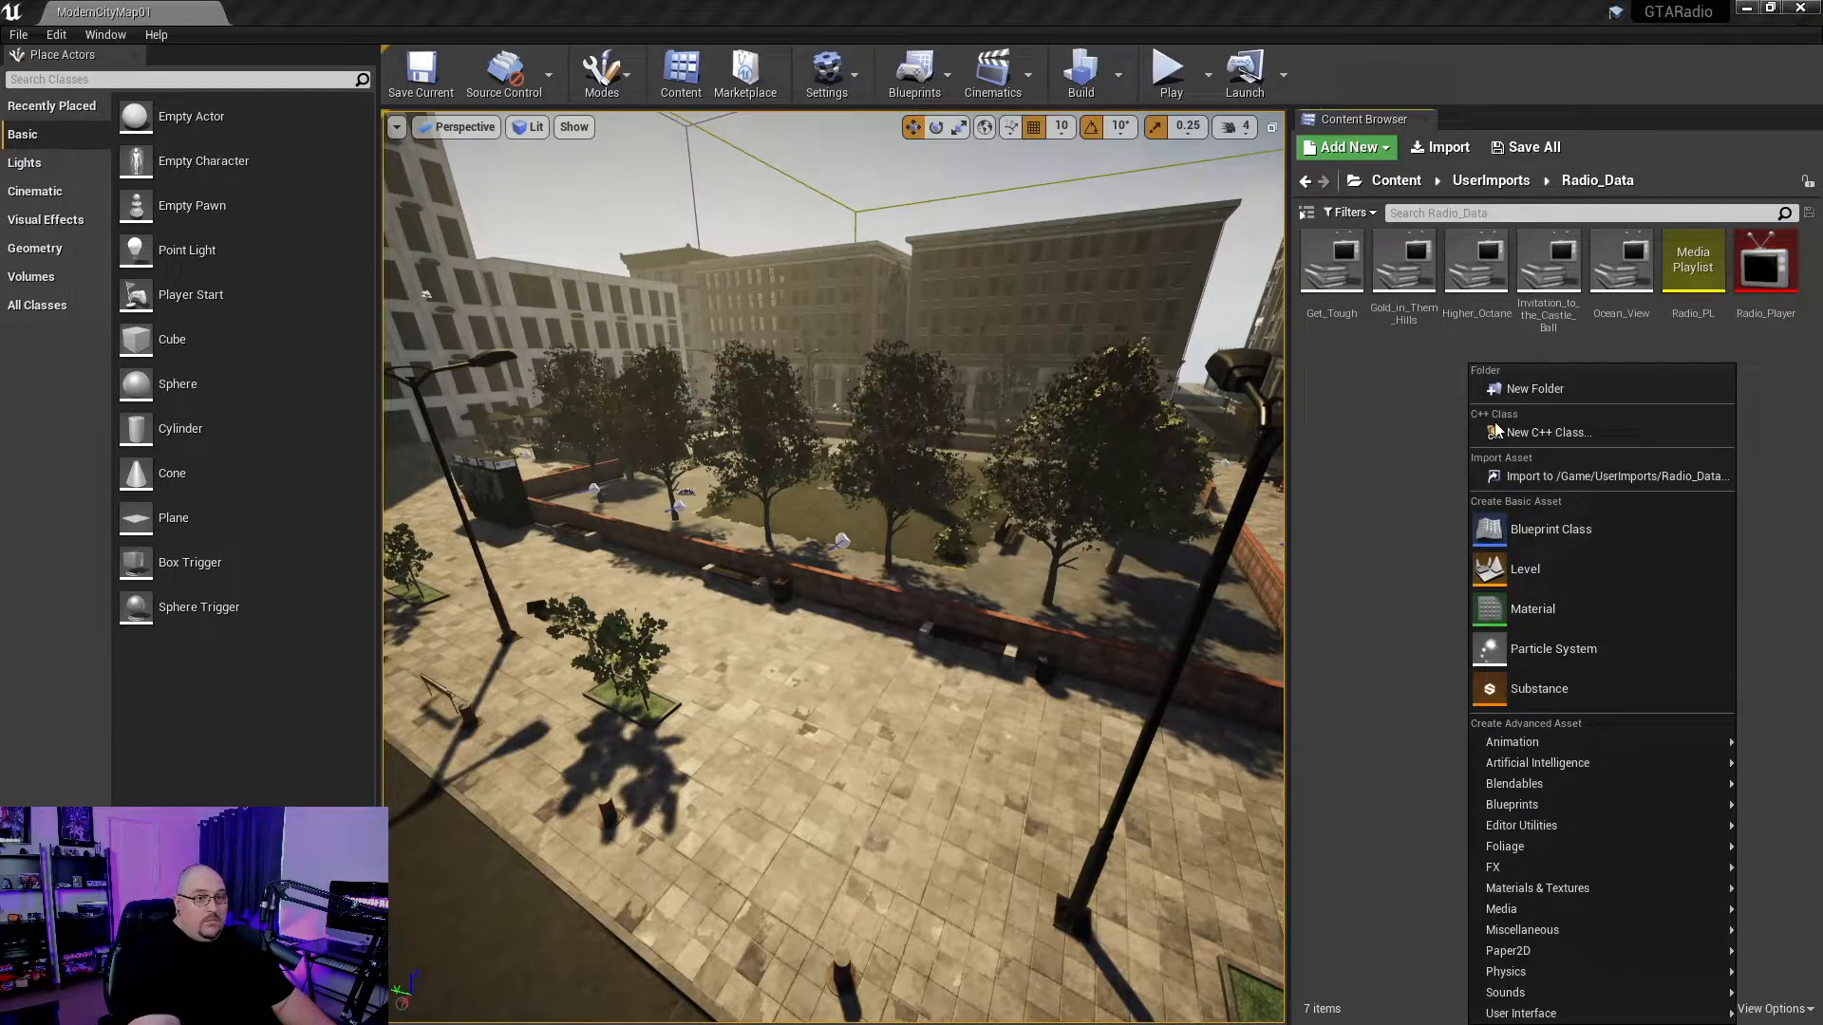
mouse_move(1549, 528)
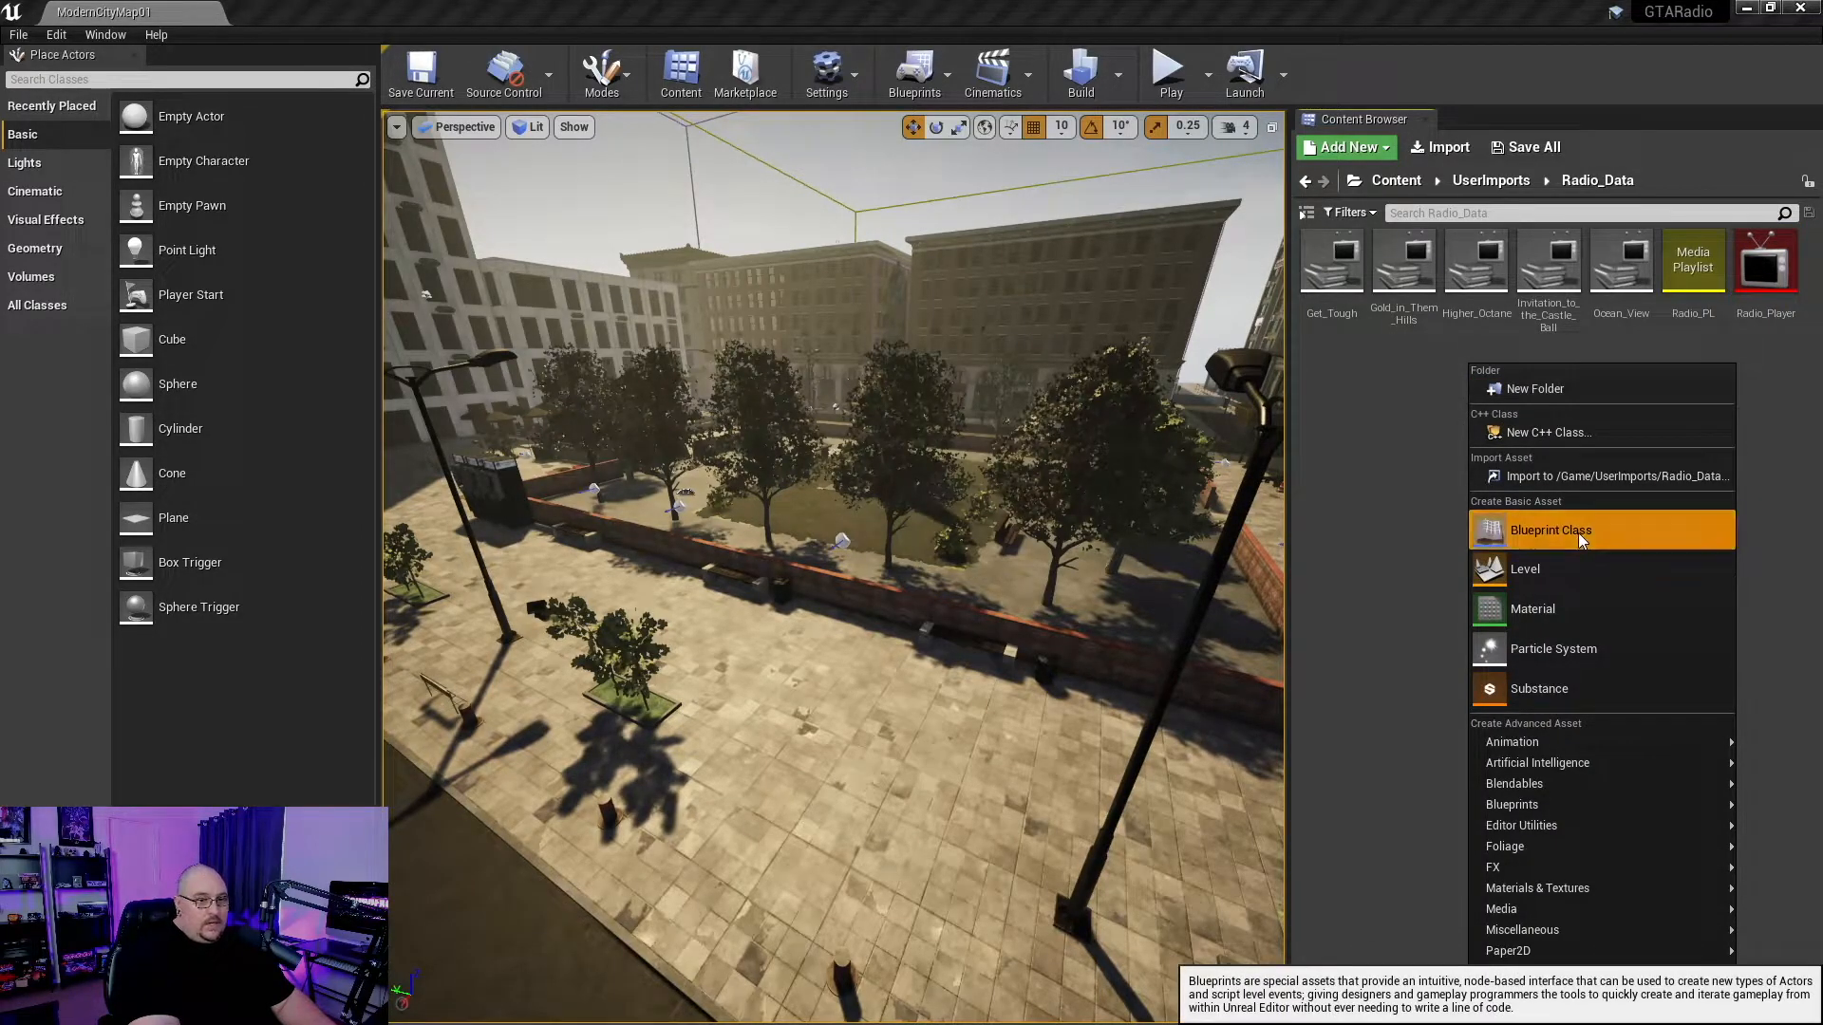
left_click(1549, 529)
type("Radio_BP")
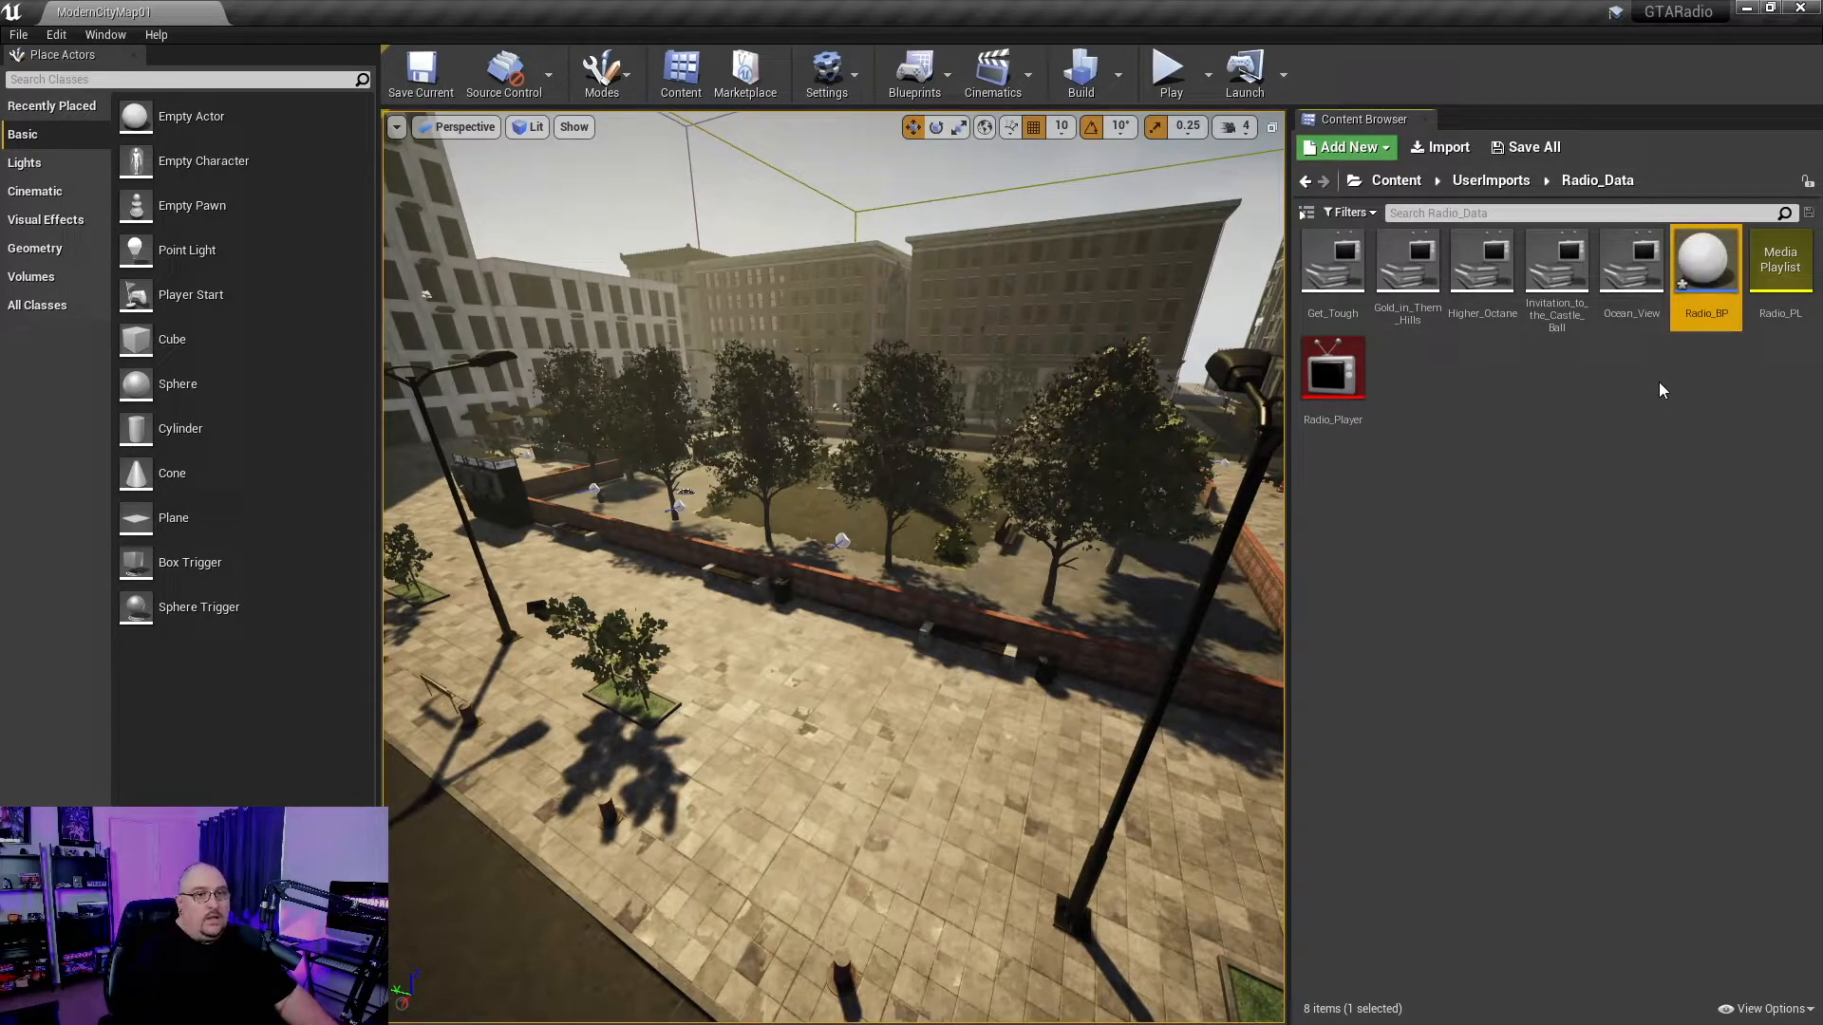
double_click(1705, 260)
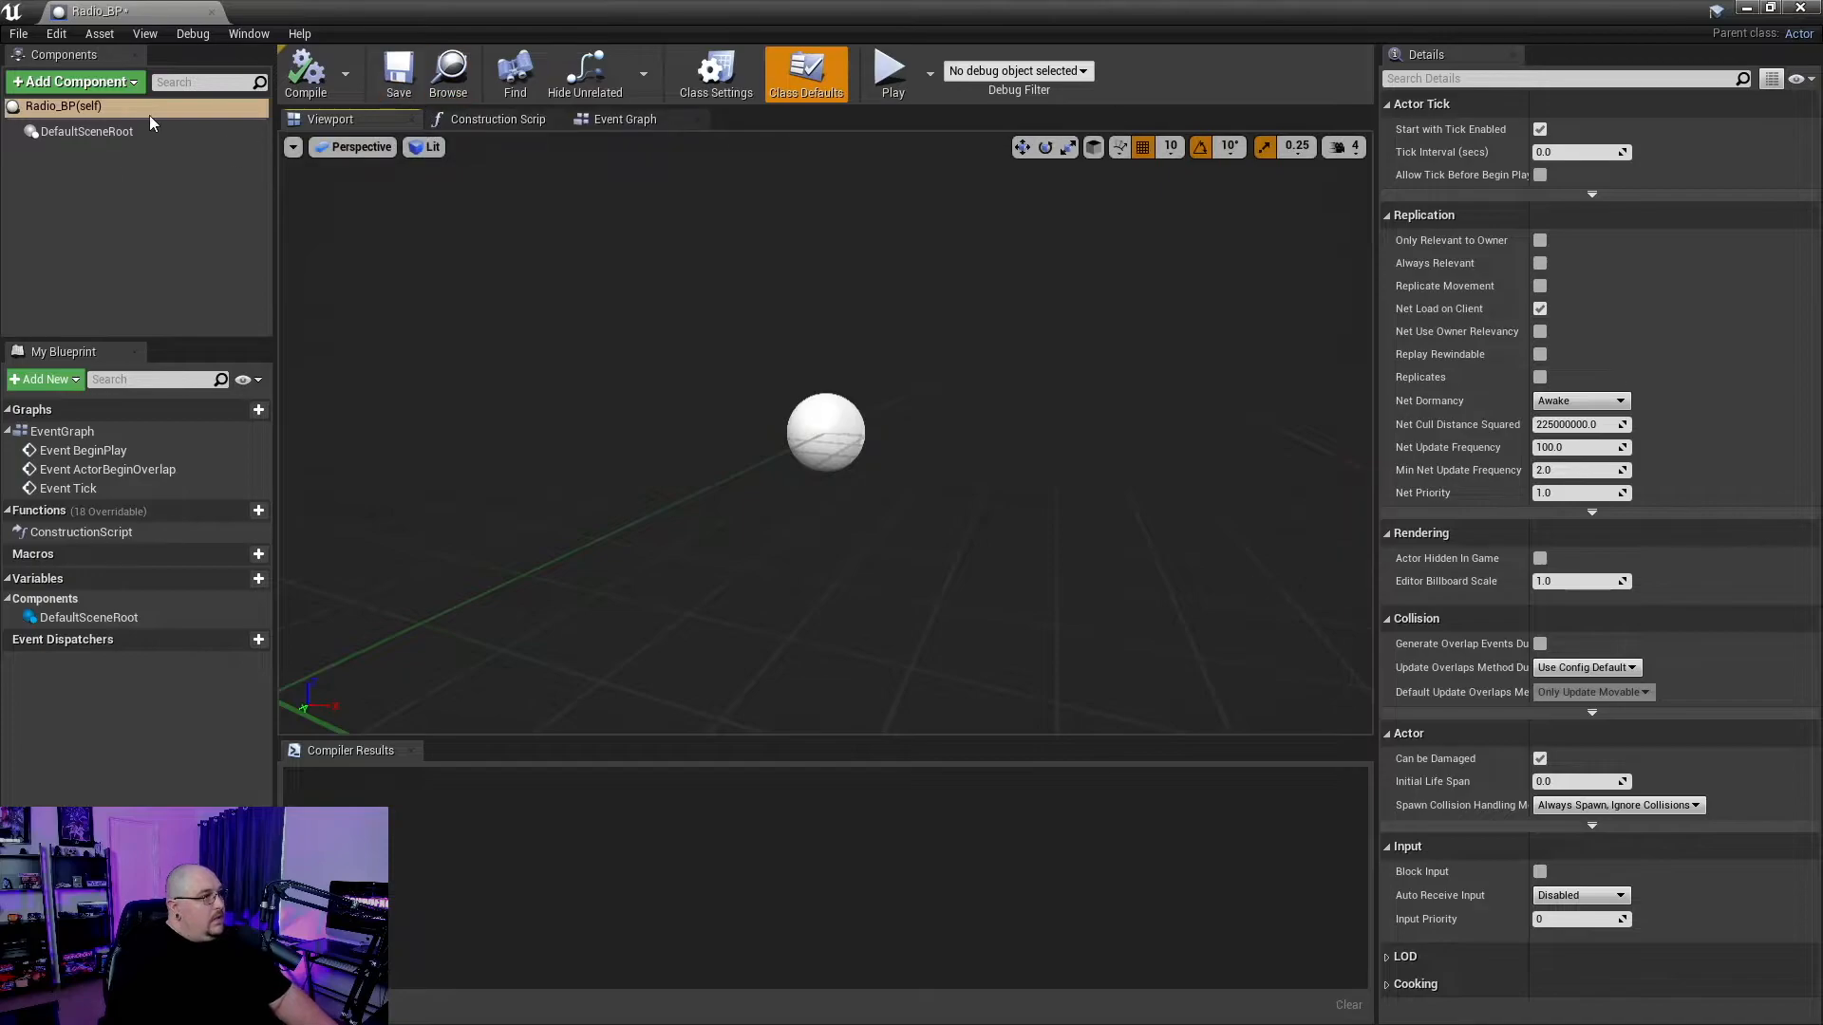
- Add a Media Sound component to Radio_BP and save the blueprint
left_click(74, 82)
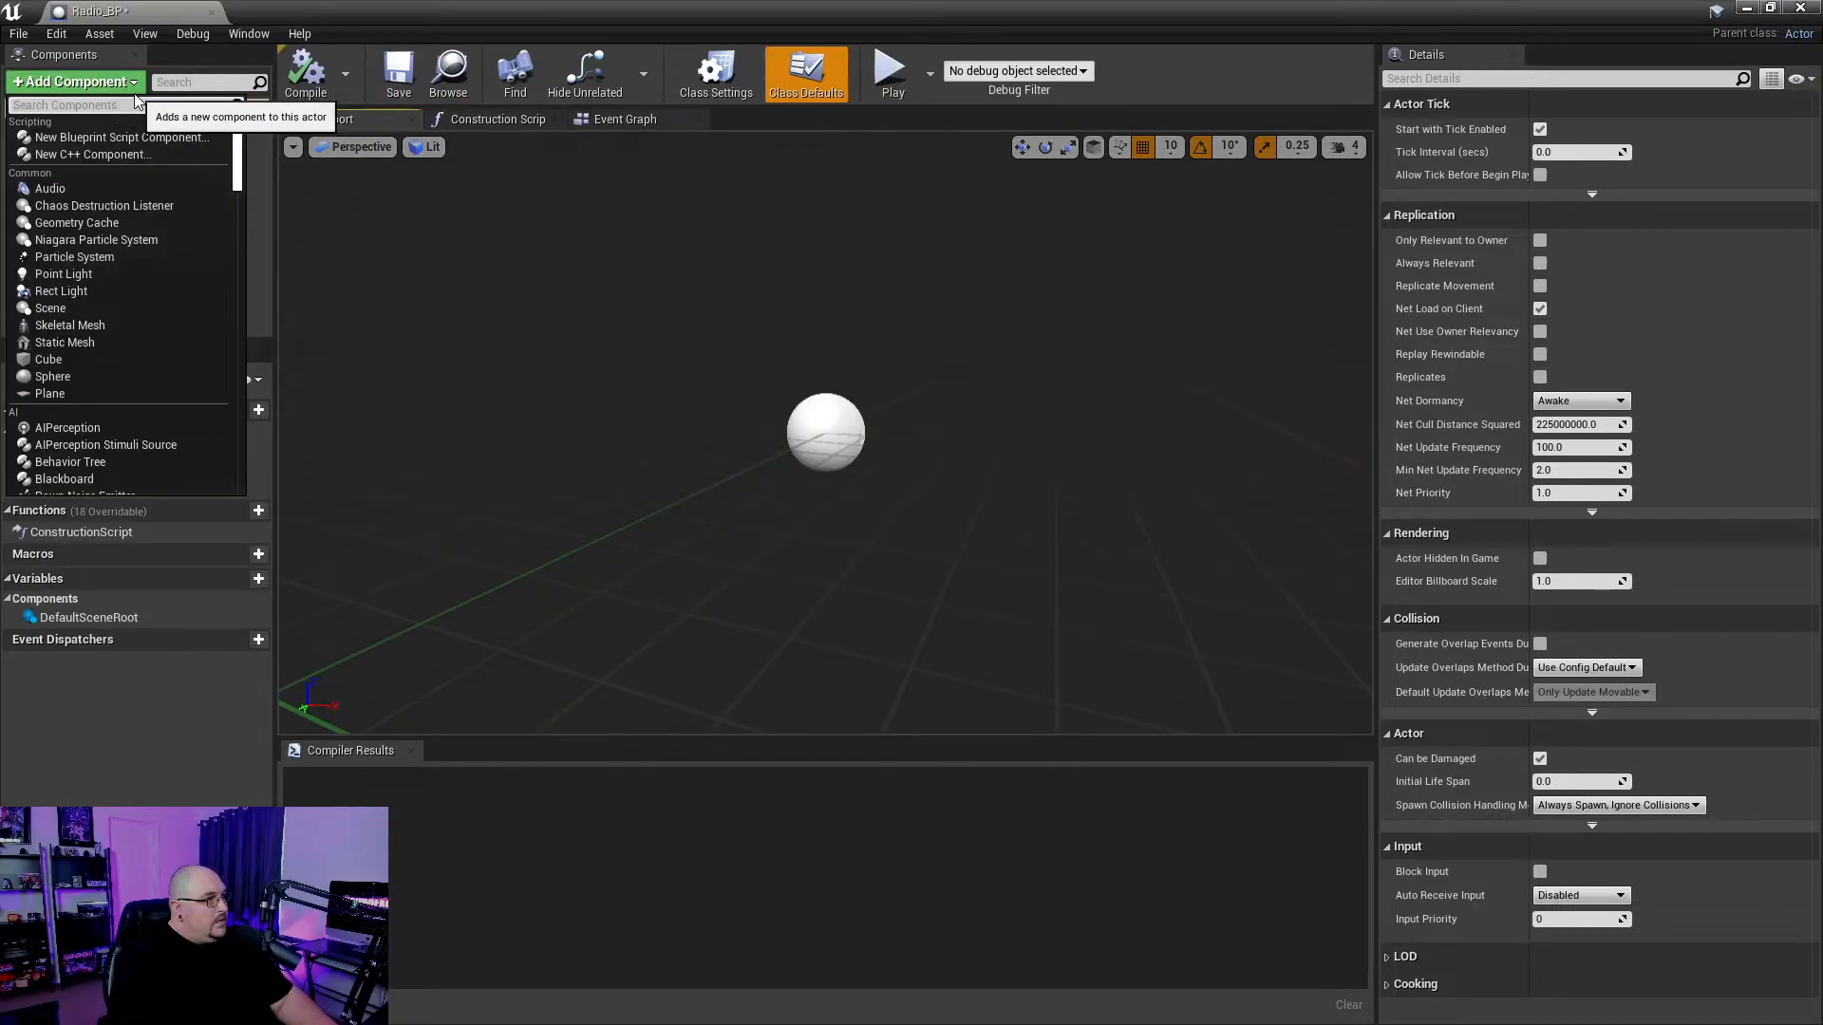
type("media")
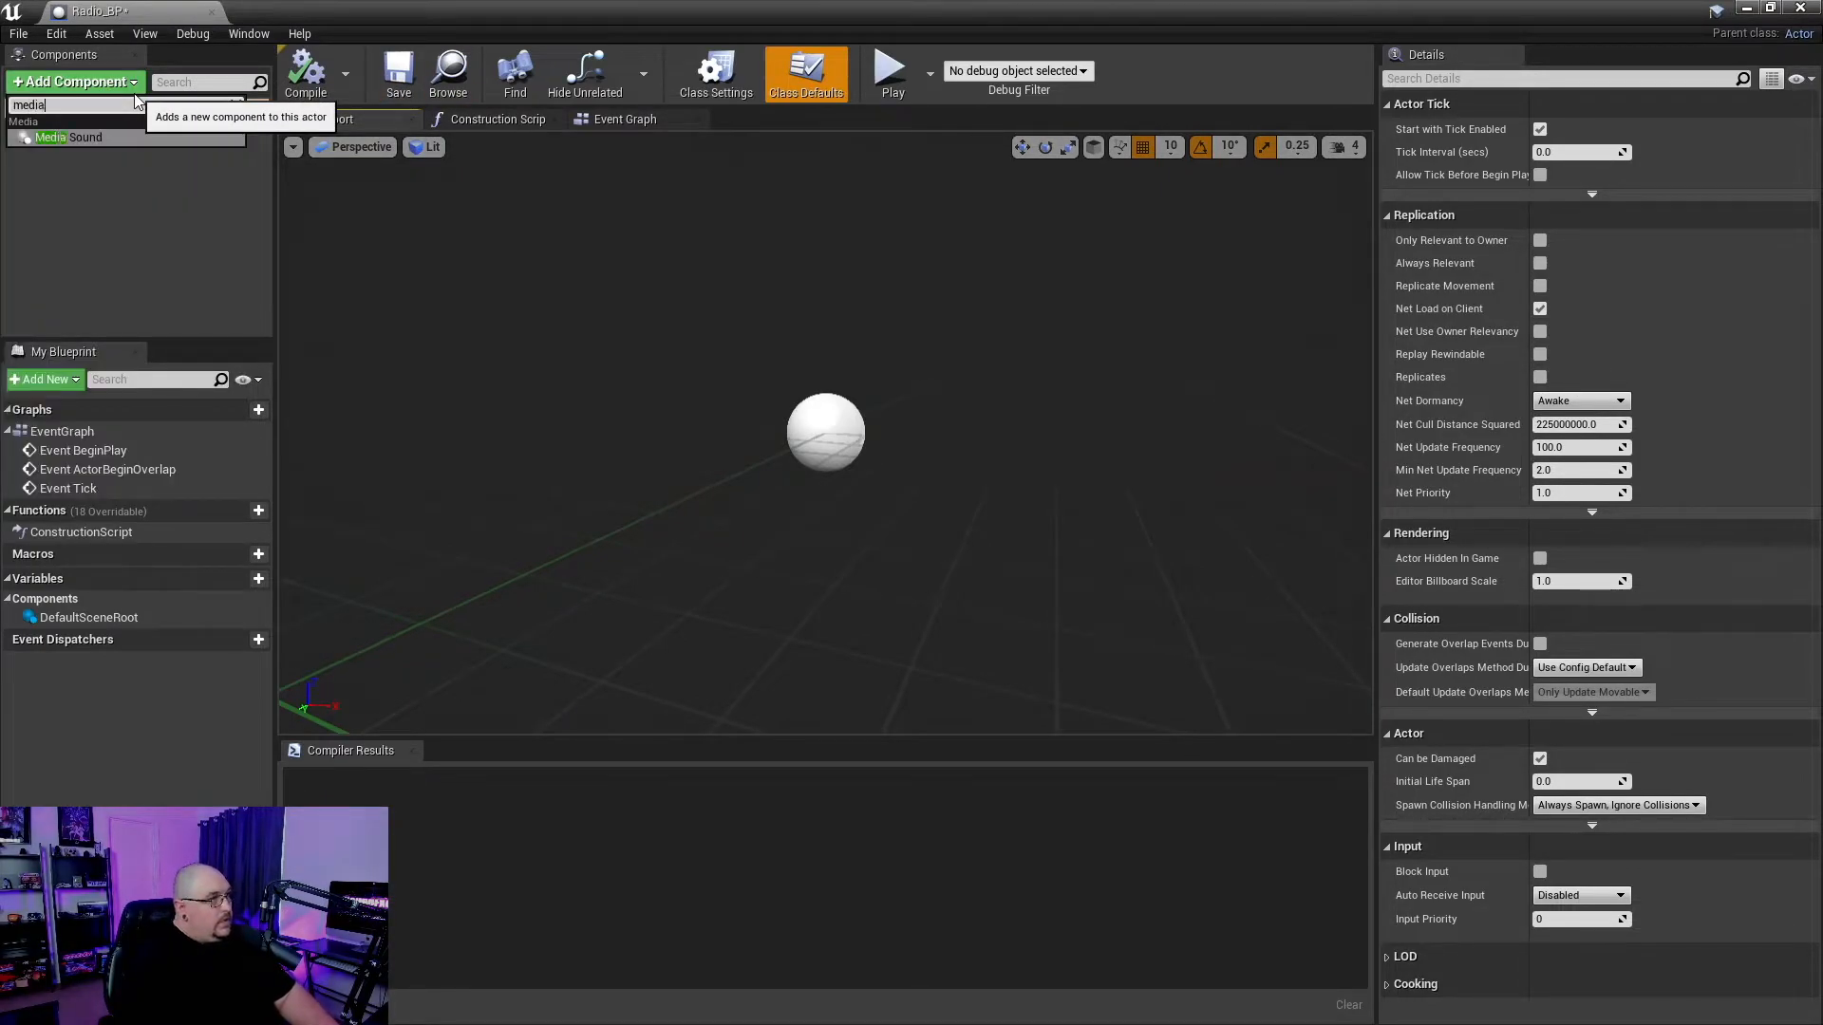
left_click(71, 137)
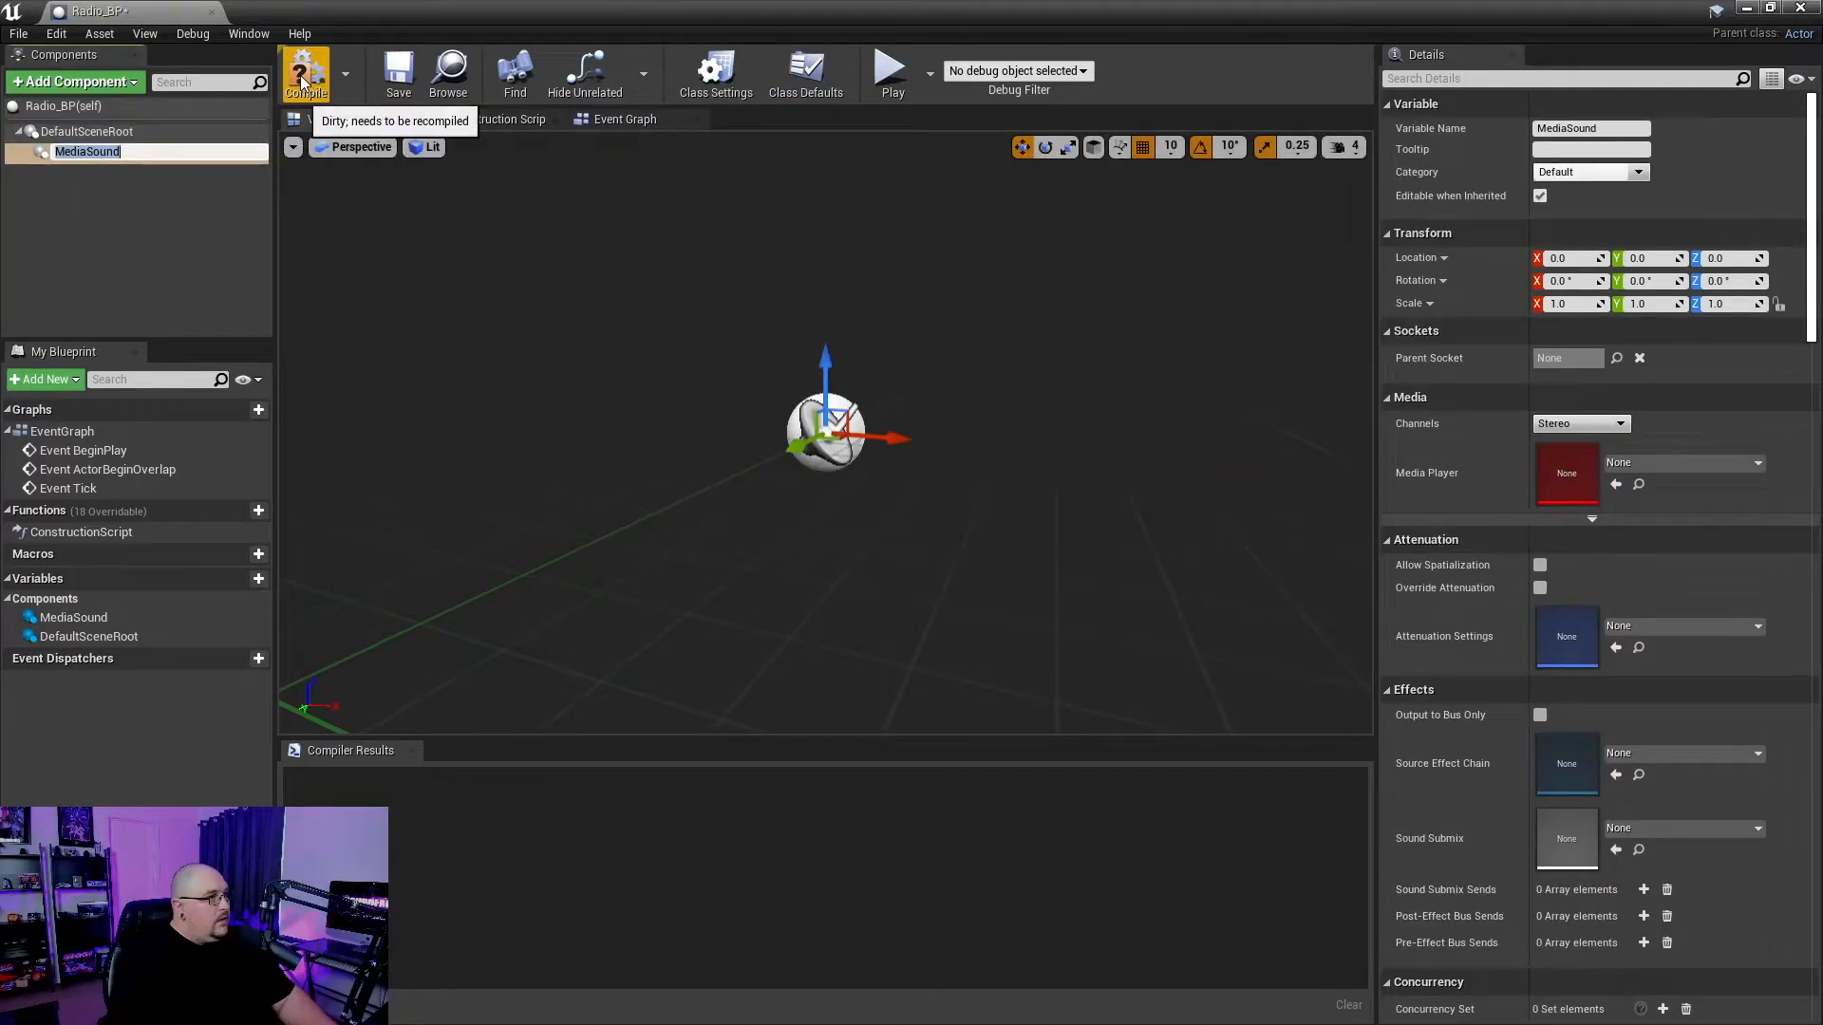
left_click(306, 74)
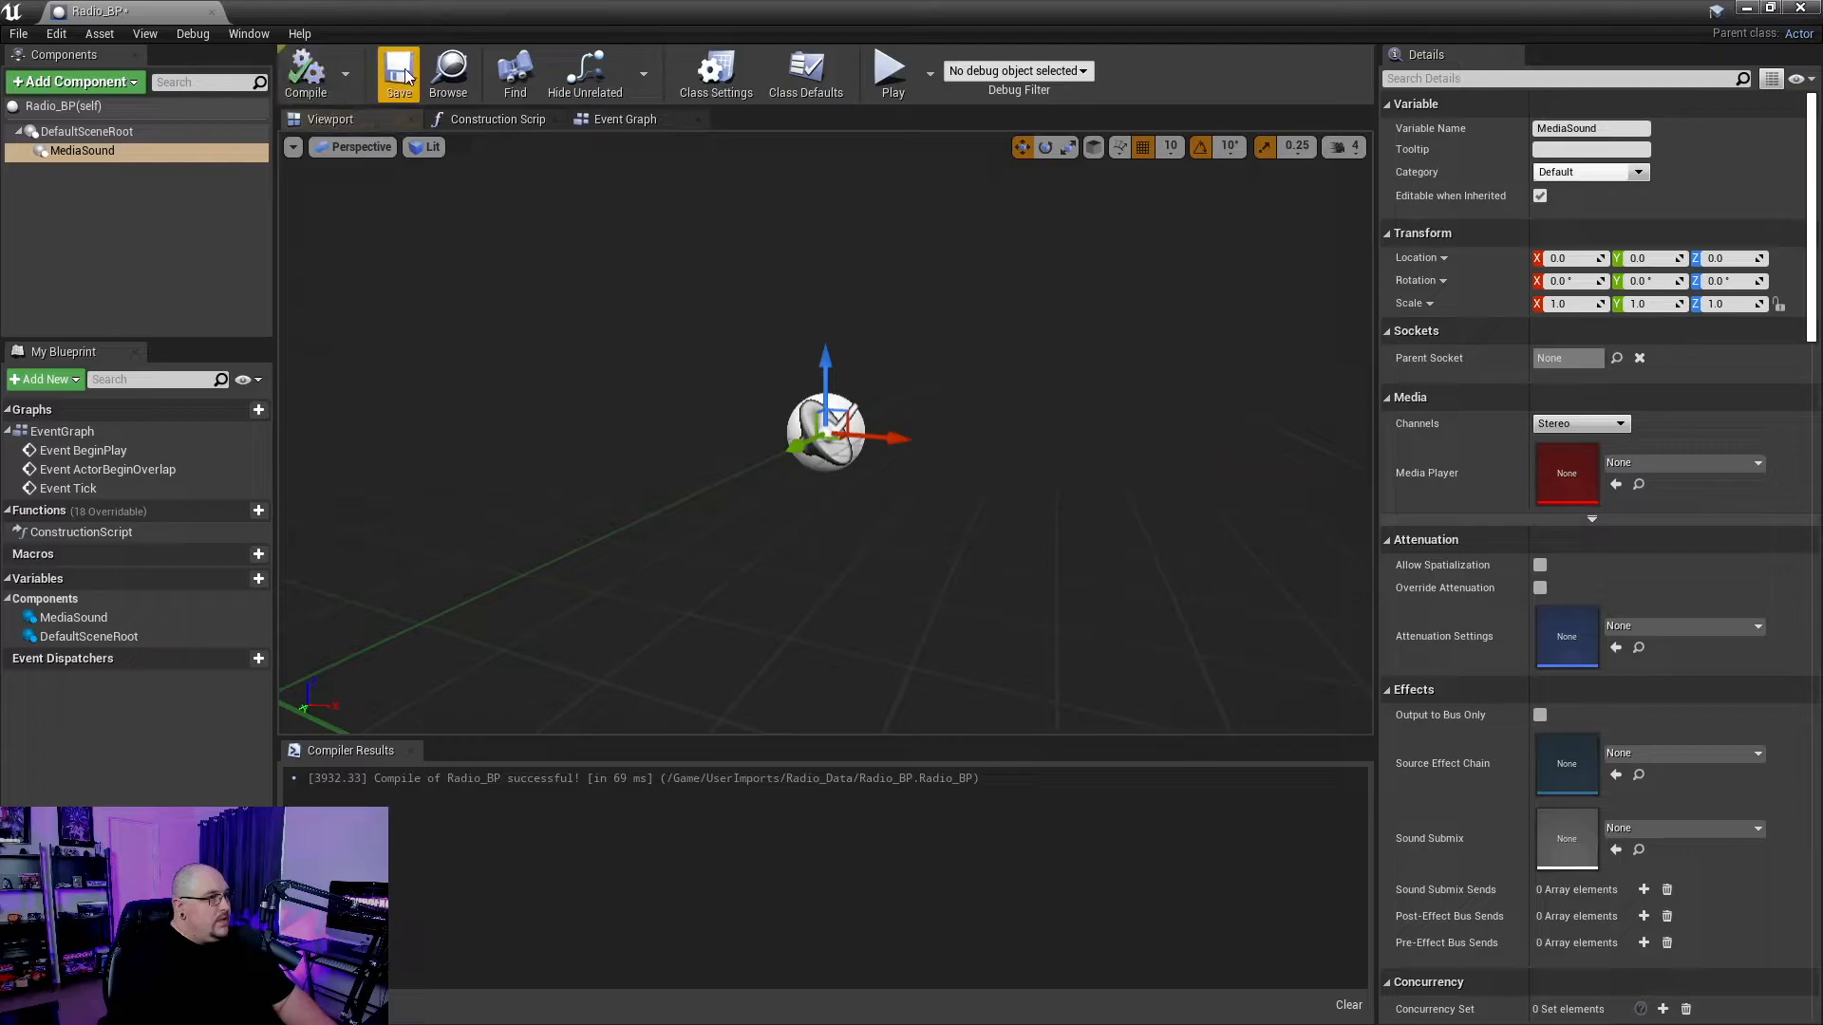
- Set MediaSound's Media Player to Radio_Player, compile, and close the blueprint editor
left_click(398, 72)
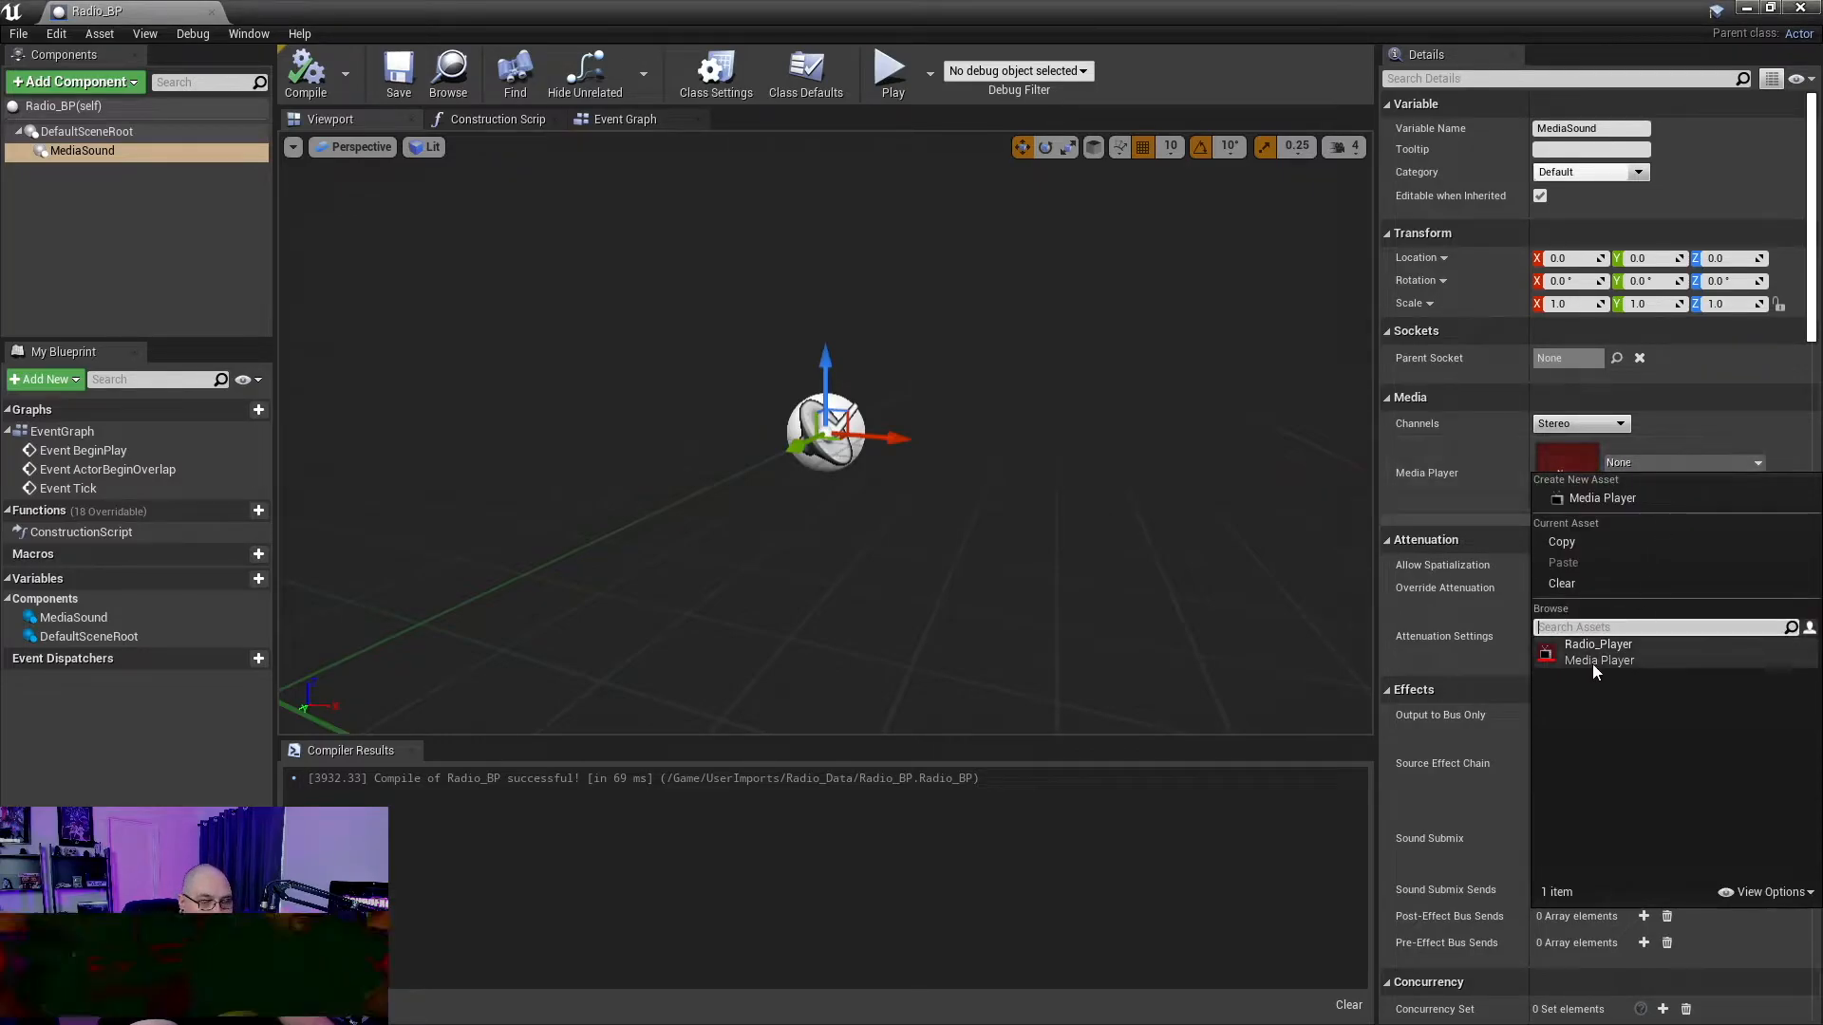
left_click(1599, 644)
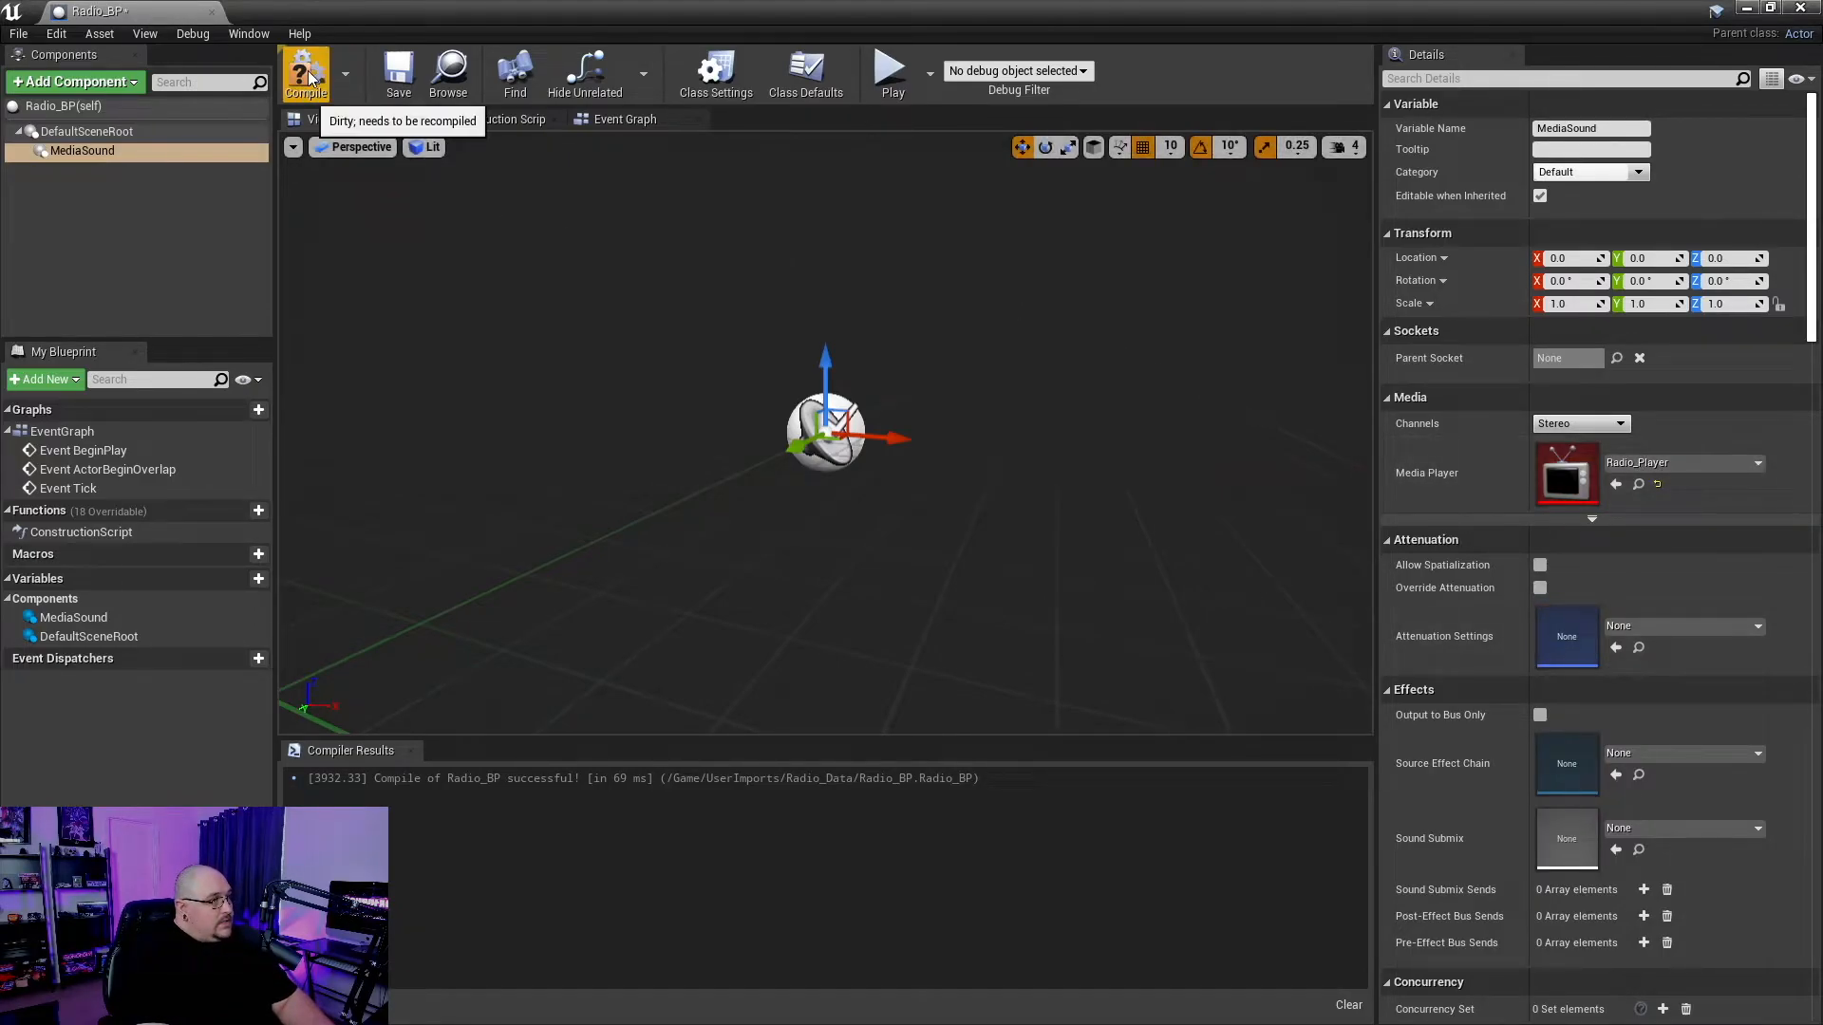
left_click(306, 73)
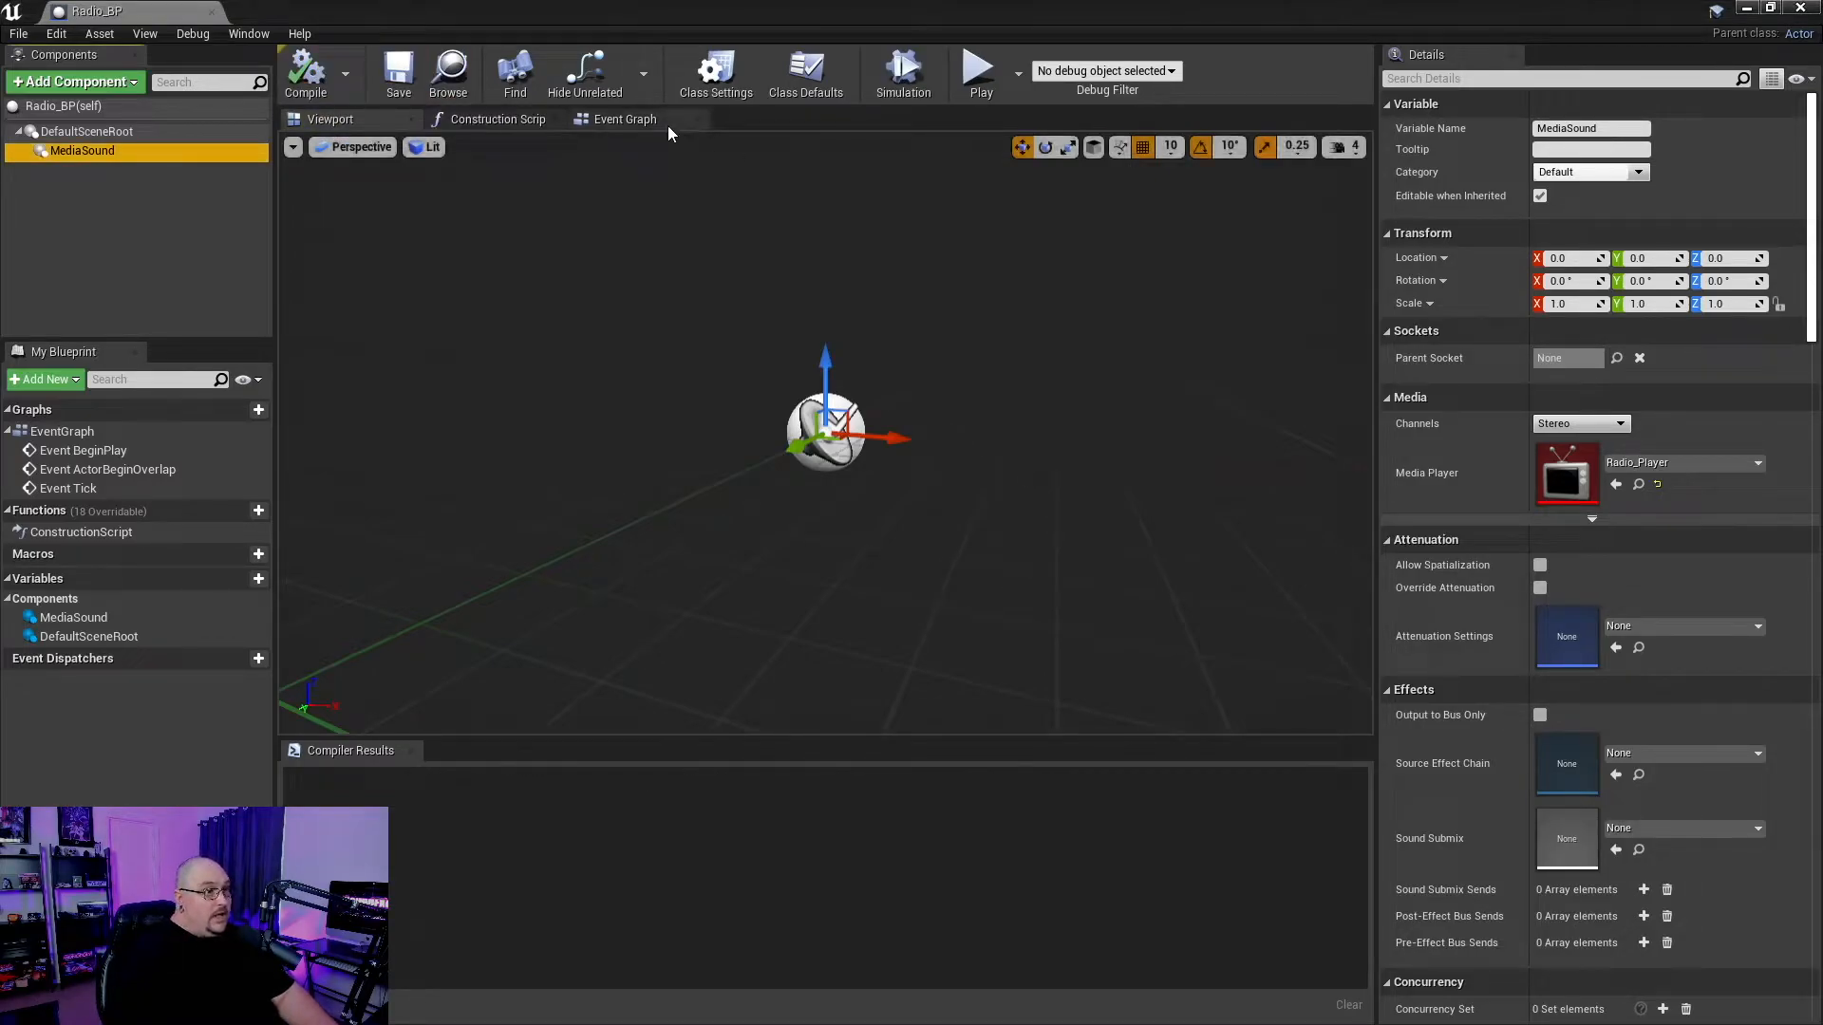
left_click(625, 119)
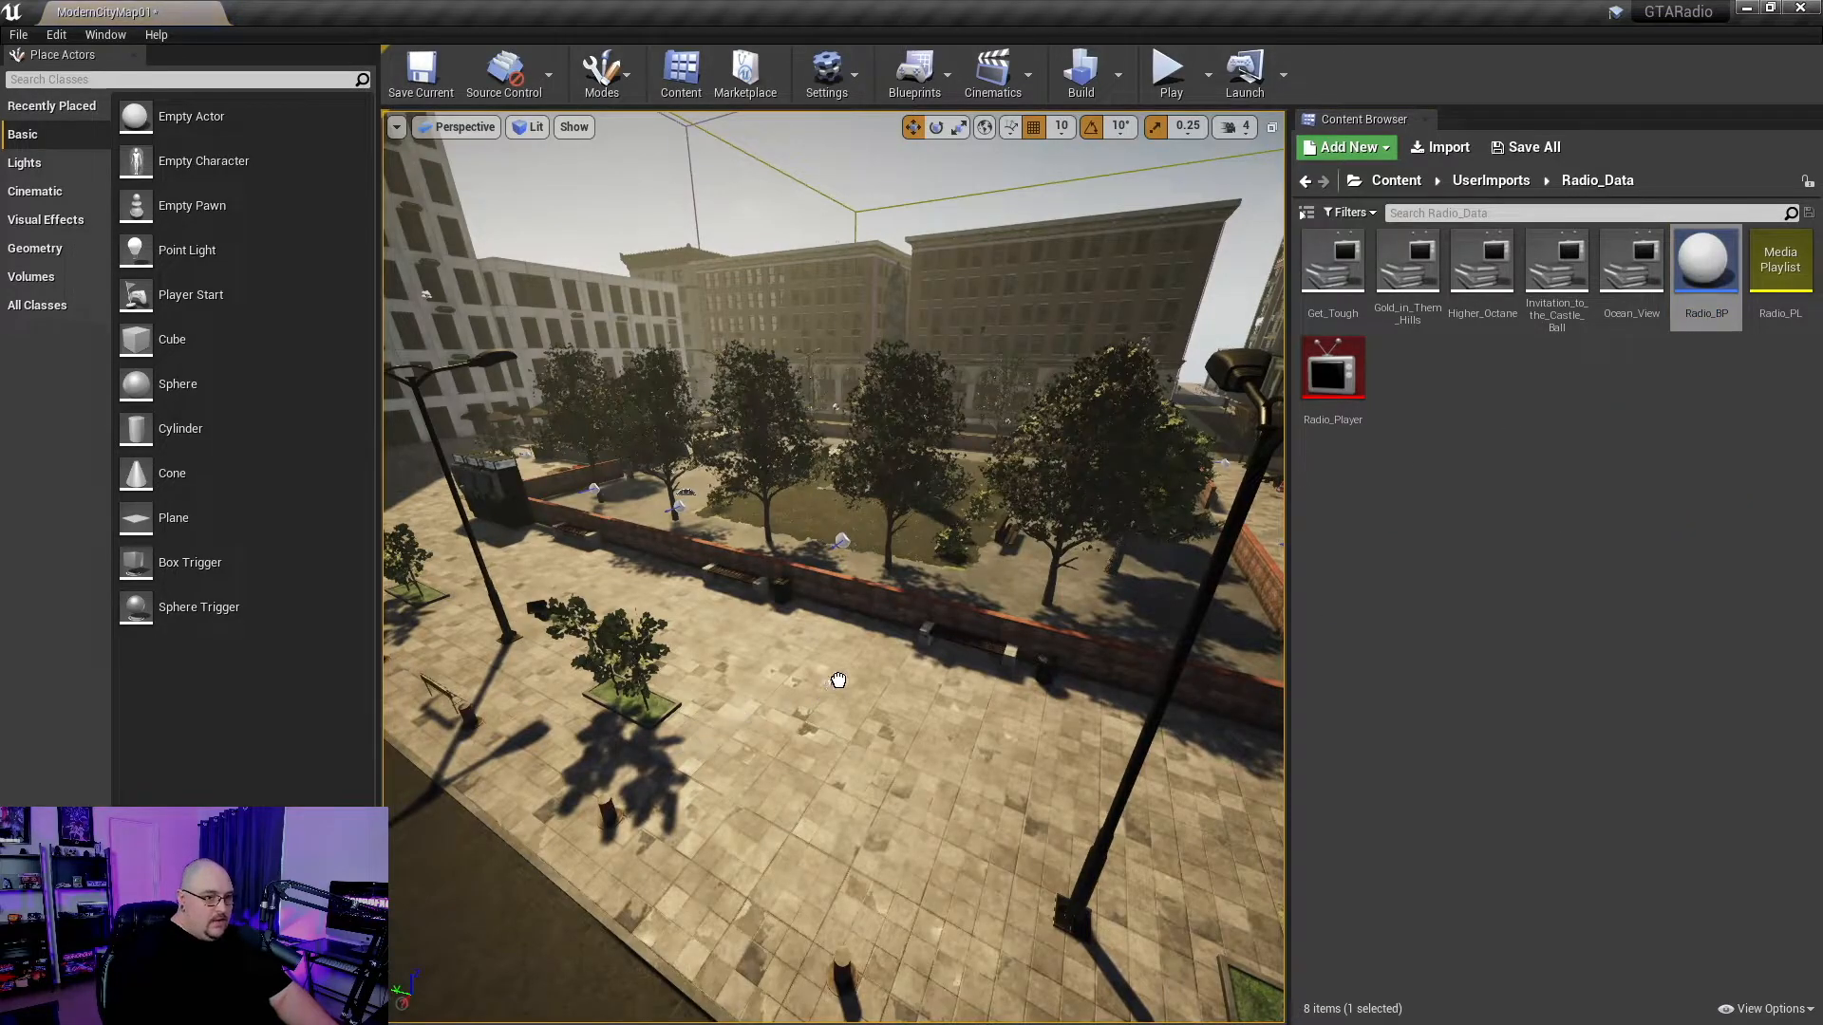
- Select the radio actor, view along the street, and open the UserImports folder
left_click(838, 680)
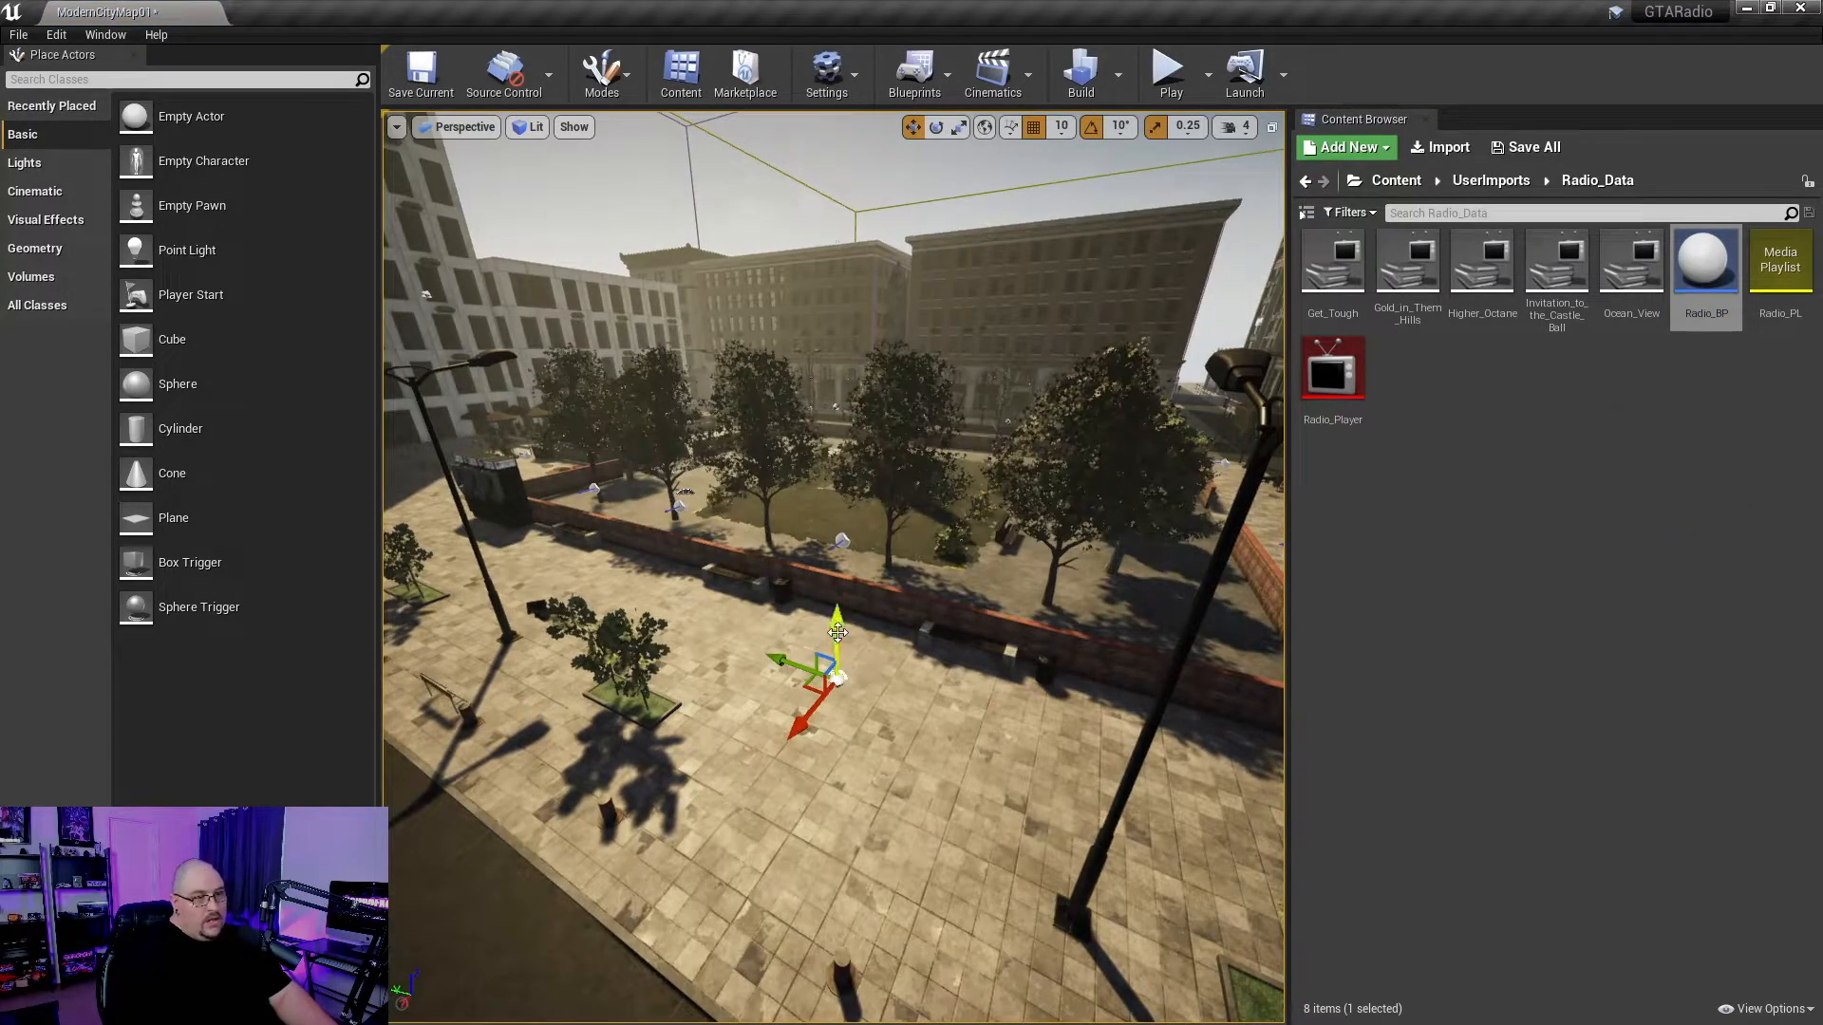
left_click_drag(837, 685, 834, 296)
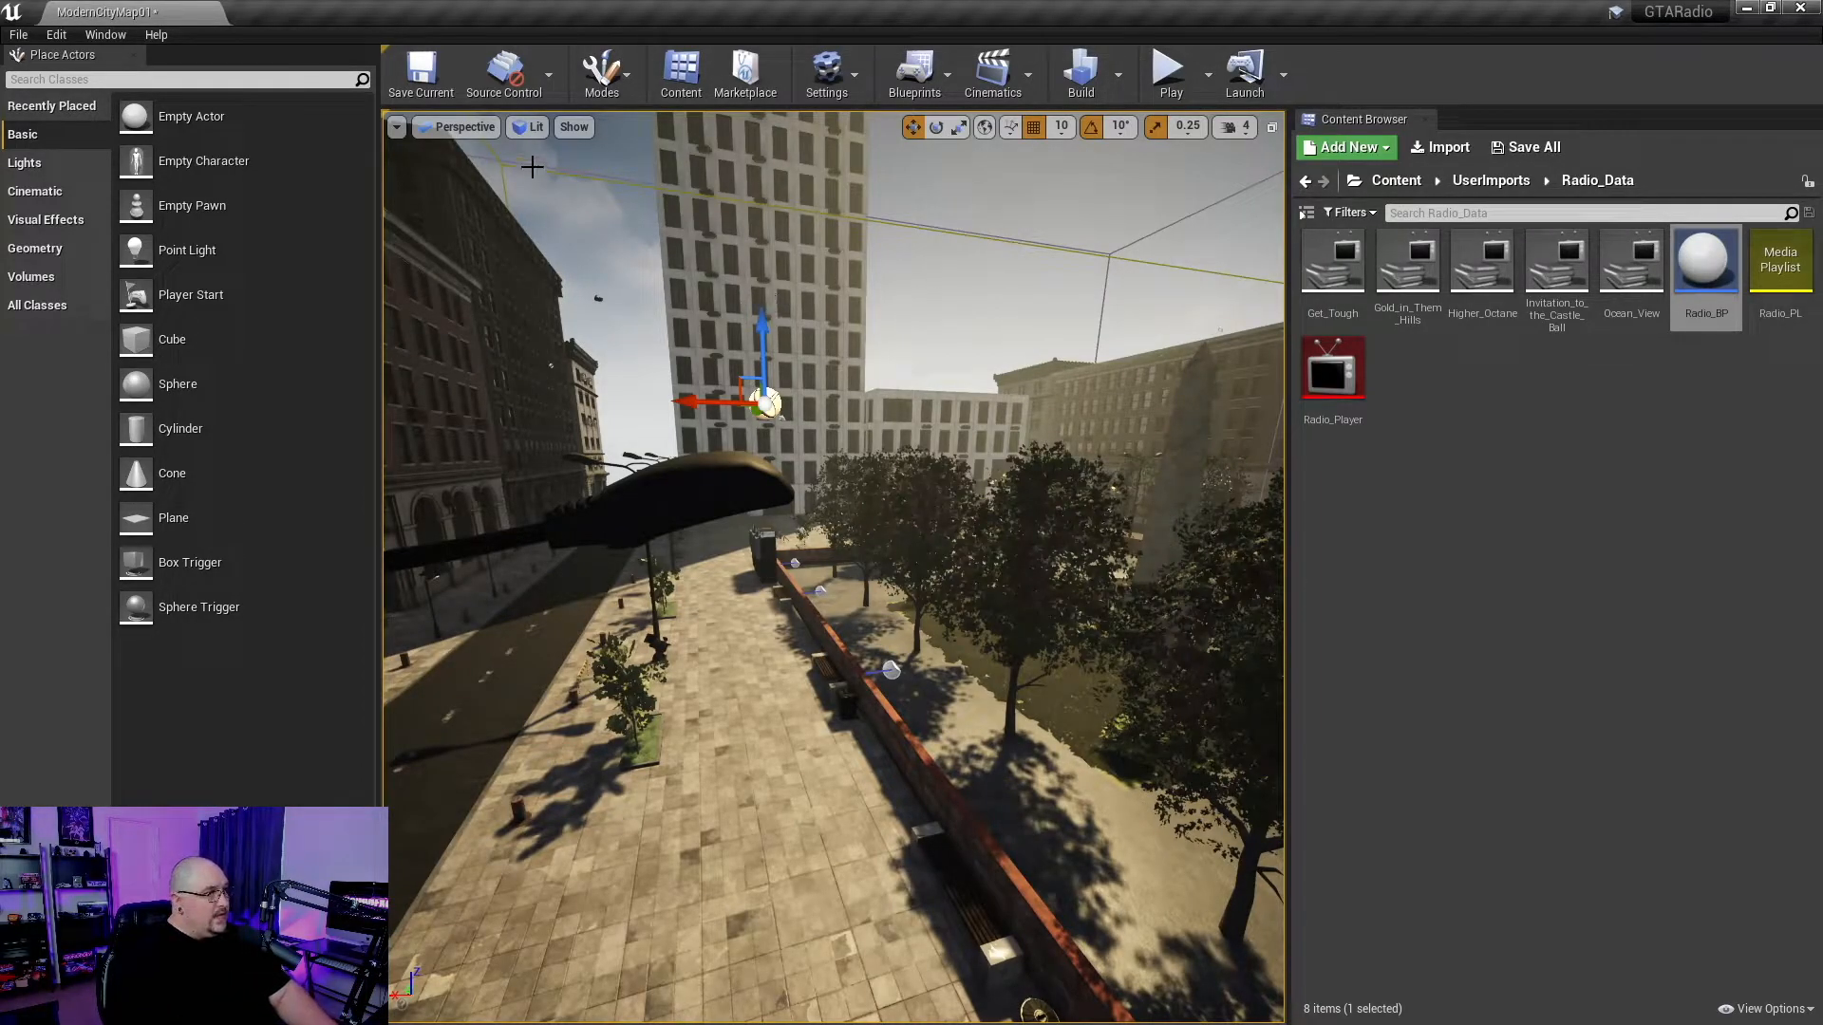
left_click(421, 72)
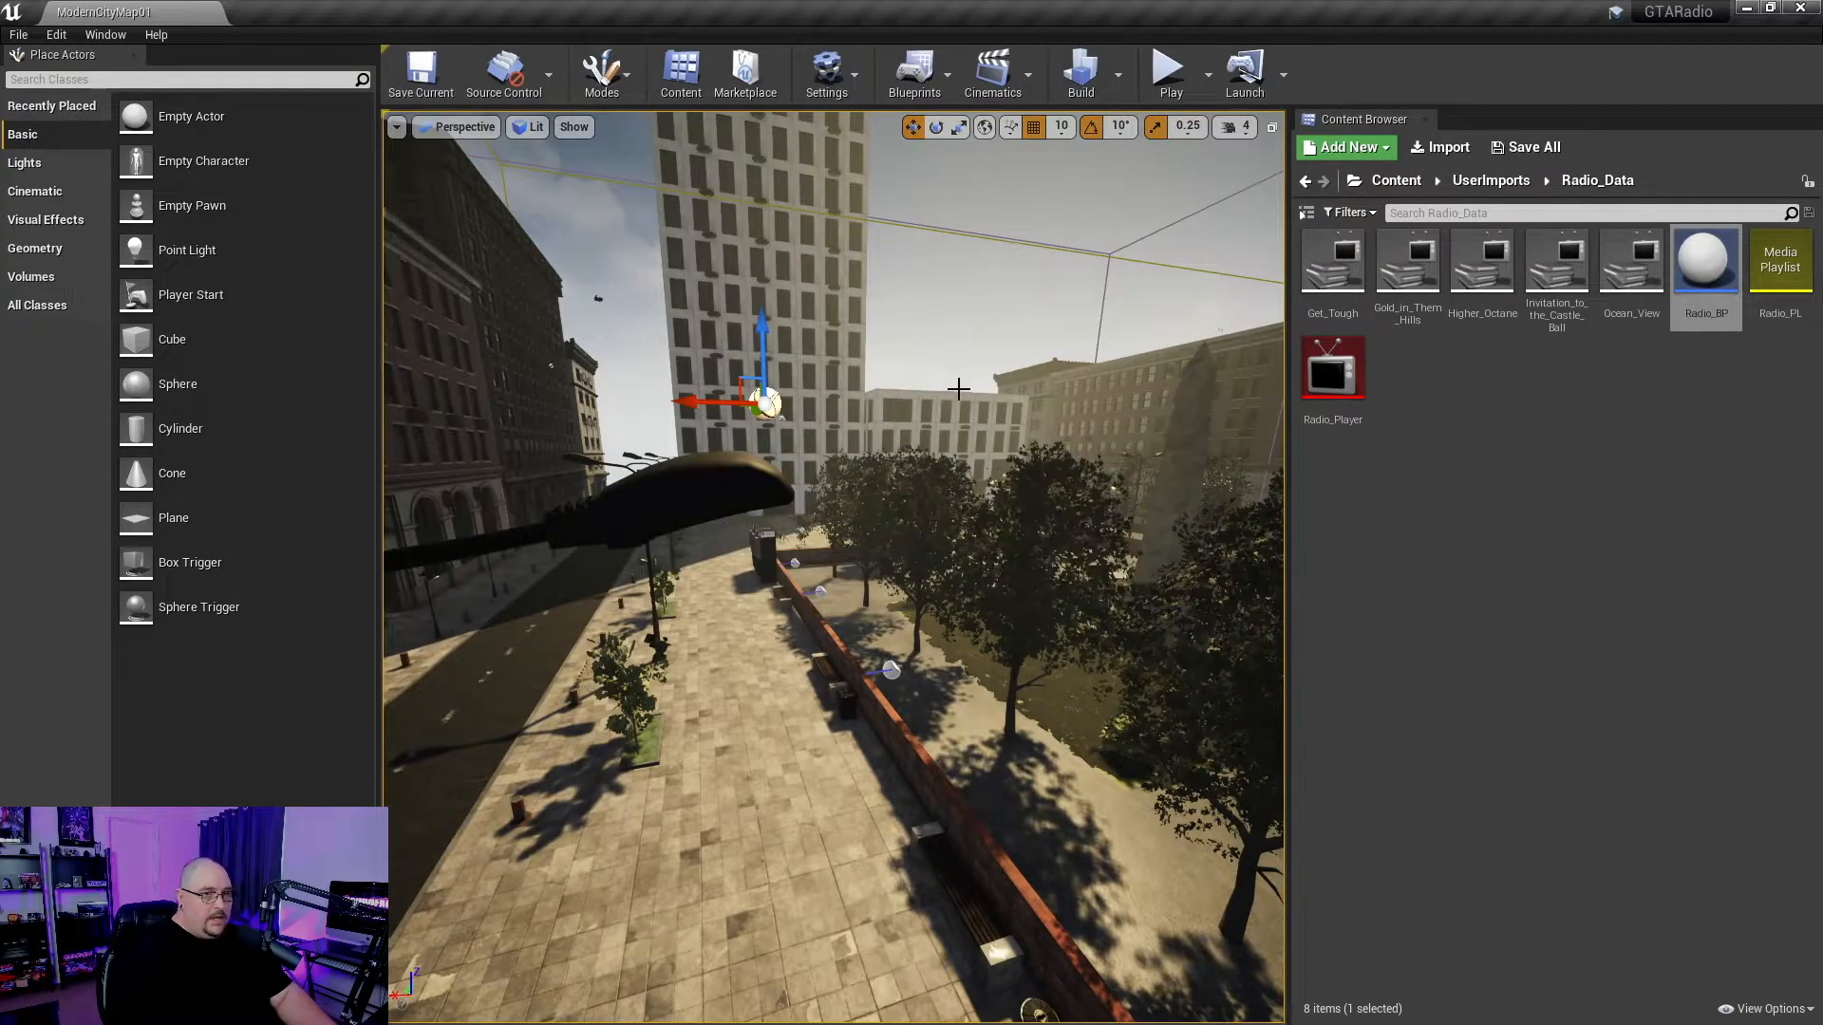
left_click(1491, 181)
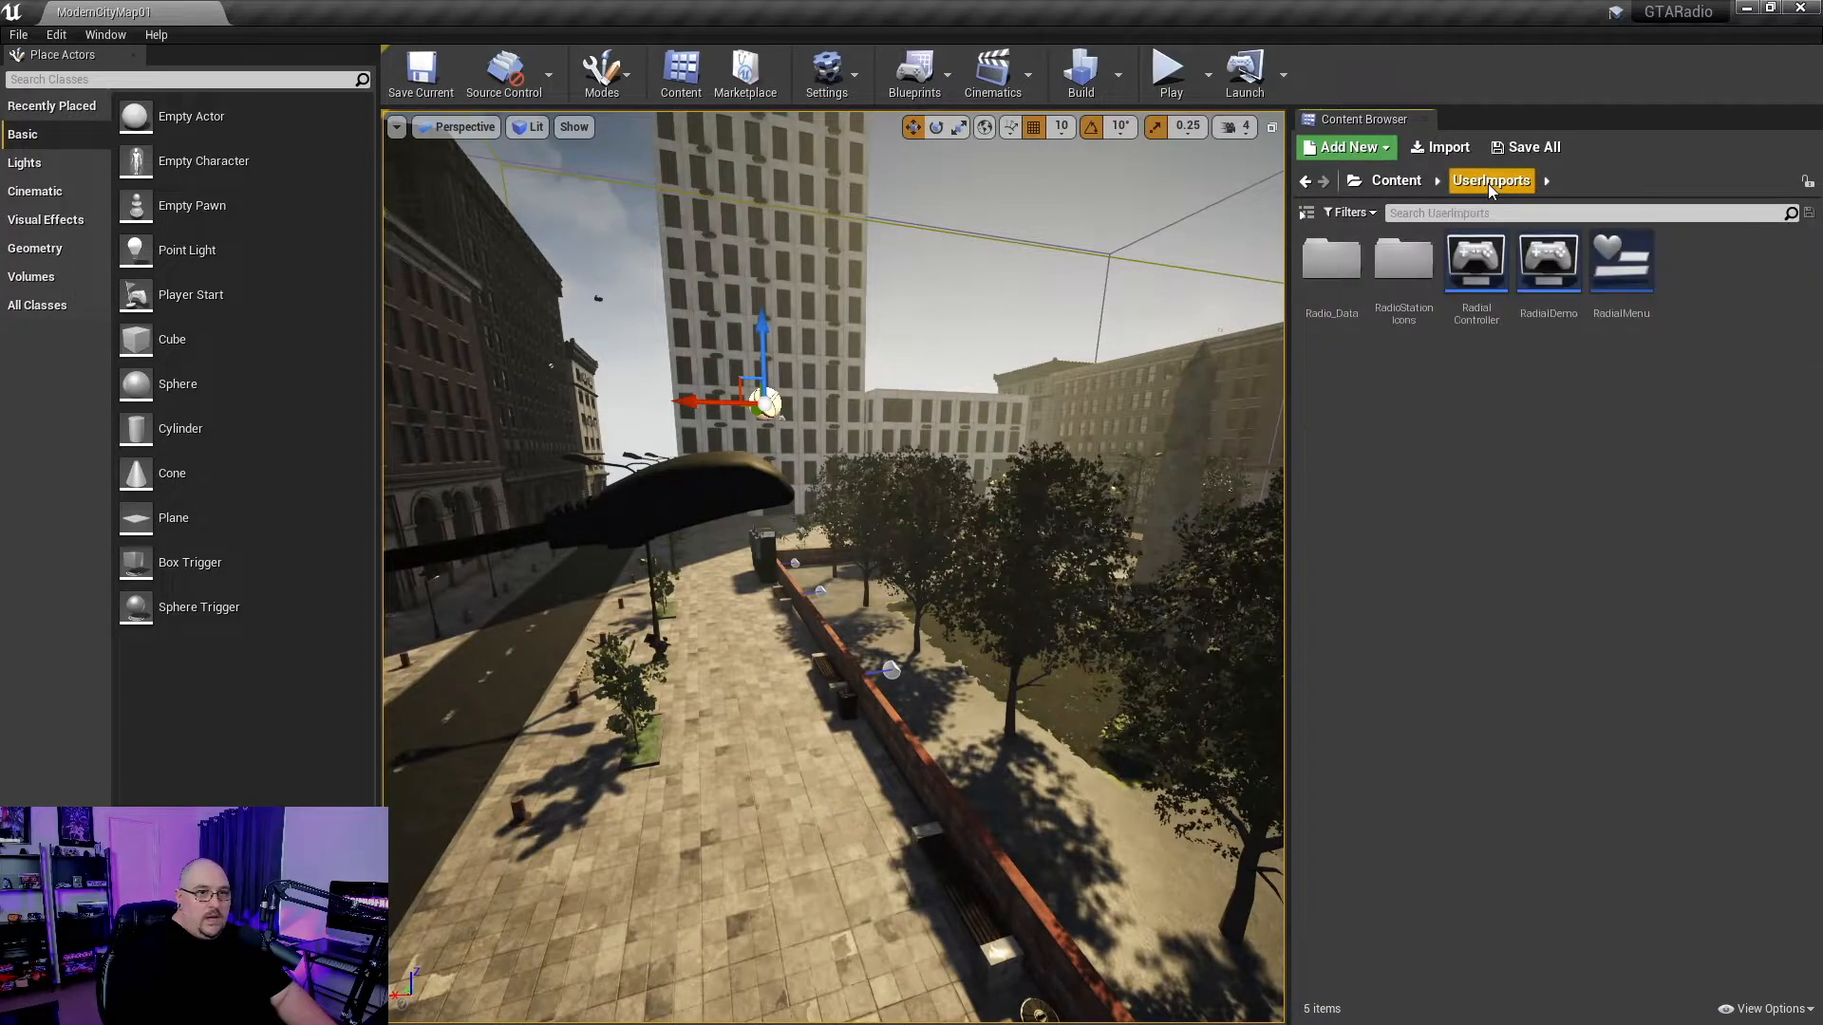
- Open the RadialMenu widget blueprint and switch to its Event Graph
double_click(1620, 262)
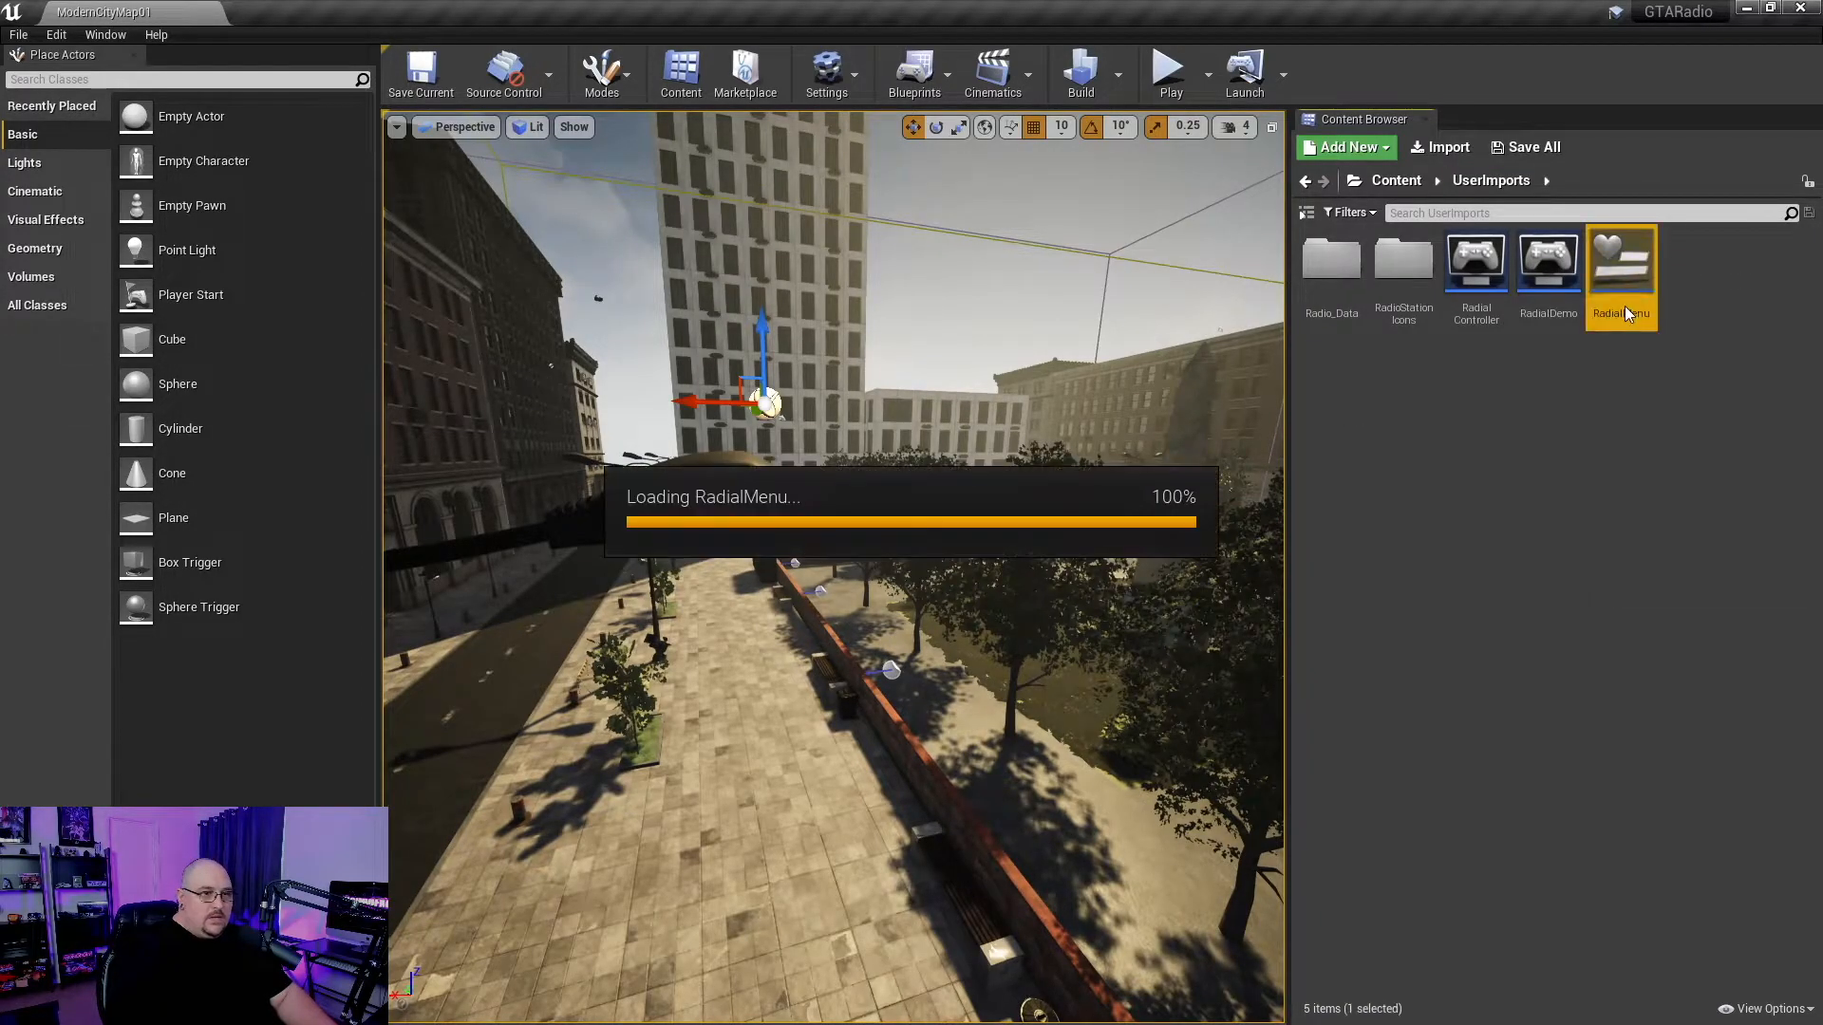
double_click(1621, 262)
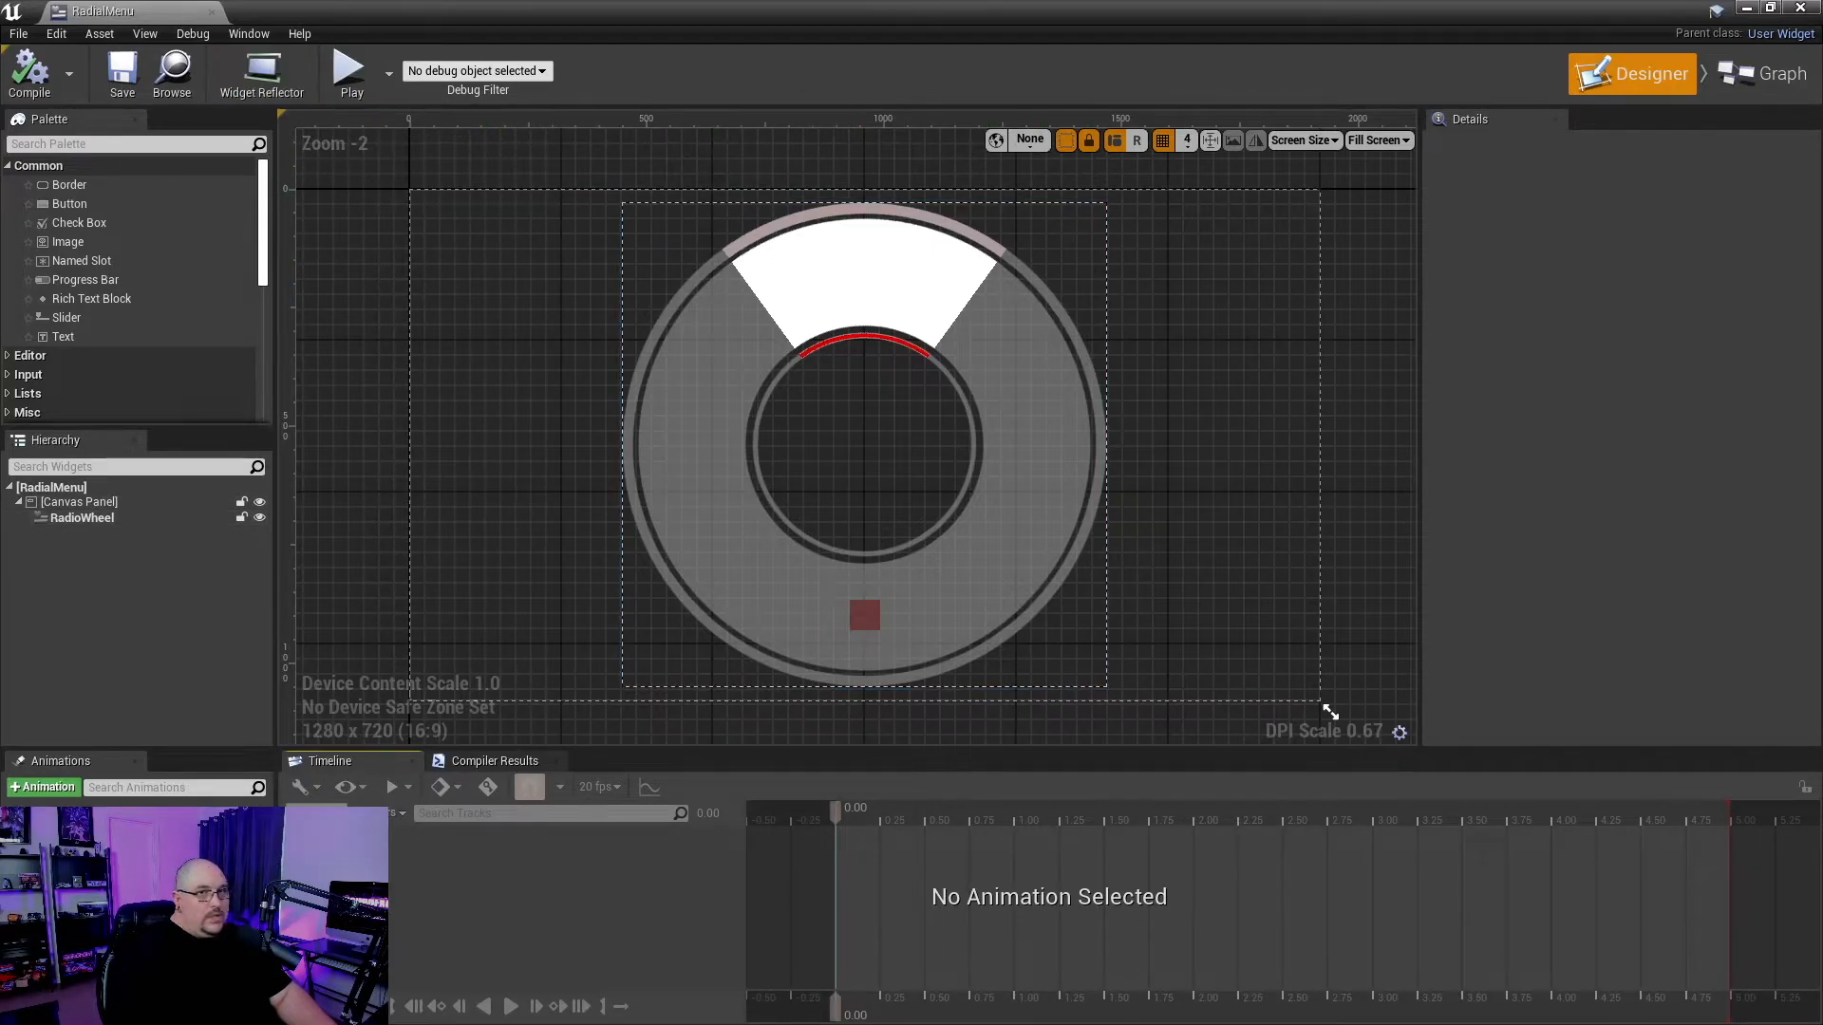
left_click(1772, 73)
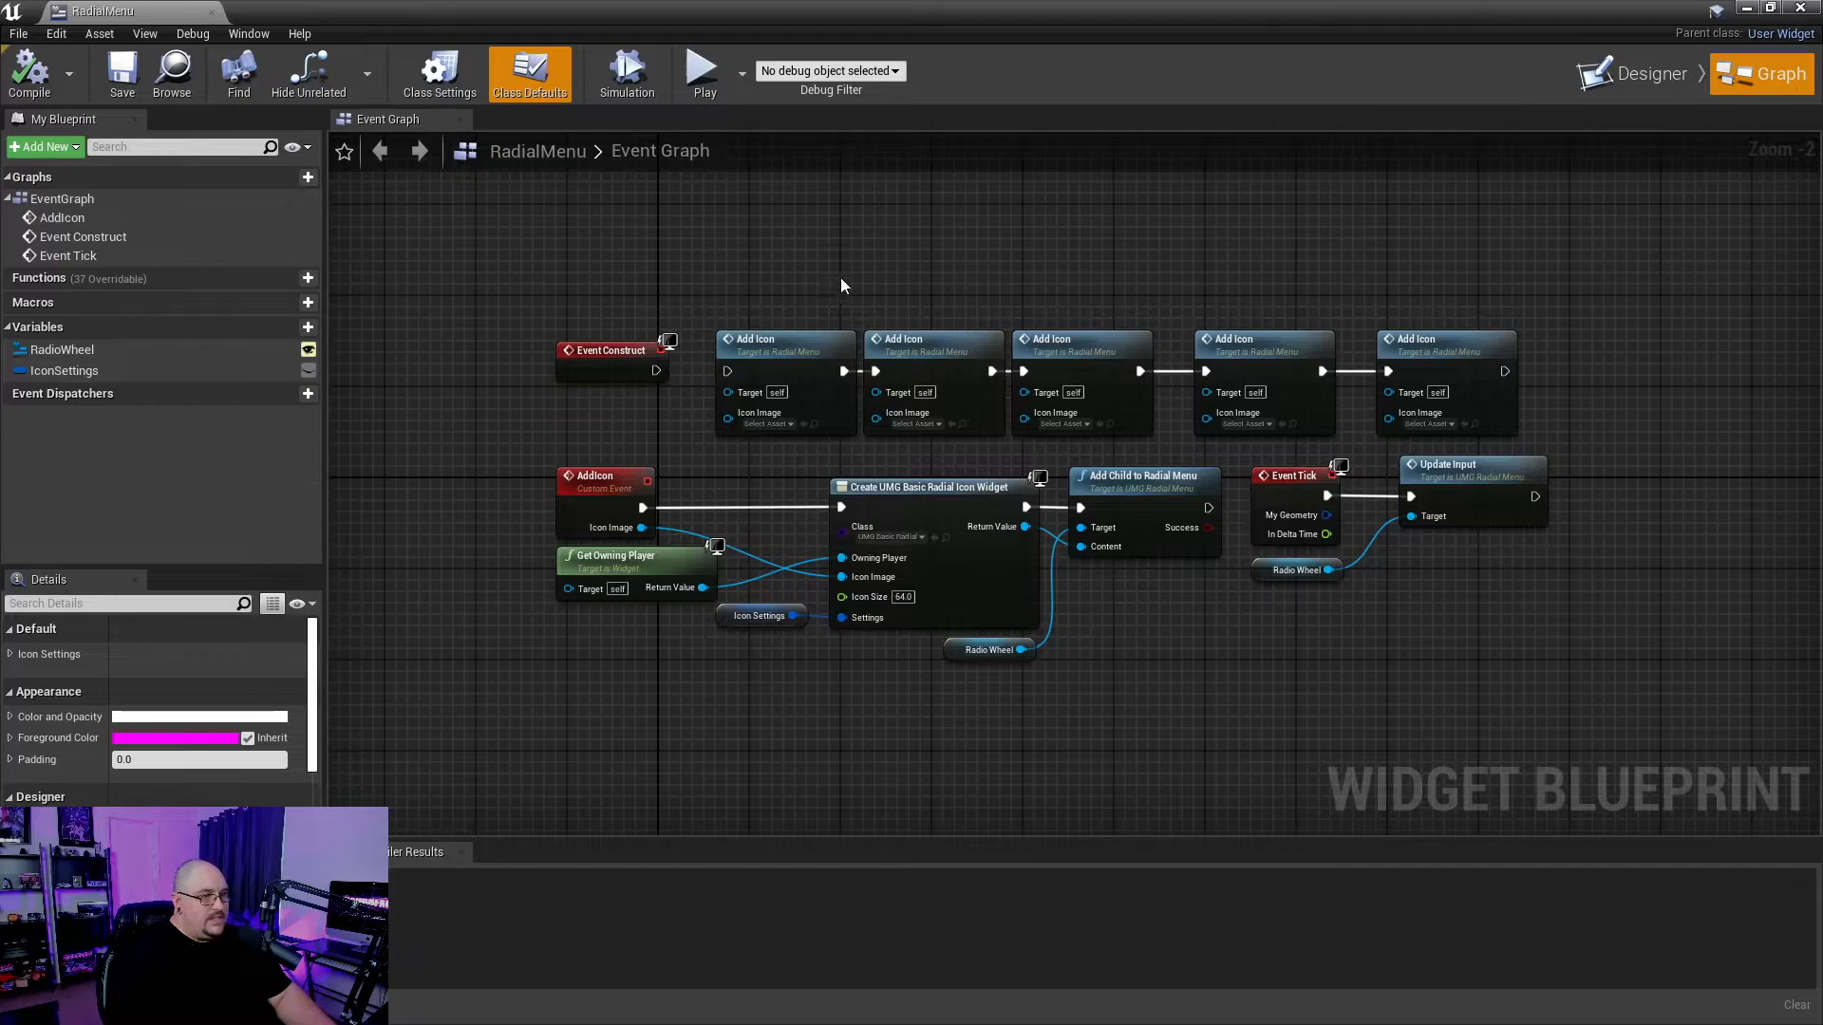
mouse_move(658, 376)
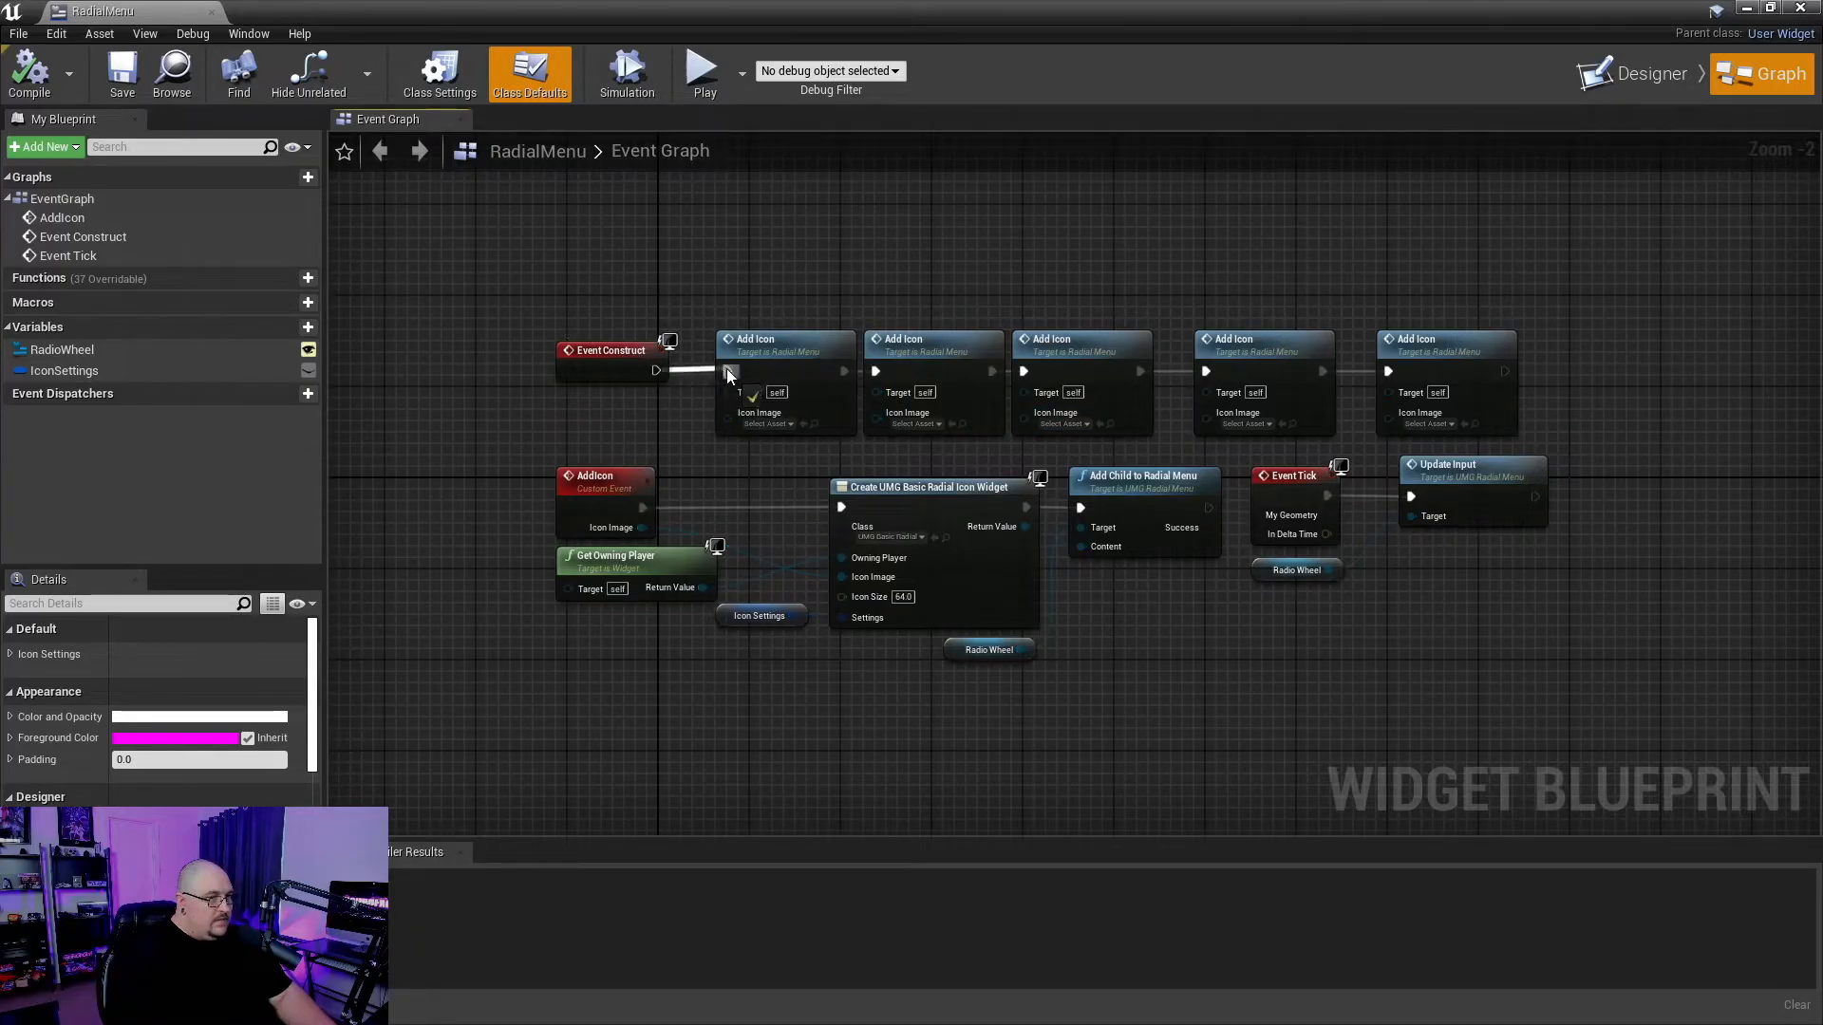
left_click(738, 72)
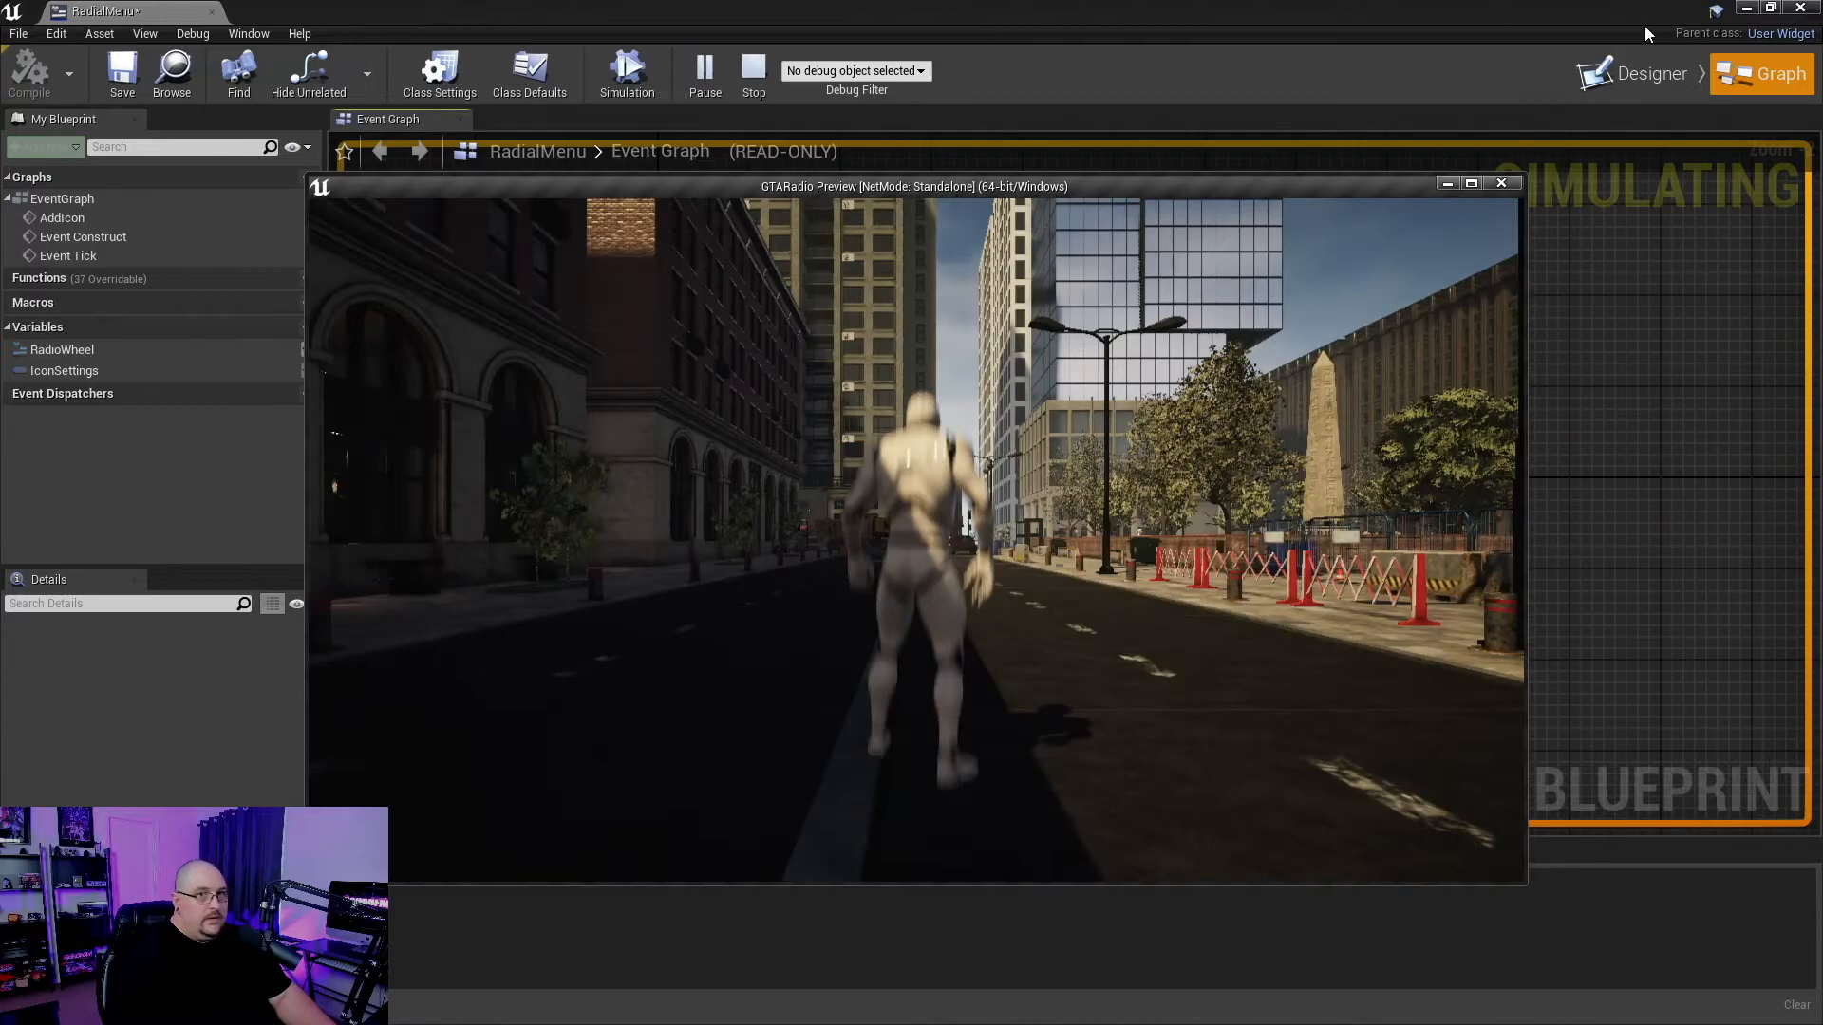
left_click(530, 72)
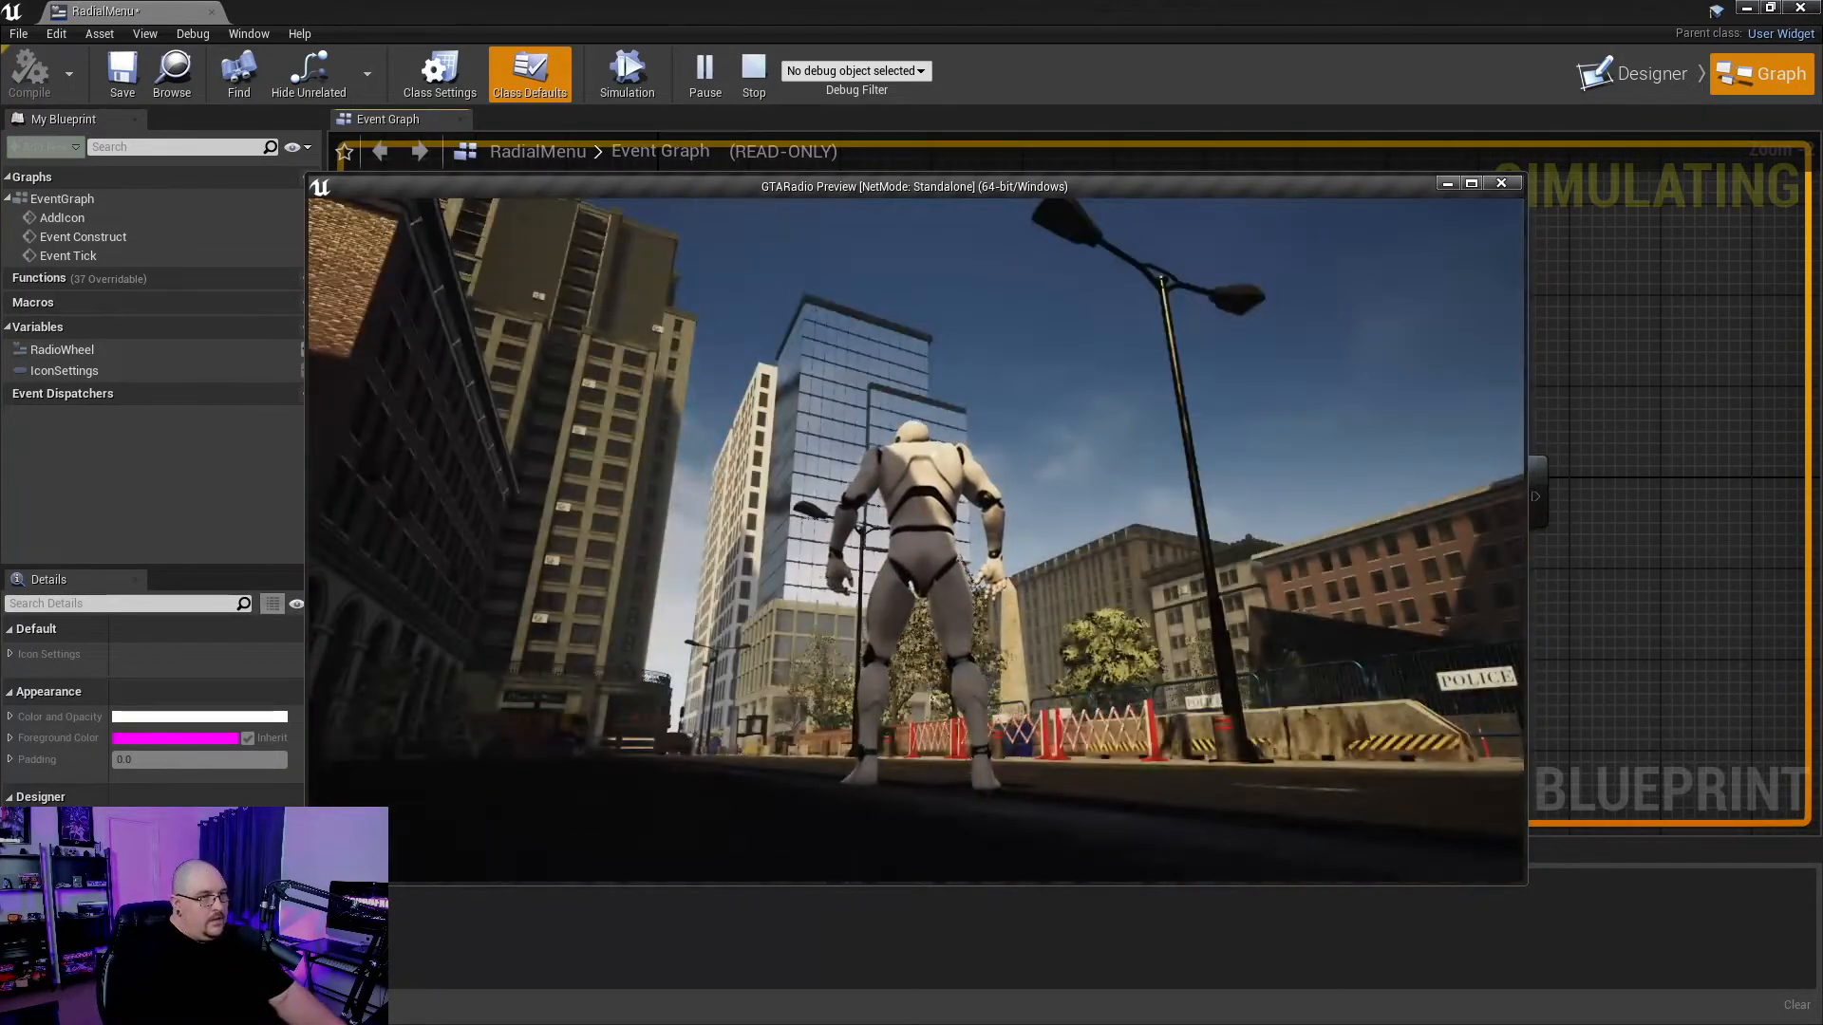
left_click(753, 73)
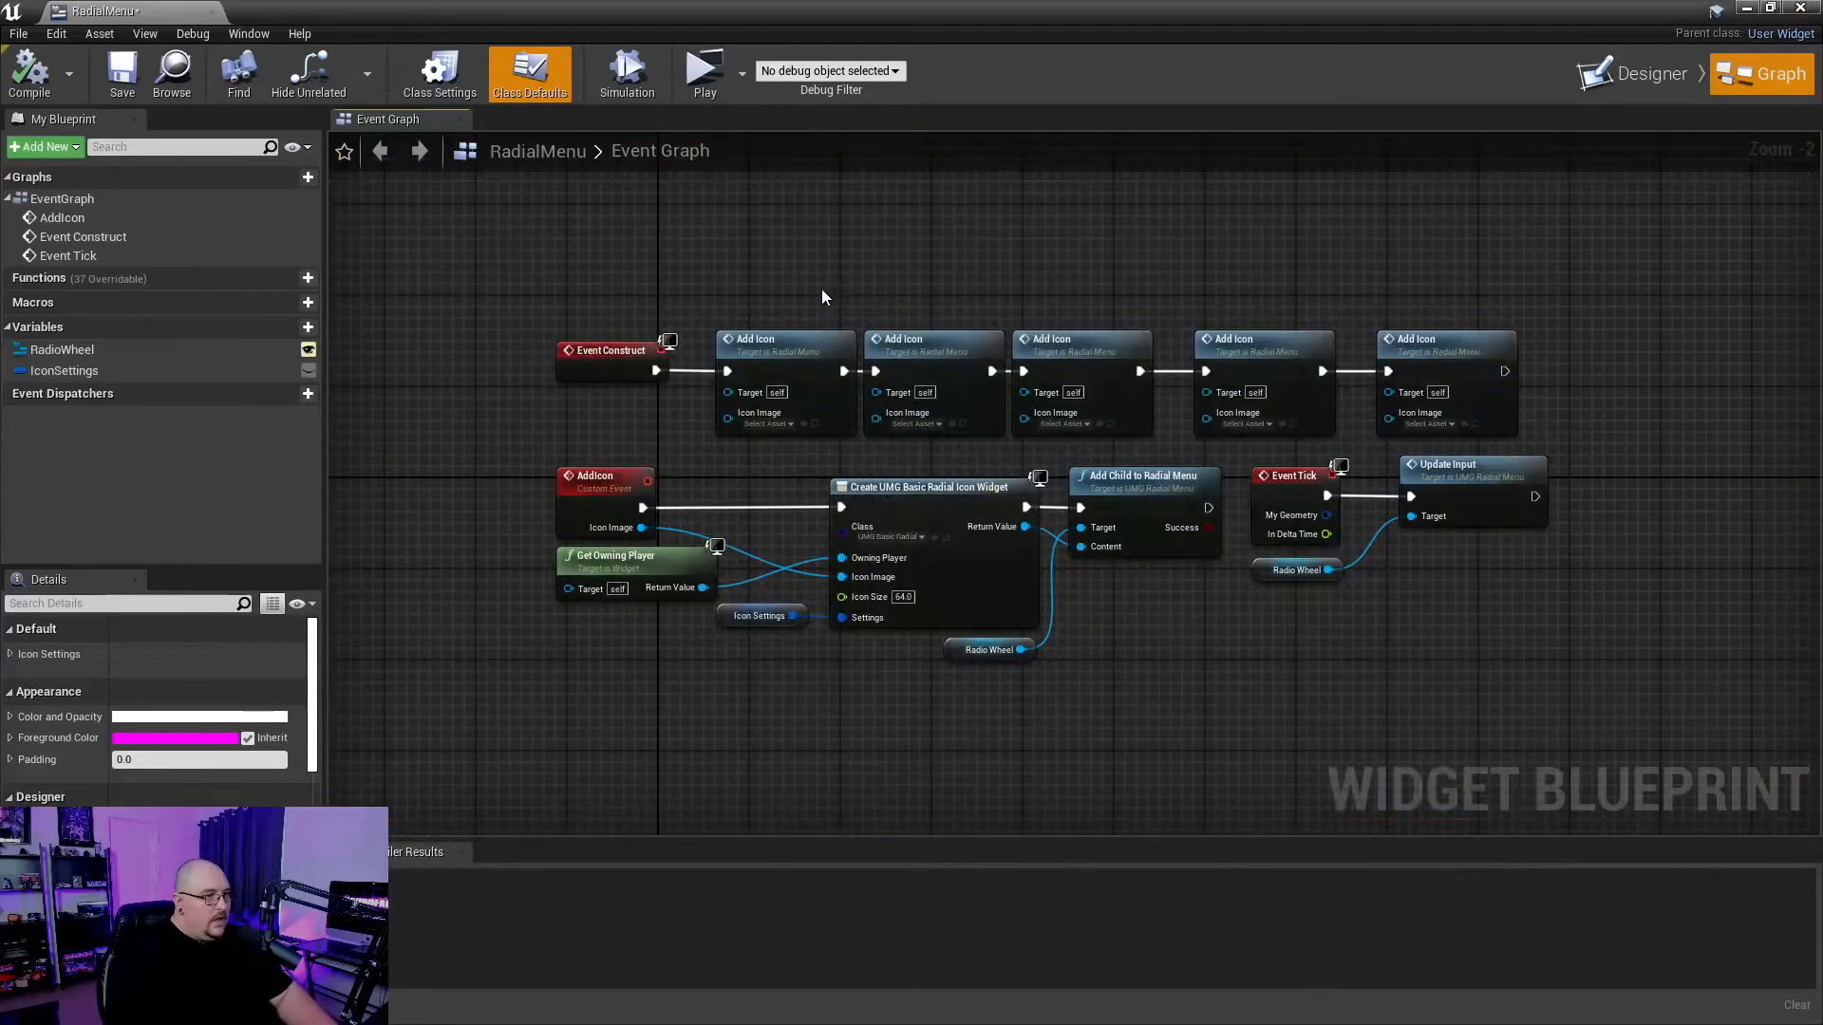
mouse_move(921, 266)
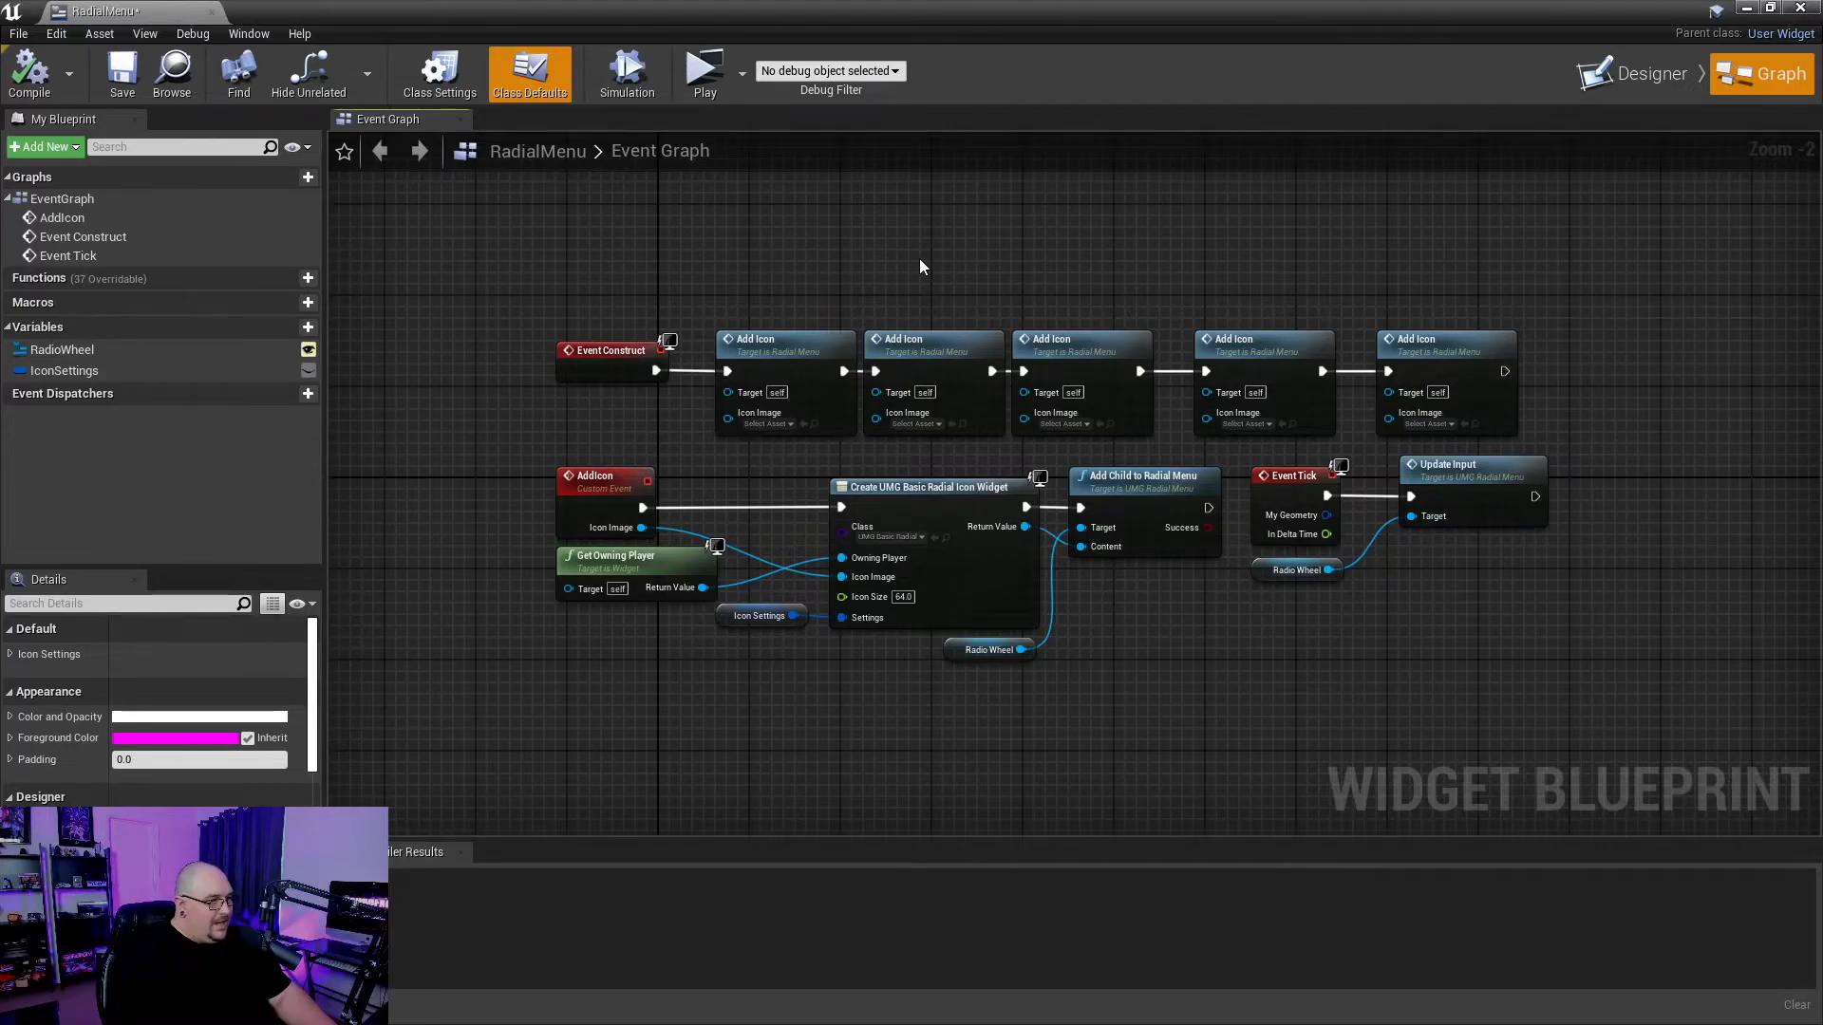
- Set station icon textures on the Add Icon nodes and compile RadialMenu
left_click_drag(922, 267, 948, 202)
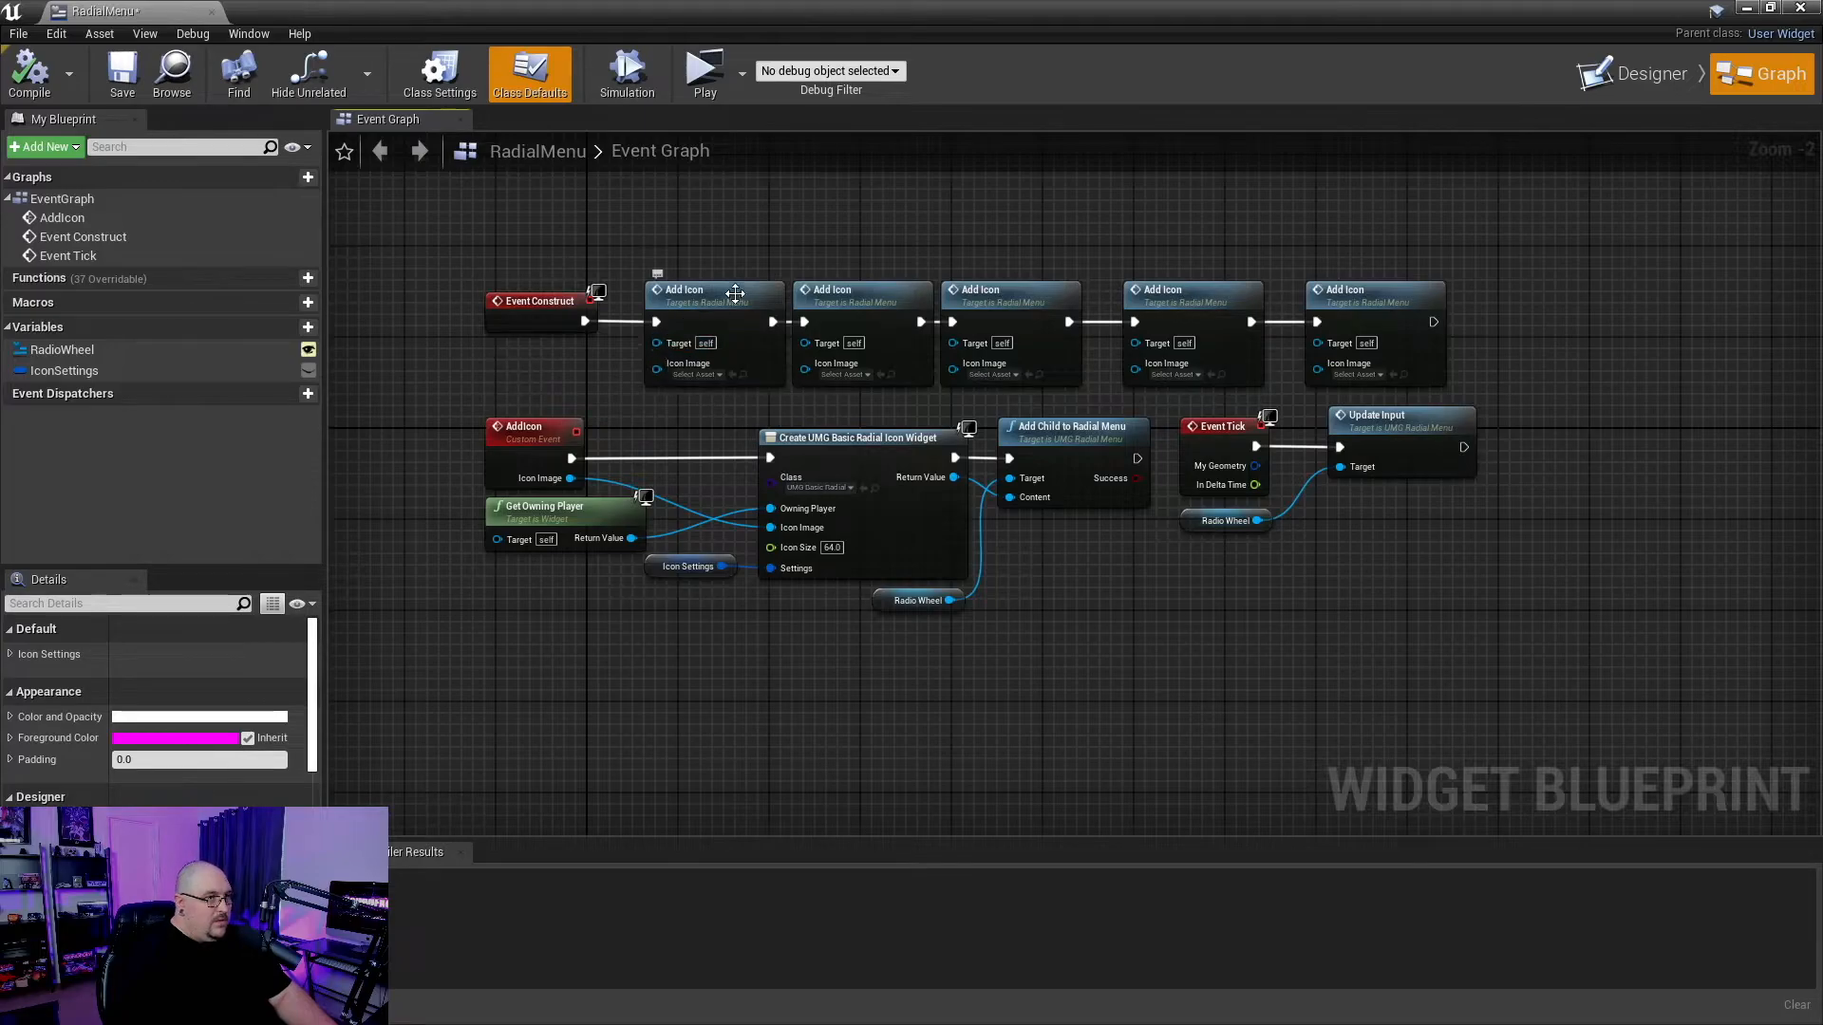
mouse_move(744, 381)
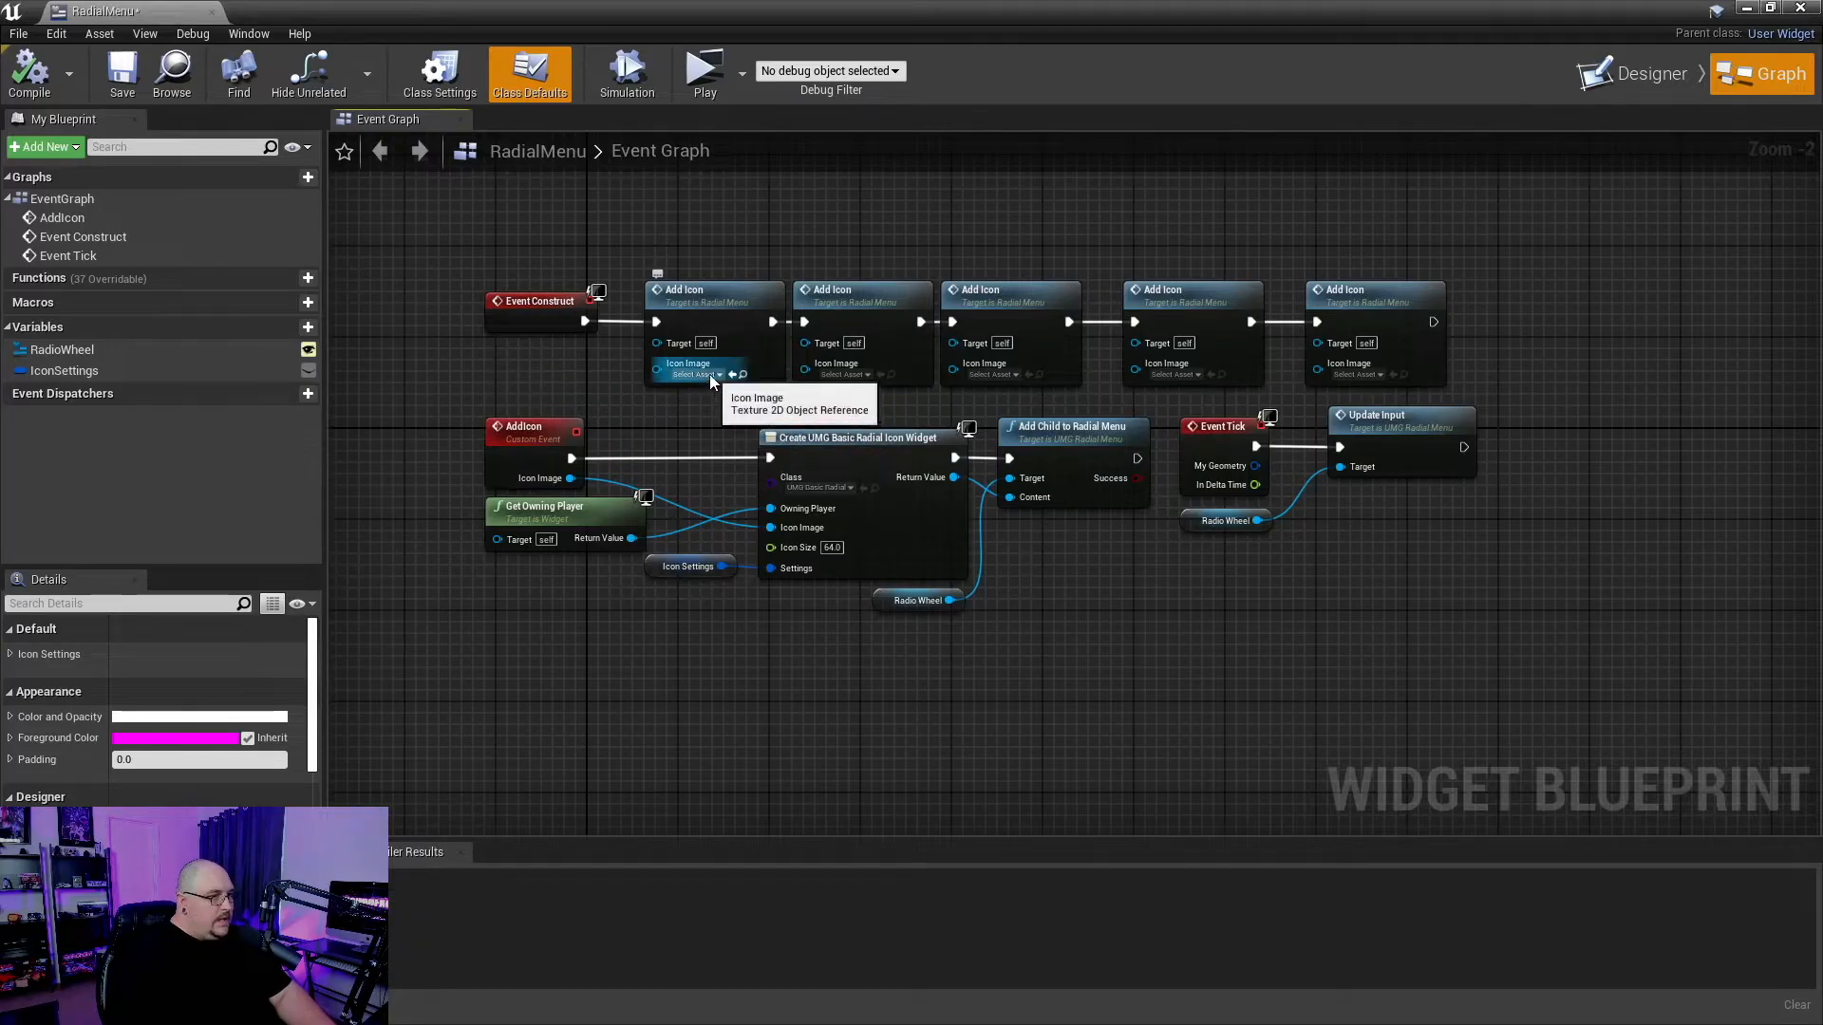
left_click(695, 374)
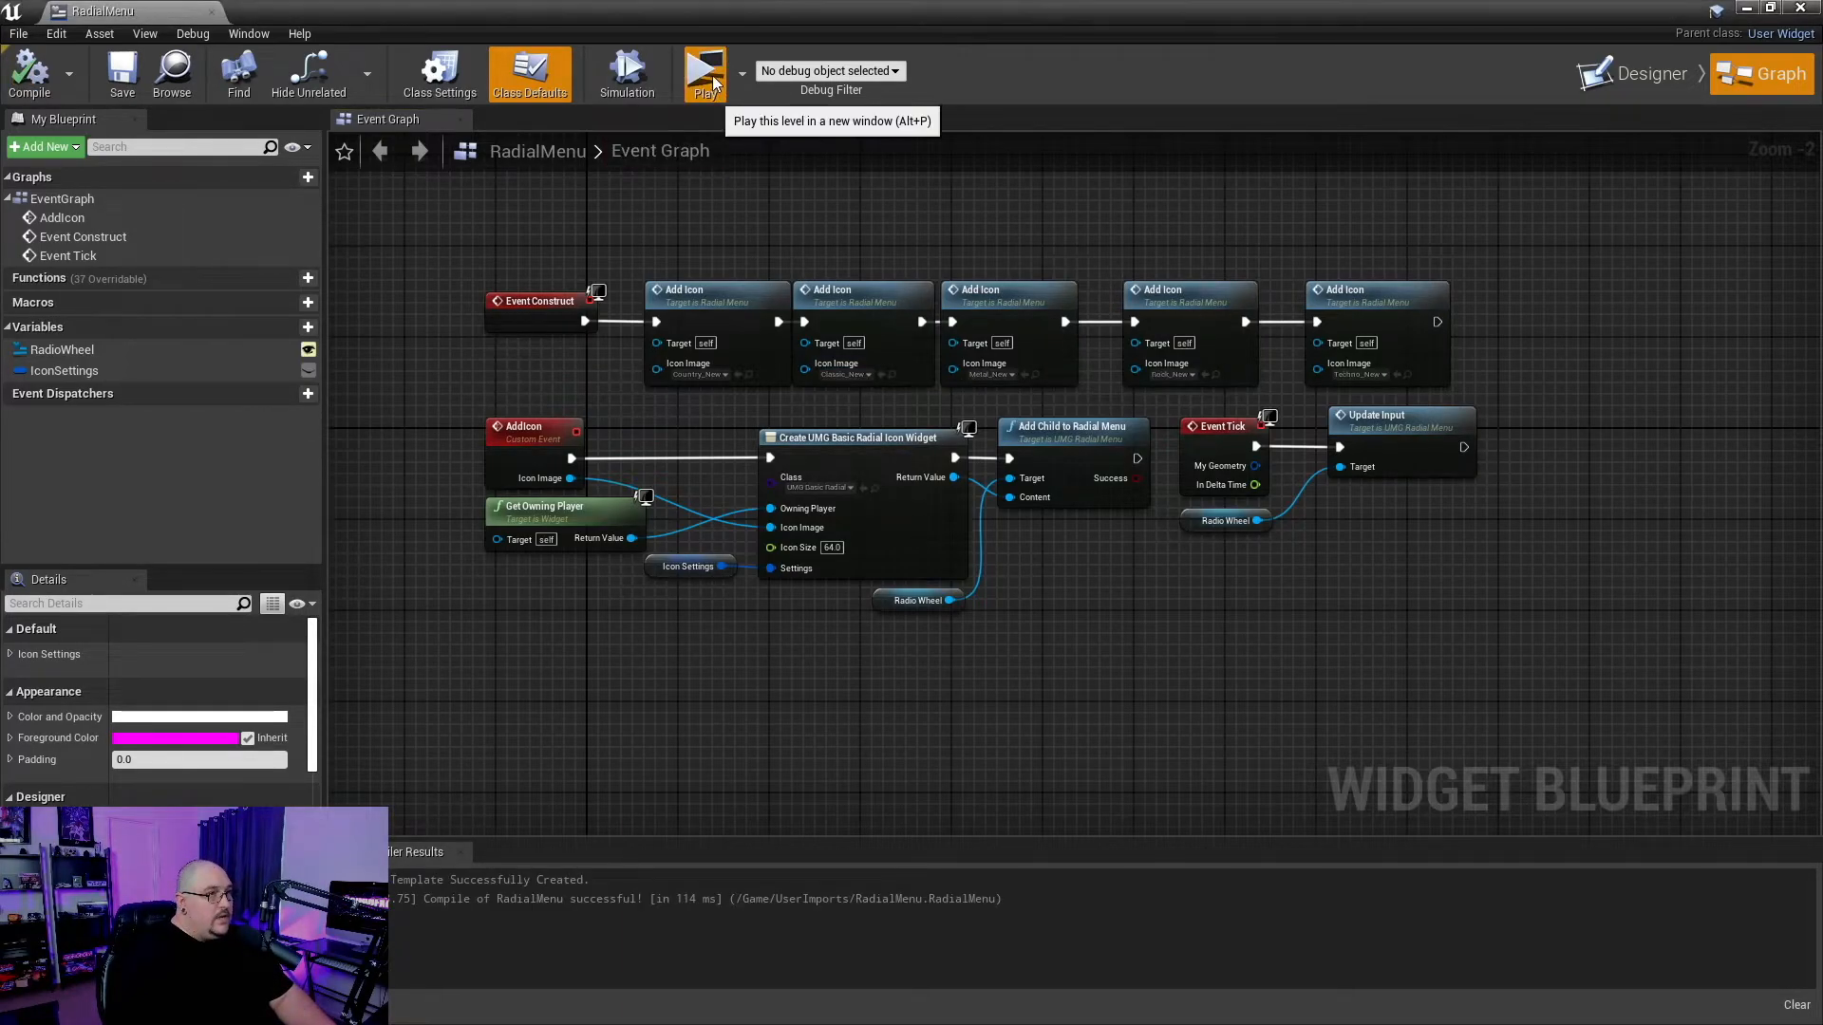
left_click(705, 72)
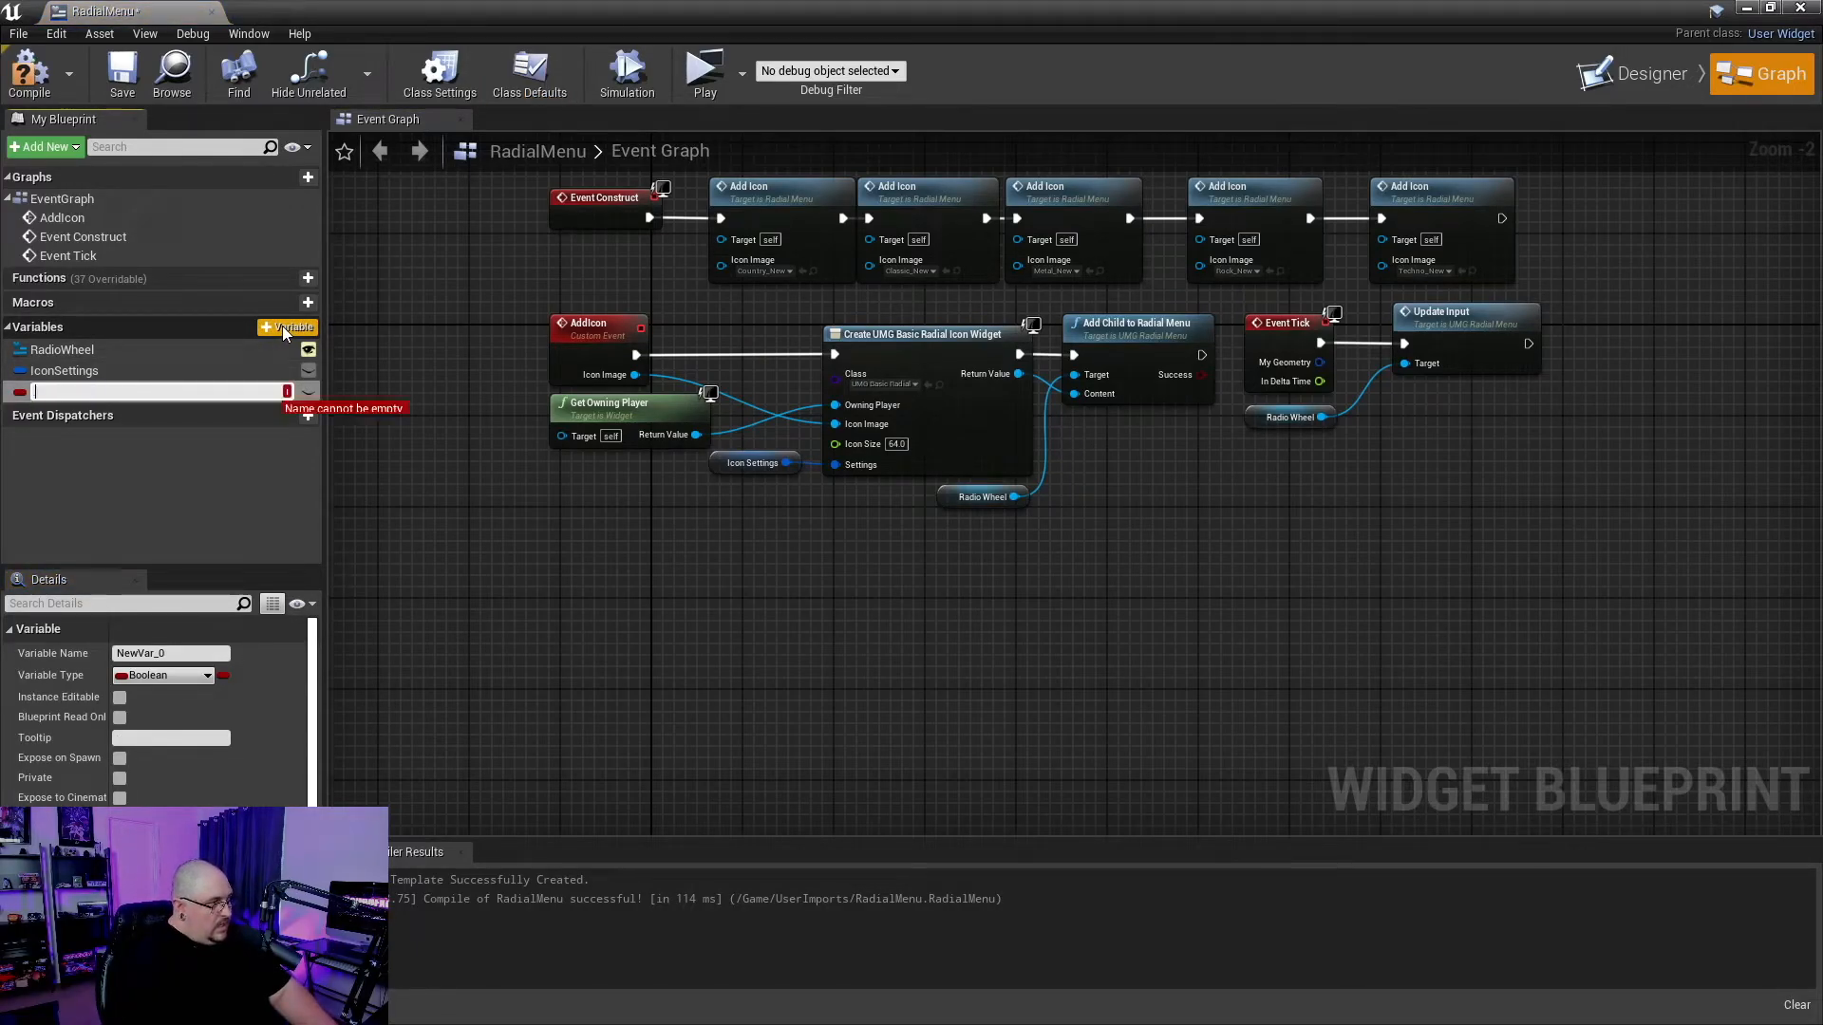
- Add a Media Player variable RadioPlayer defaulting to Radio_Player, and place its Get node
type("RadioPlayer")
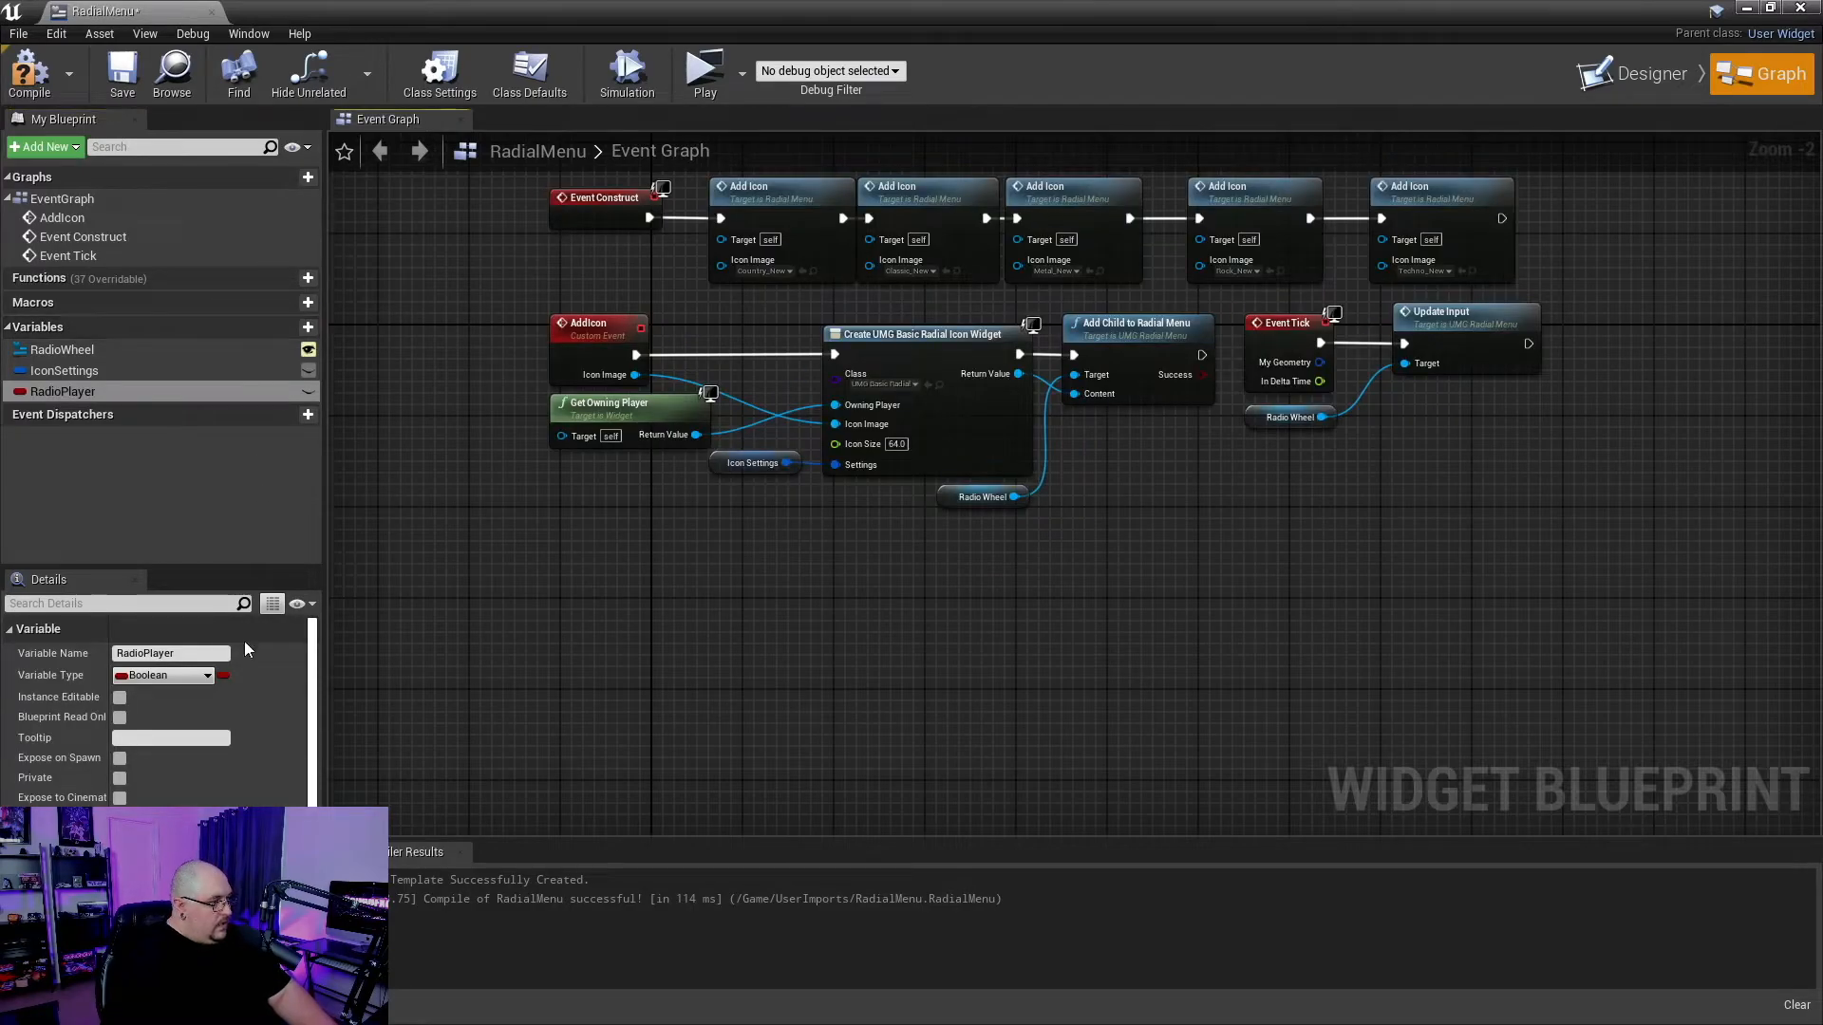
left_click(162, 675)
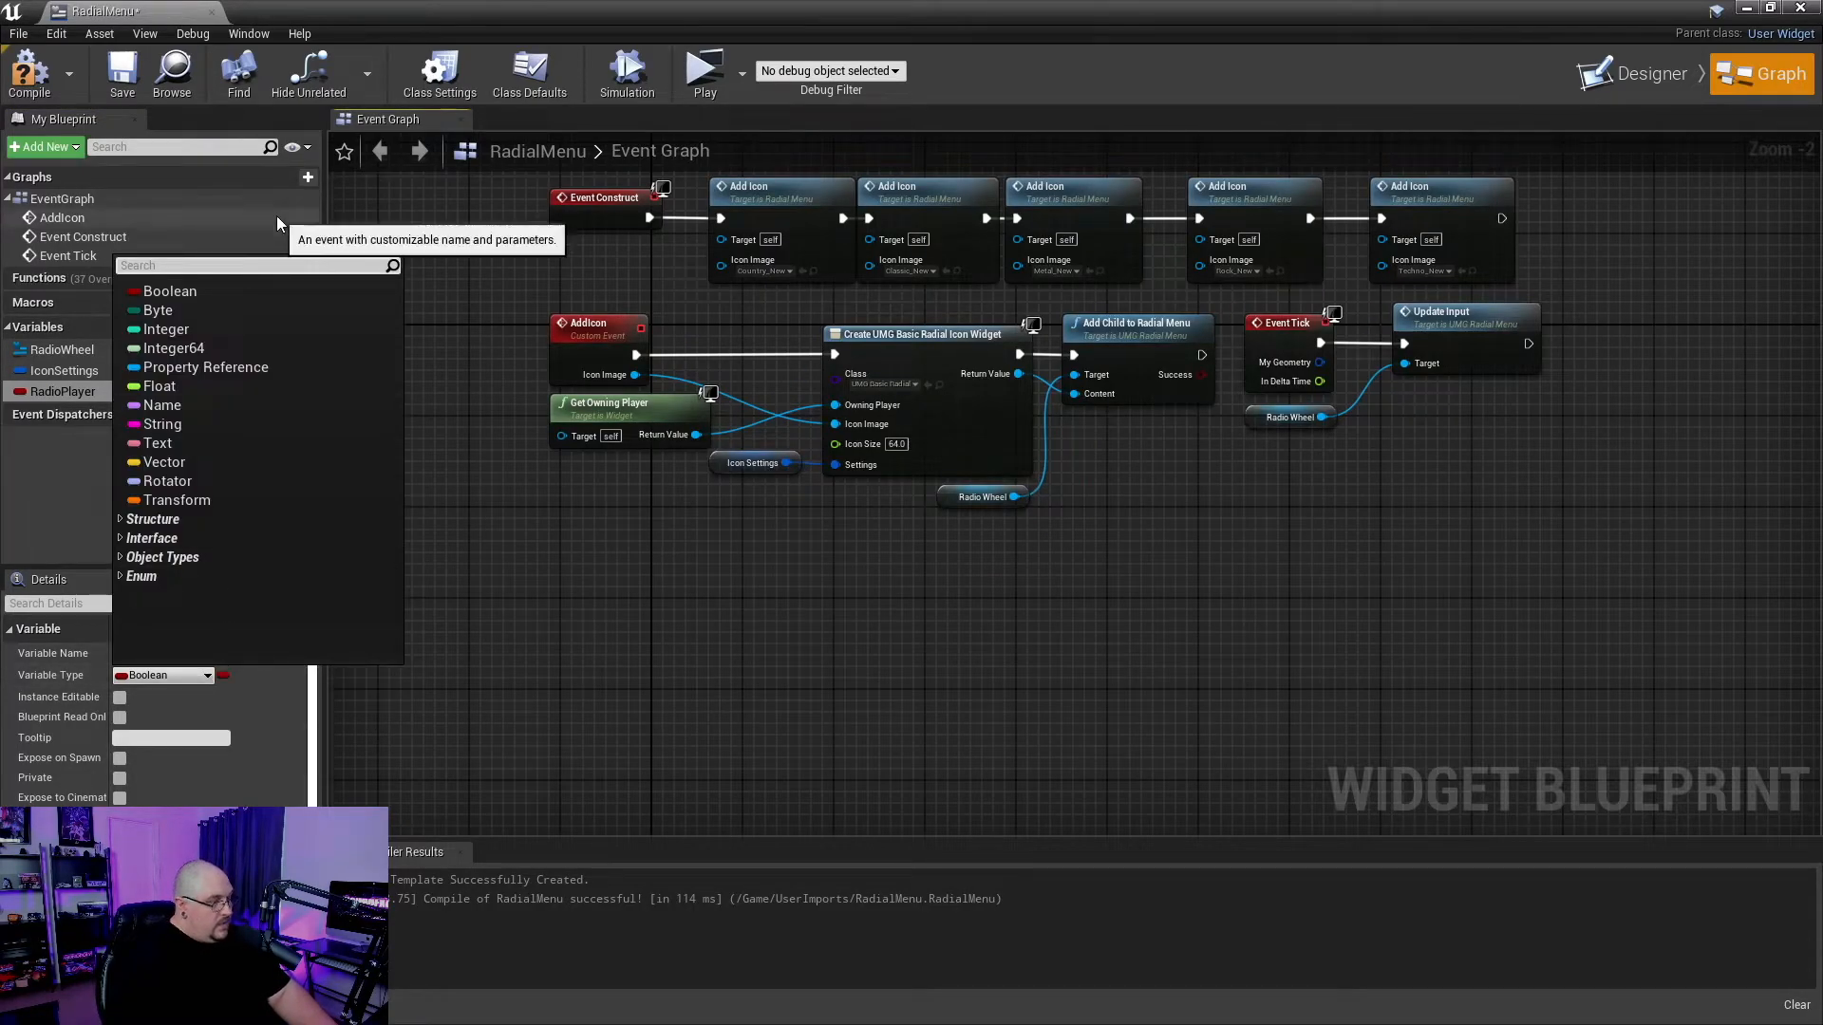
type("media")
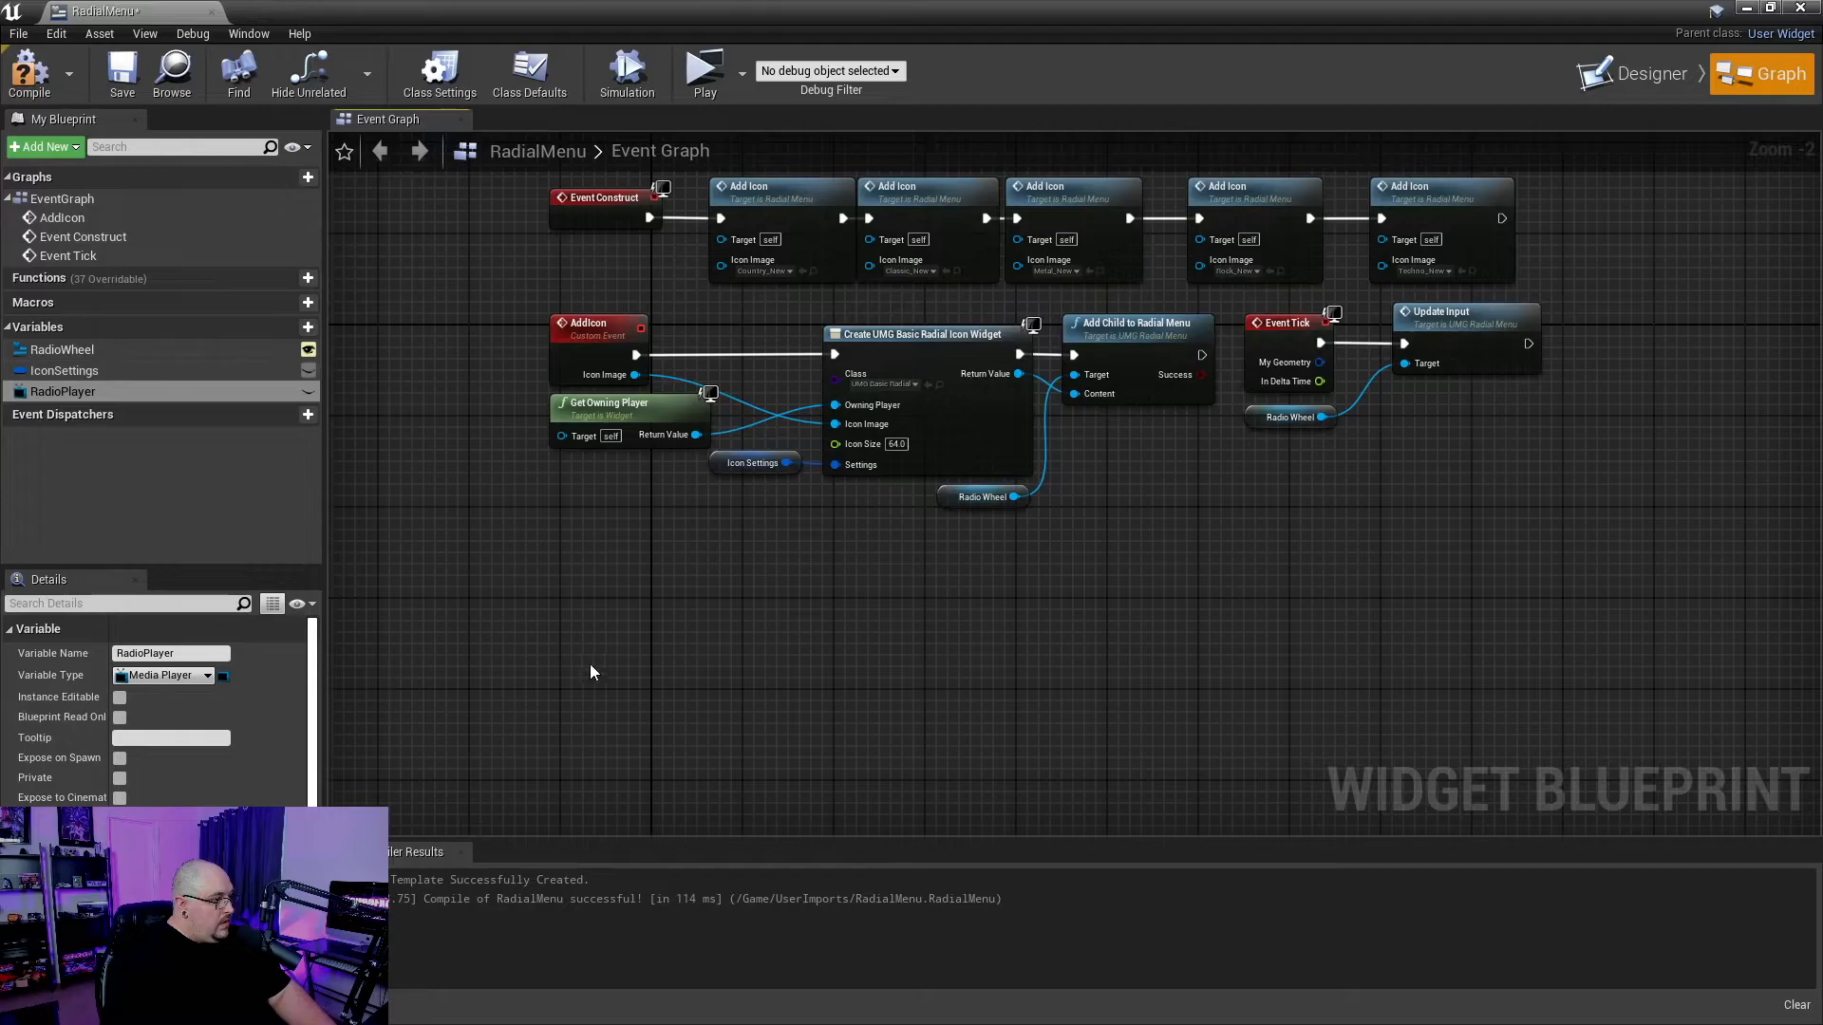
left_click(30, 72)
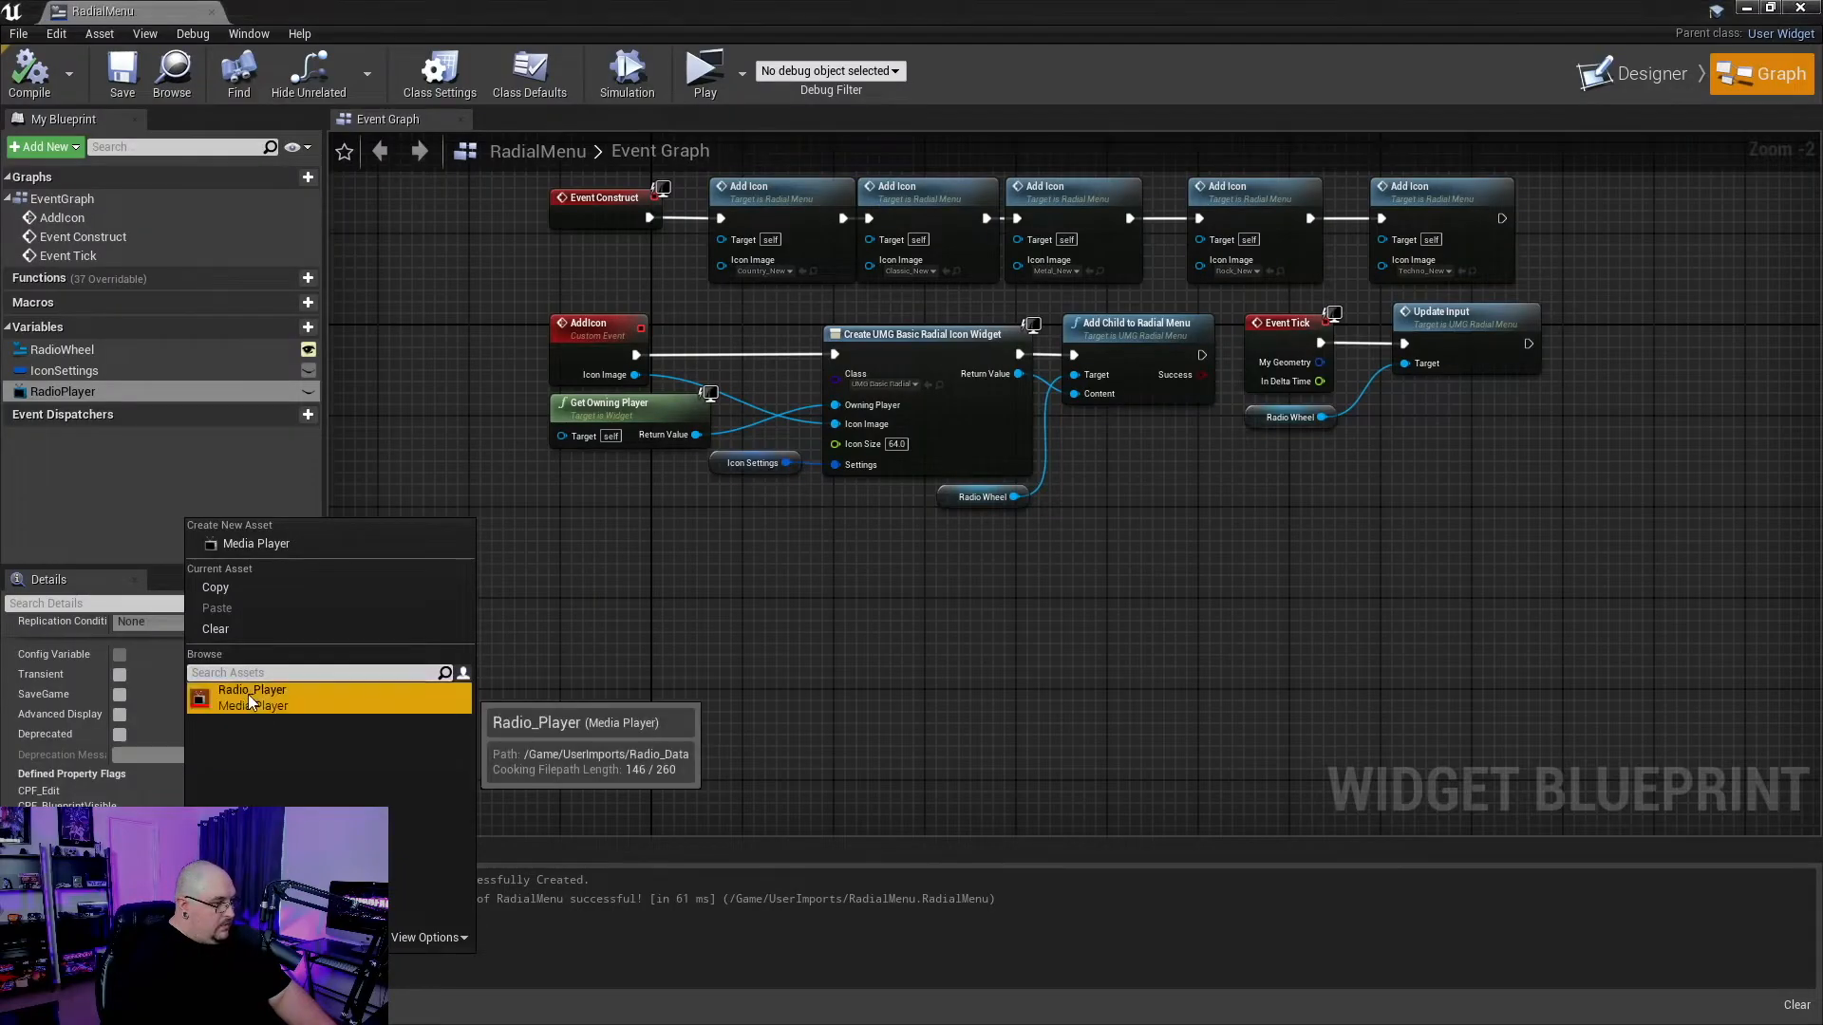
left_click(251, 689)
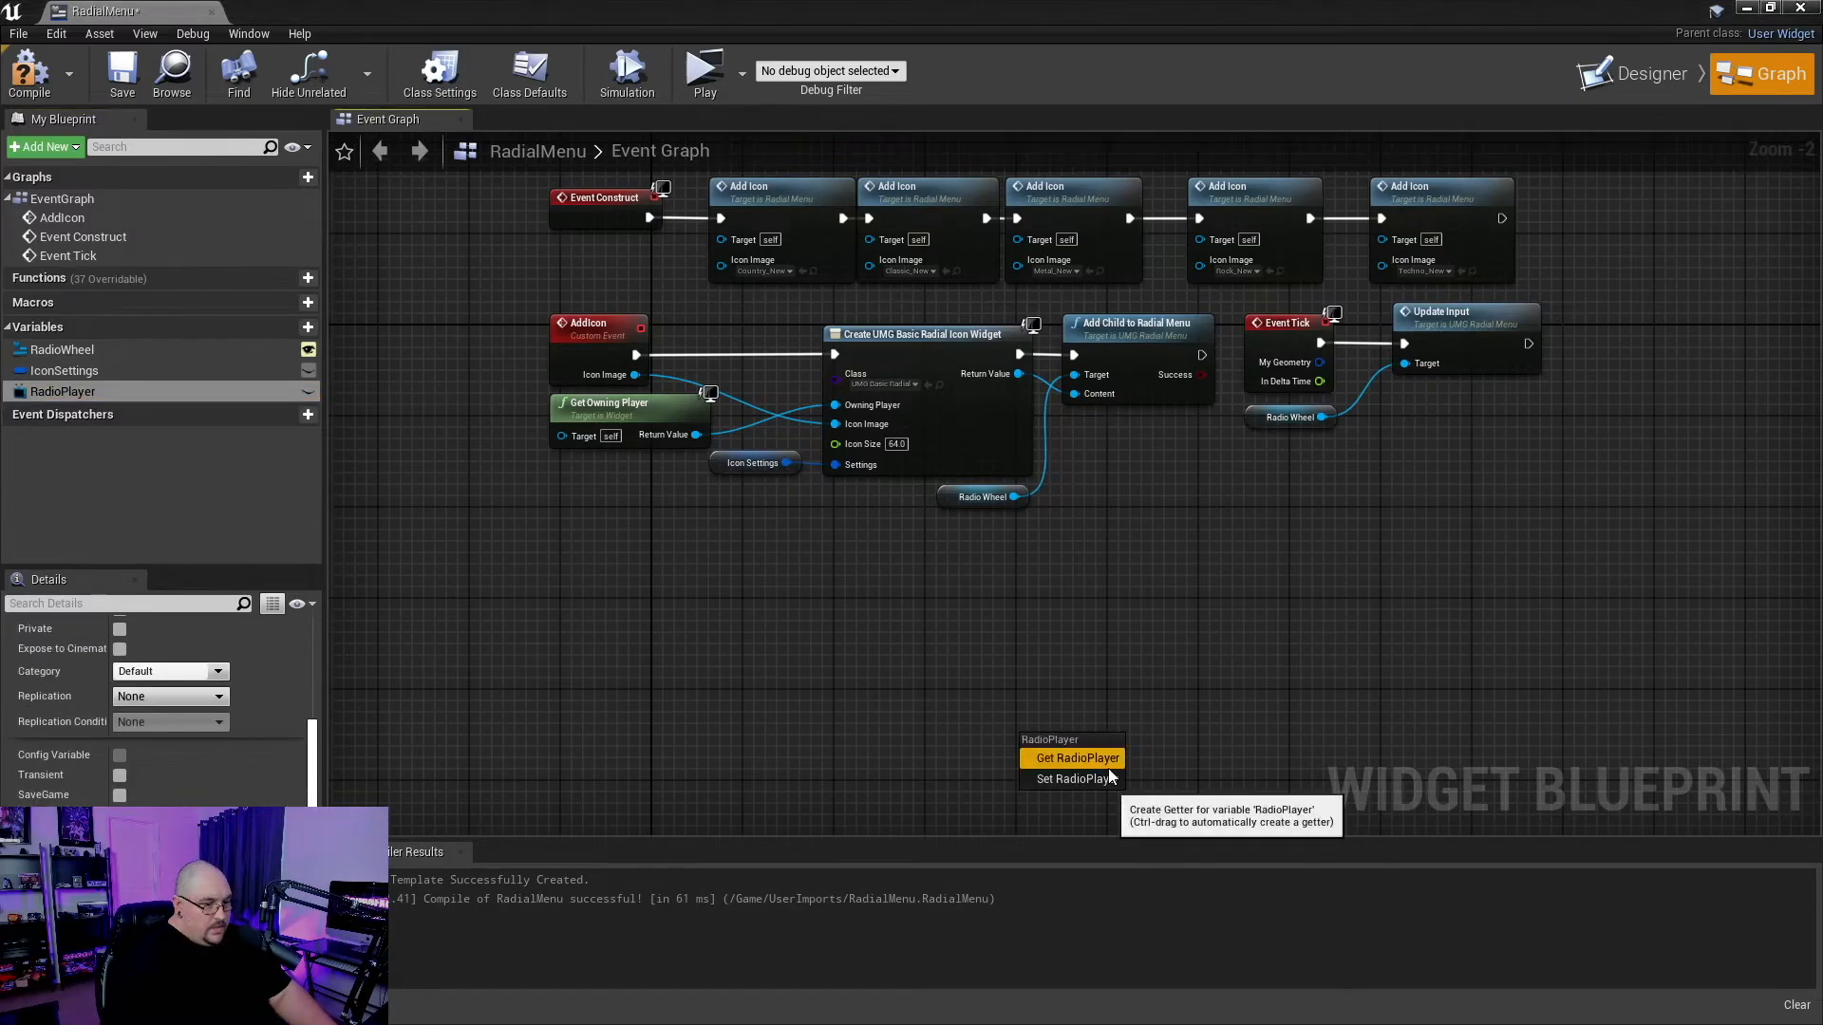
left_click(1075, 758)
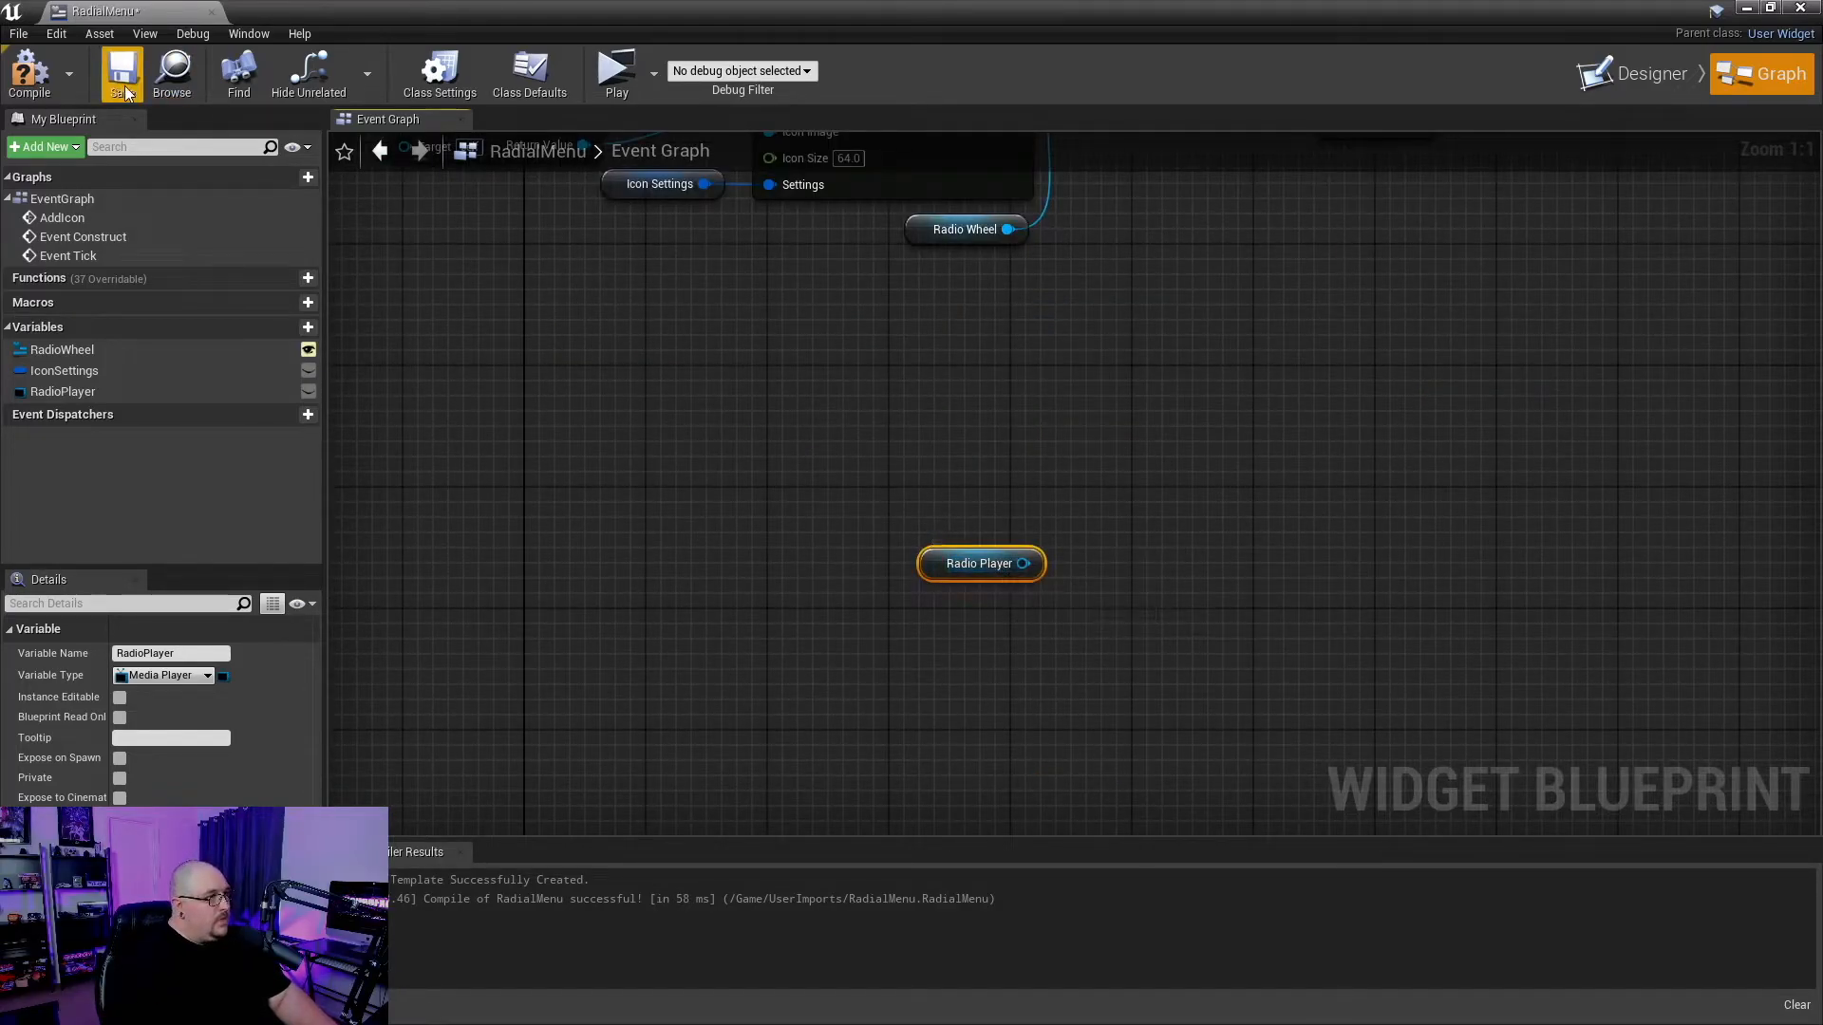
- Save RadialMenu and add the RadioWheel's Selection Changed event to the graph
left_click(1645, 73)
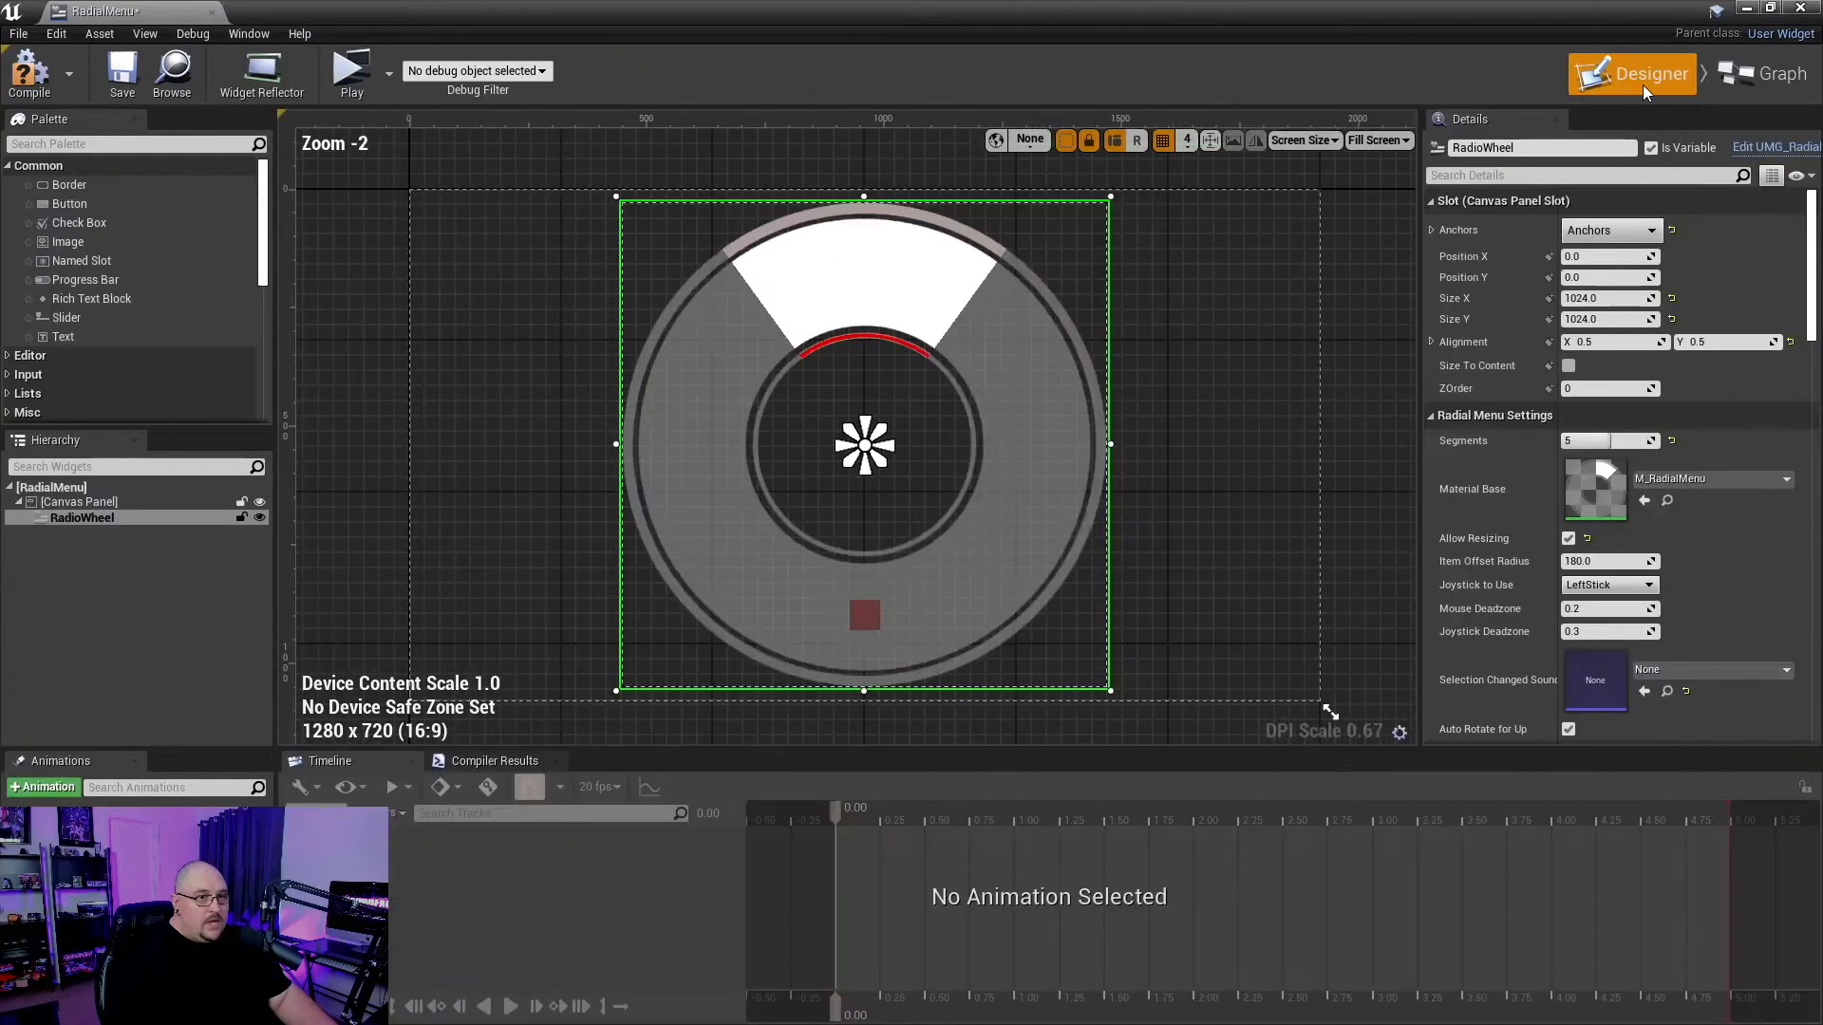
mouse_move(82, 518)
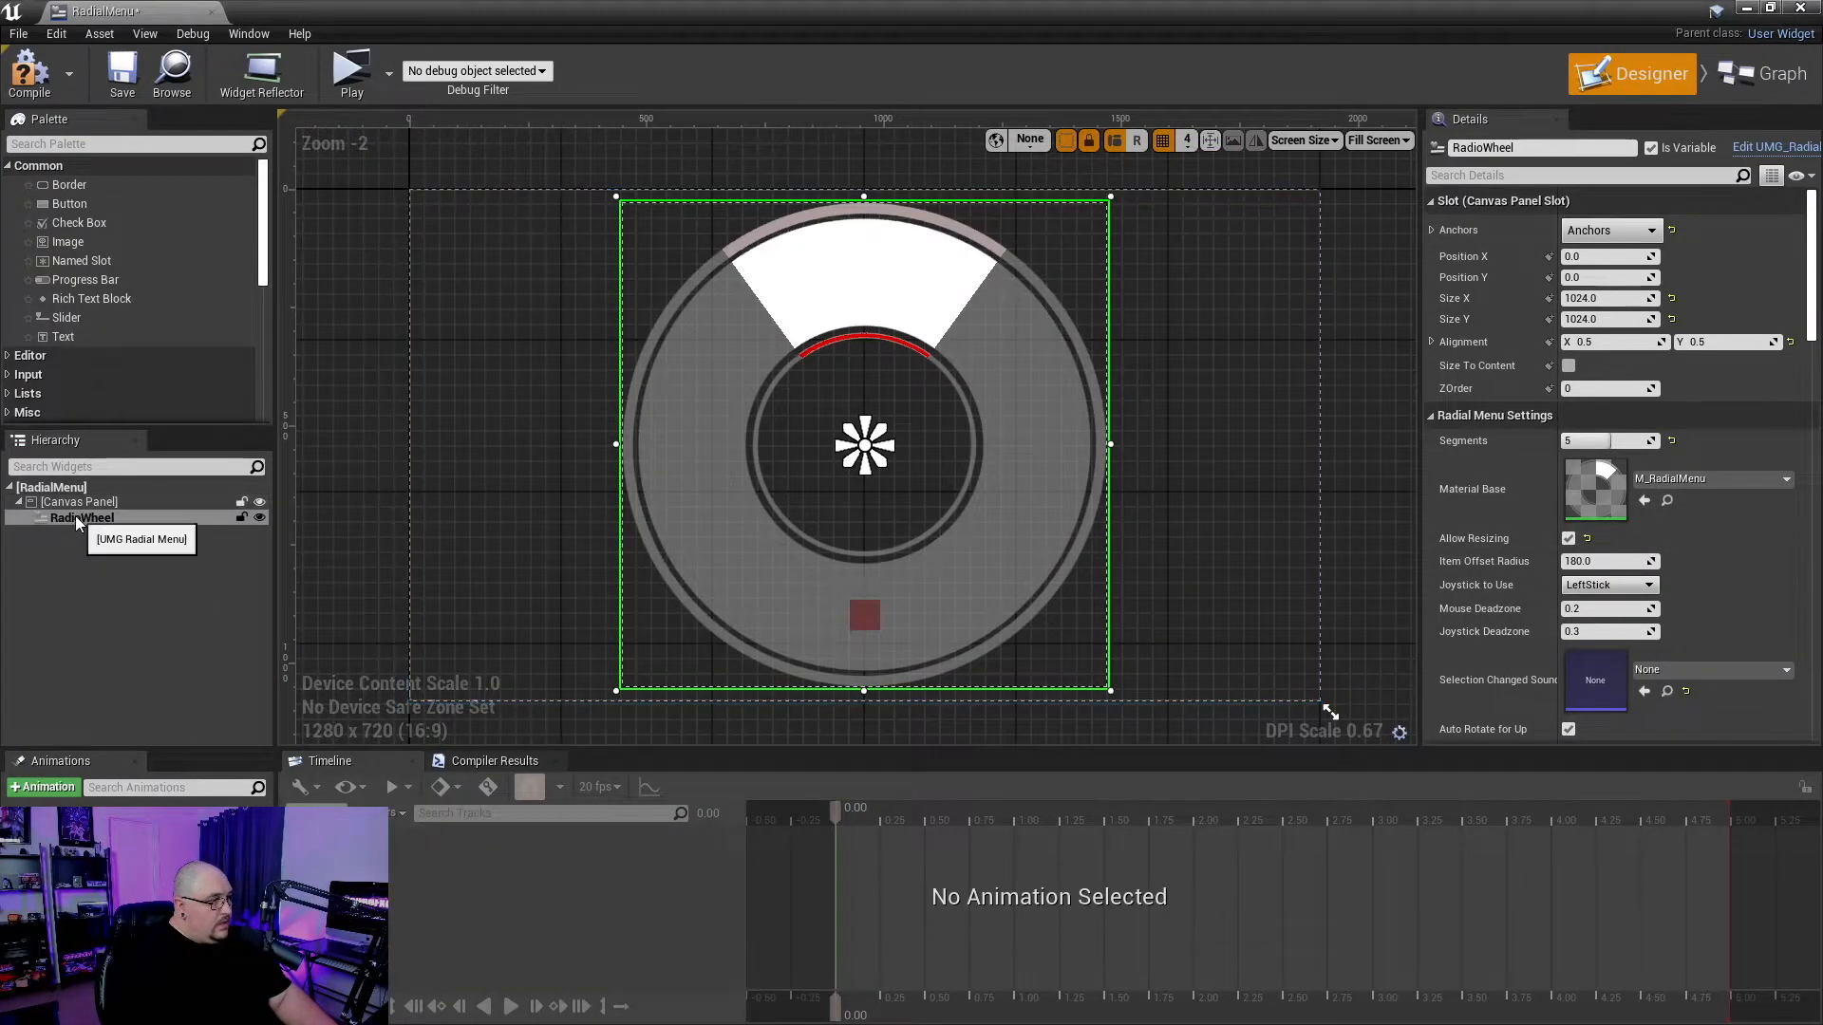
left_click(82, 517)
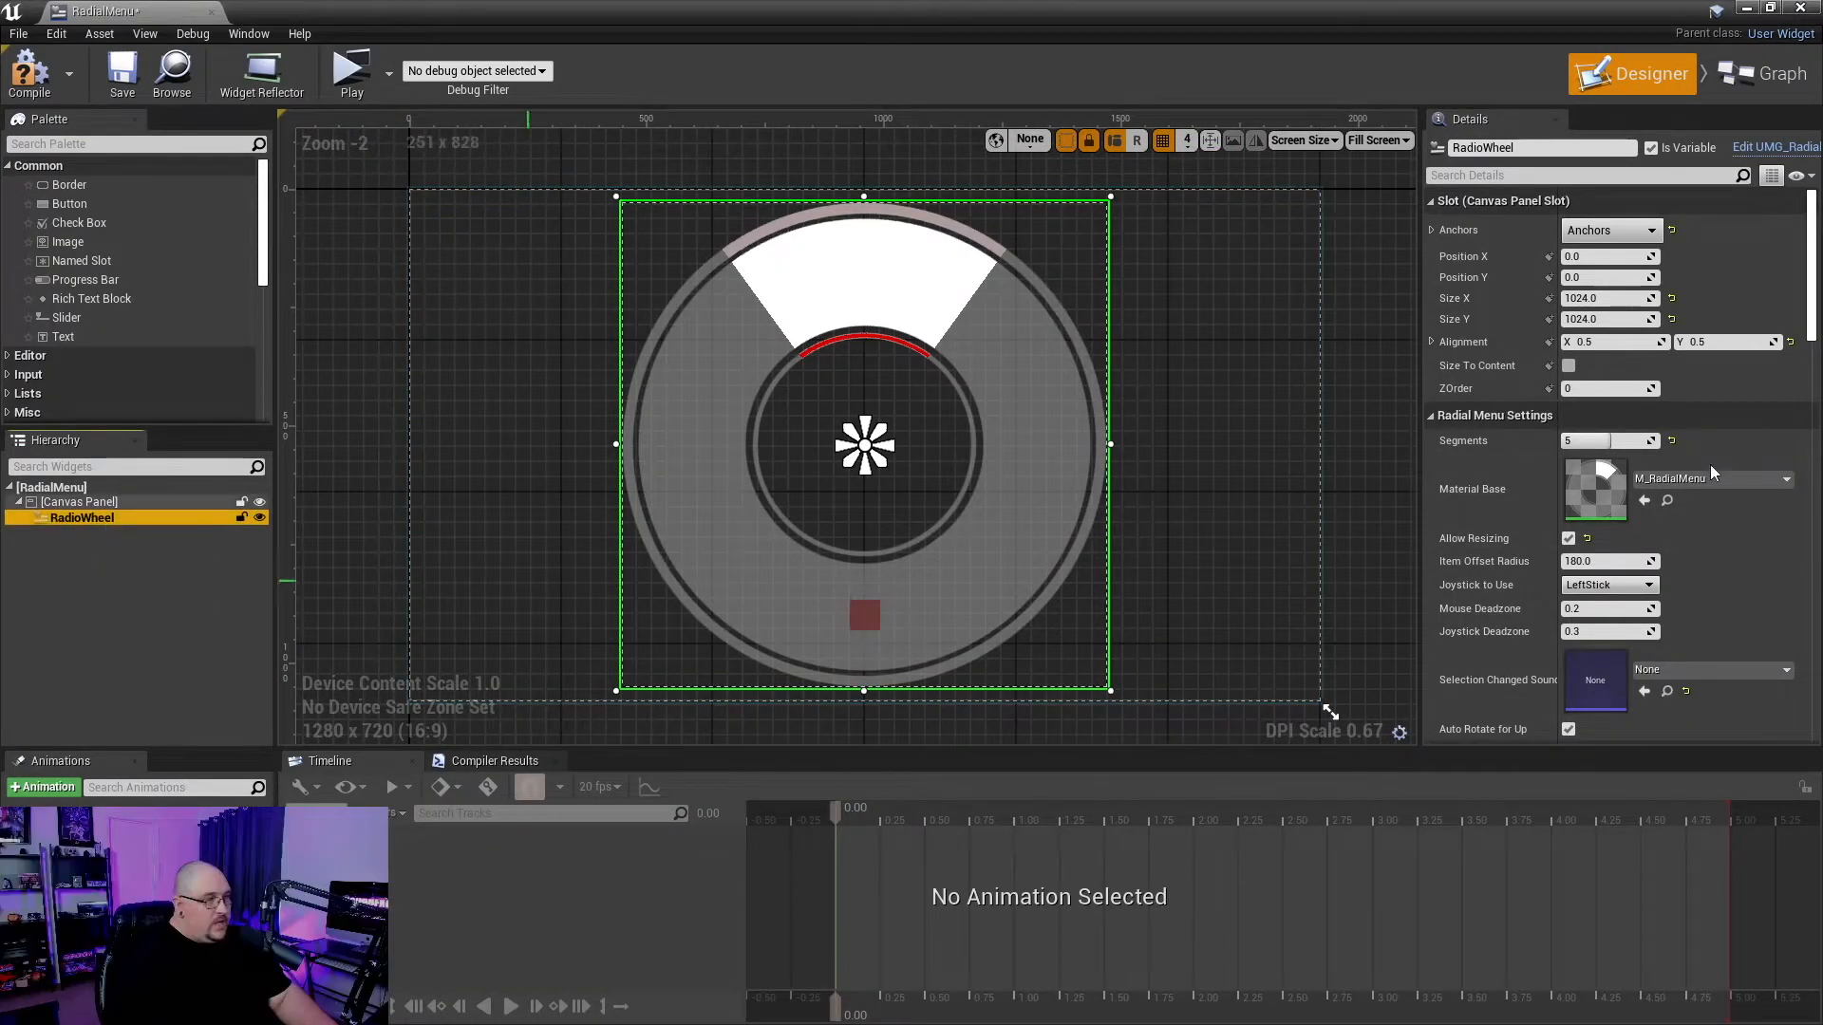
scroll("down", 3)
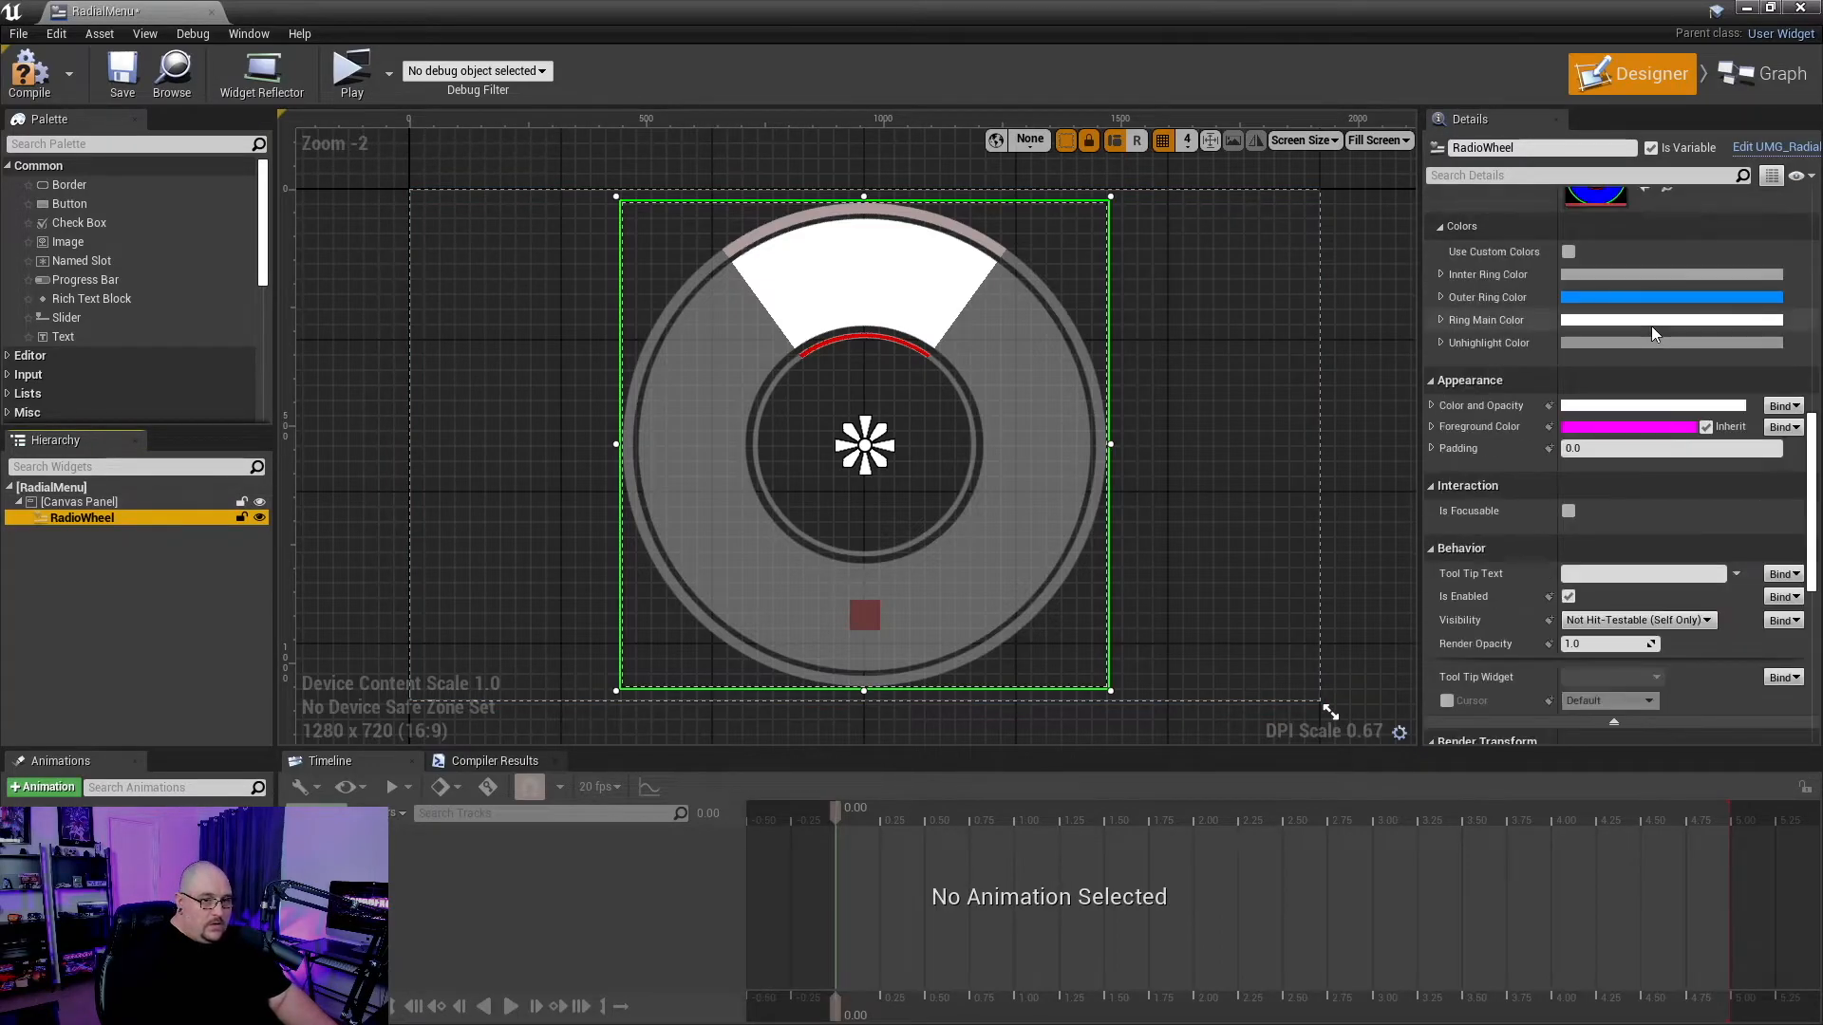
scroll("down", 3)
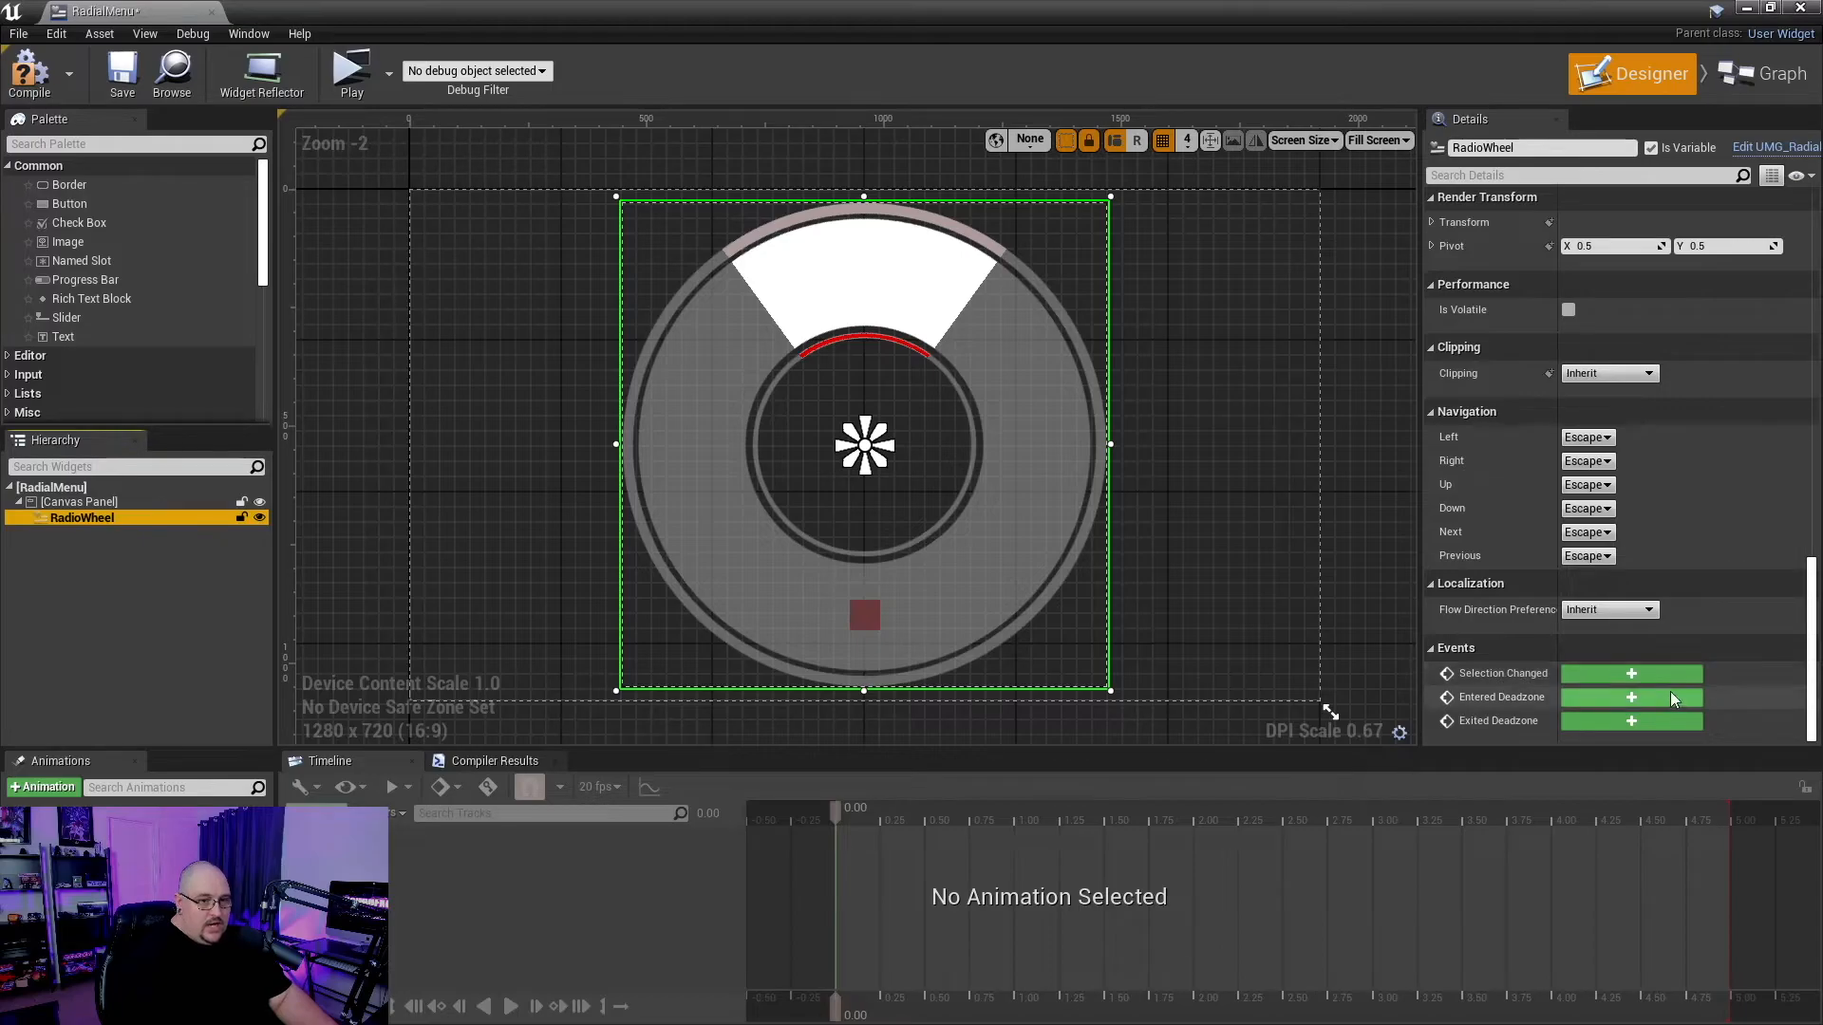
left_click(1767, 73)
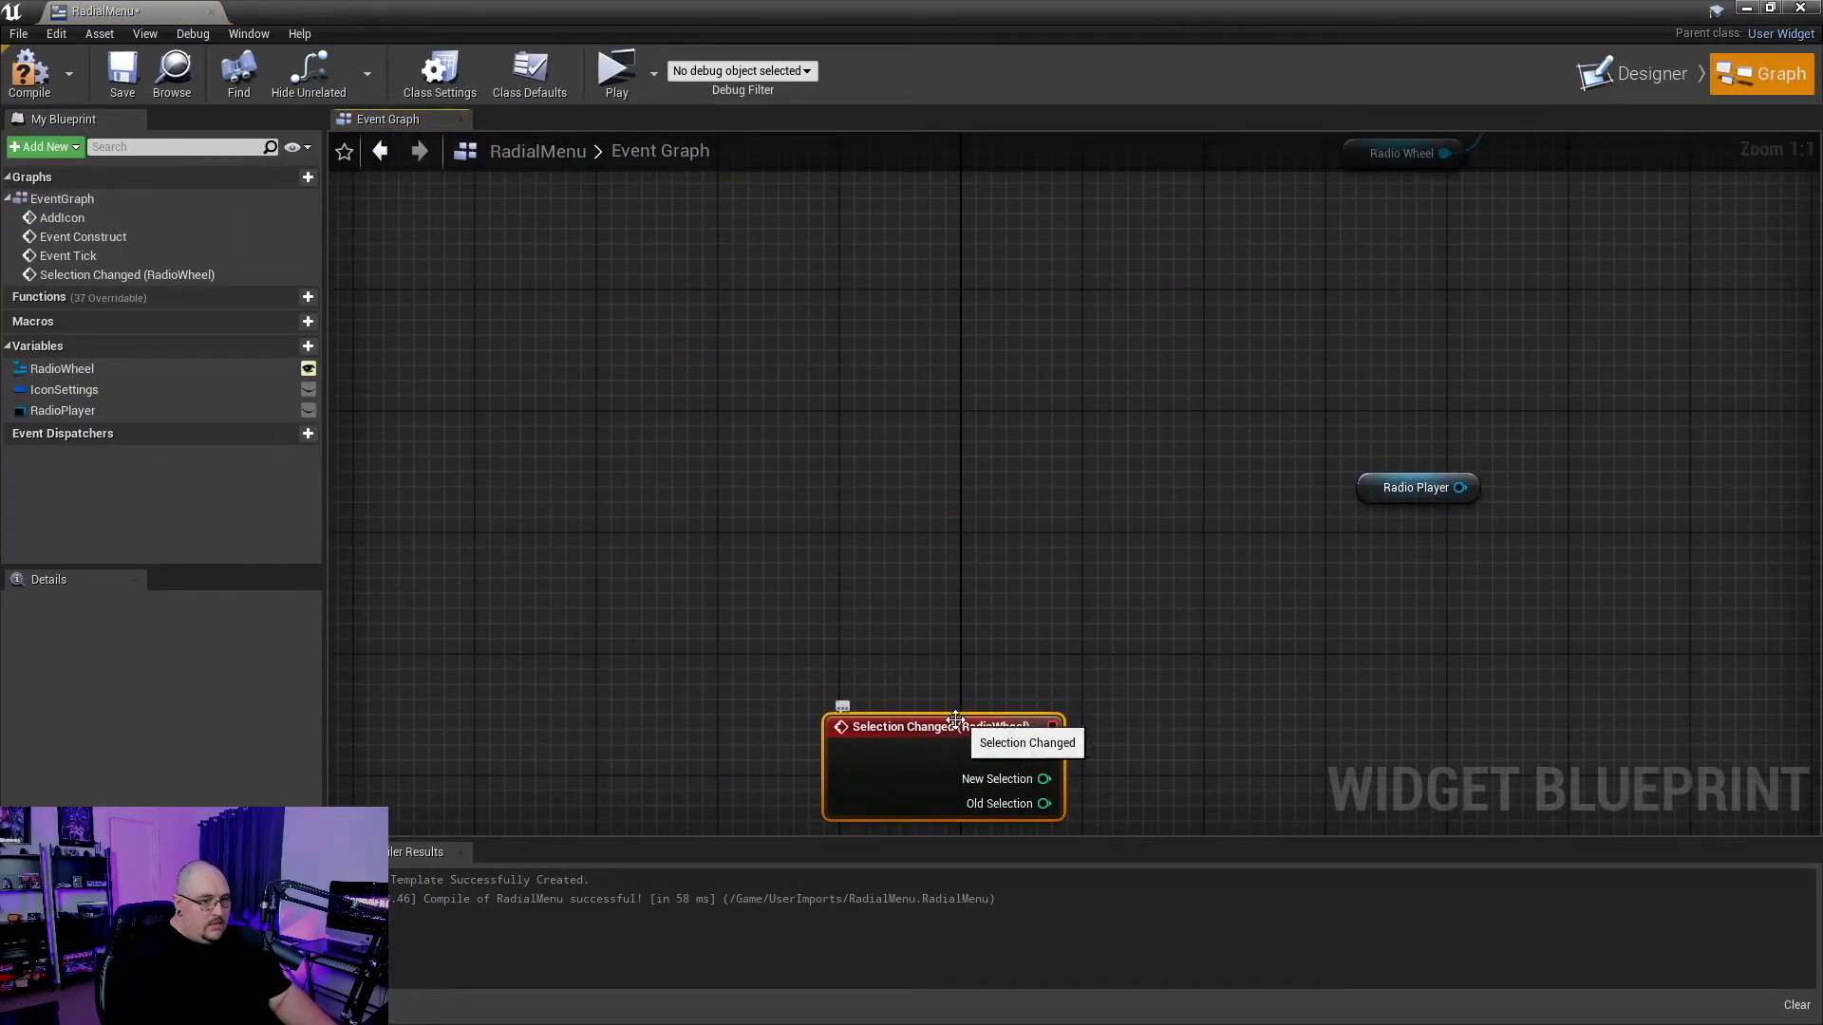
- Add an Open Playlist Index call from the Radio Player reference
left_click_drag(942, 727, 1170, 317)
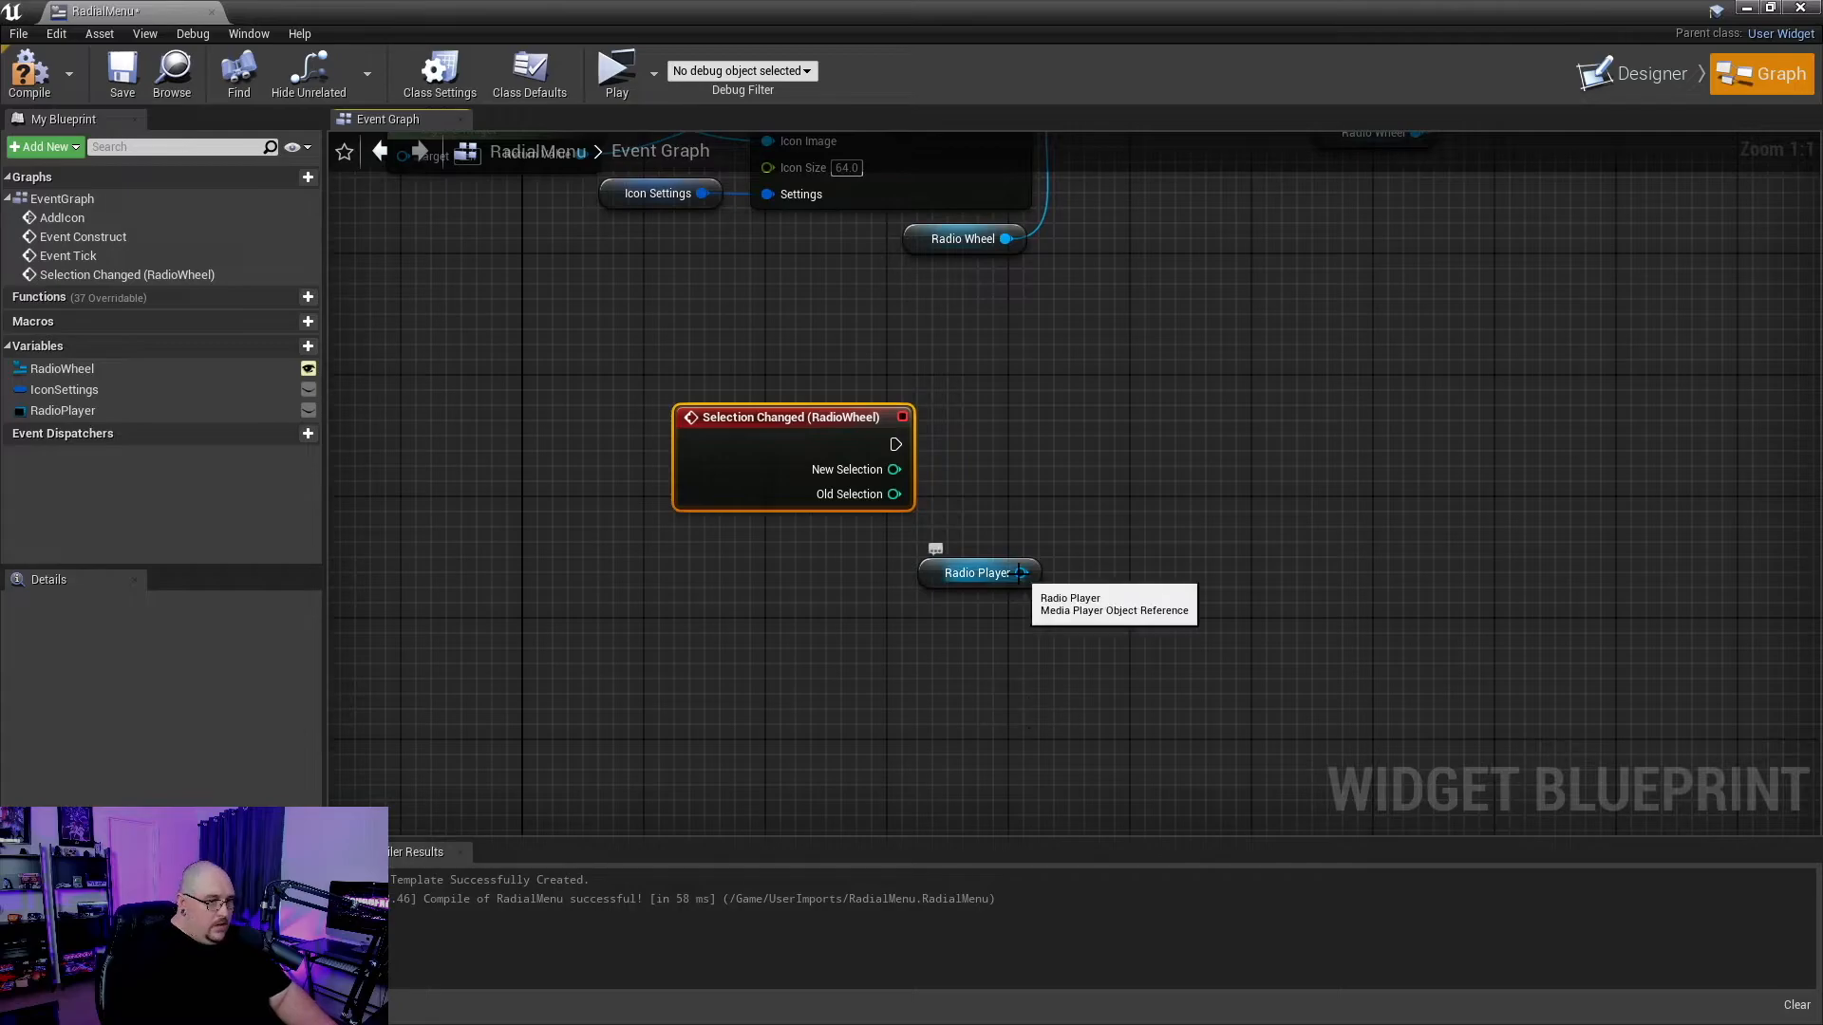
left_click_drag(1020, 571, 1185, 465)
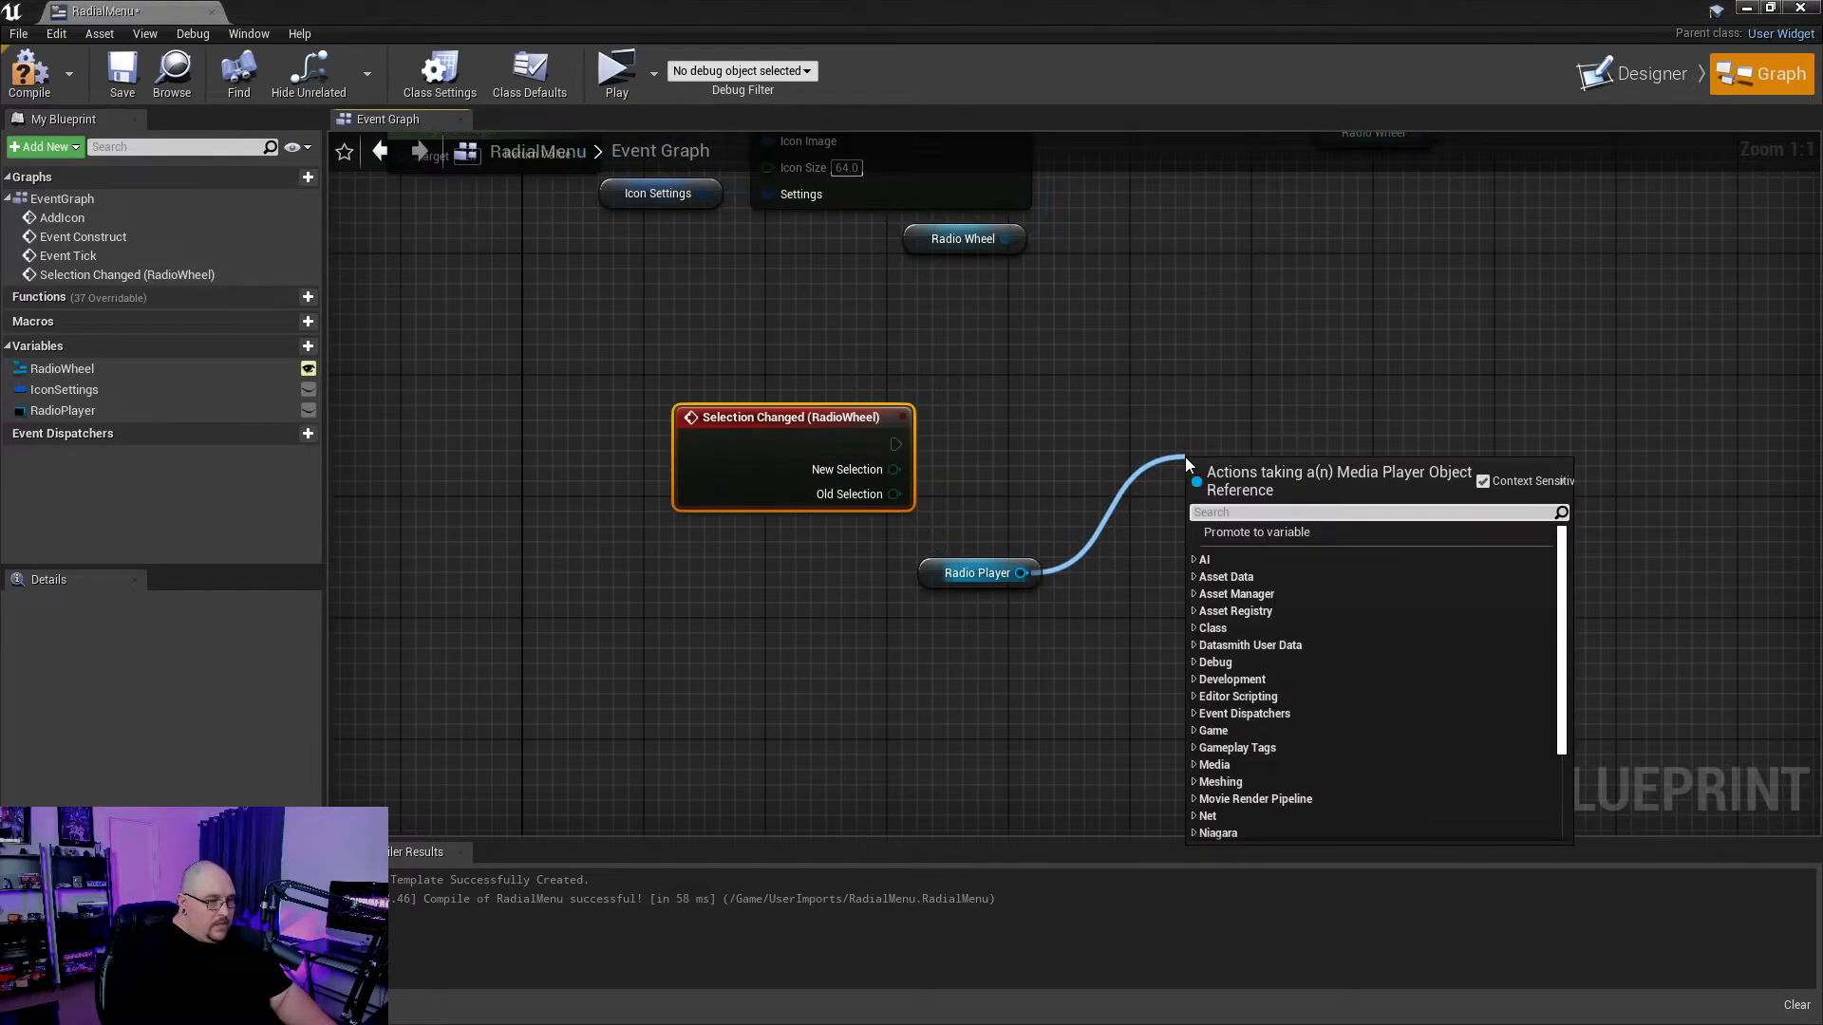
type("open")
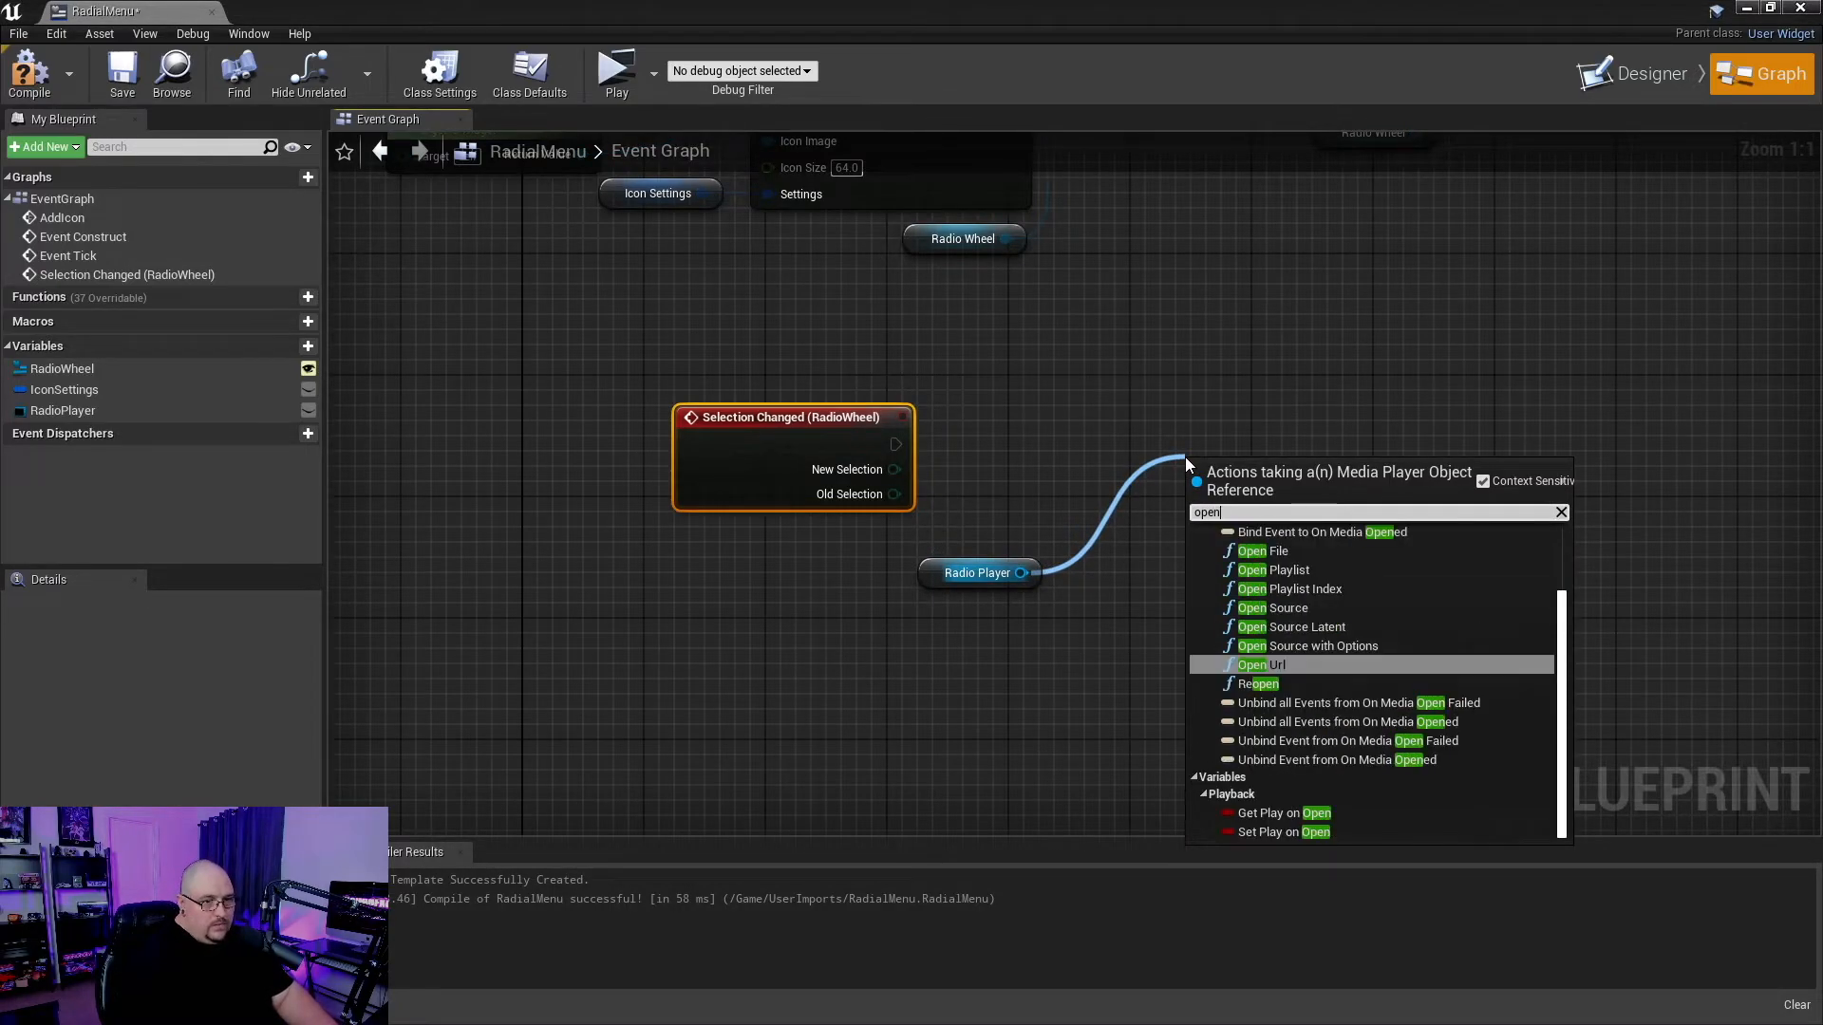
mouse_move(1327, 596)
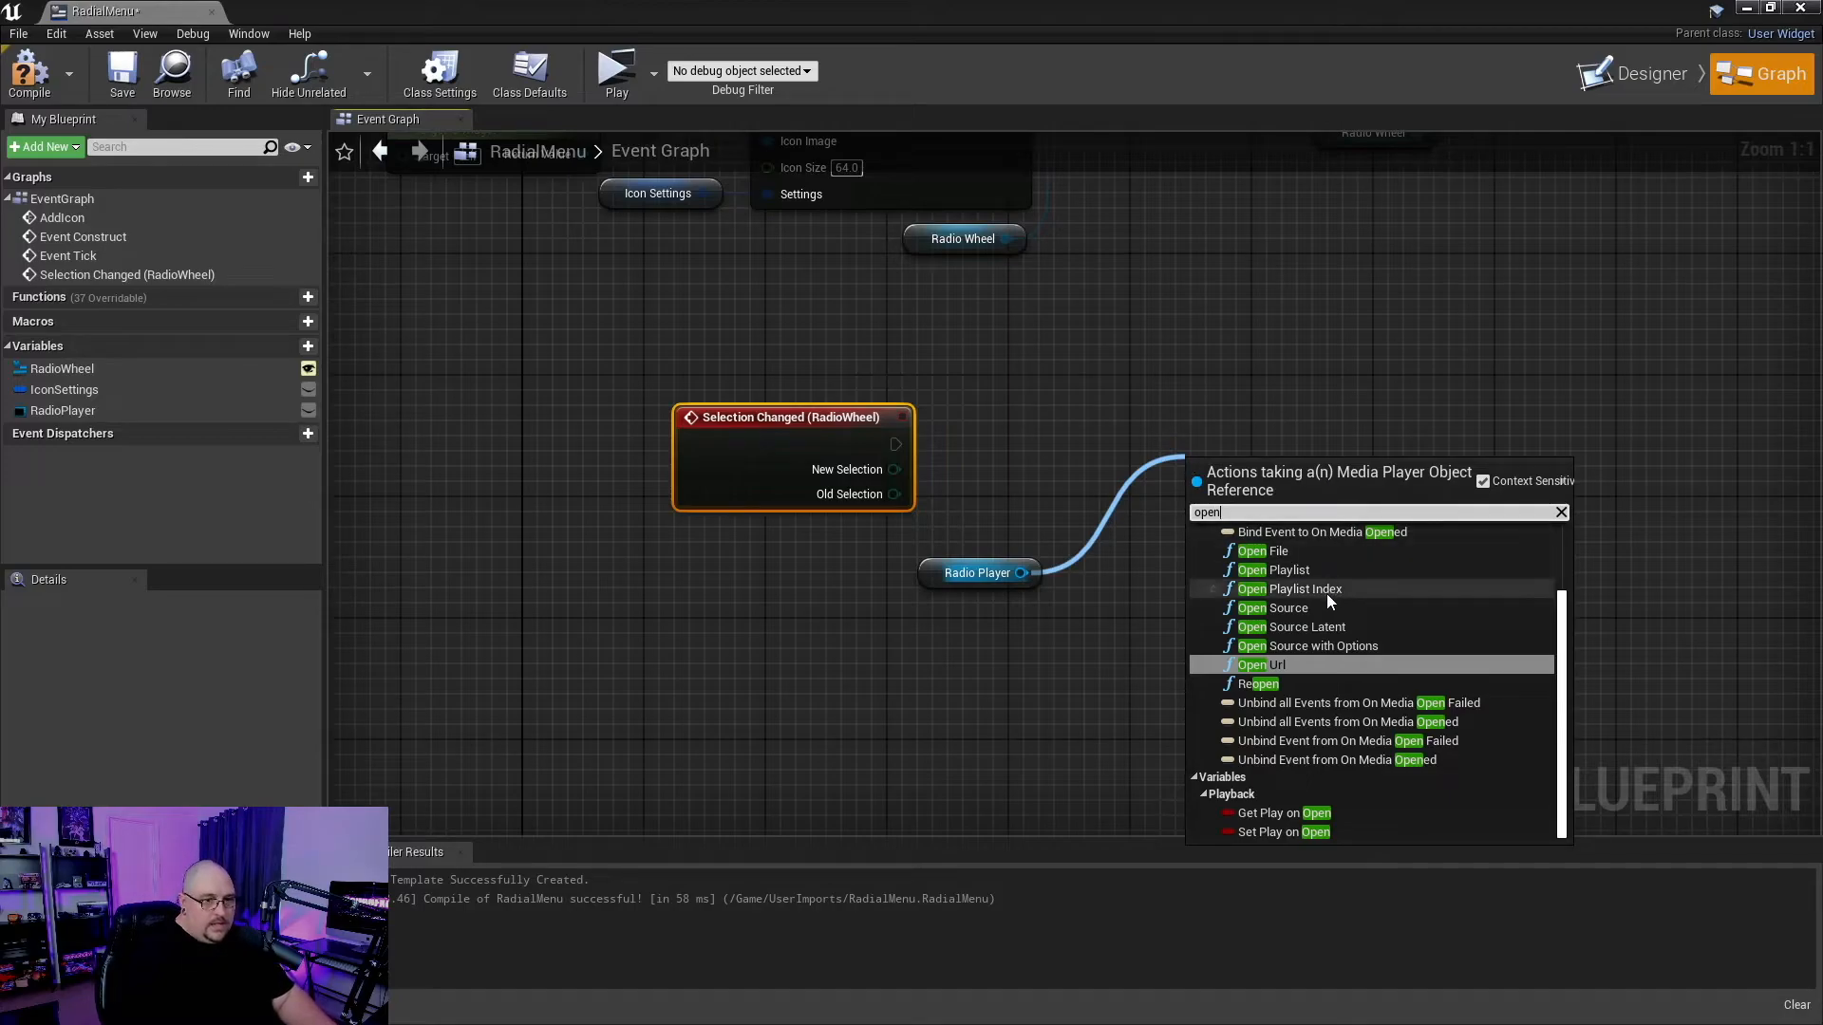
left_click(1290, 589)
type("selec")
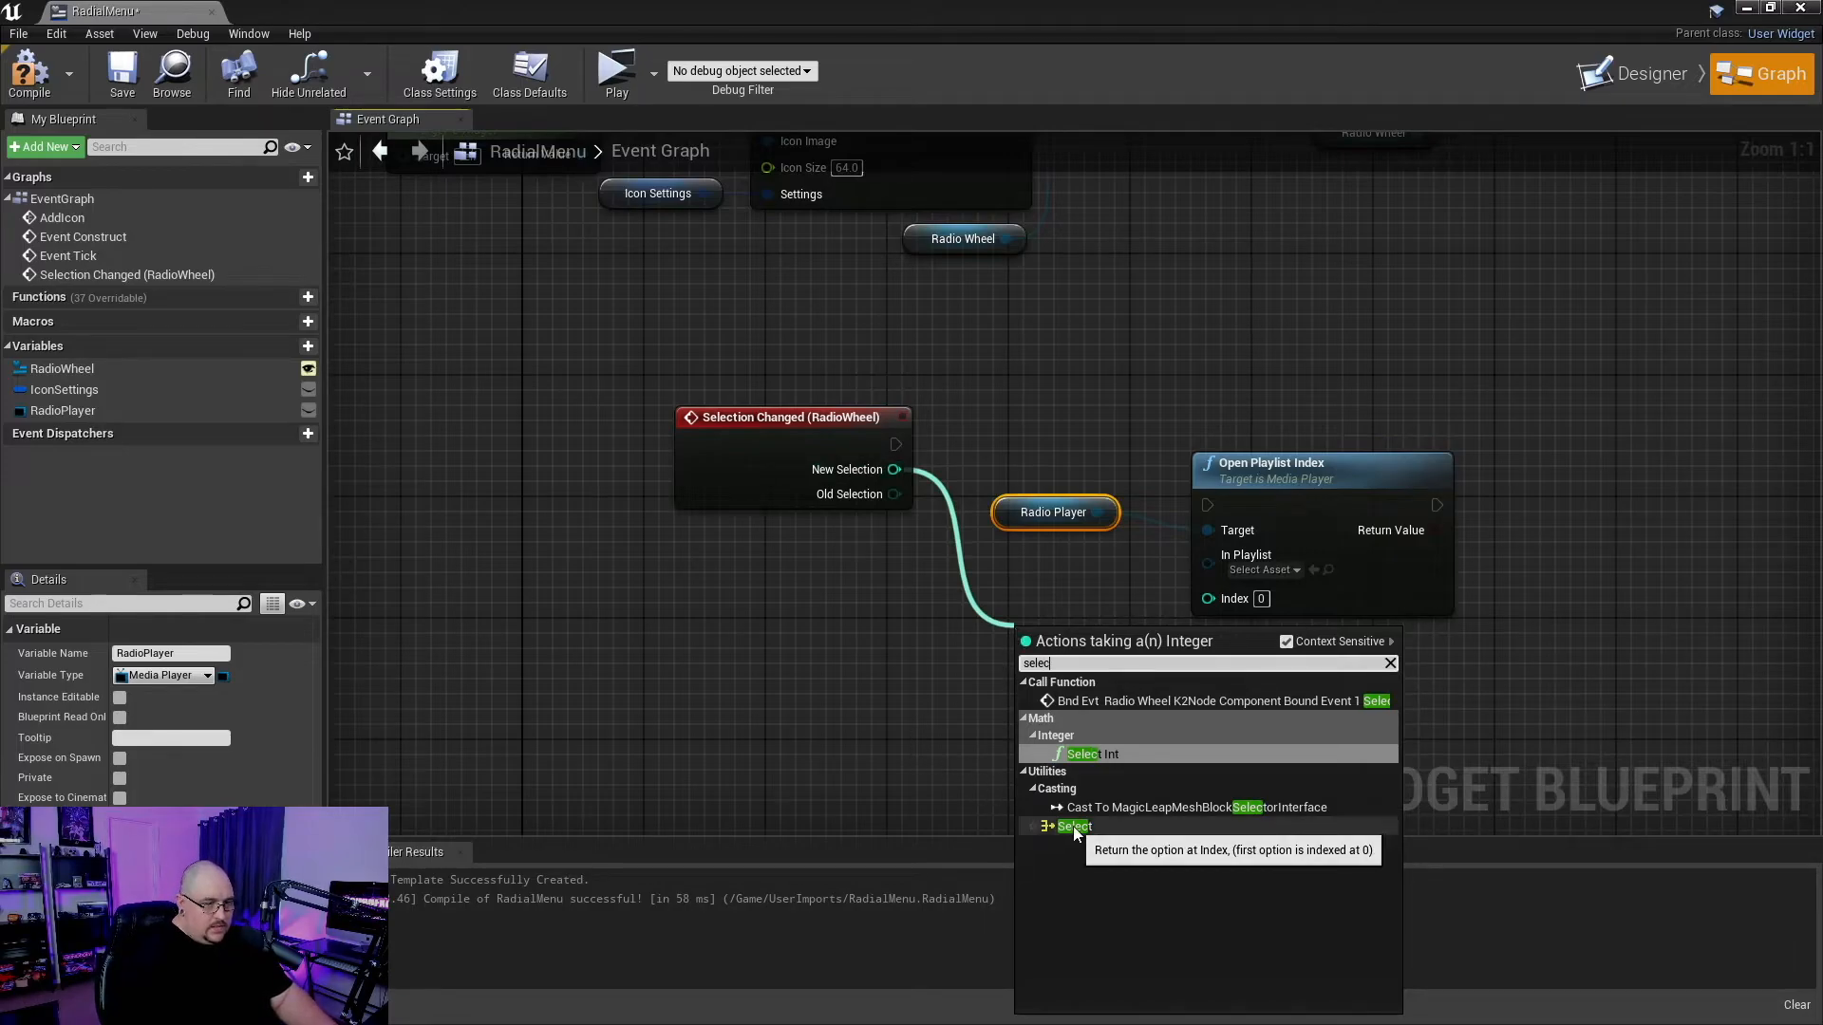
- Add a Select node on New Selection with options 0–4 feeding the playlist Index
left_click(1073, 825)
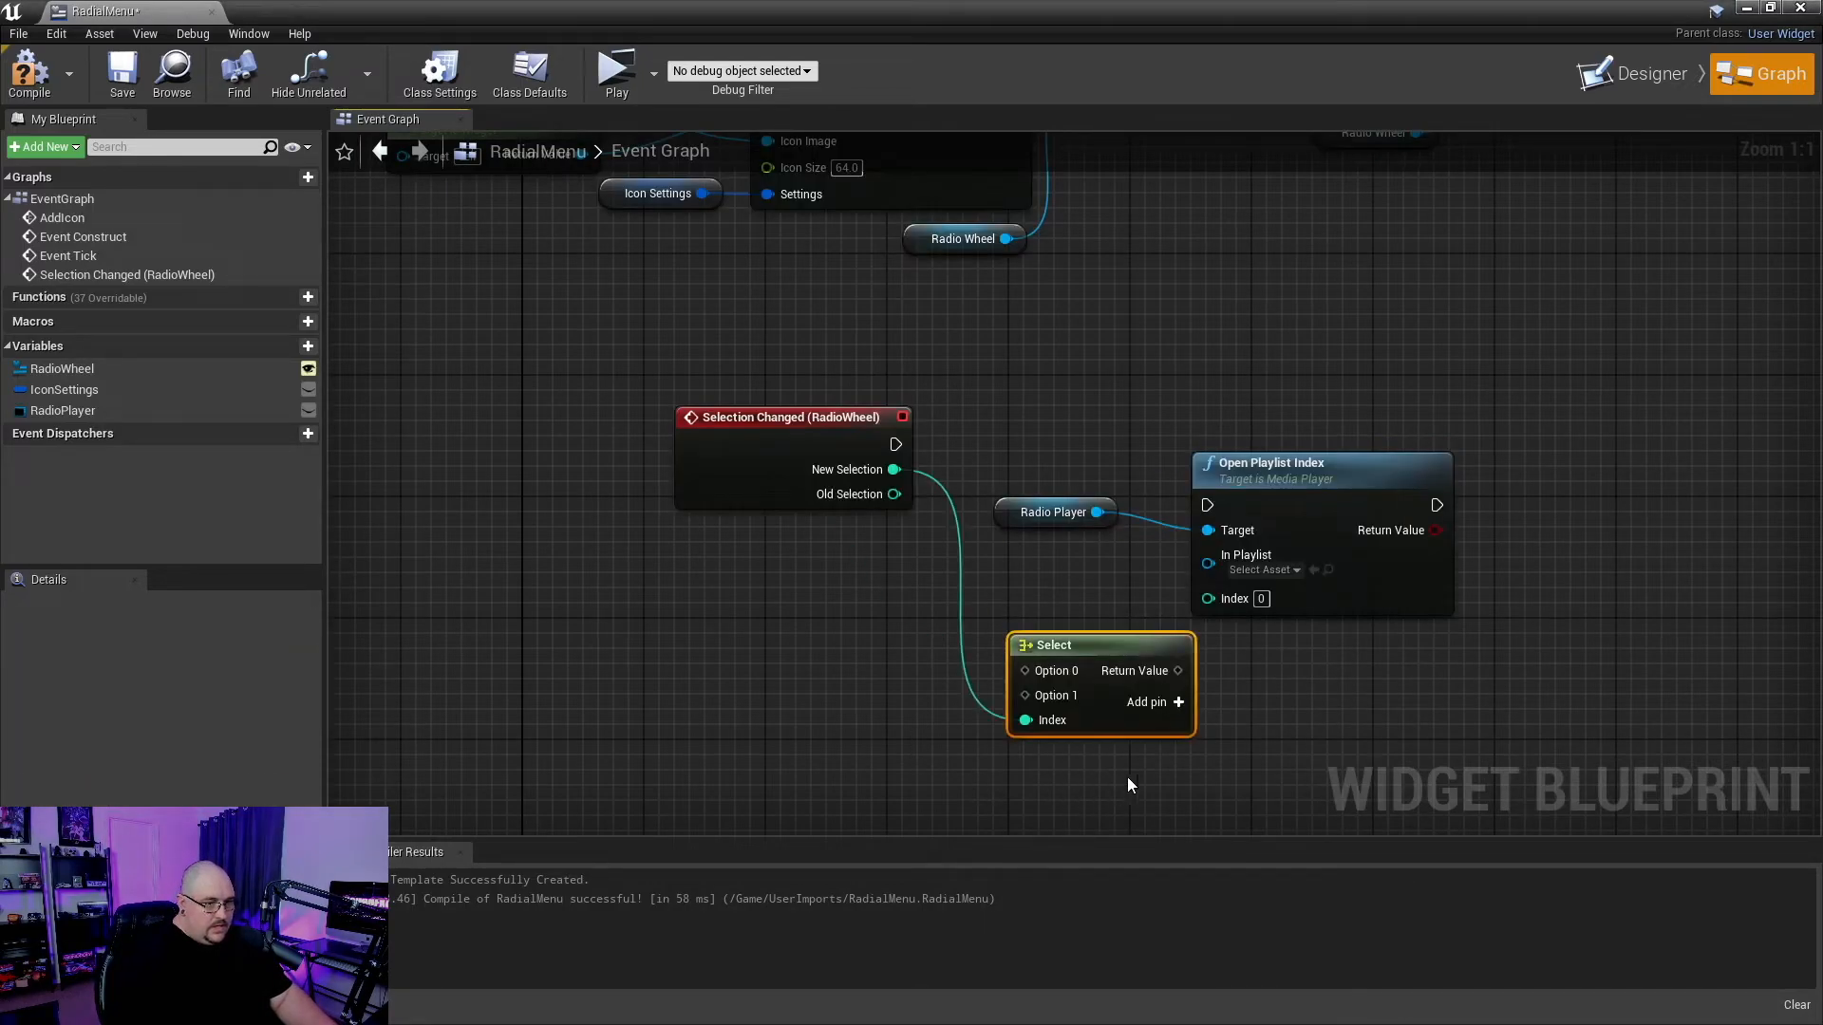
left_click(1176, 700)
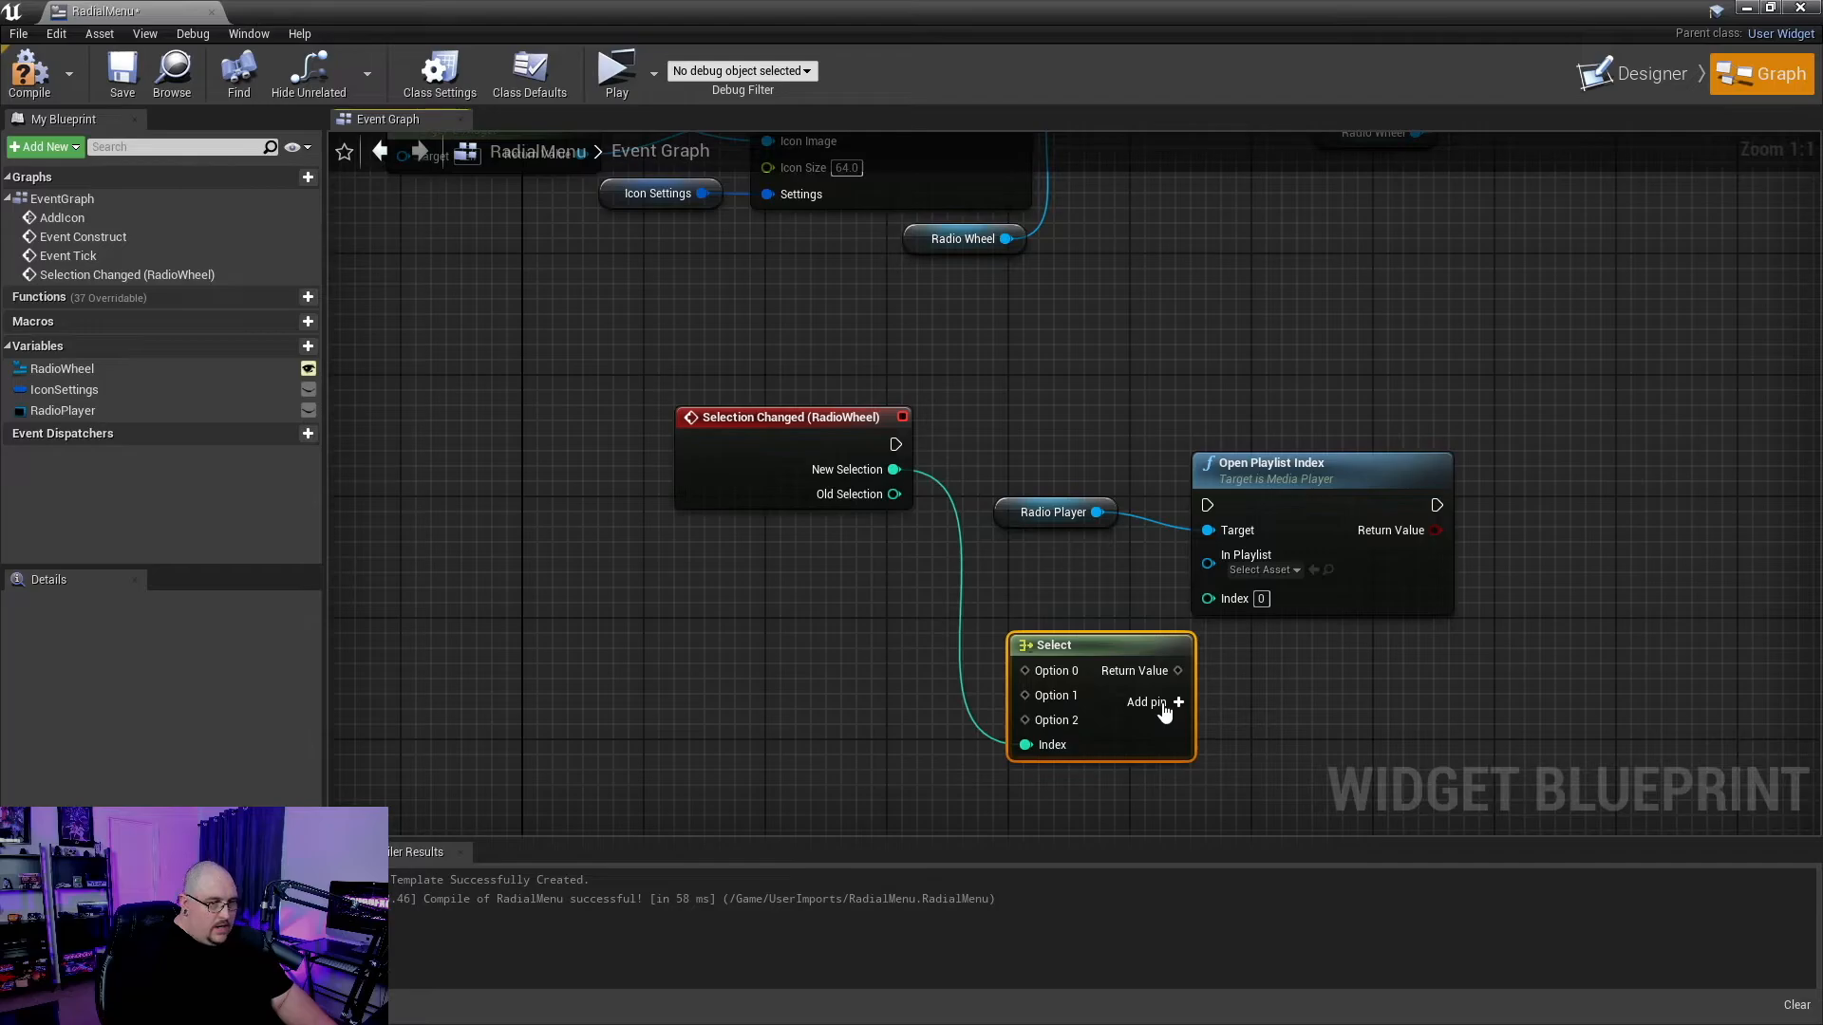
left_click(1152, 702)
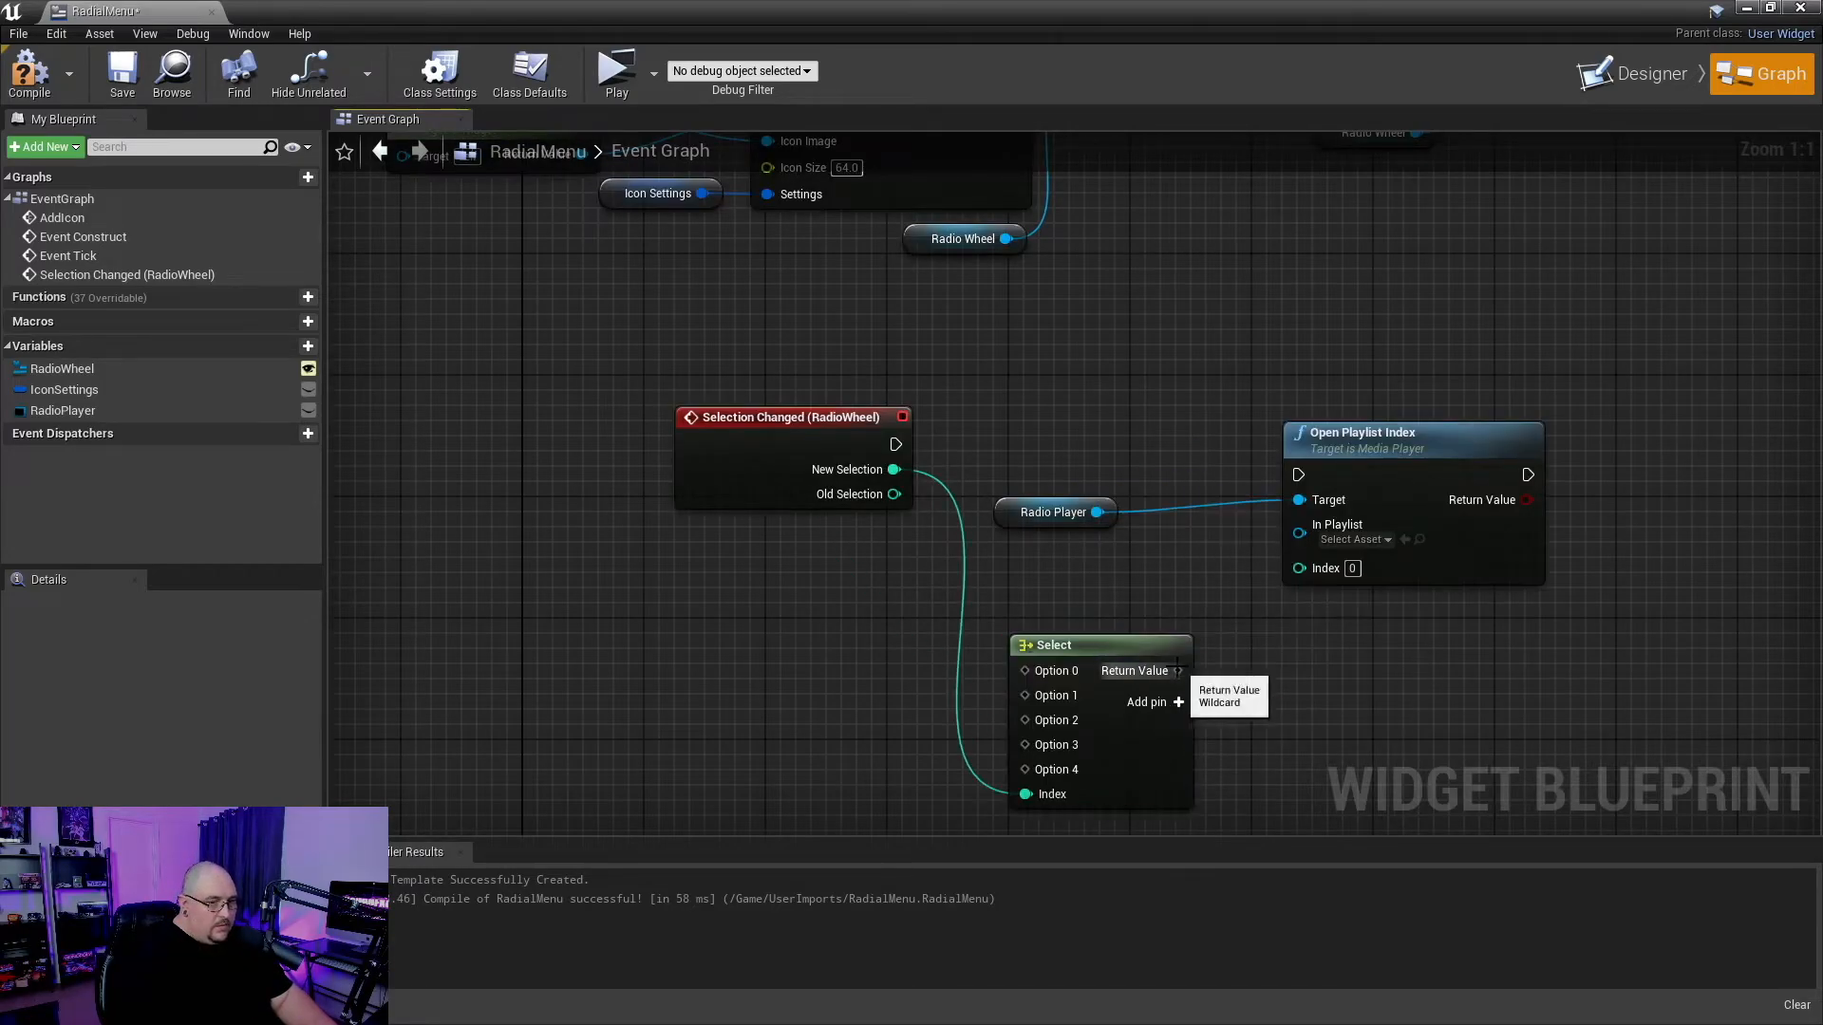
left_click_drag(1176, 672, 1299, 568)
type("2")
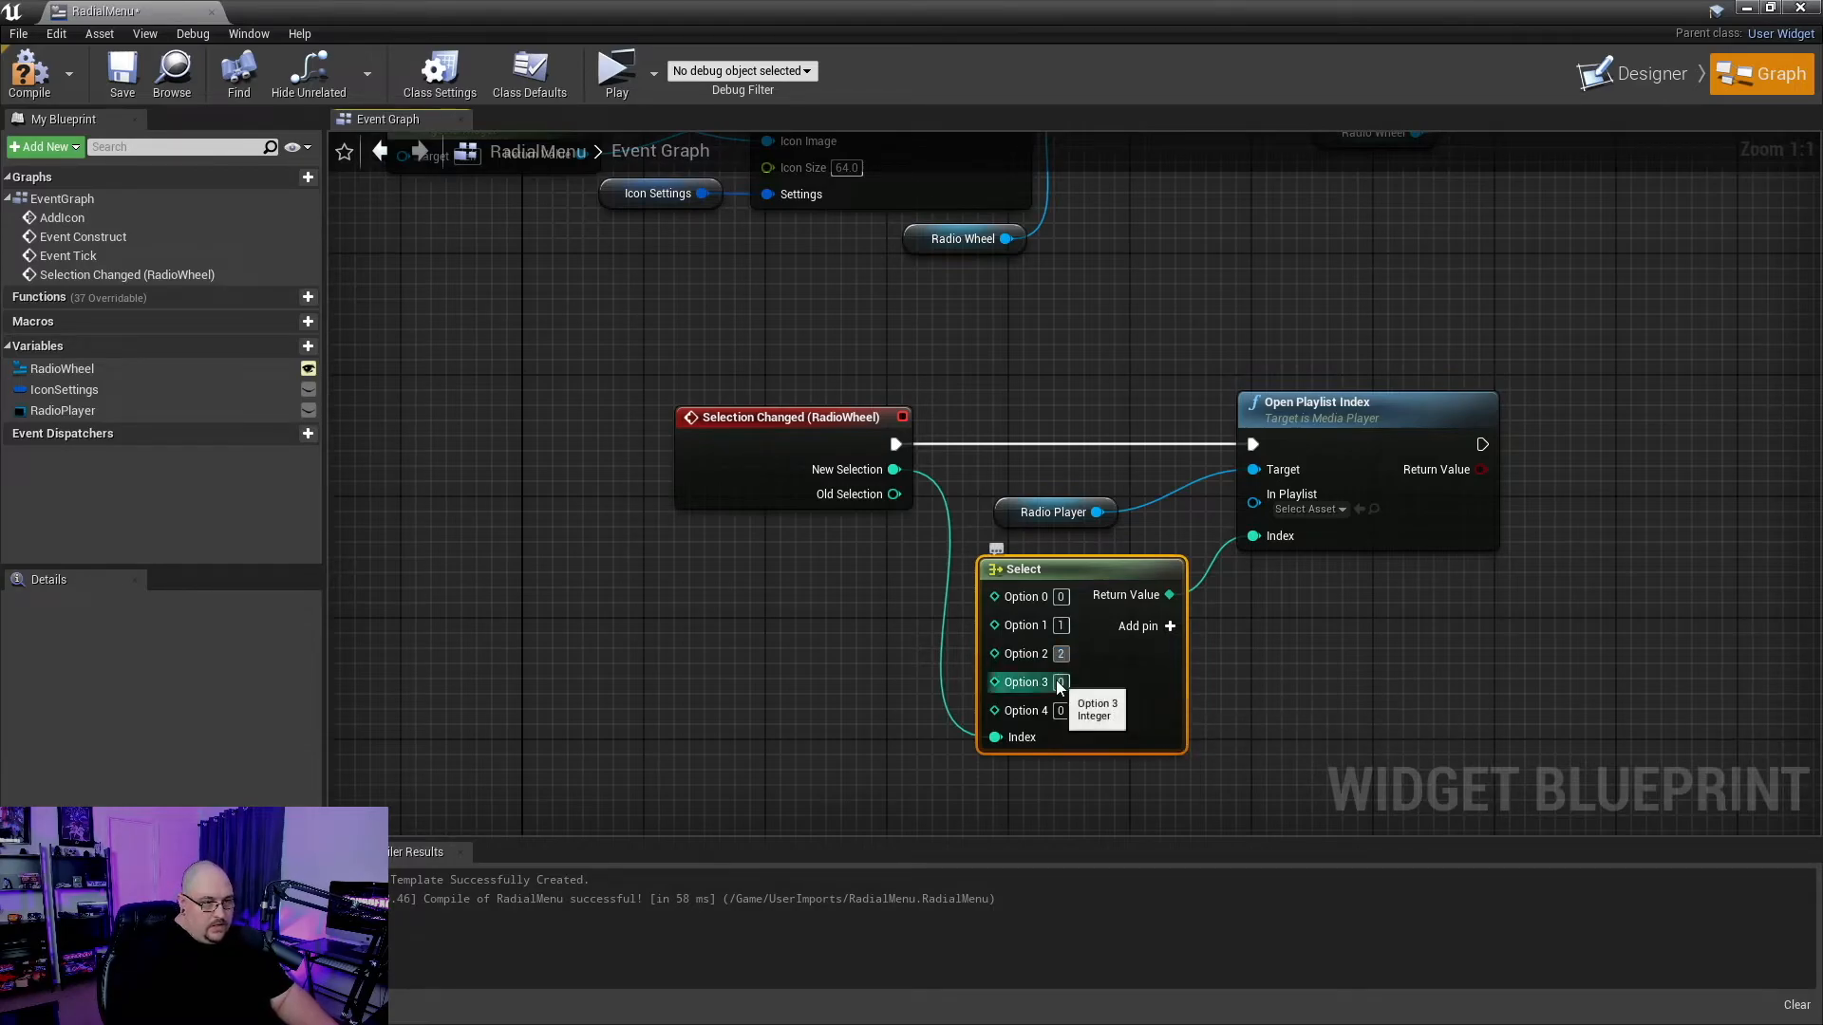
type("3")
left_click(1060, 710)
type("4")
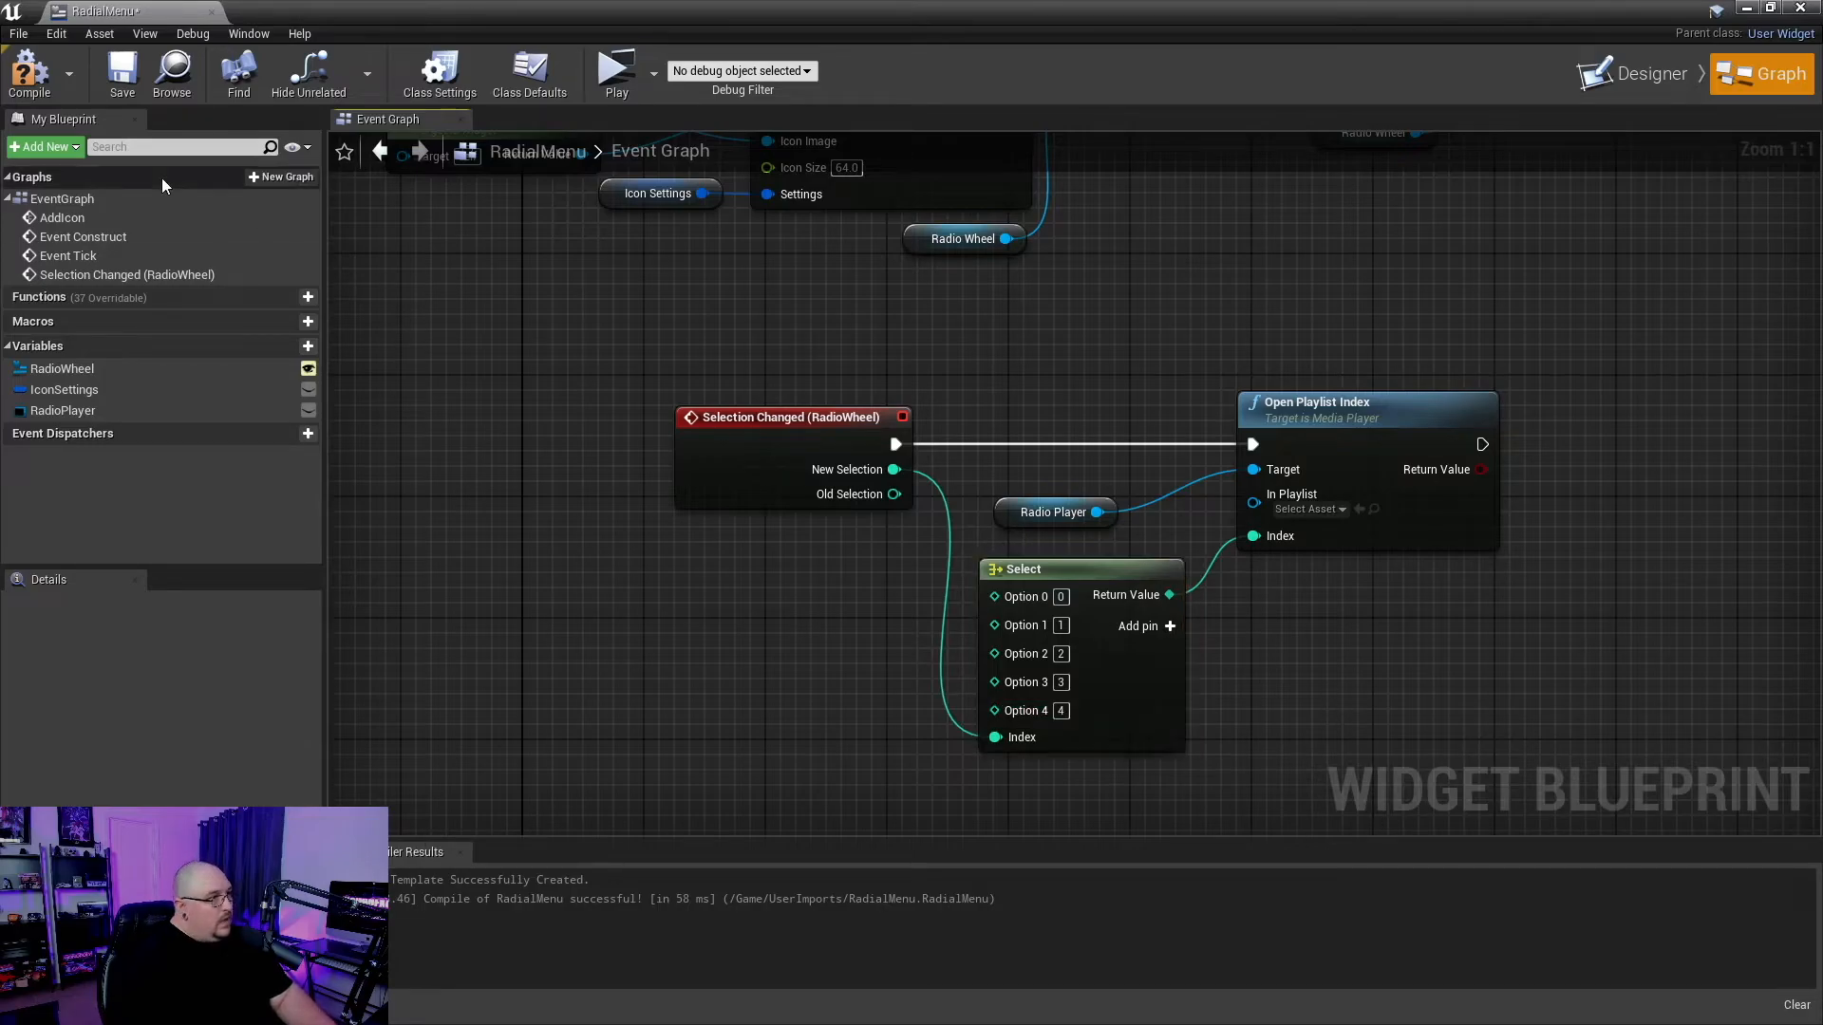
mouse_move(120, 72)
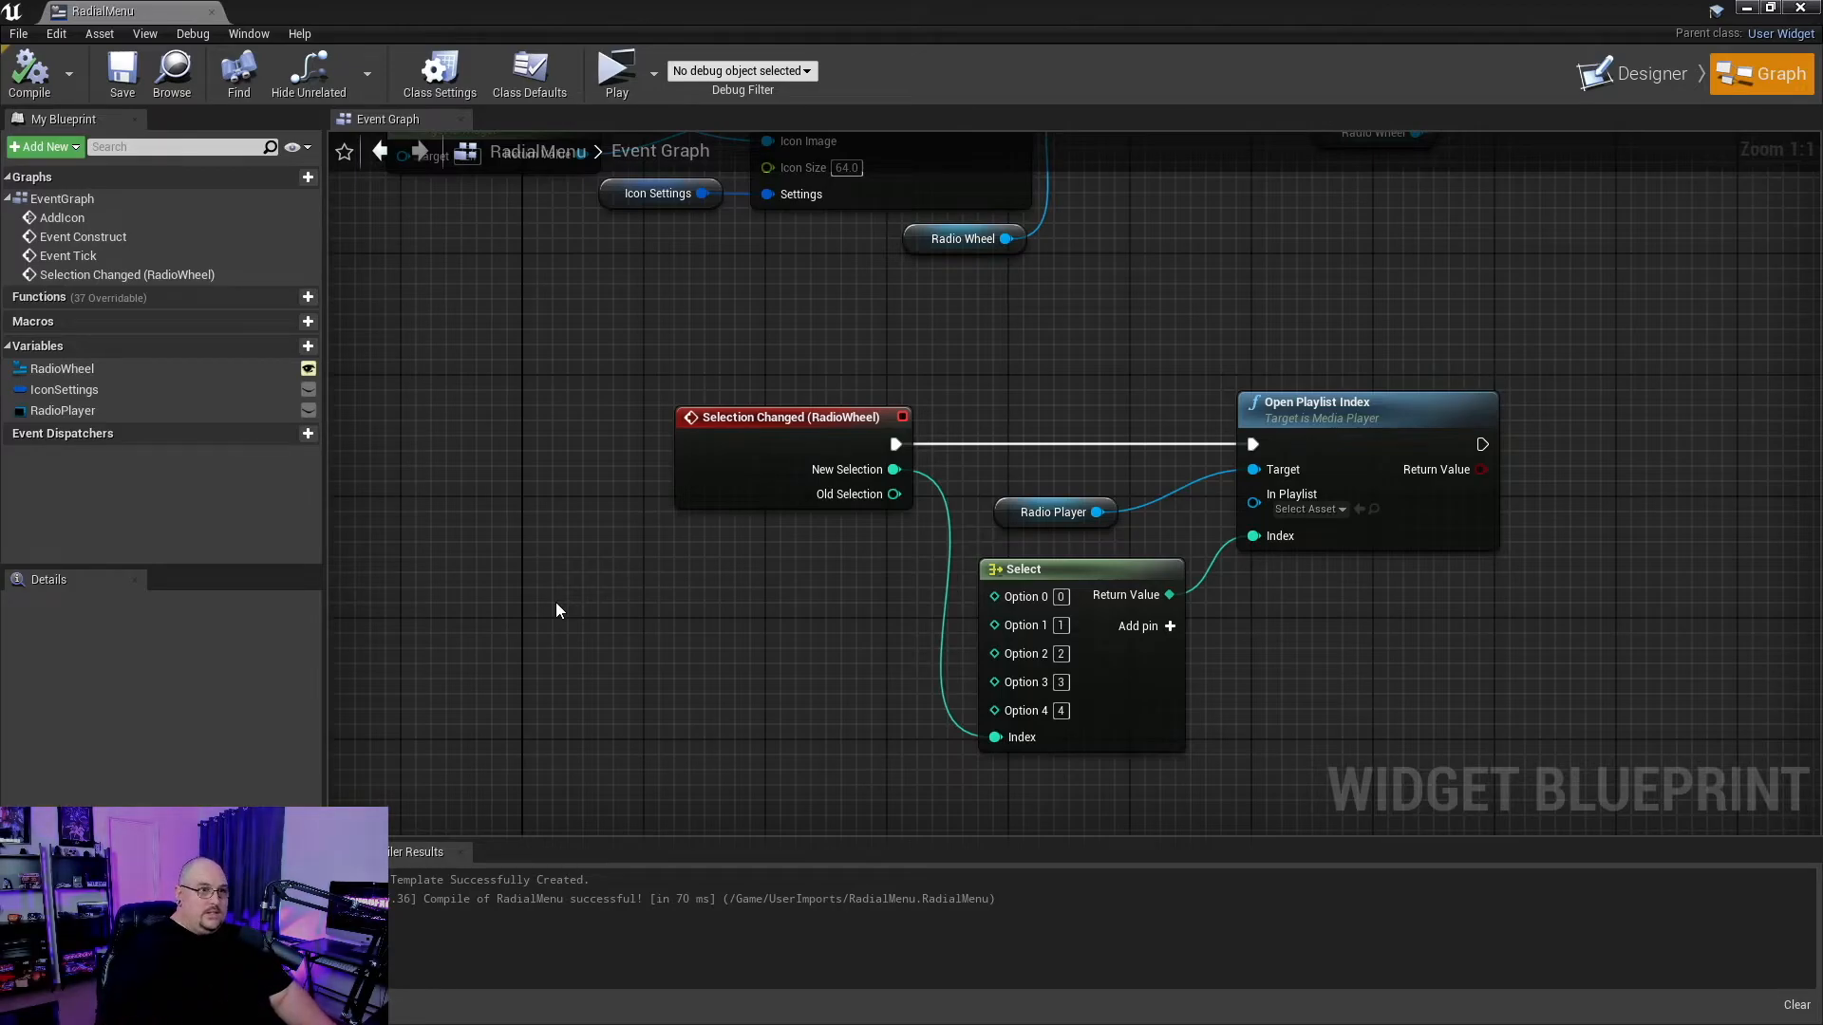
mouse_move(1301, 524)
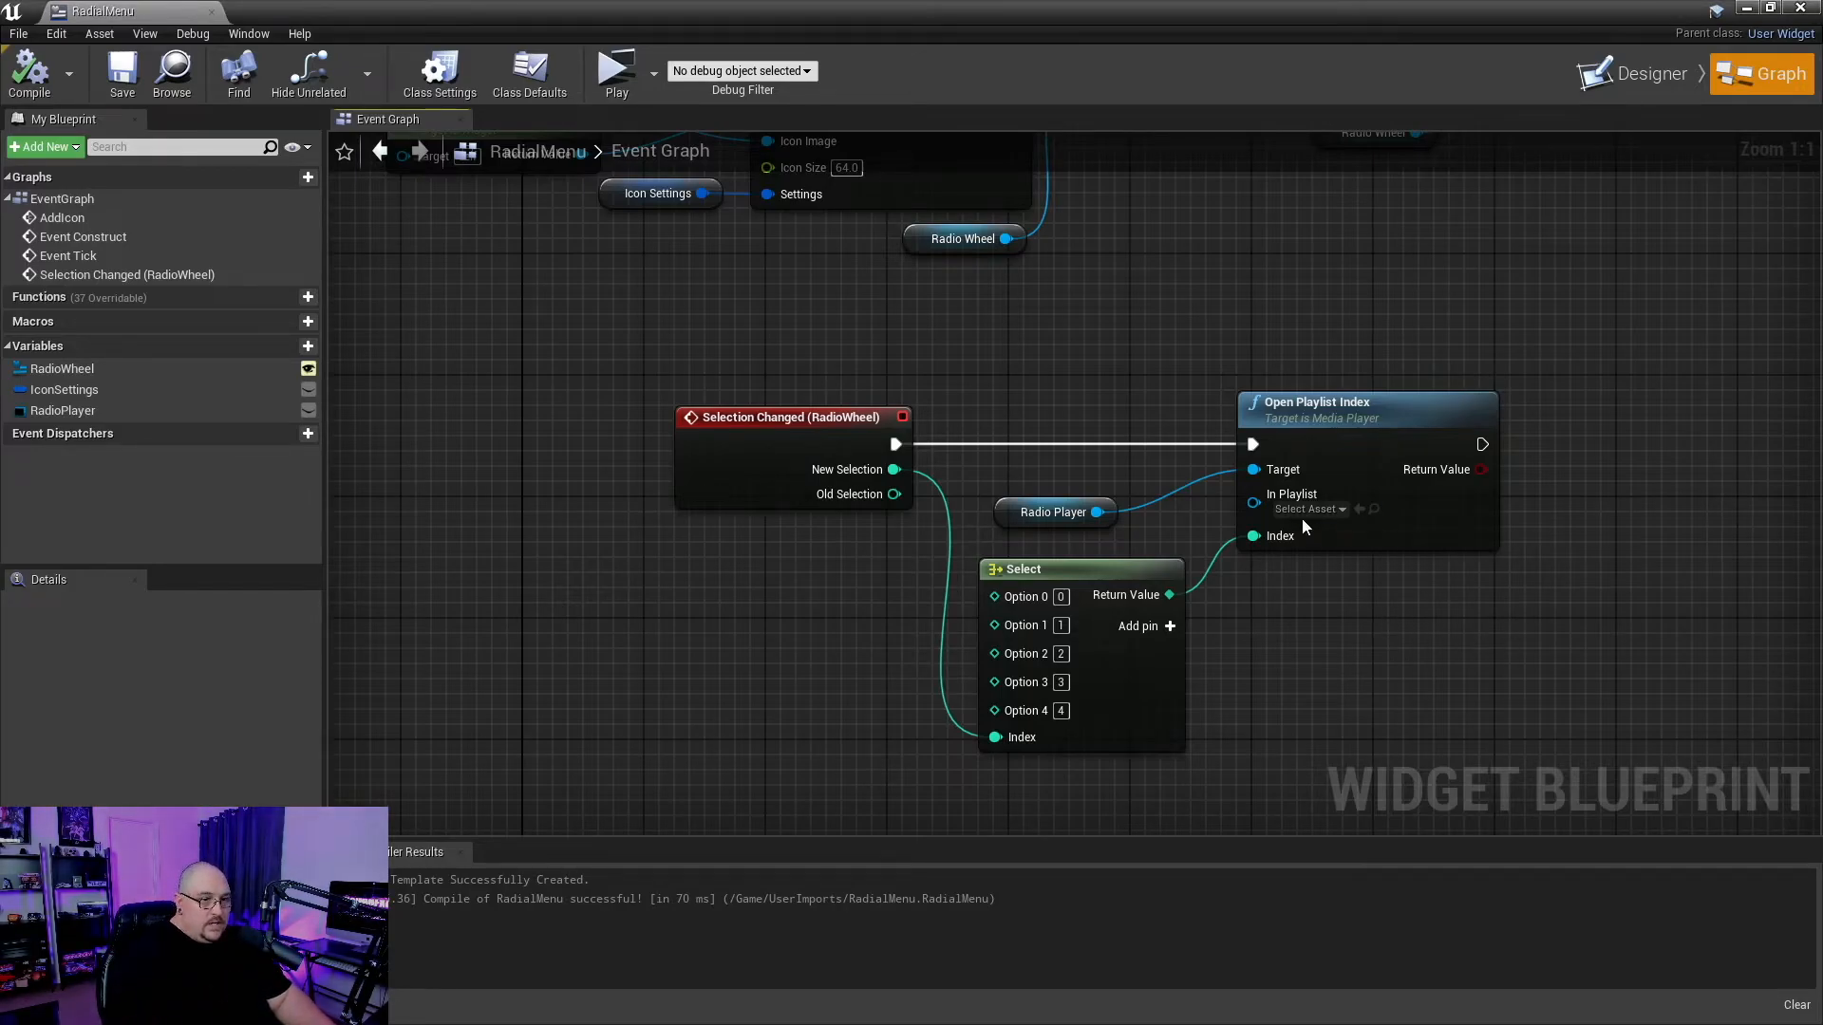
mouse_move(1361, 418)
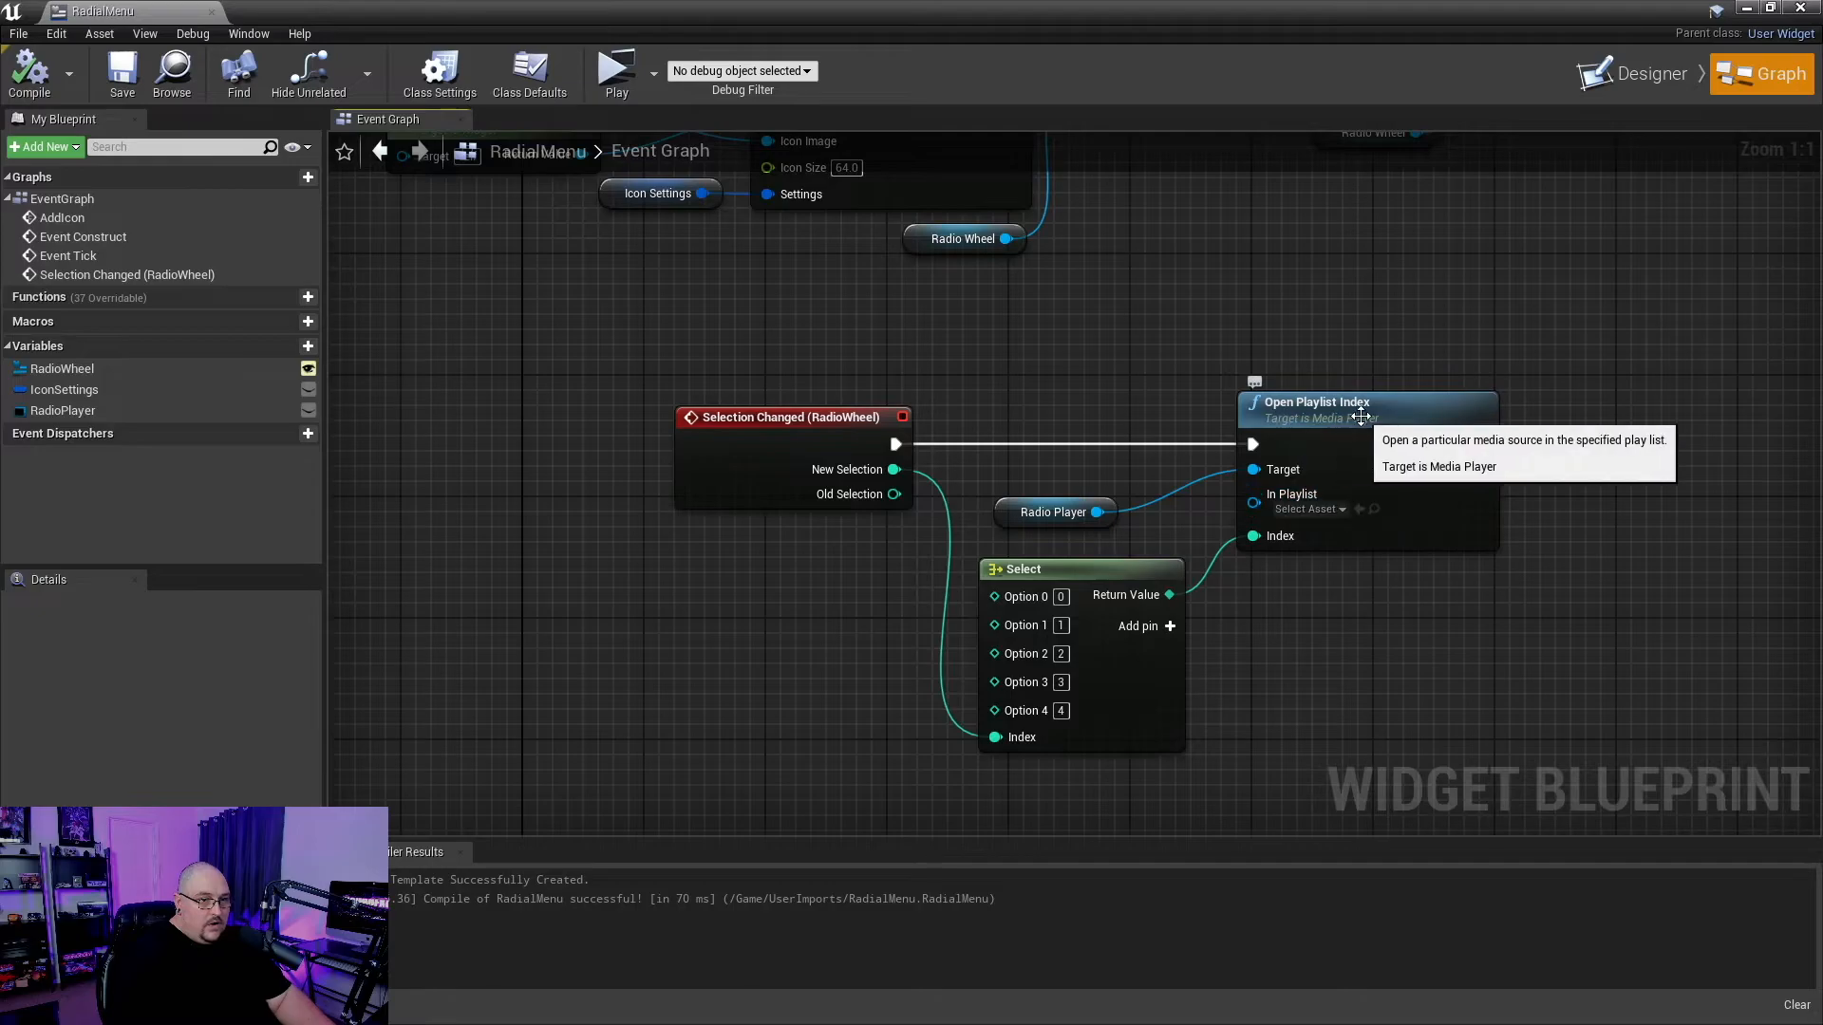
- Set Open Playlist Index's In Playlist to Radio_PL and compile RadialMenu
left_click(1308, 509)
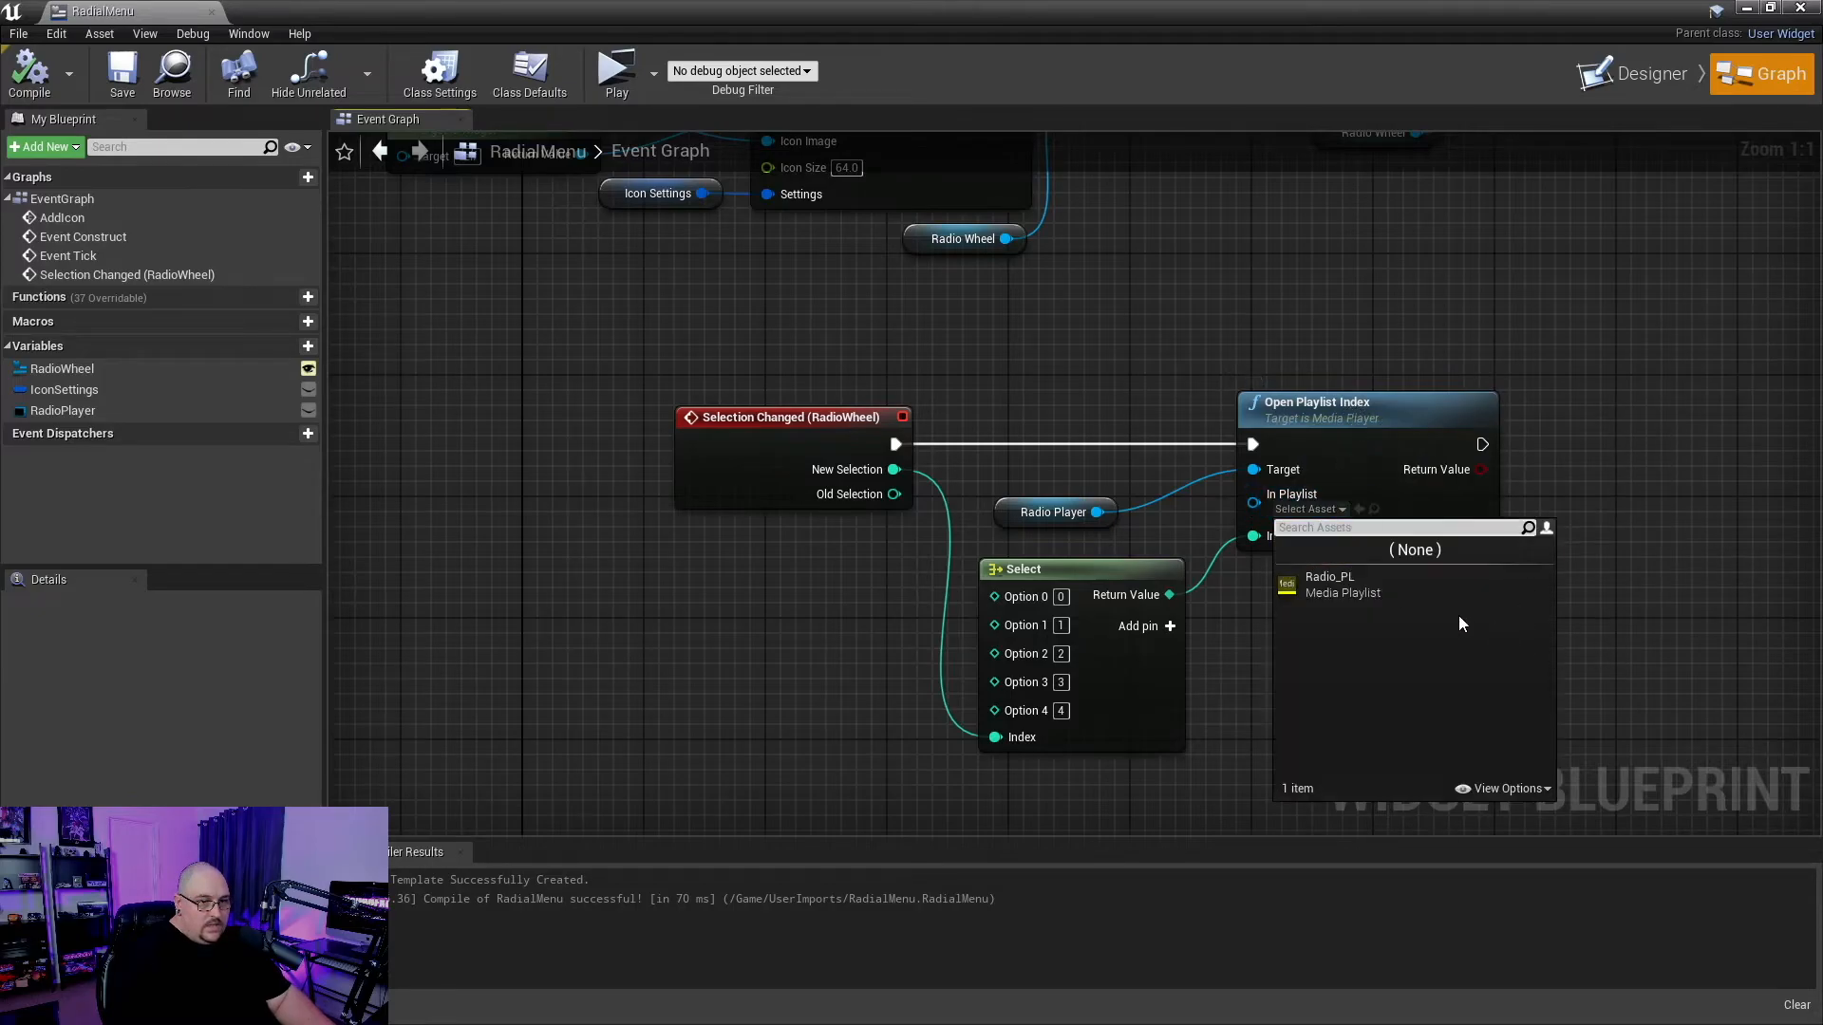
left_click(1329, 584)
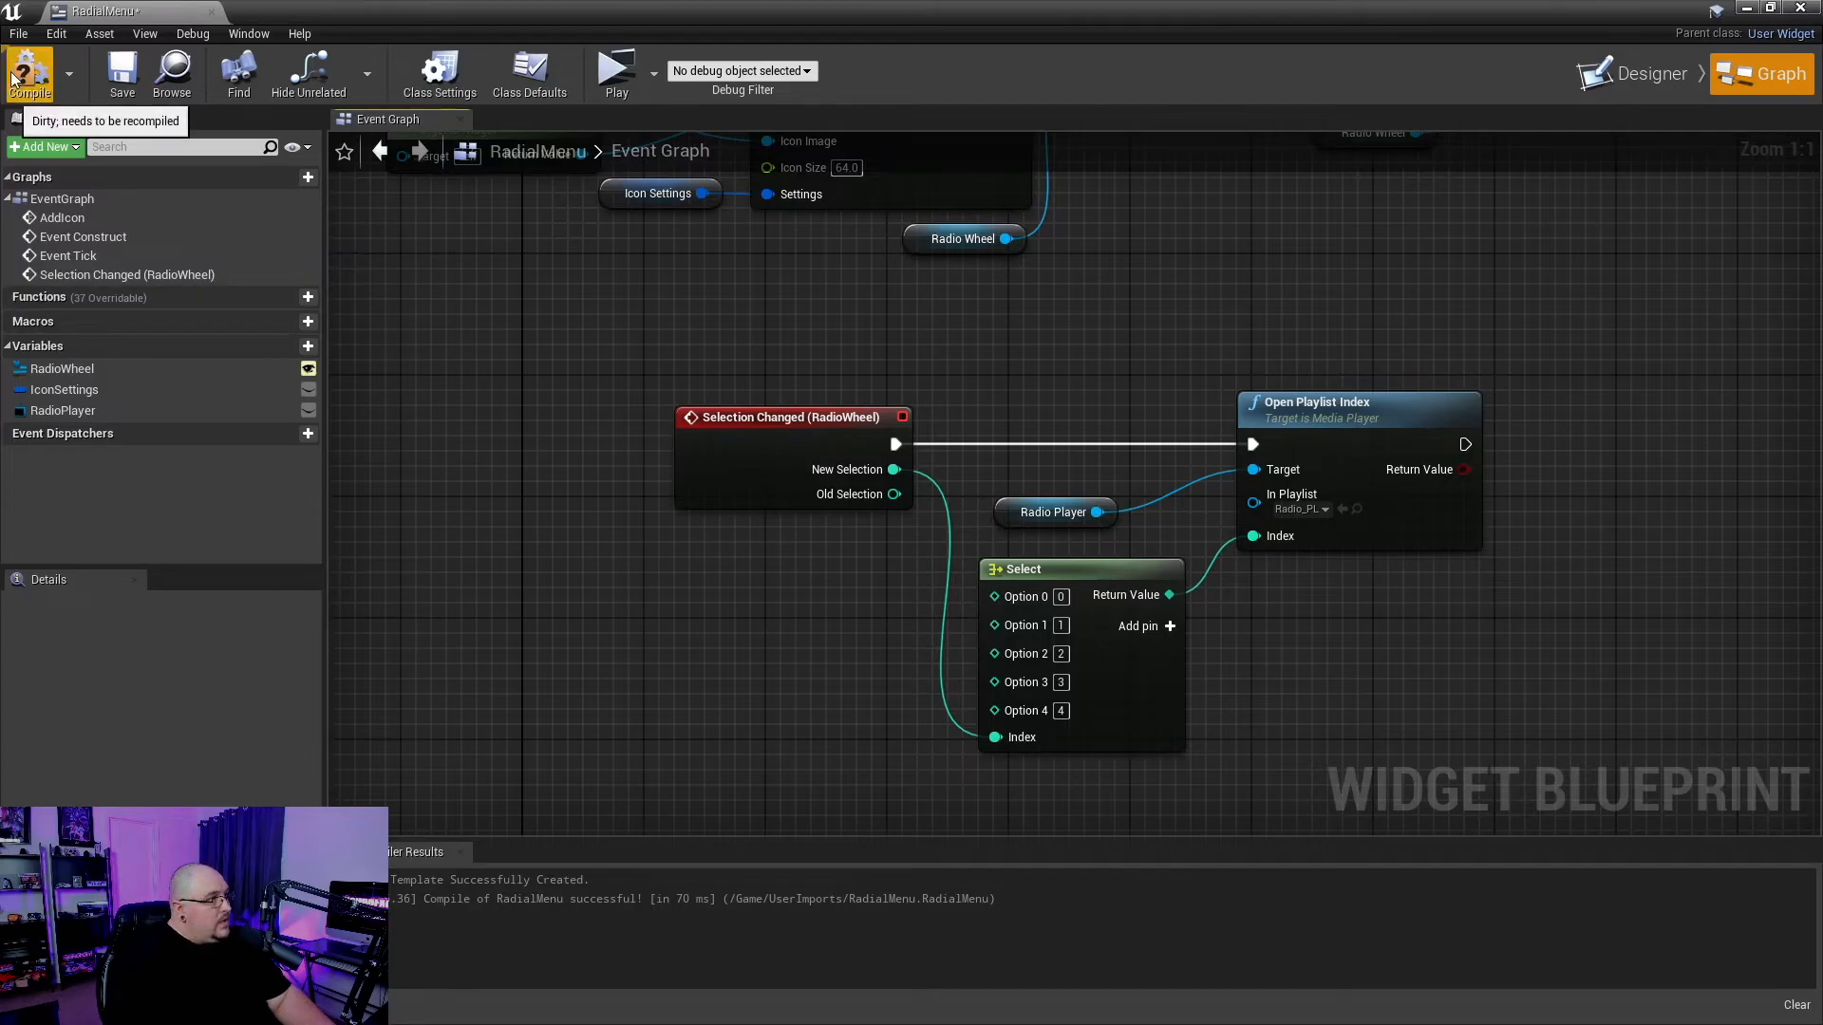
left_click(30, 72)
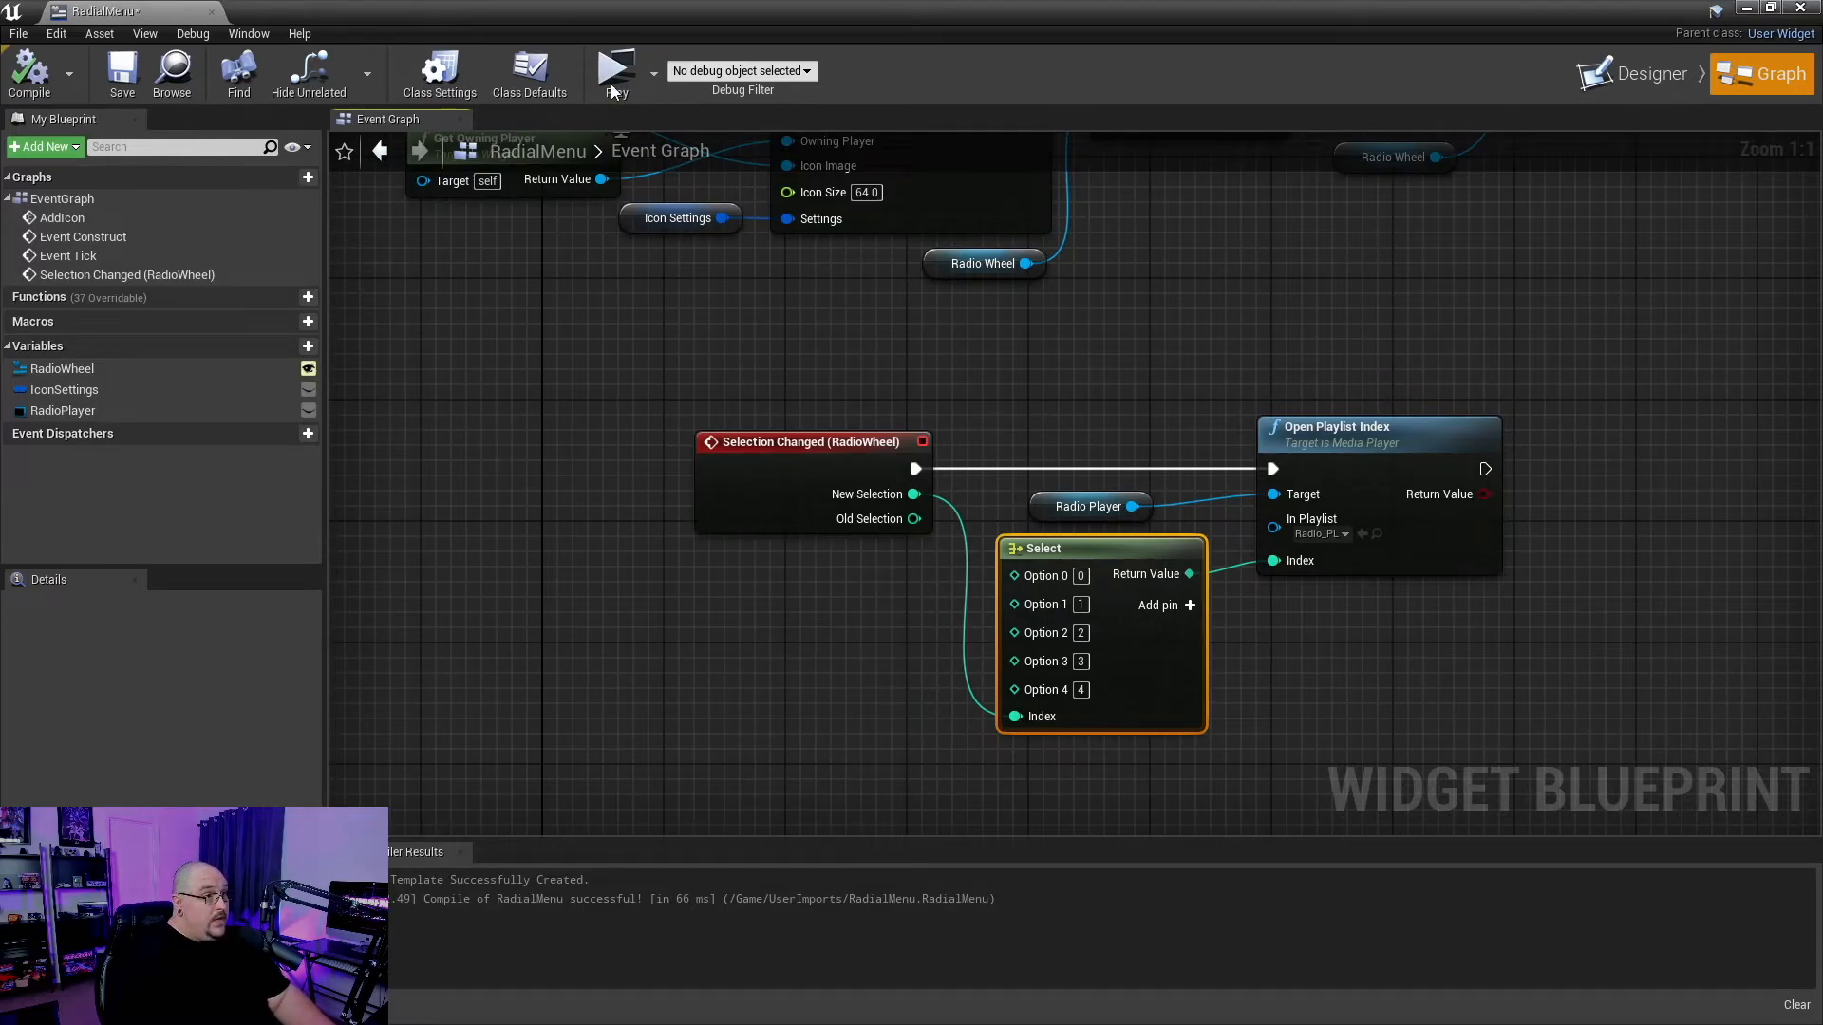
mouse_move(616, 73)
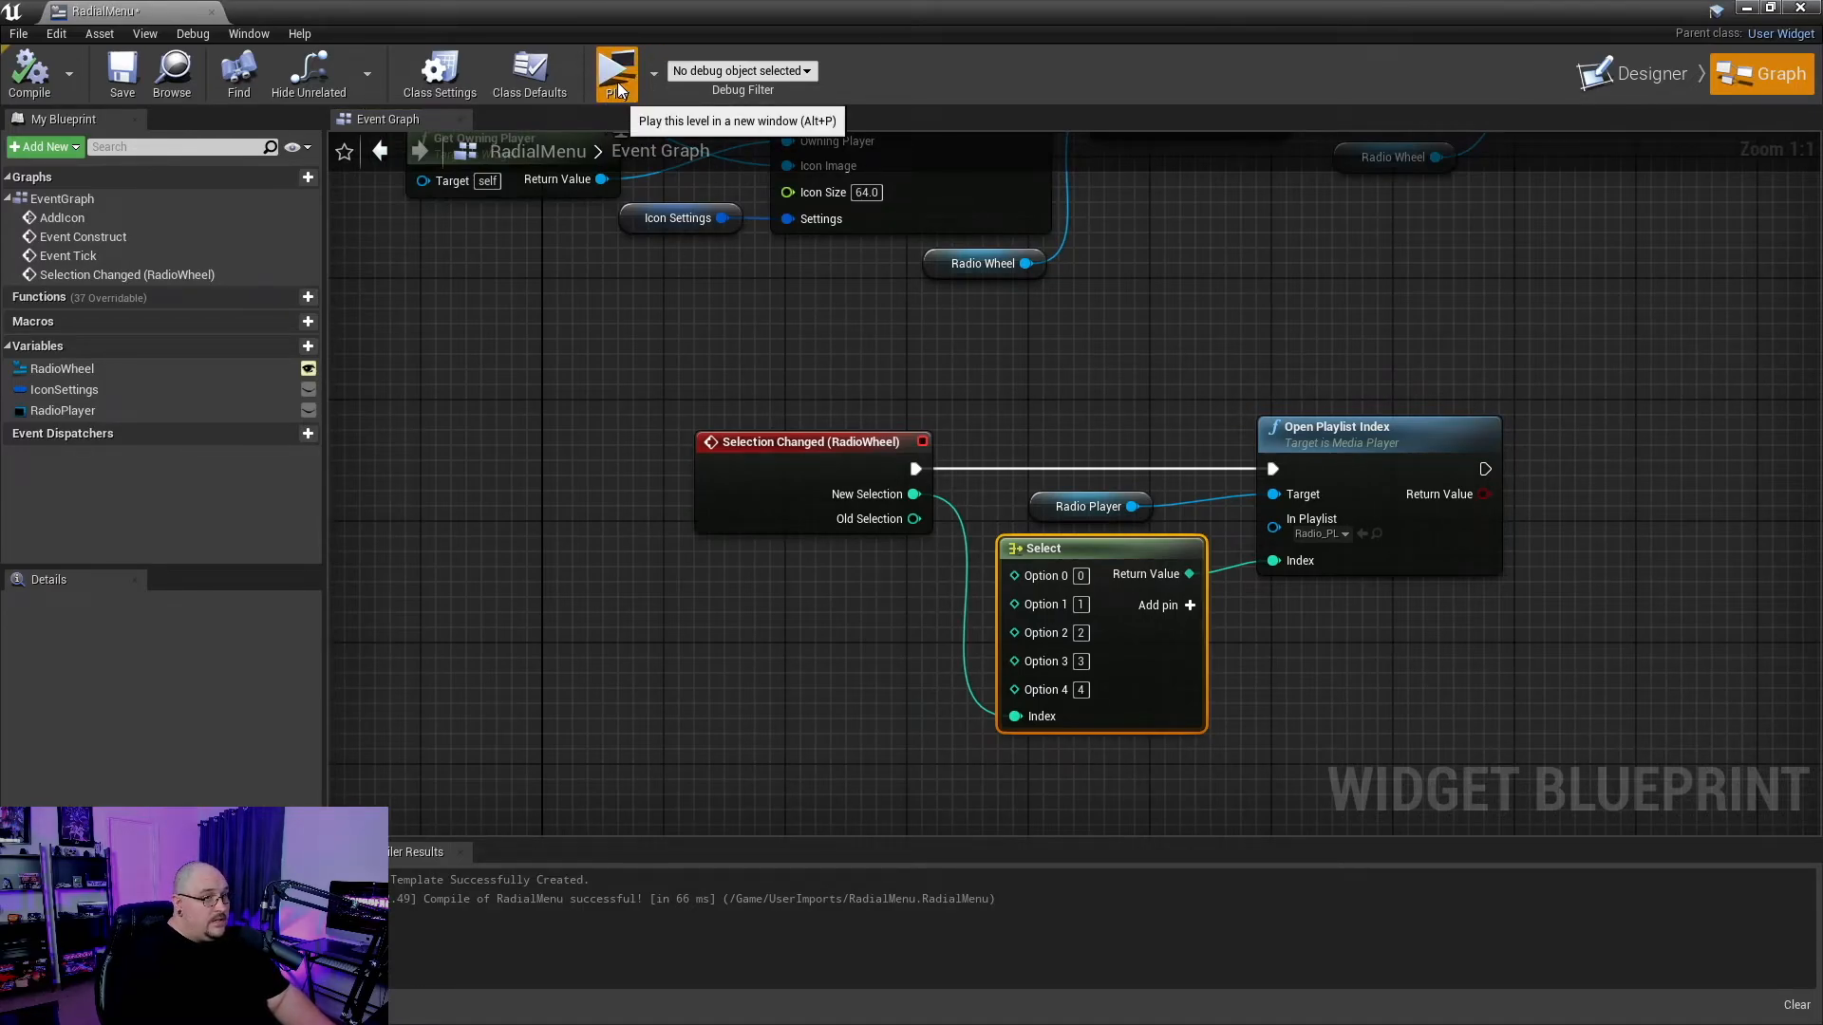
- Play the level and pick a station on the radial radio wheel
left_click(615, 72)
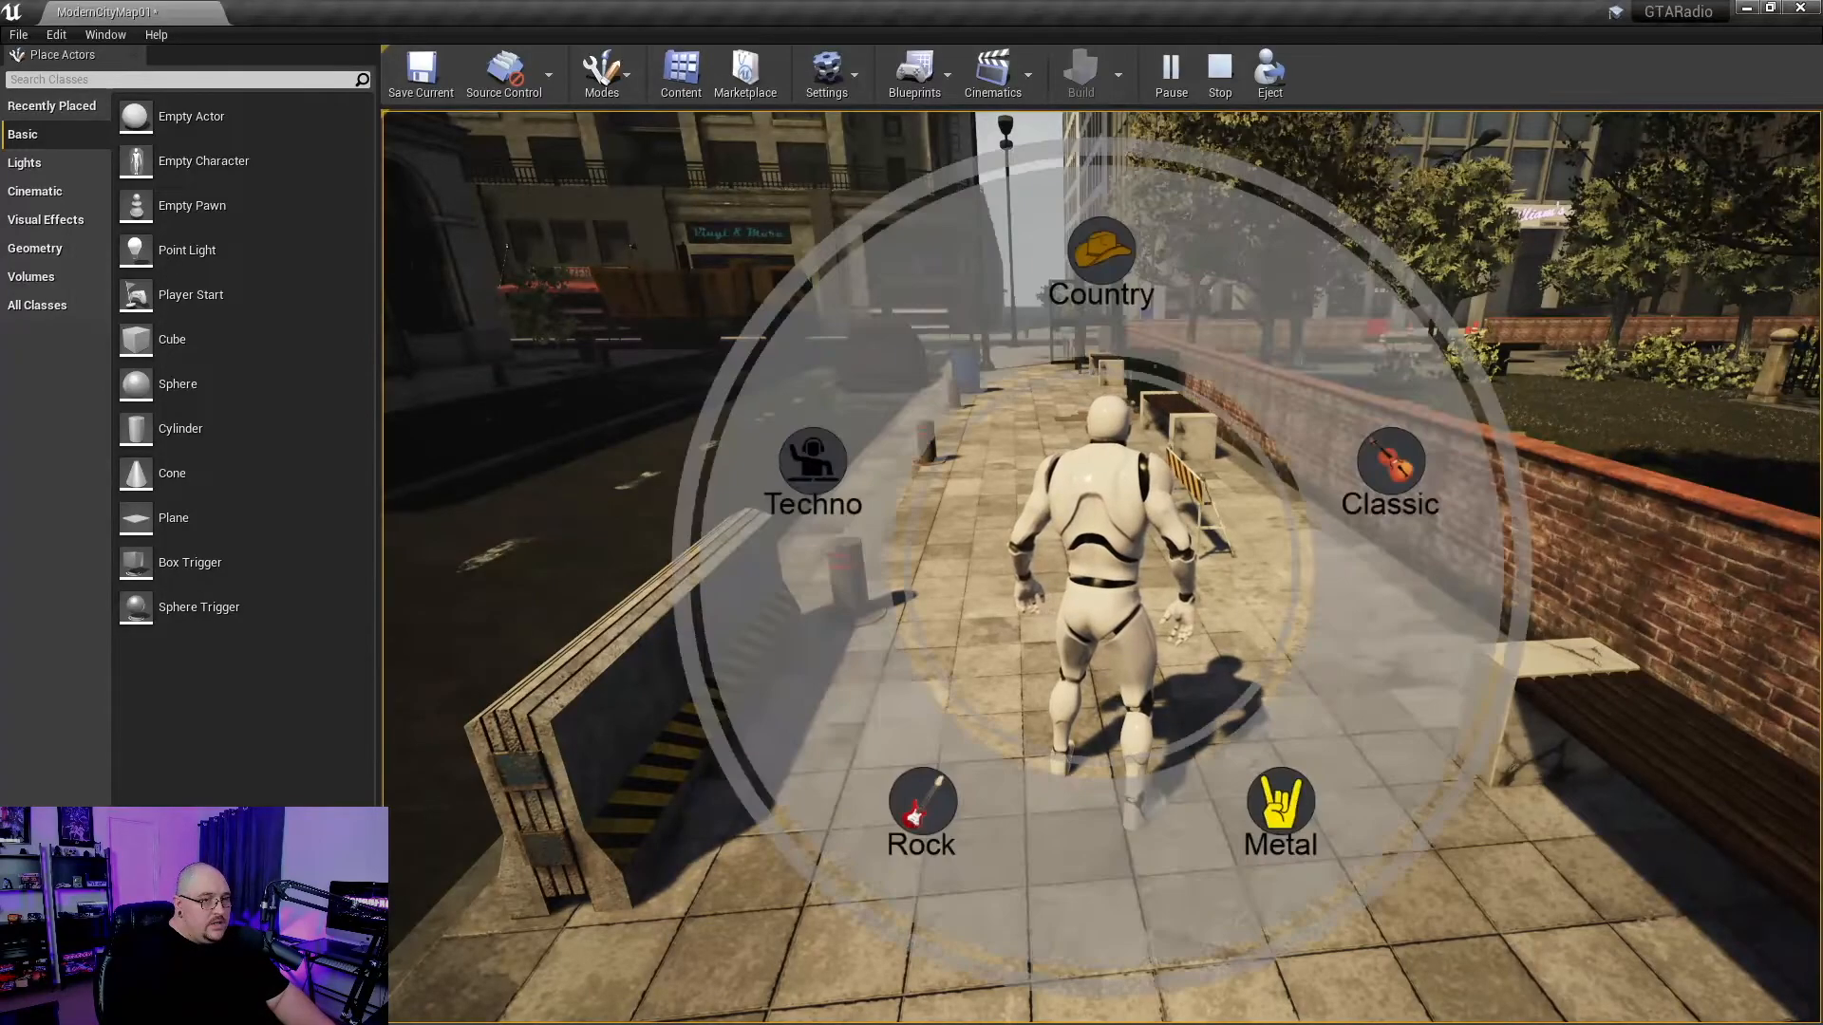
left_click(1280, 812)
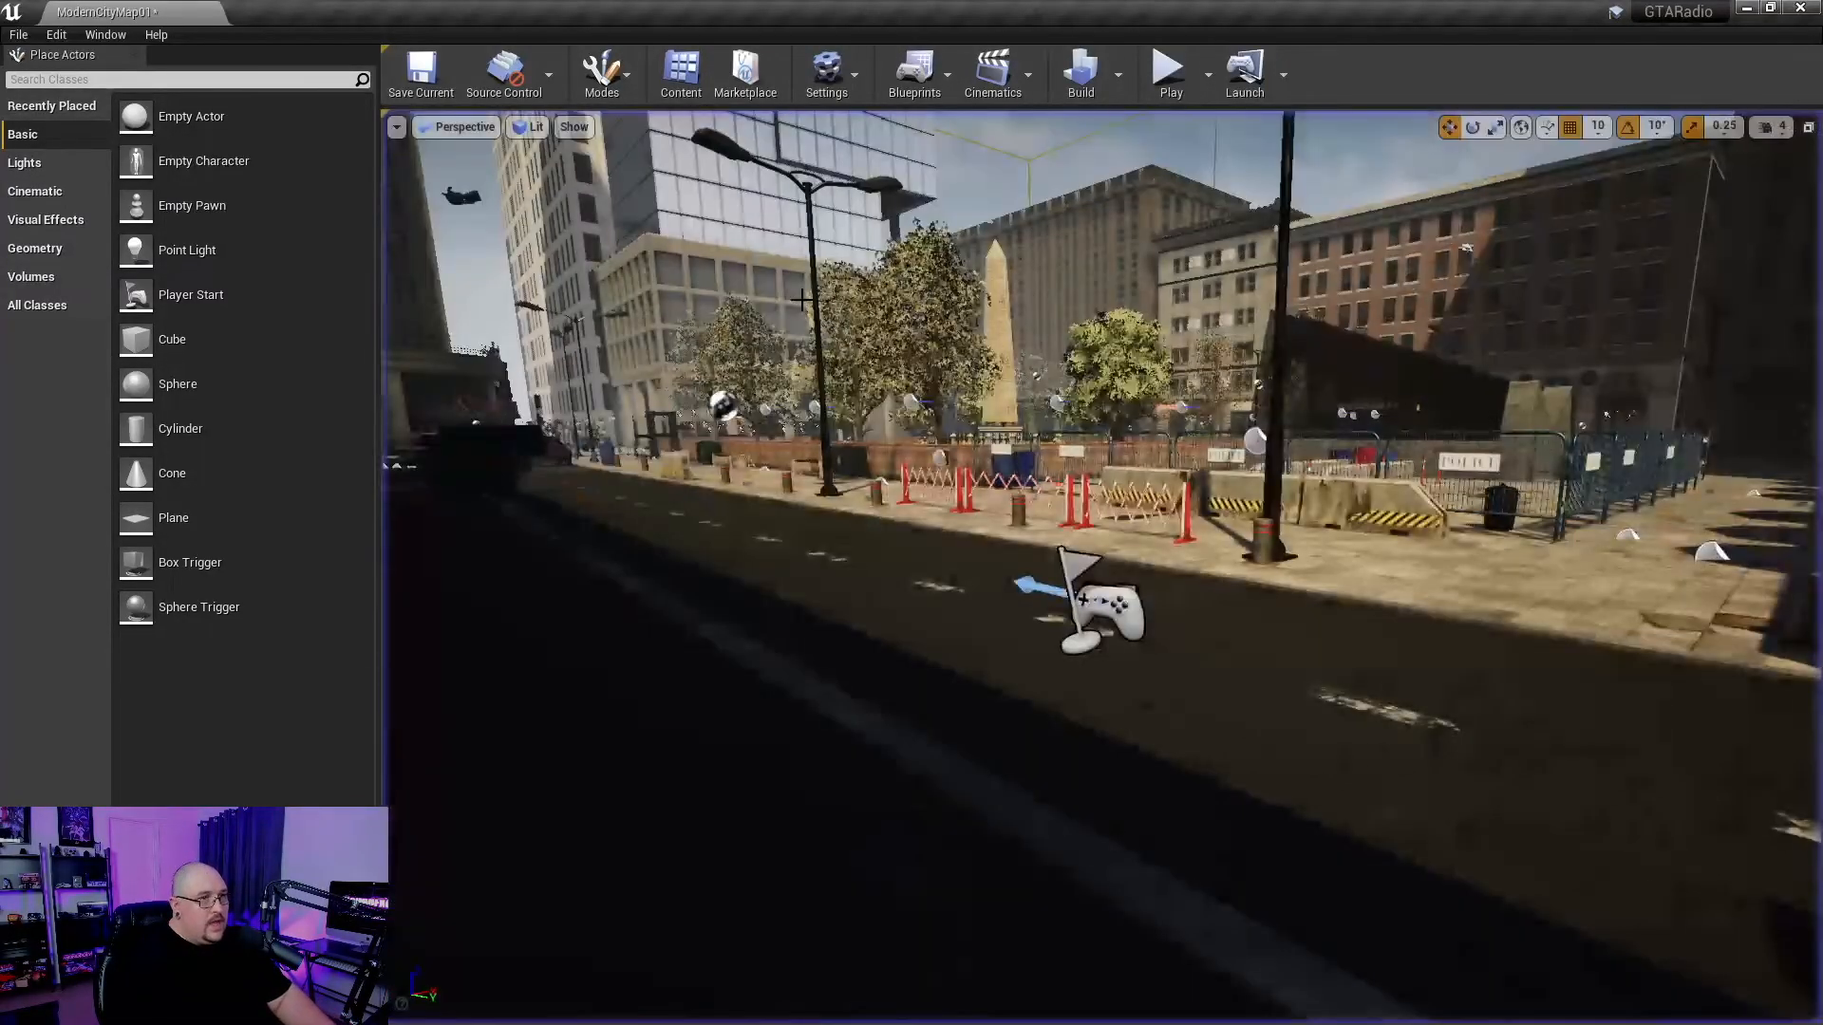
- In the level blueprint, add Set Input Mode Game And UI after Add to Viewport
left_click(914, 72)
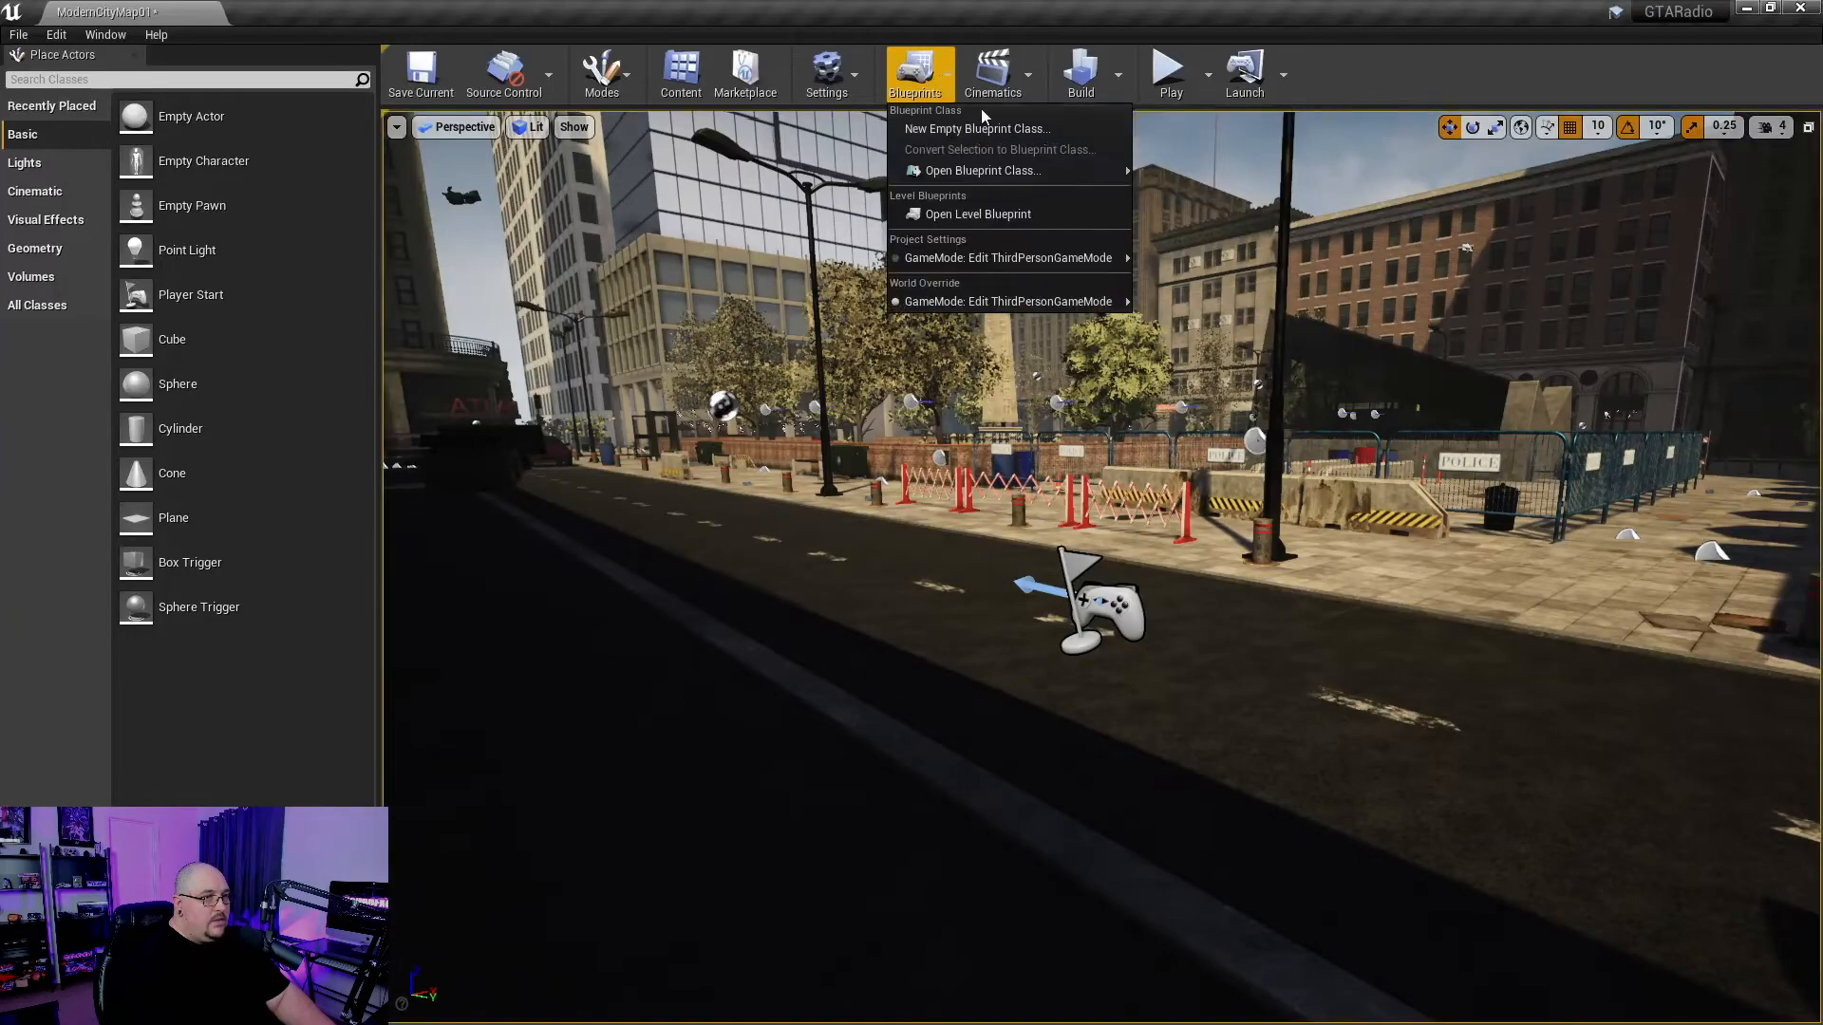
left_click(977, 213)
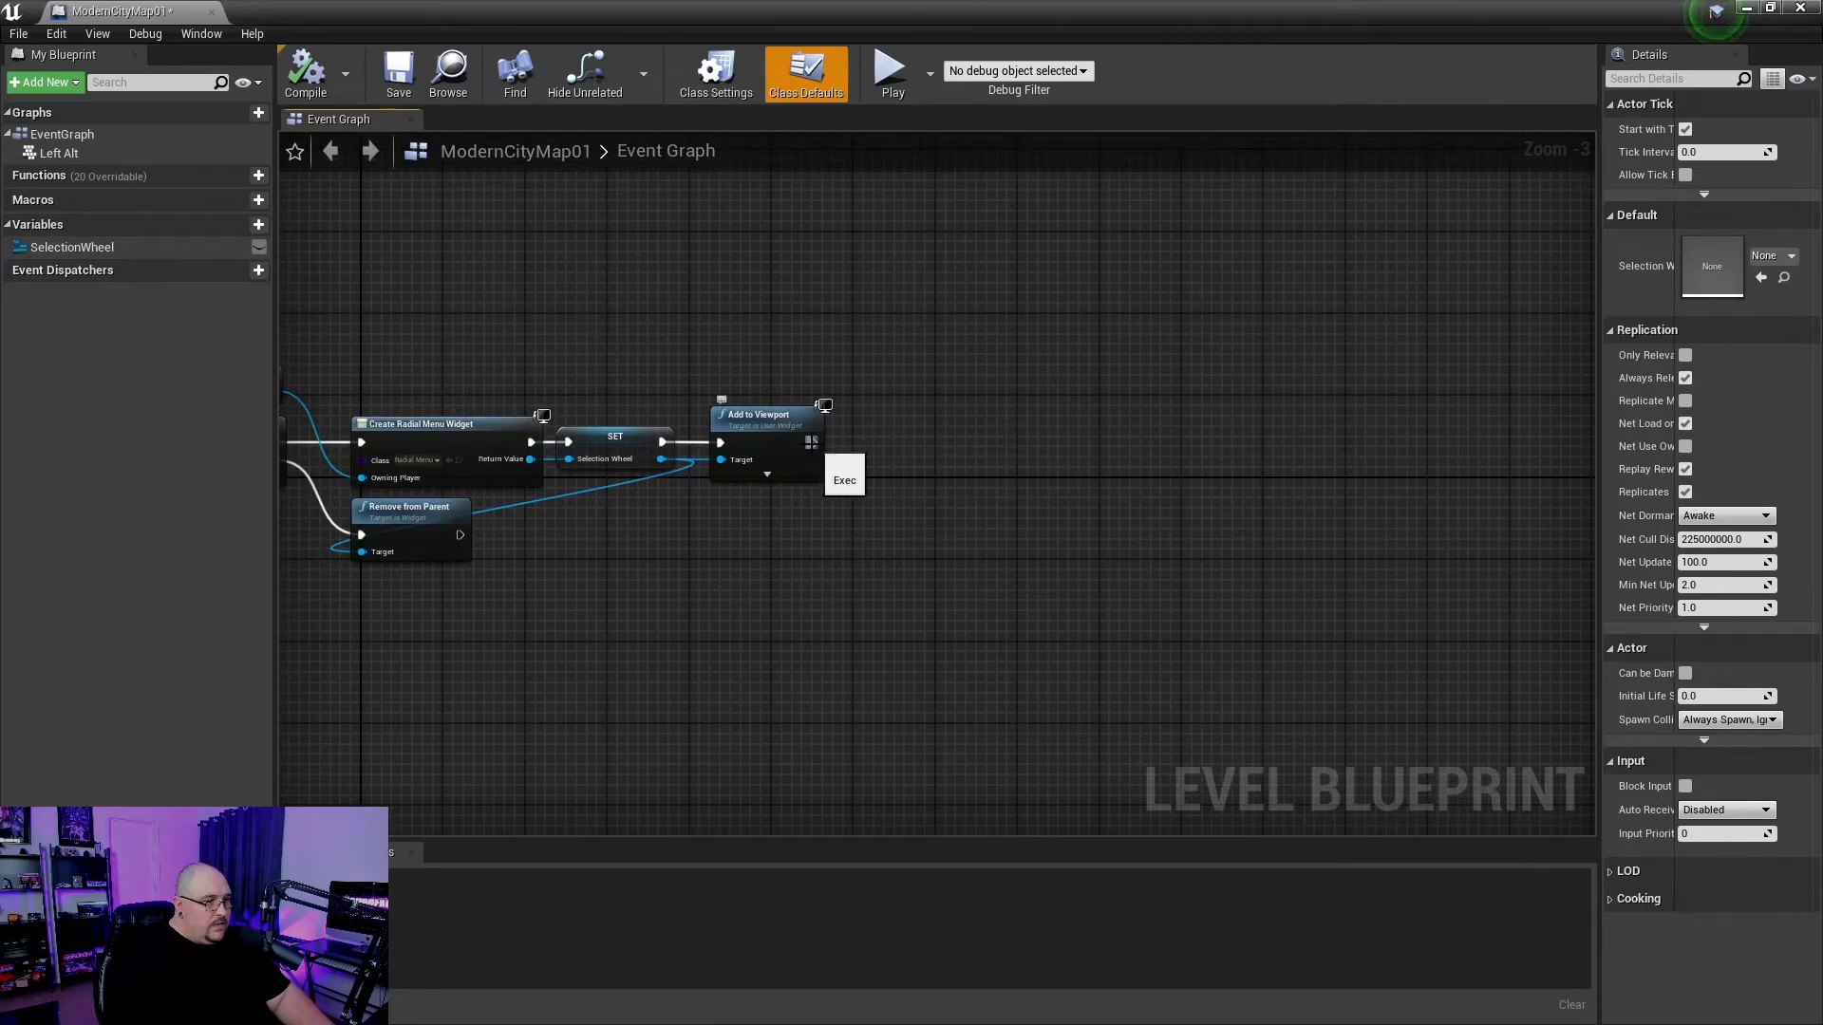
left_click_drag(813, 413, 1002, 428)
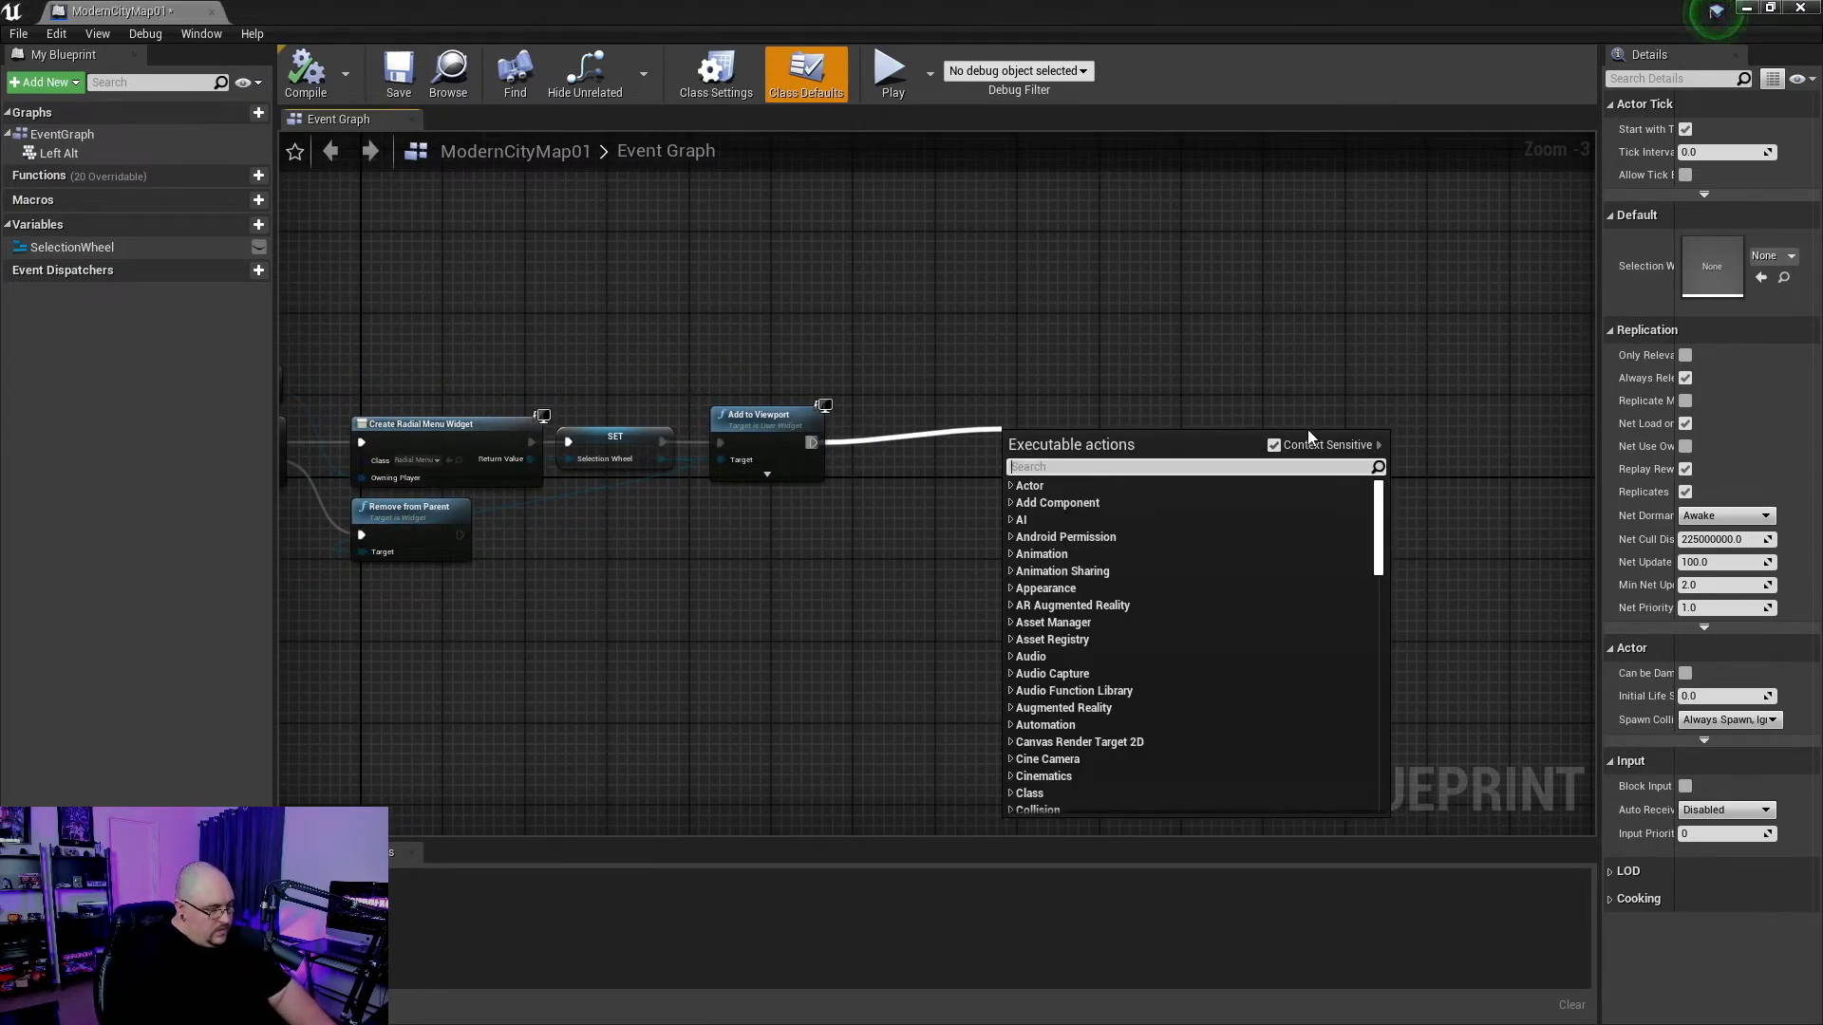
type("set inpu")
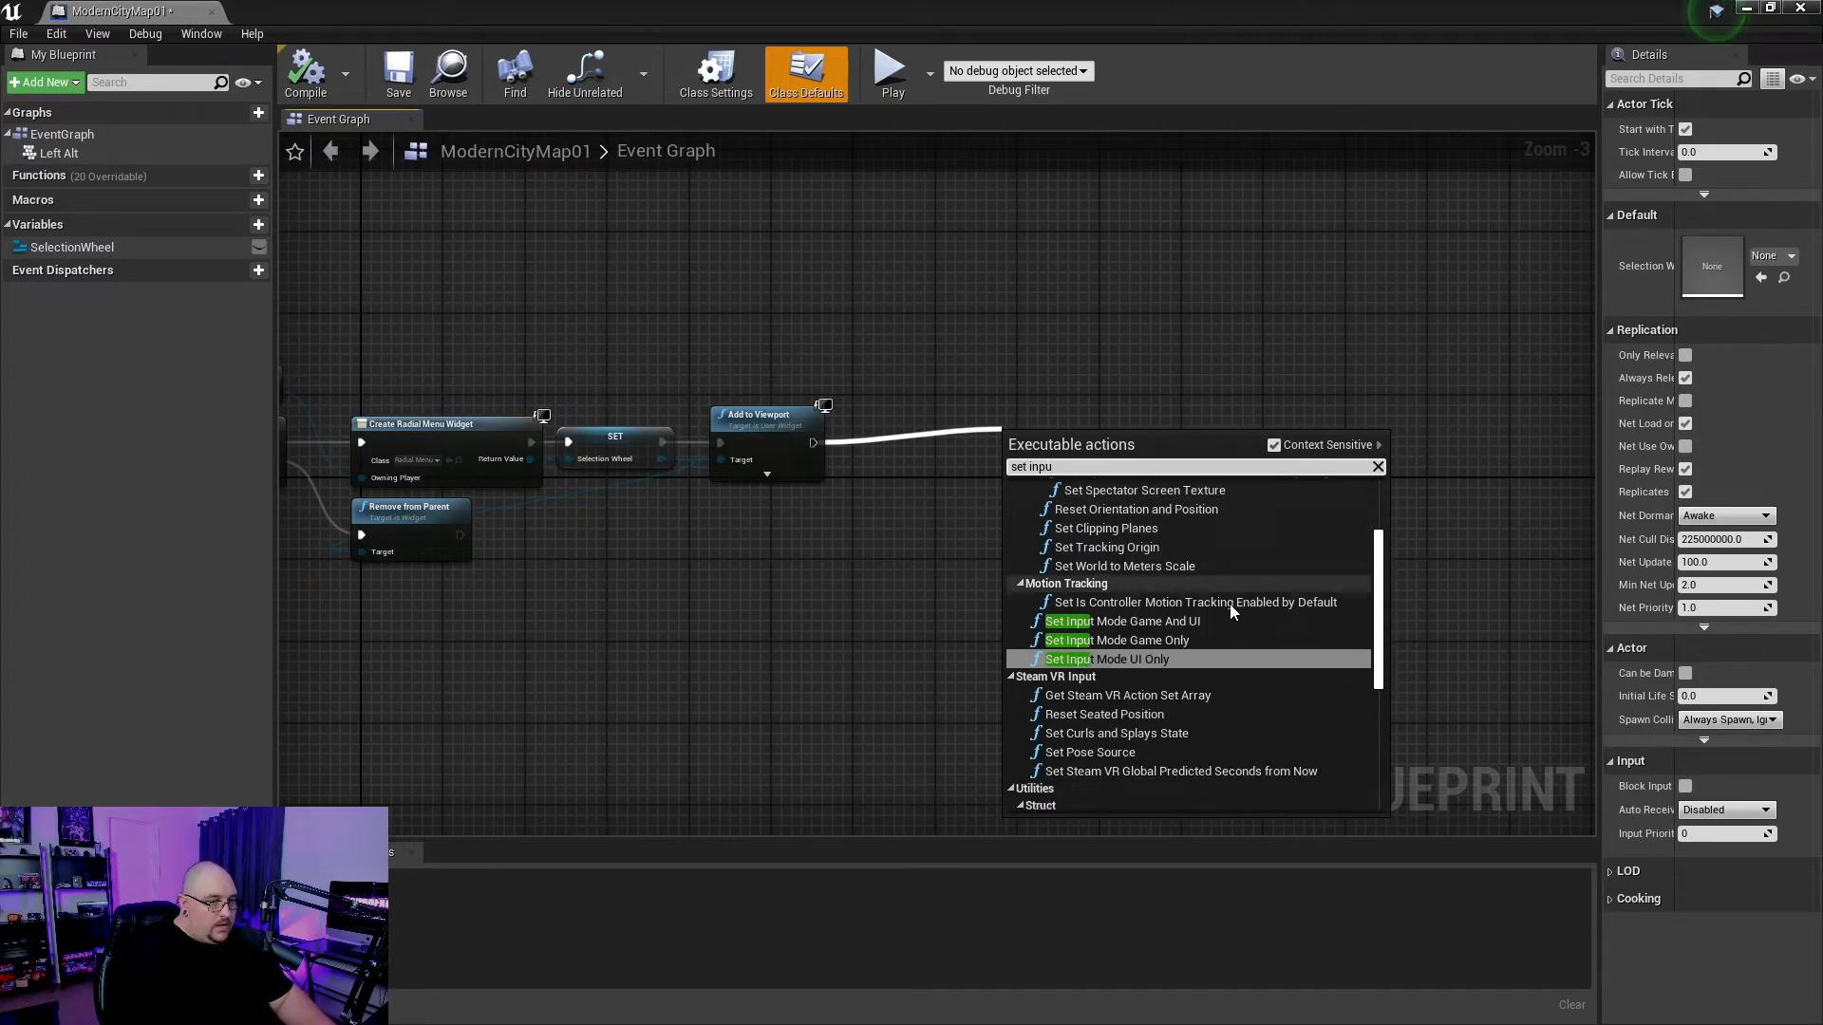
left_click(1122, 621)
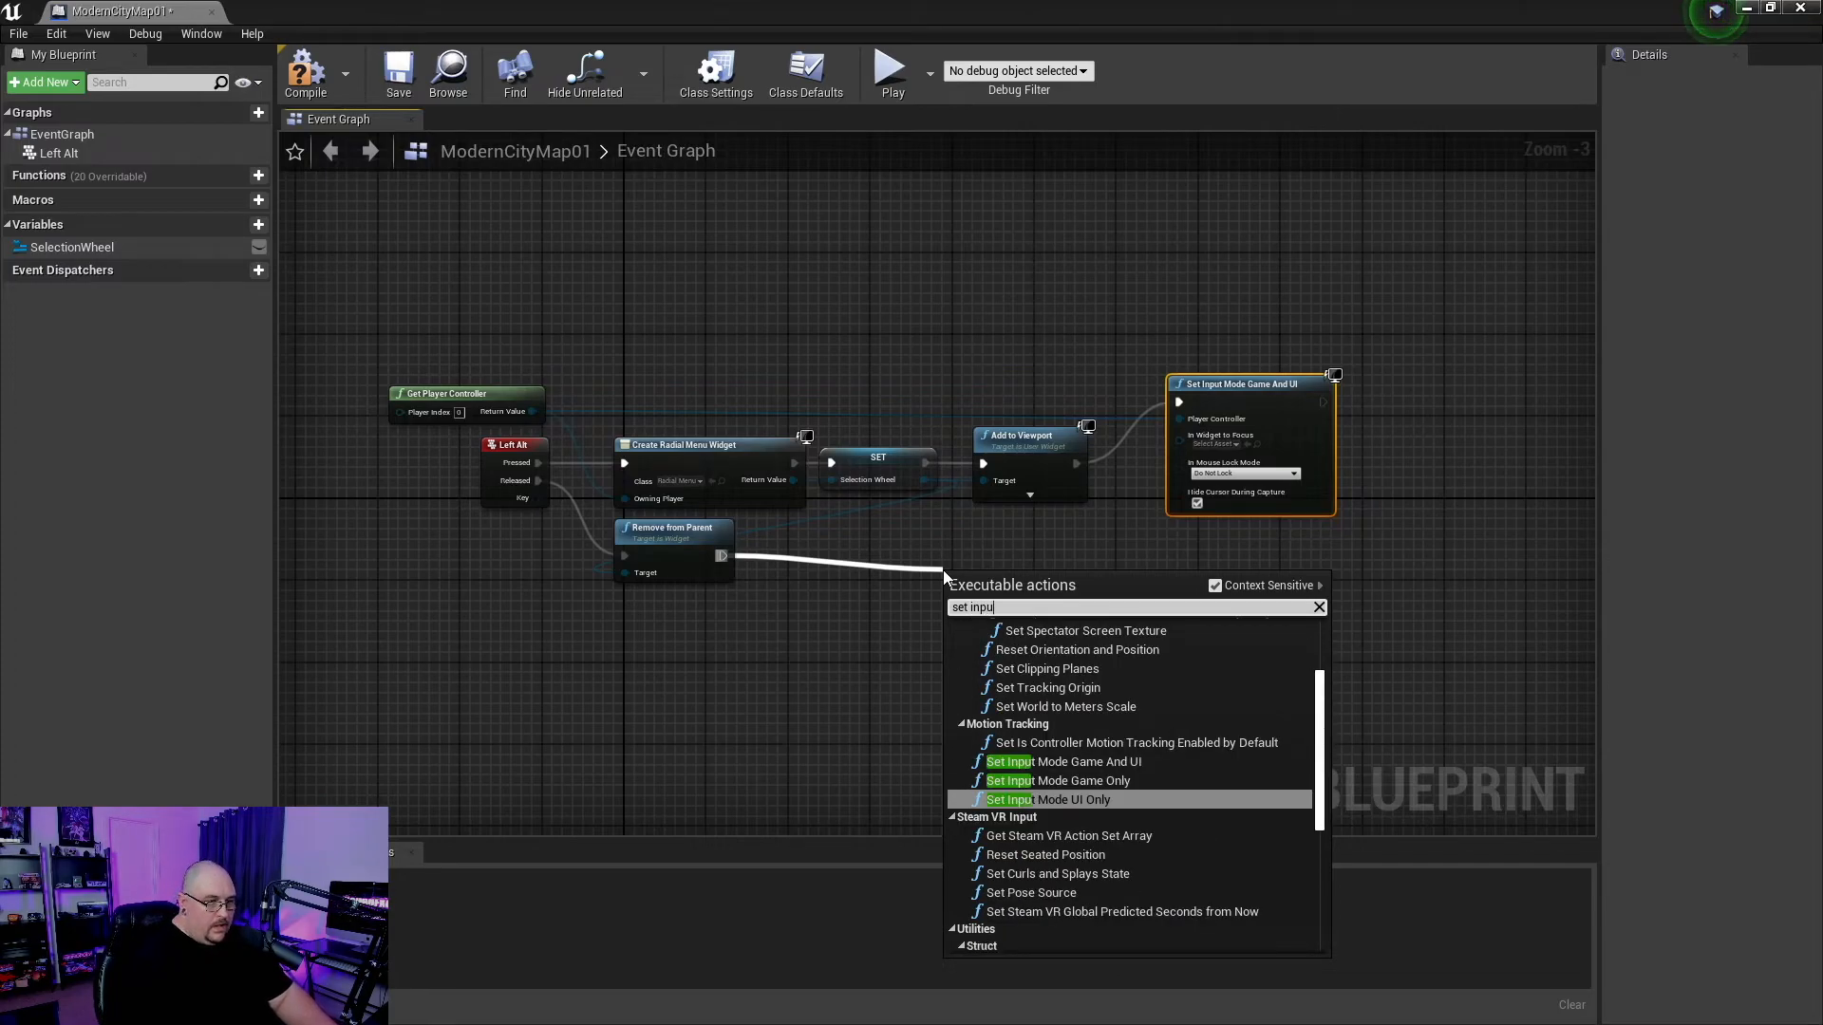
- Add Set Input Mode Game Only after Remove from Parent, then compile and save the map
left_click(1060, 780)
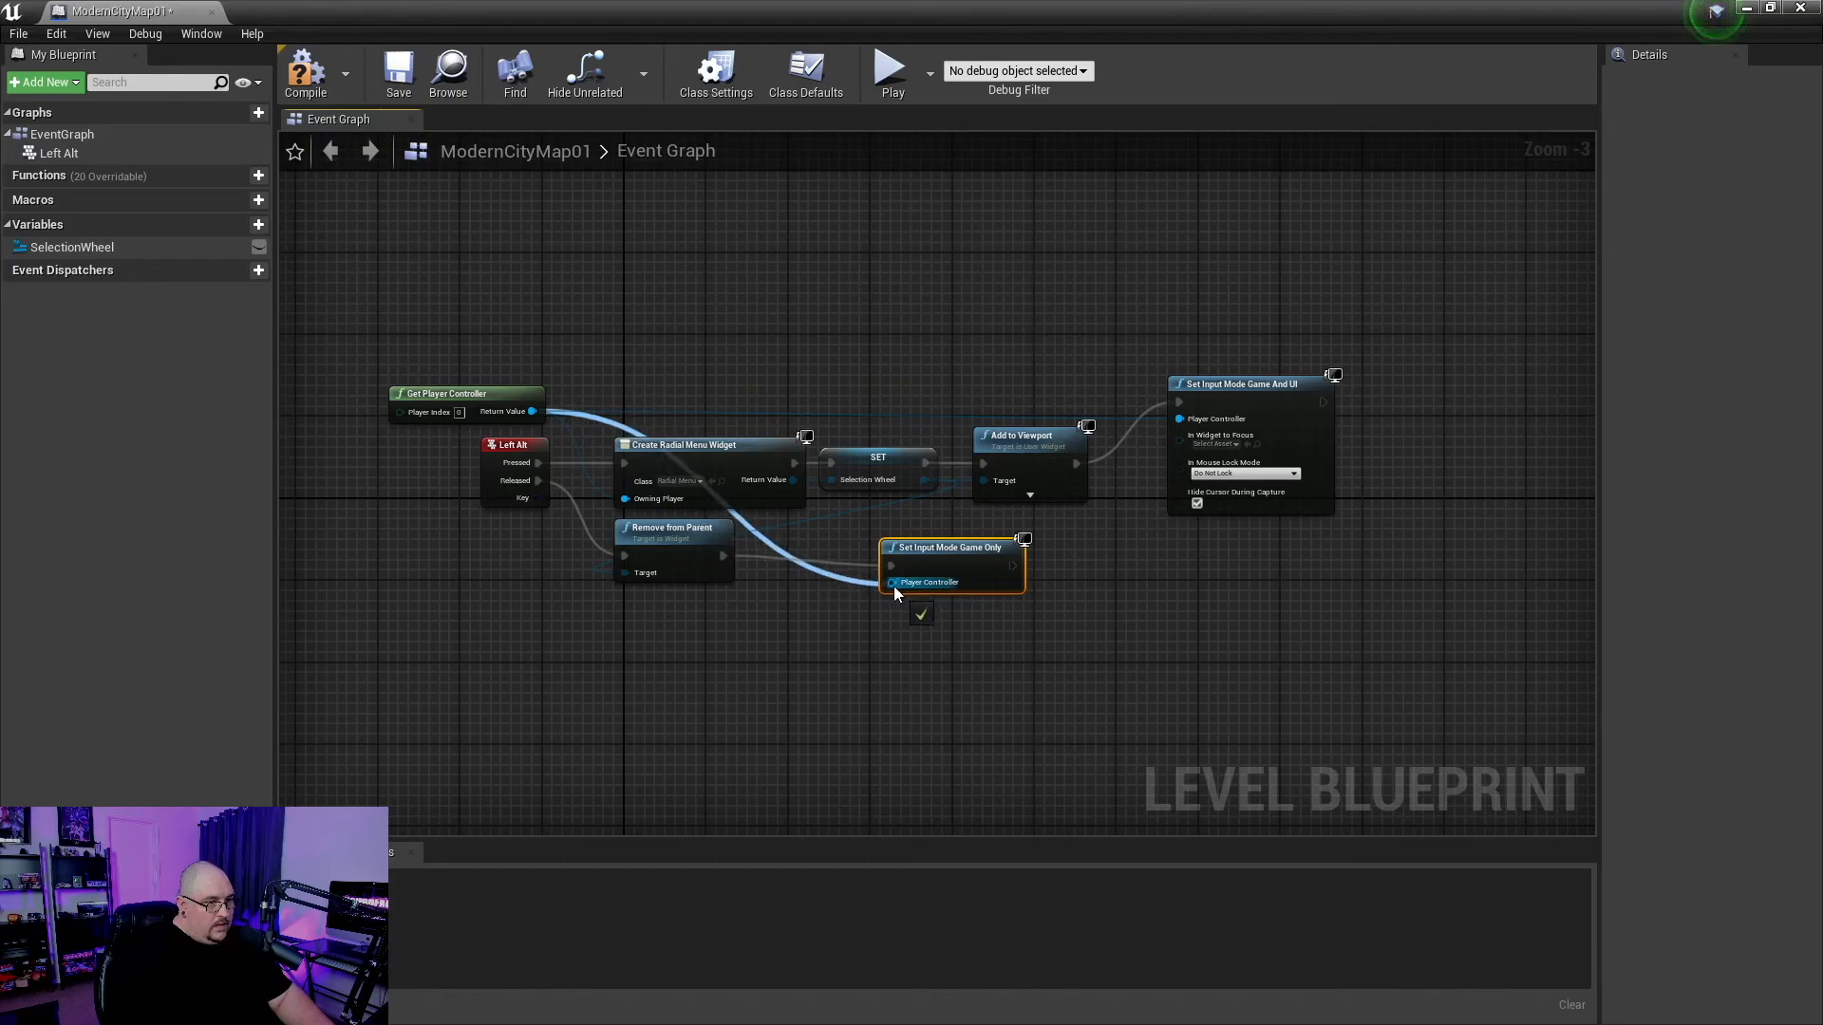
left_click(305, 69)
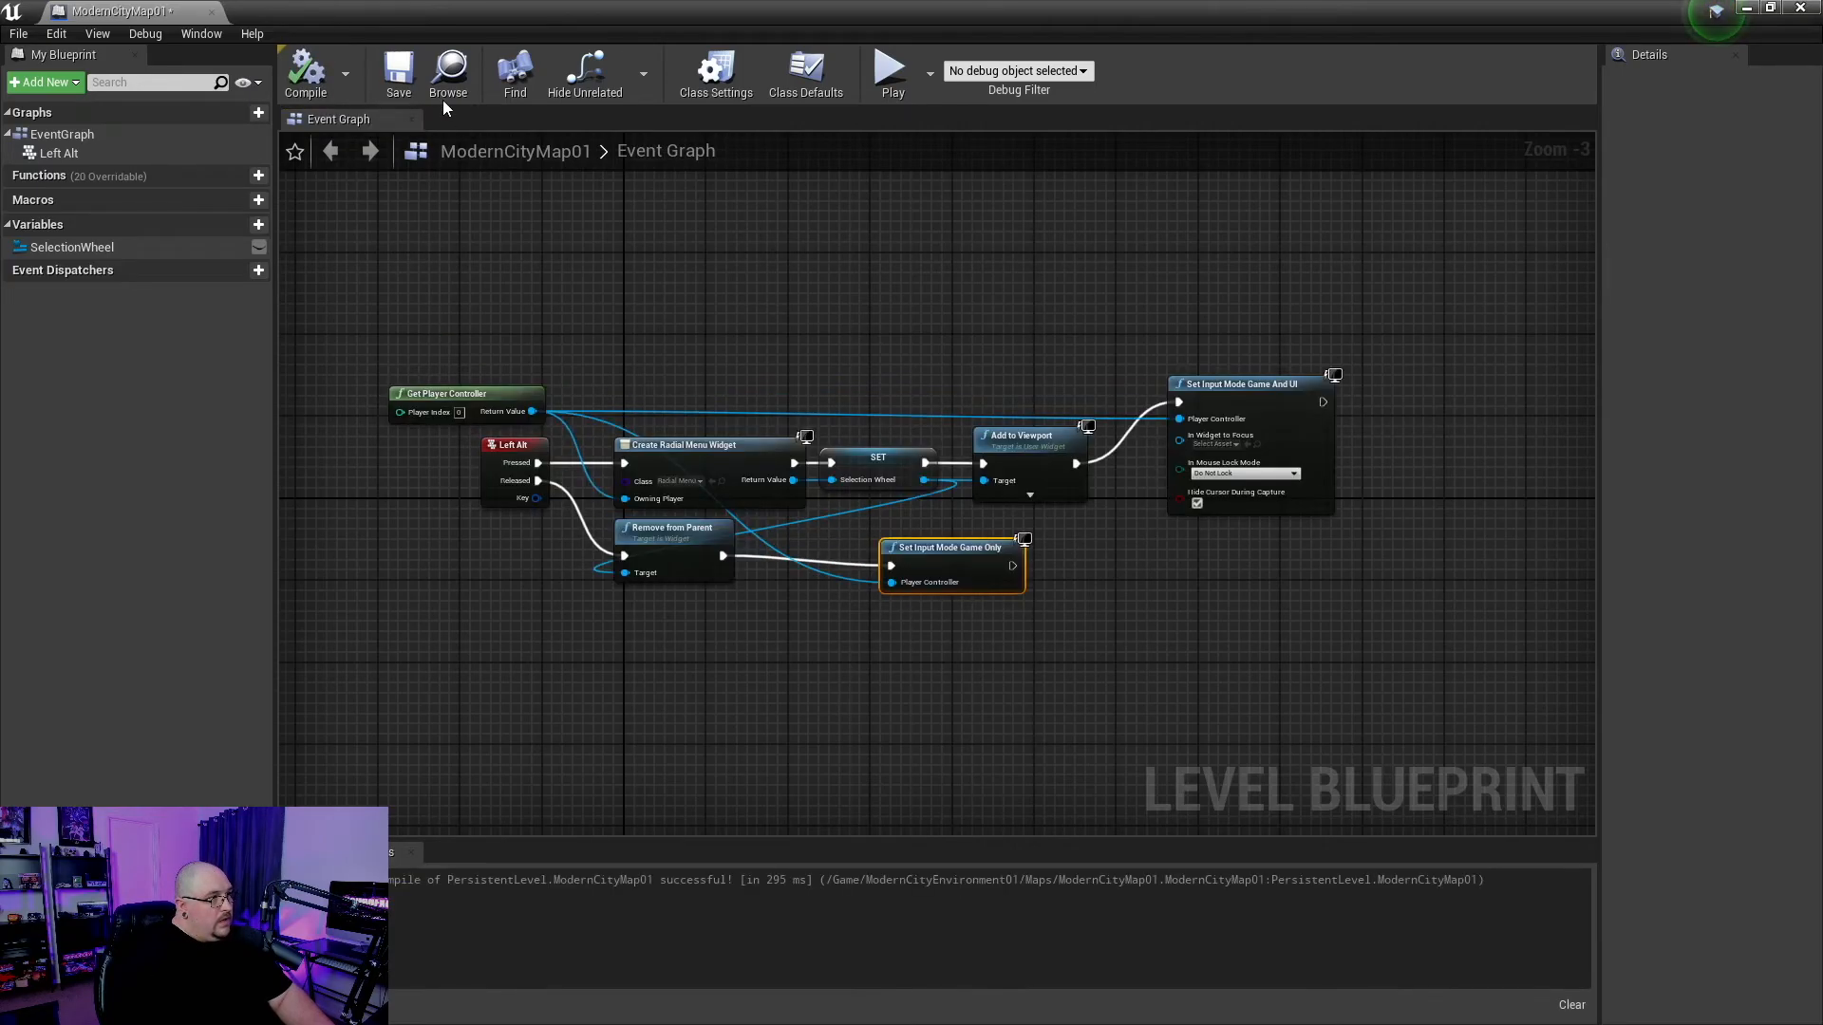
left_click(398, 69)
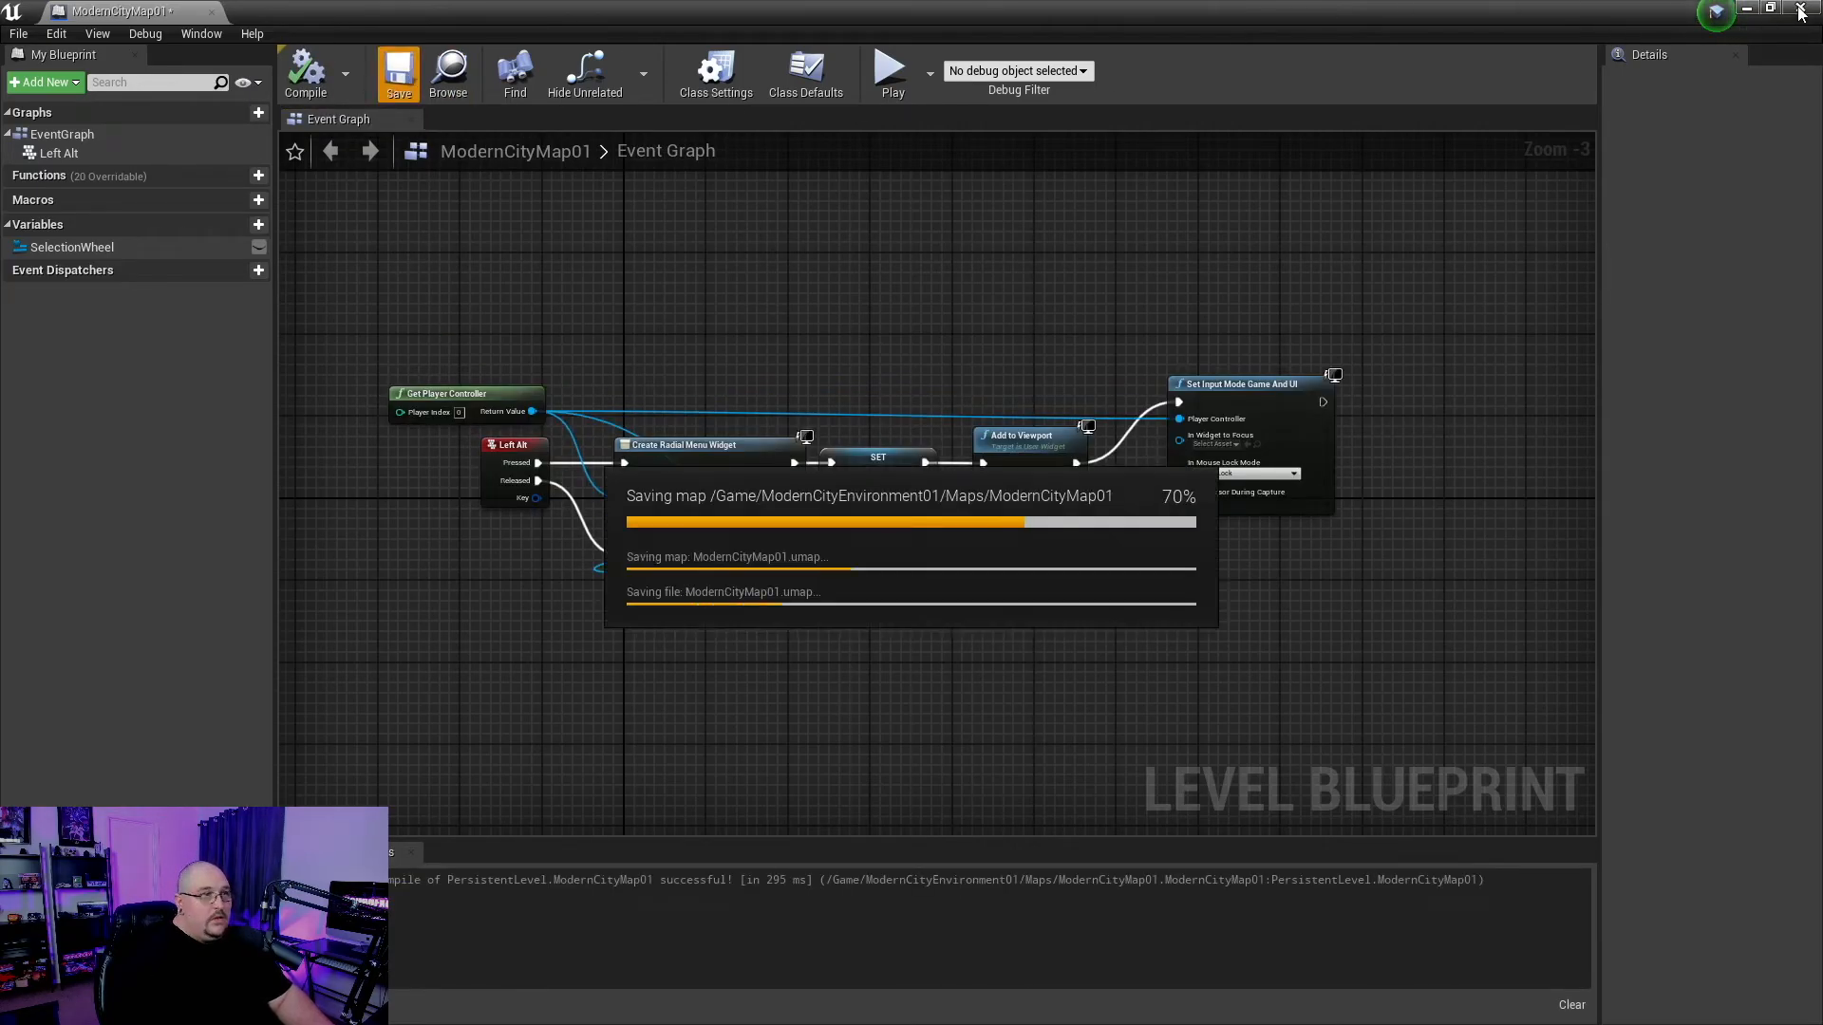